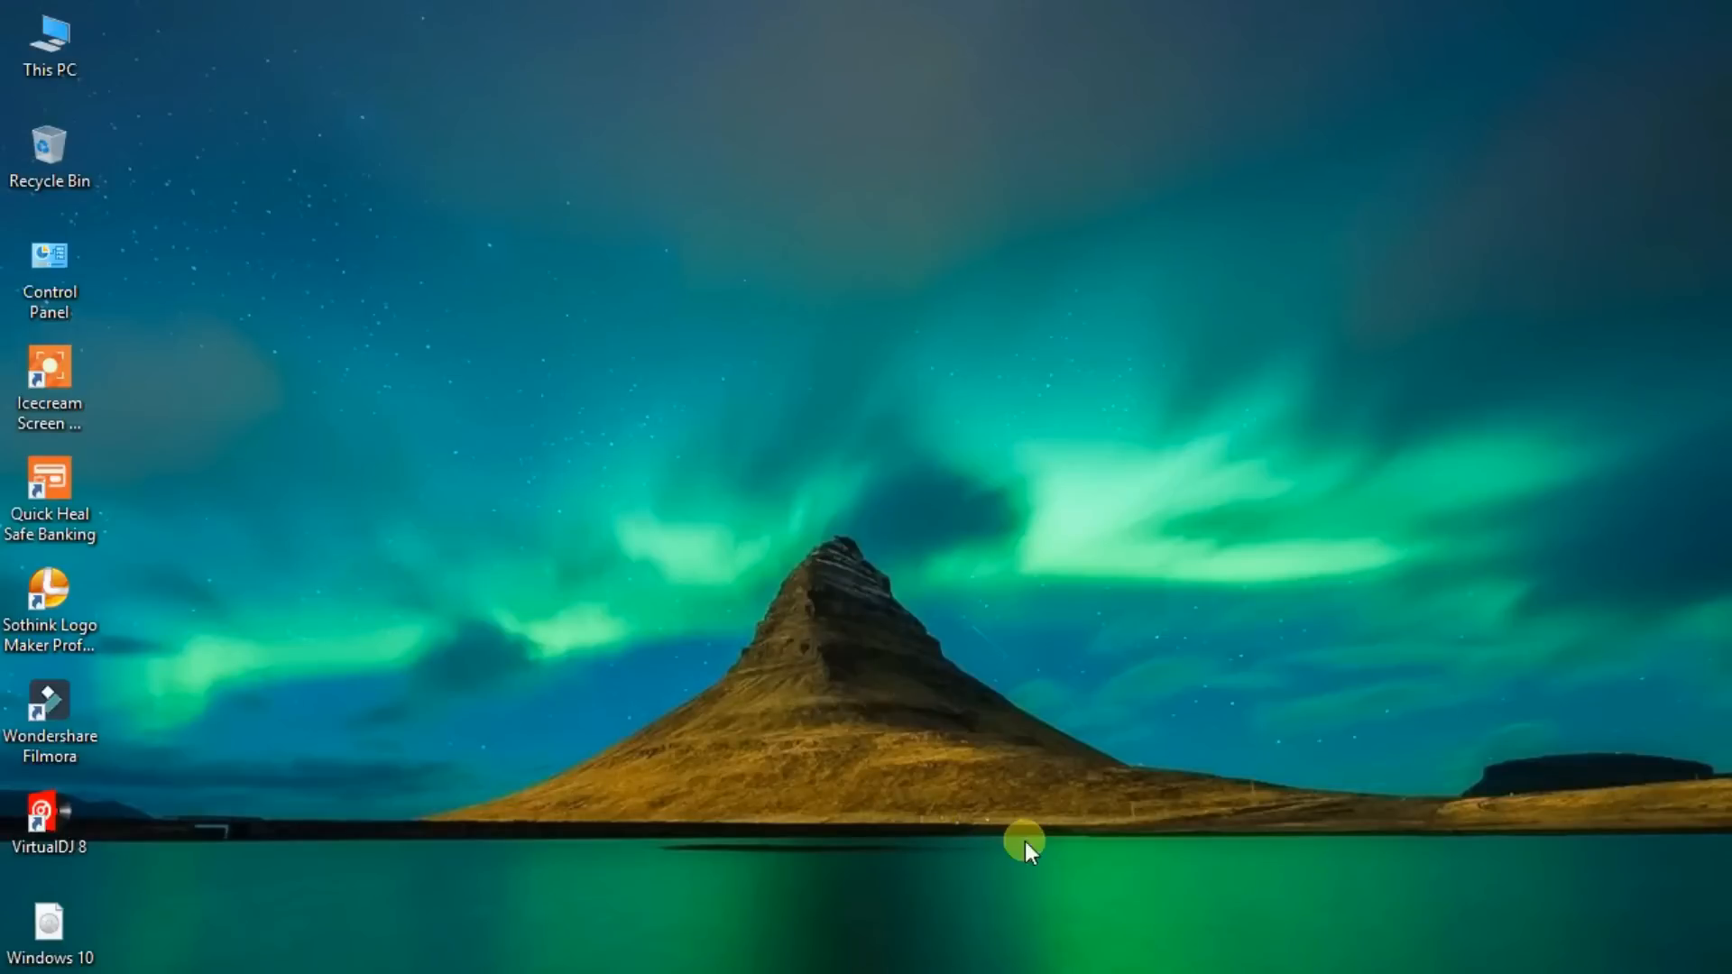
mouse_move(779, 708)
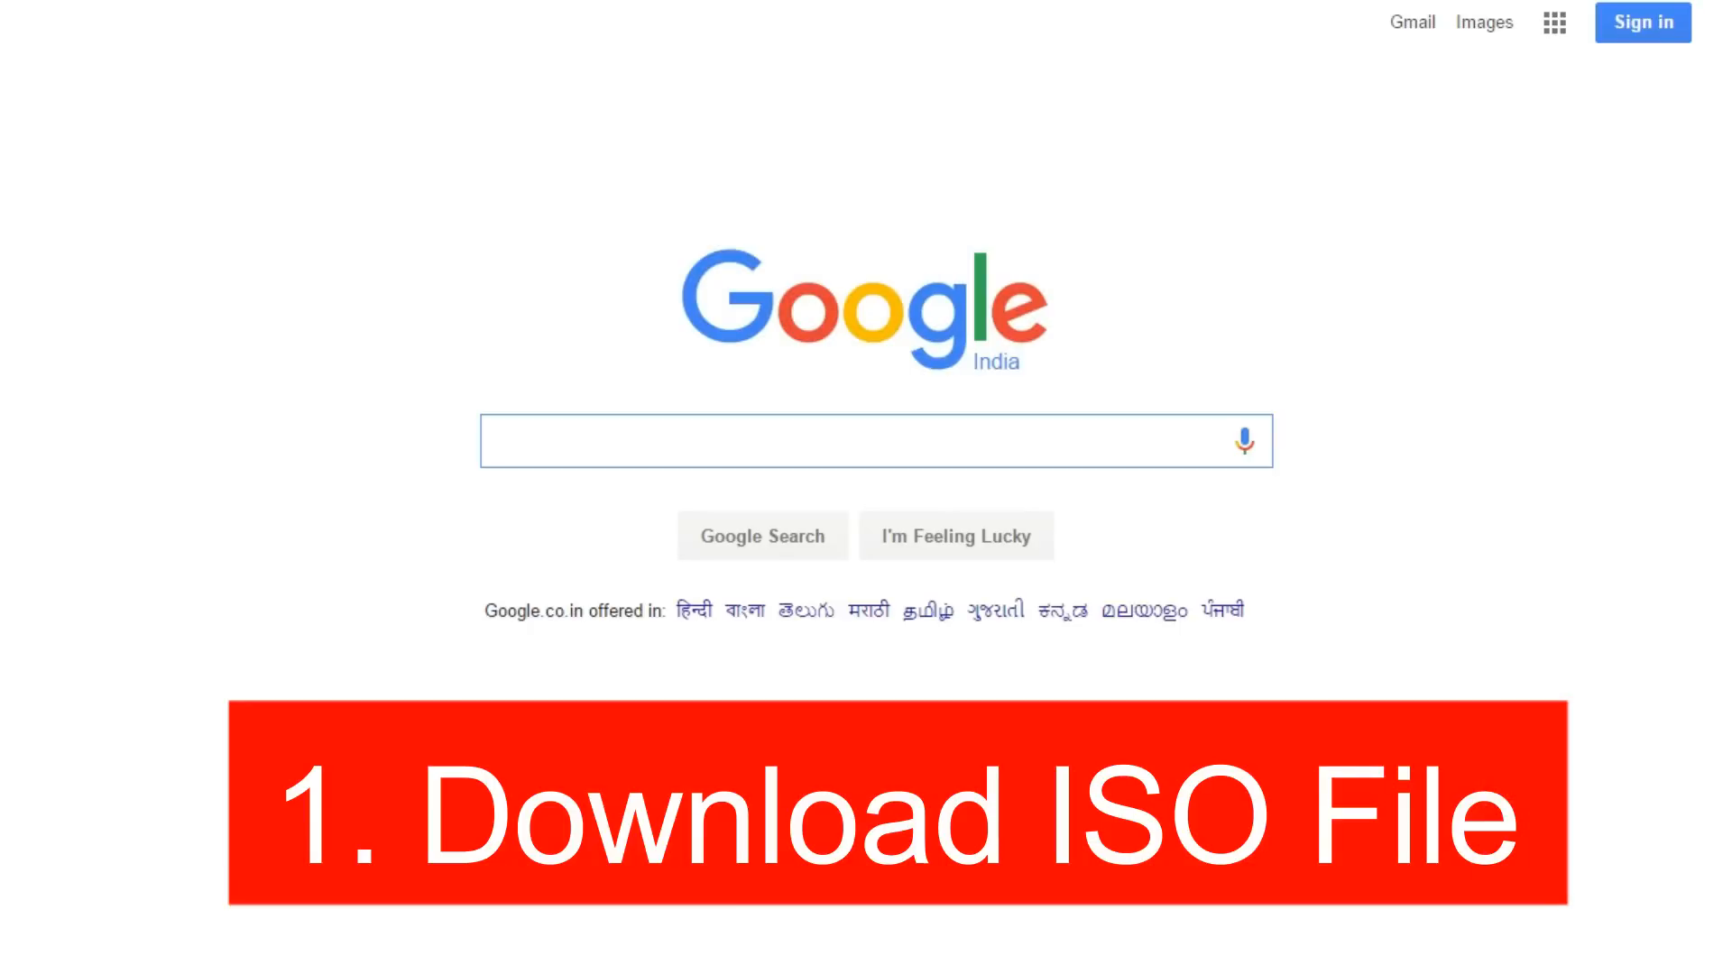
Search Google for 'download windows 10' using the autocomplete suggestion.
text(download windo)
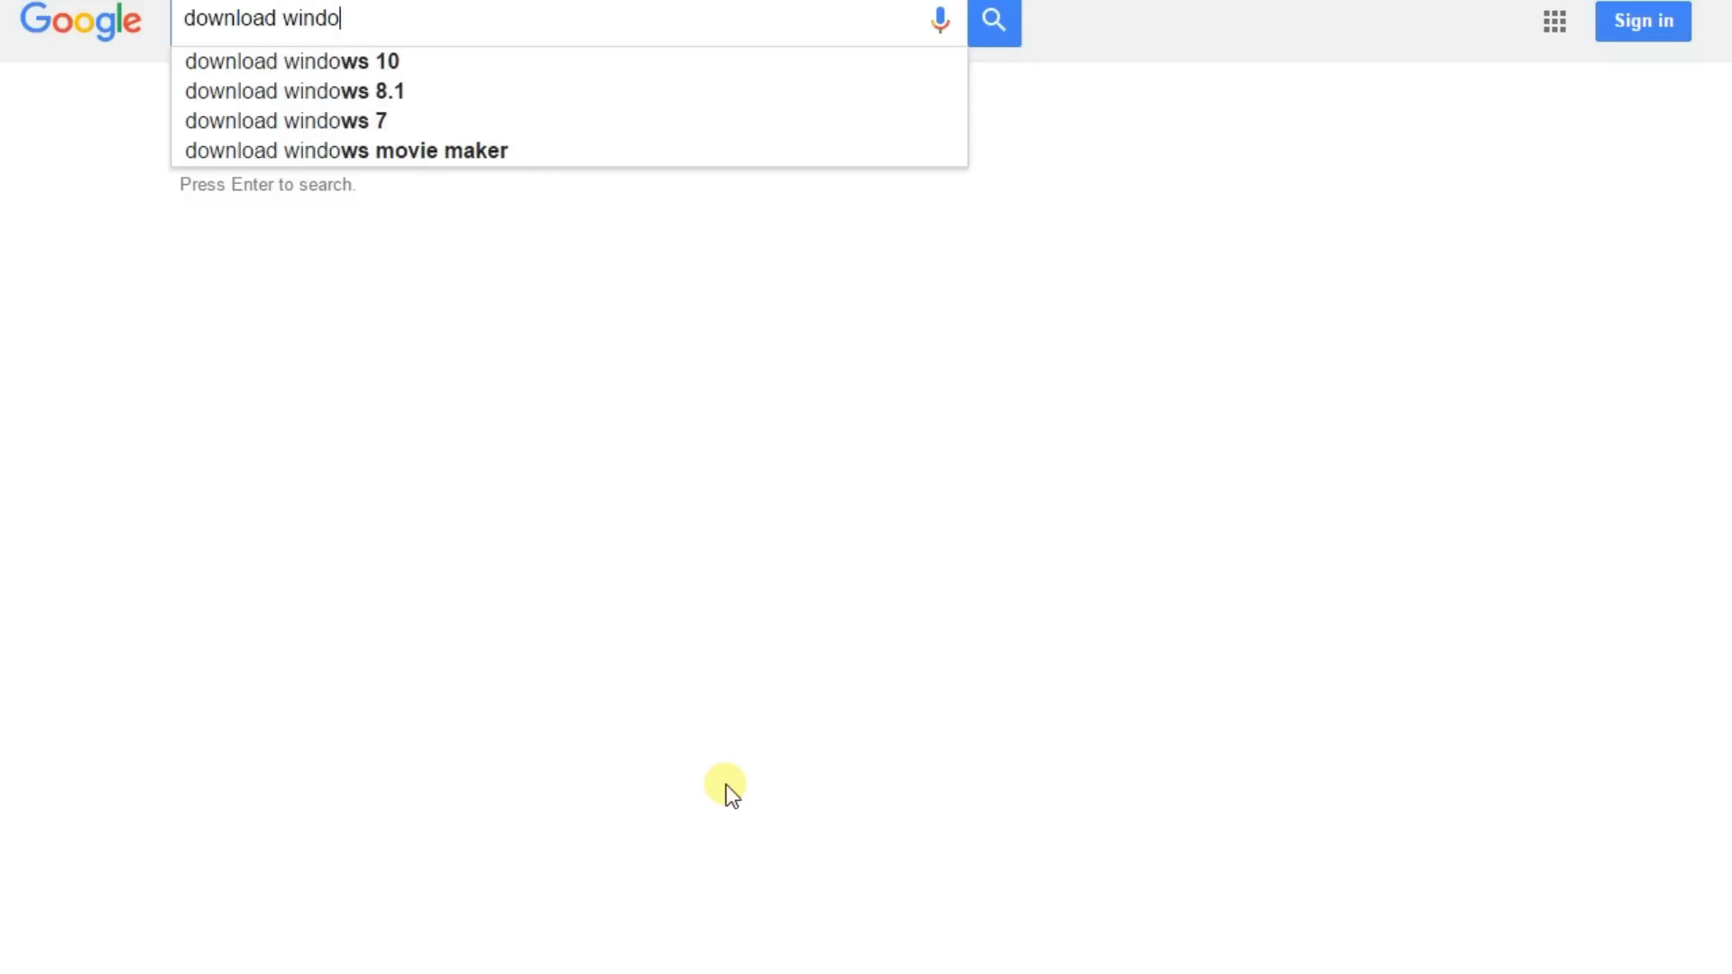
click(291, 61)
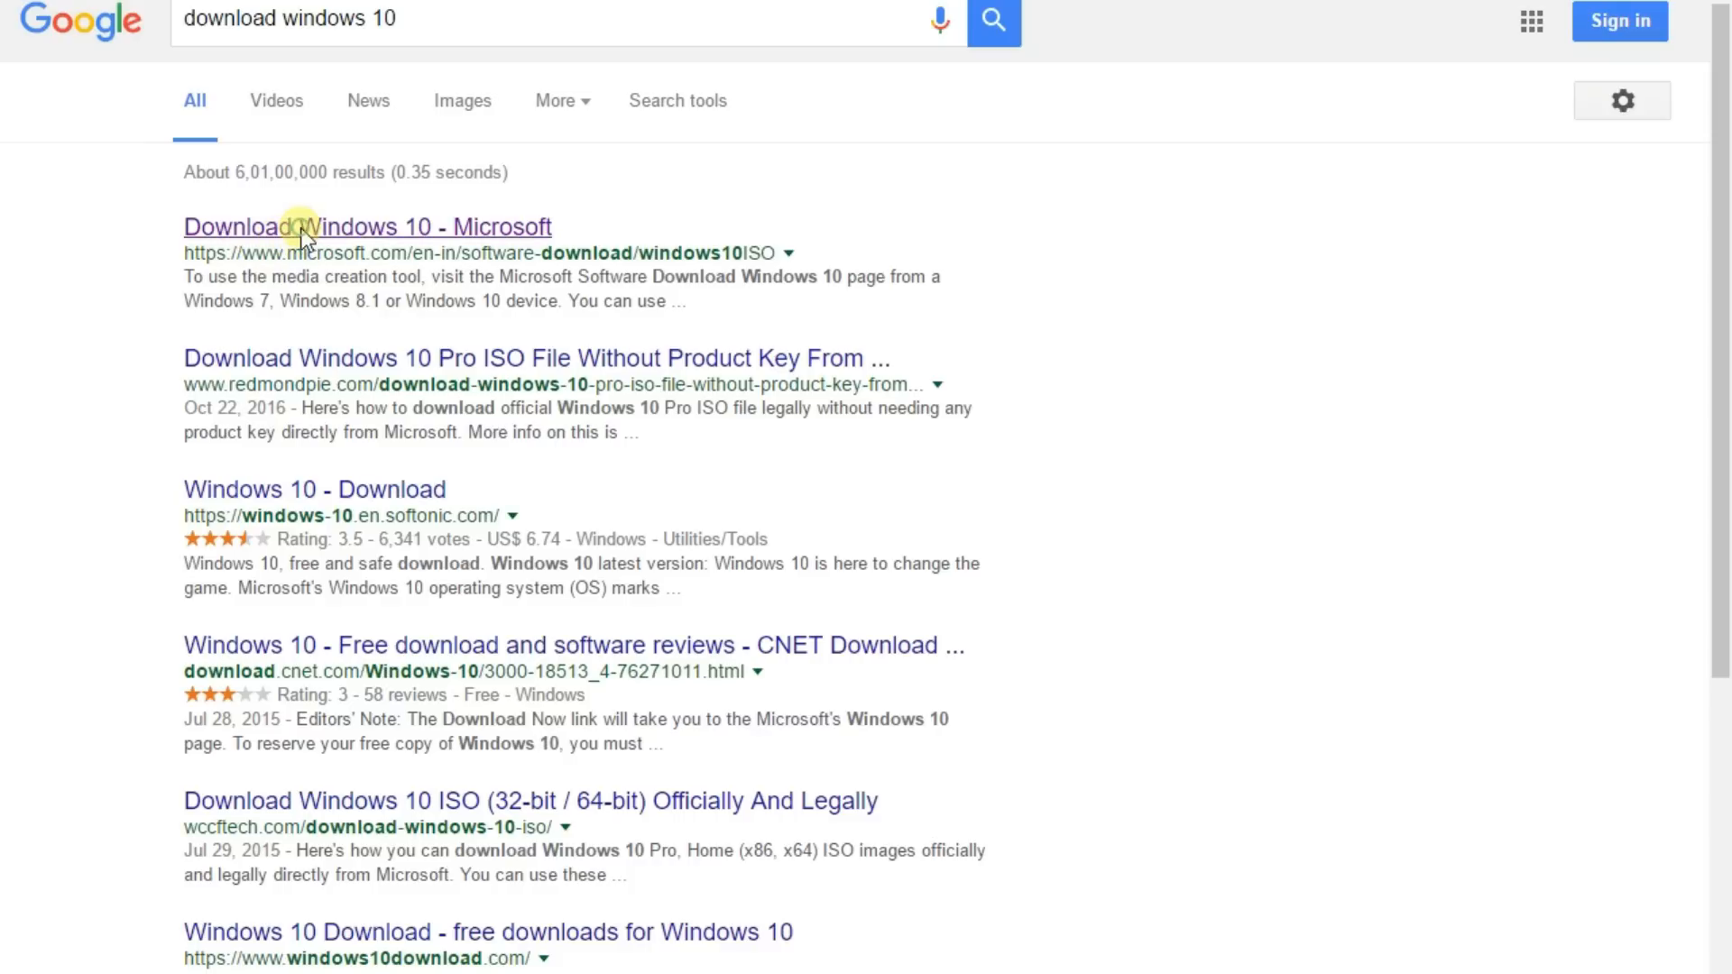
Open Microsoft's 'Download Windows 10' page from the search results.
click(367, 226)
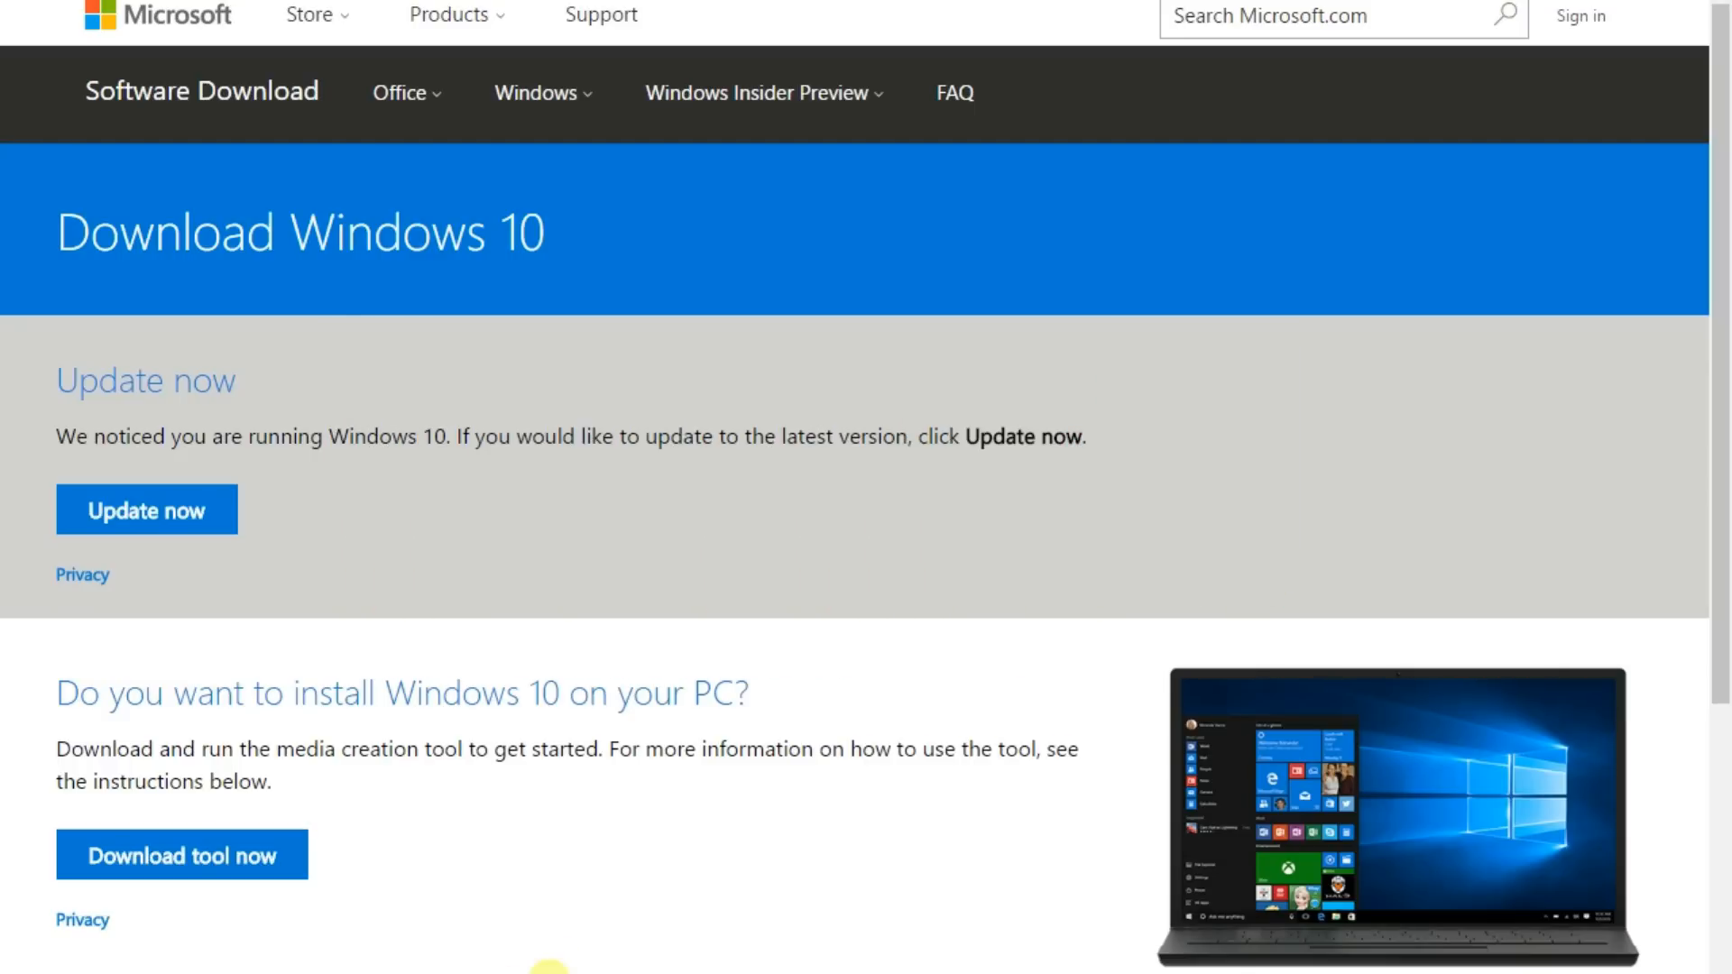
mouse_move(750, 762)
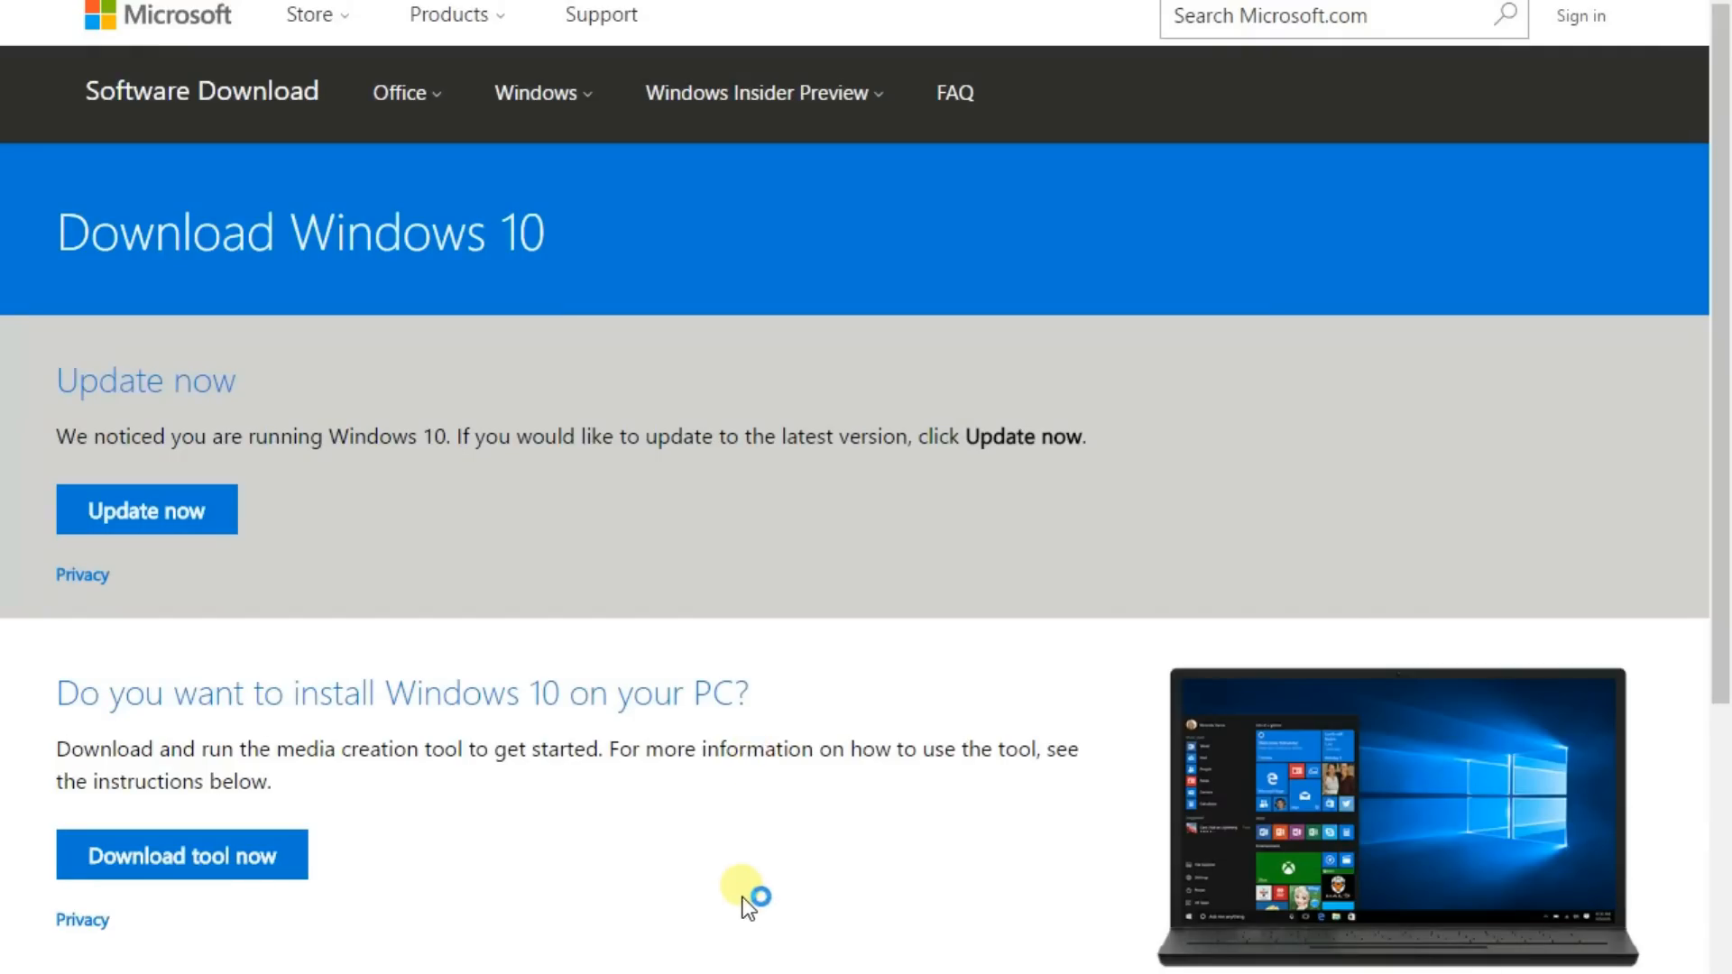
Run the Media Creation Tool, accept the license, and choose installation media for another PC.
click(181, 855)
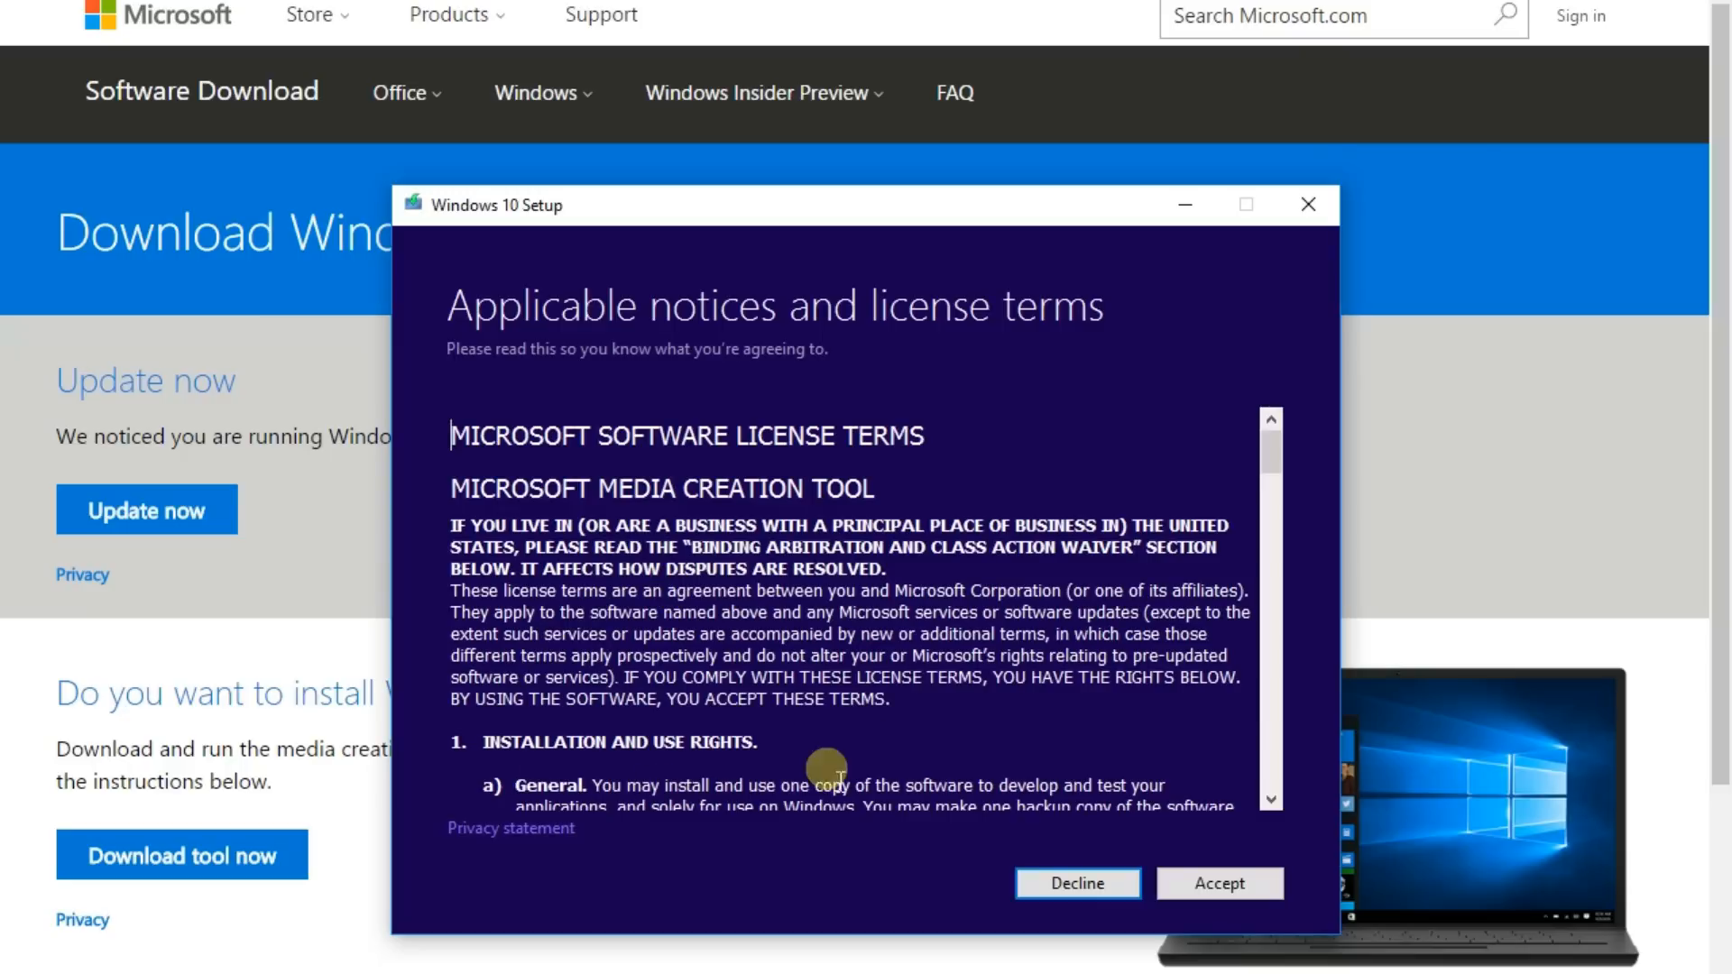
scroll(down, 3)
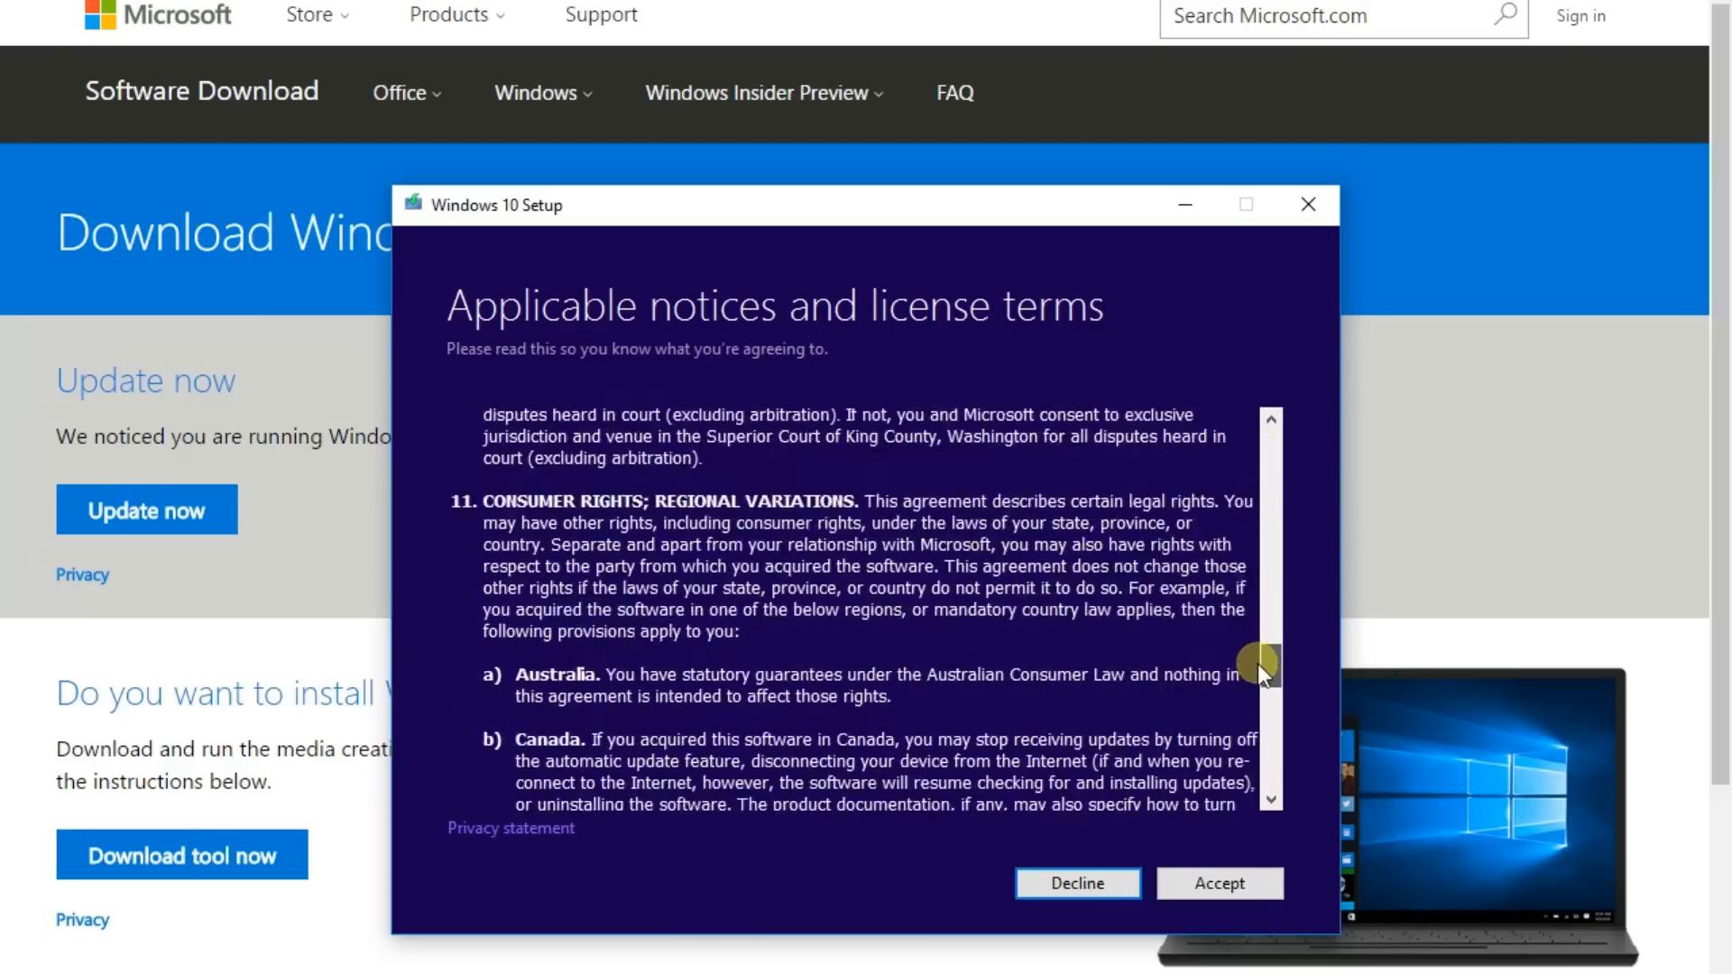
scroll(down, 3)
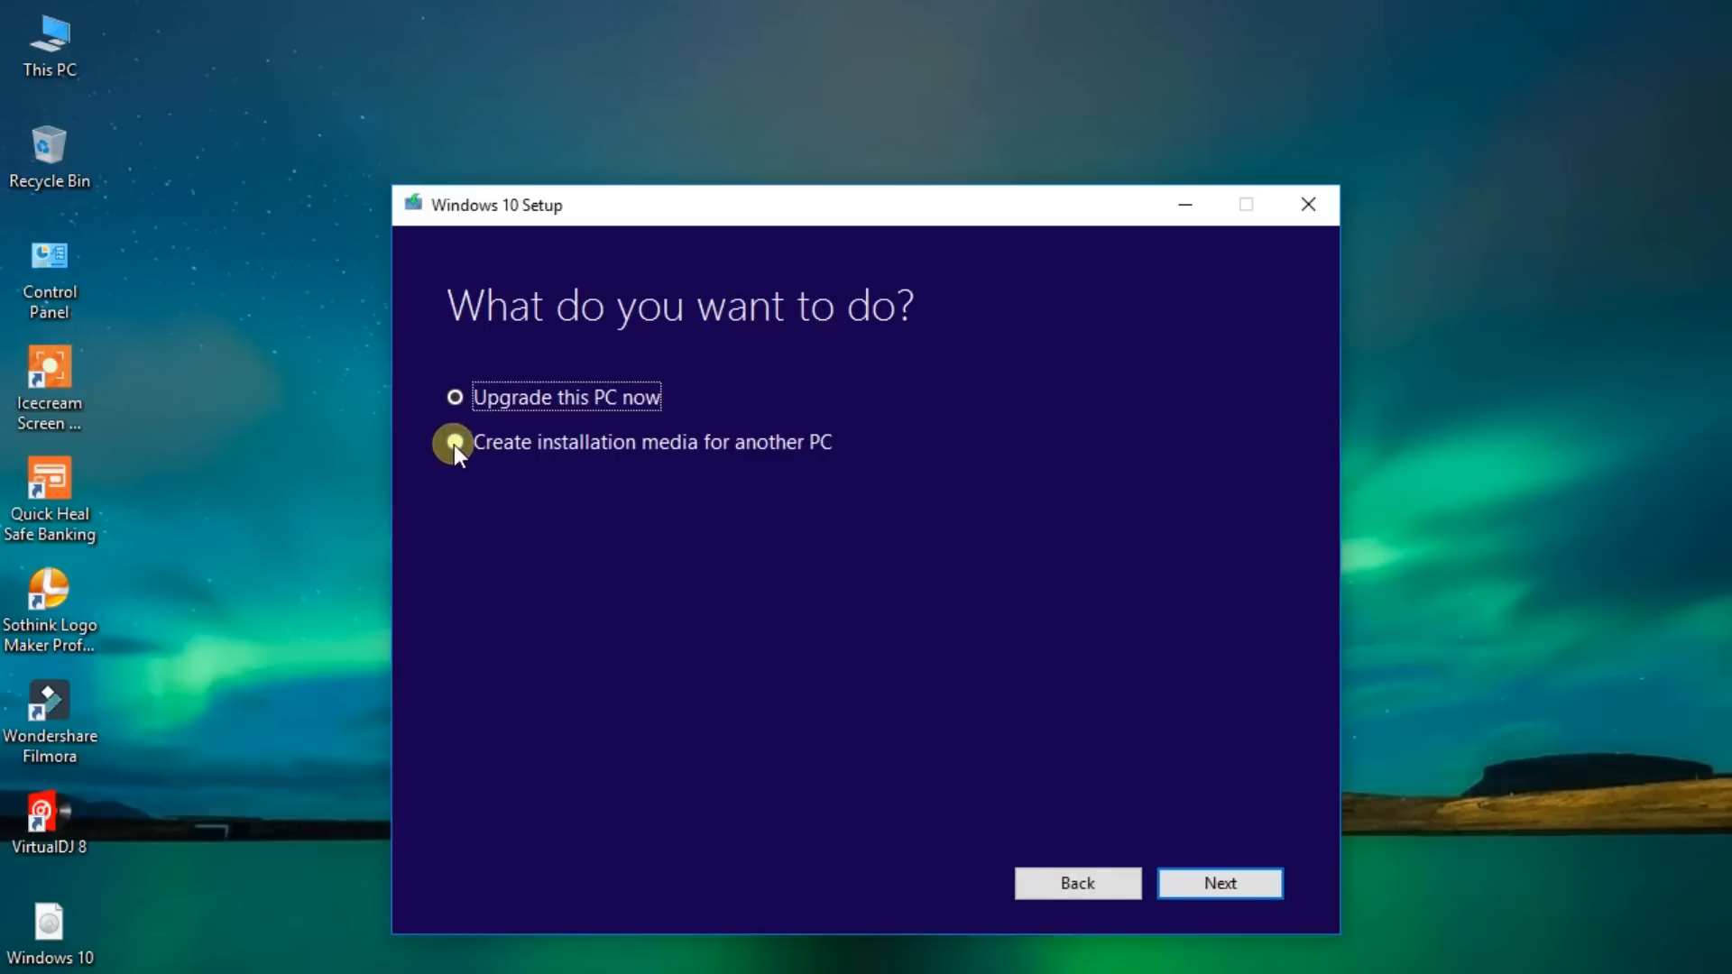
click(454, 443)
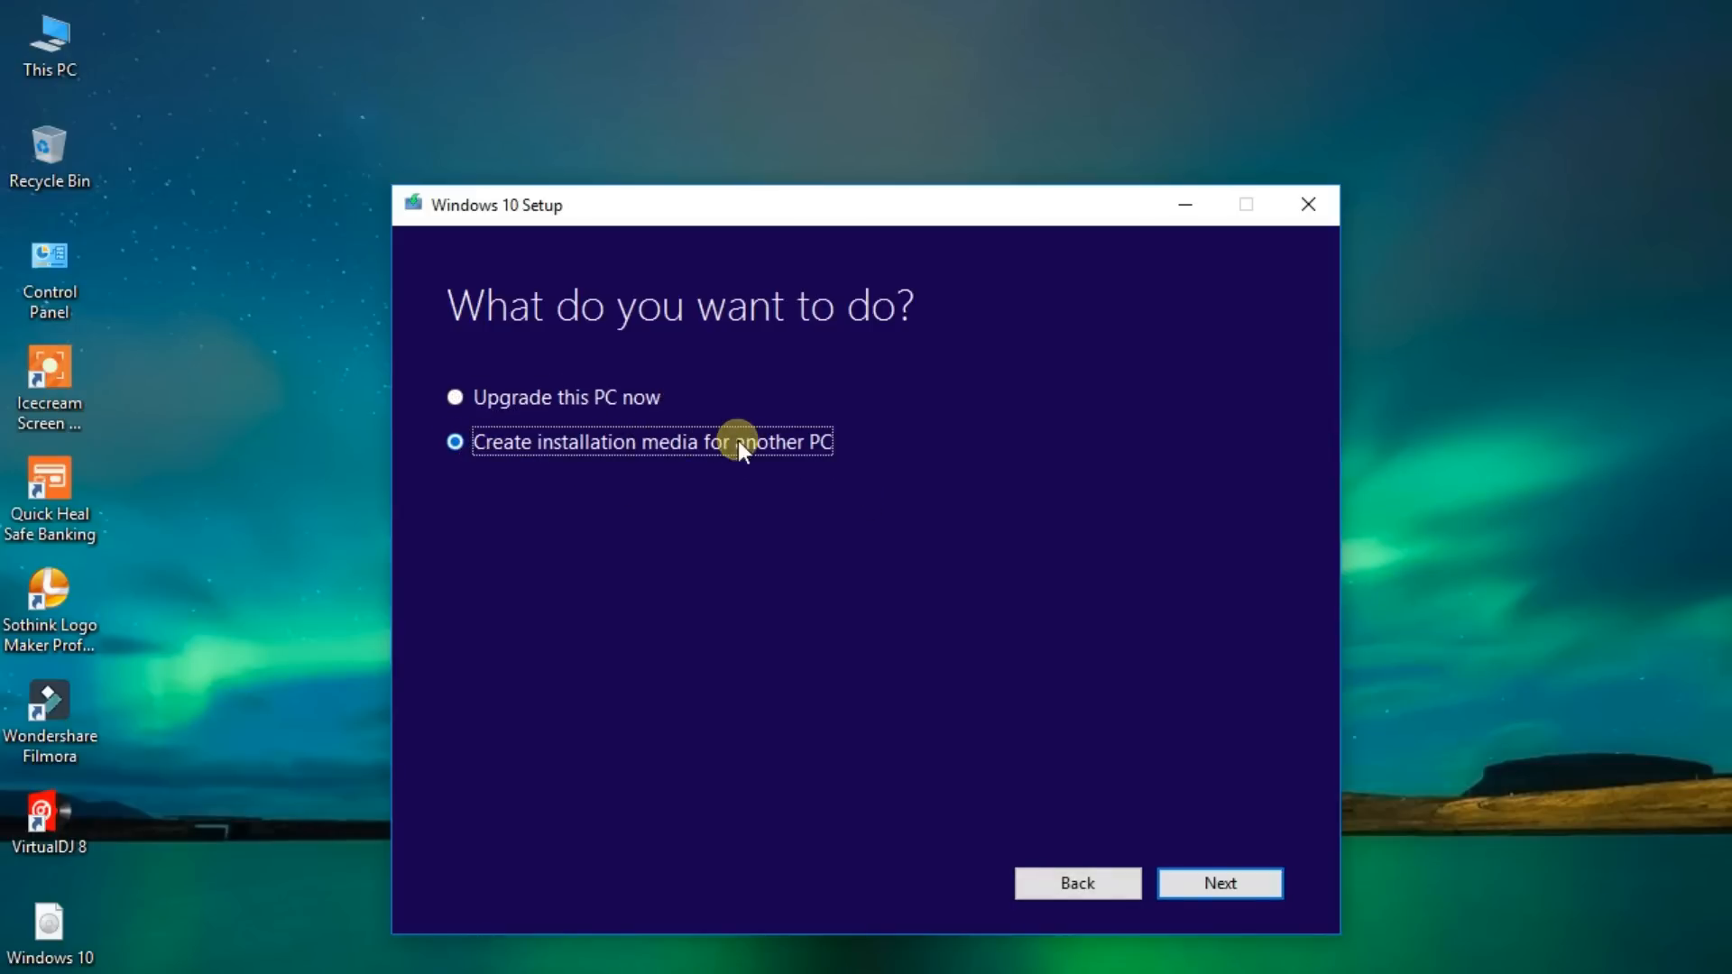
click(1220, 883)
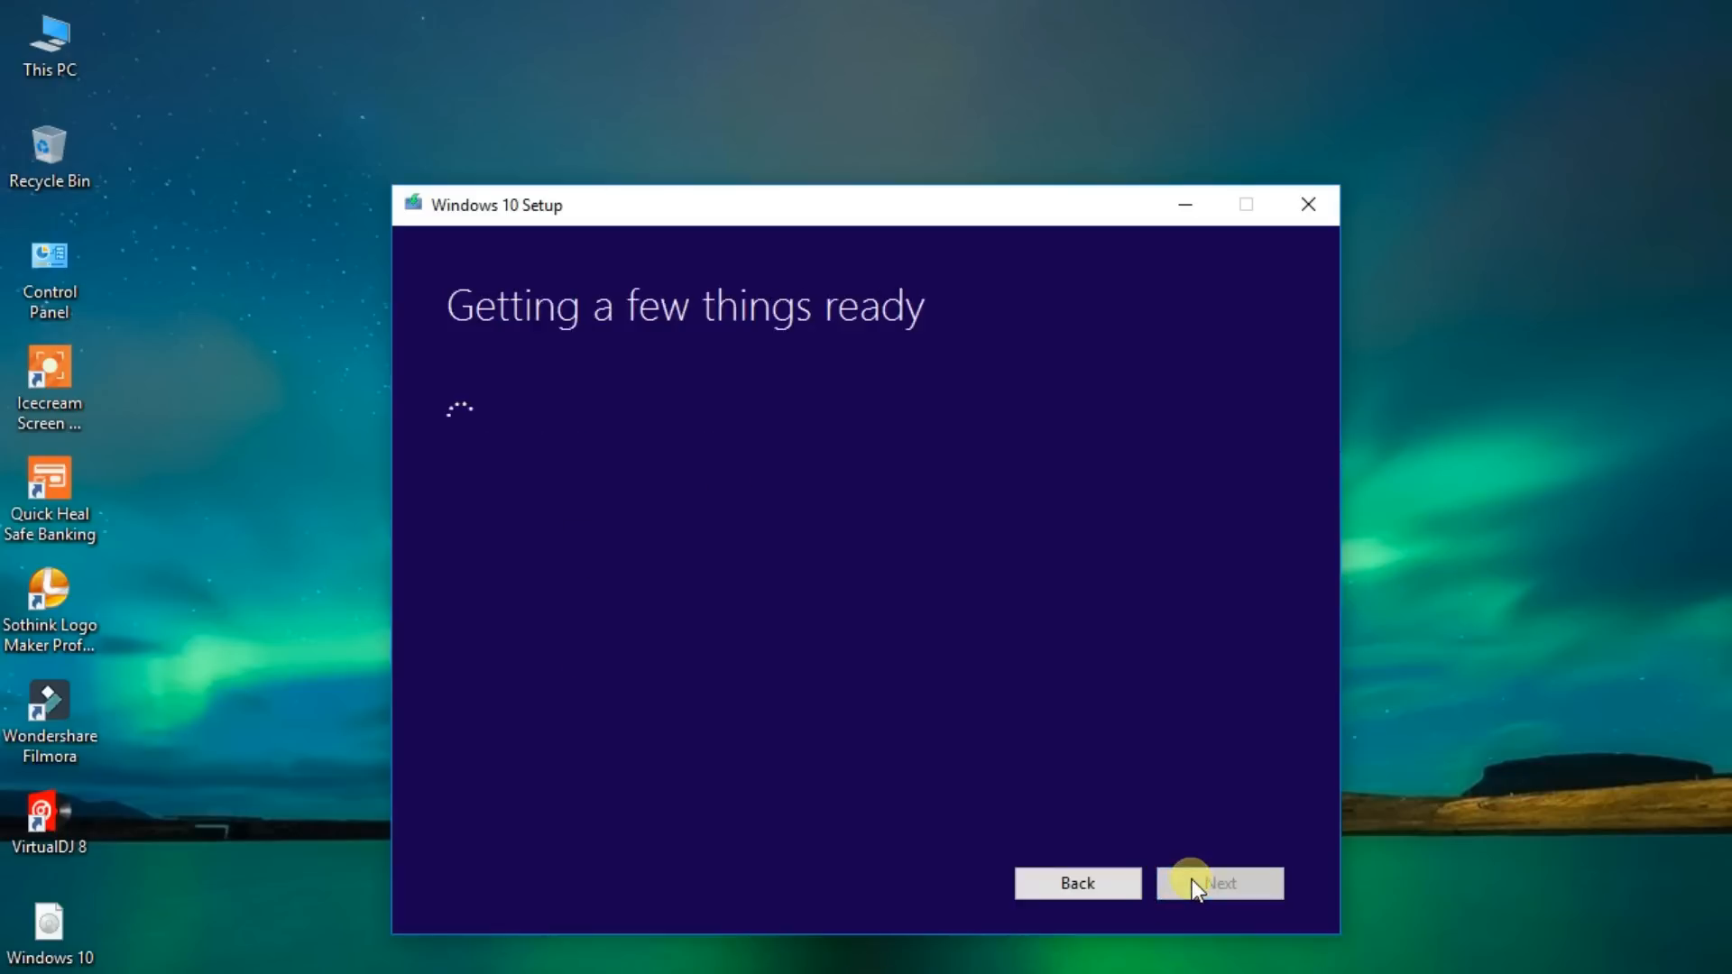
click(1220, 882)
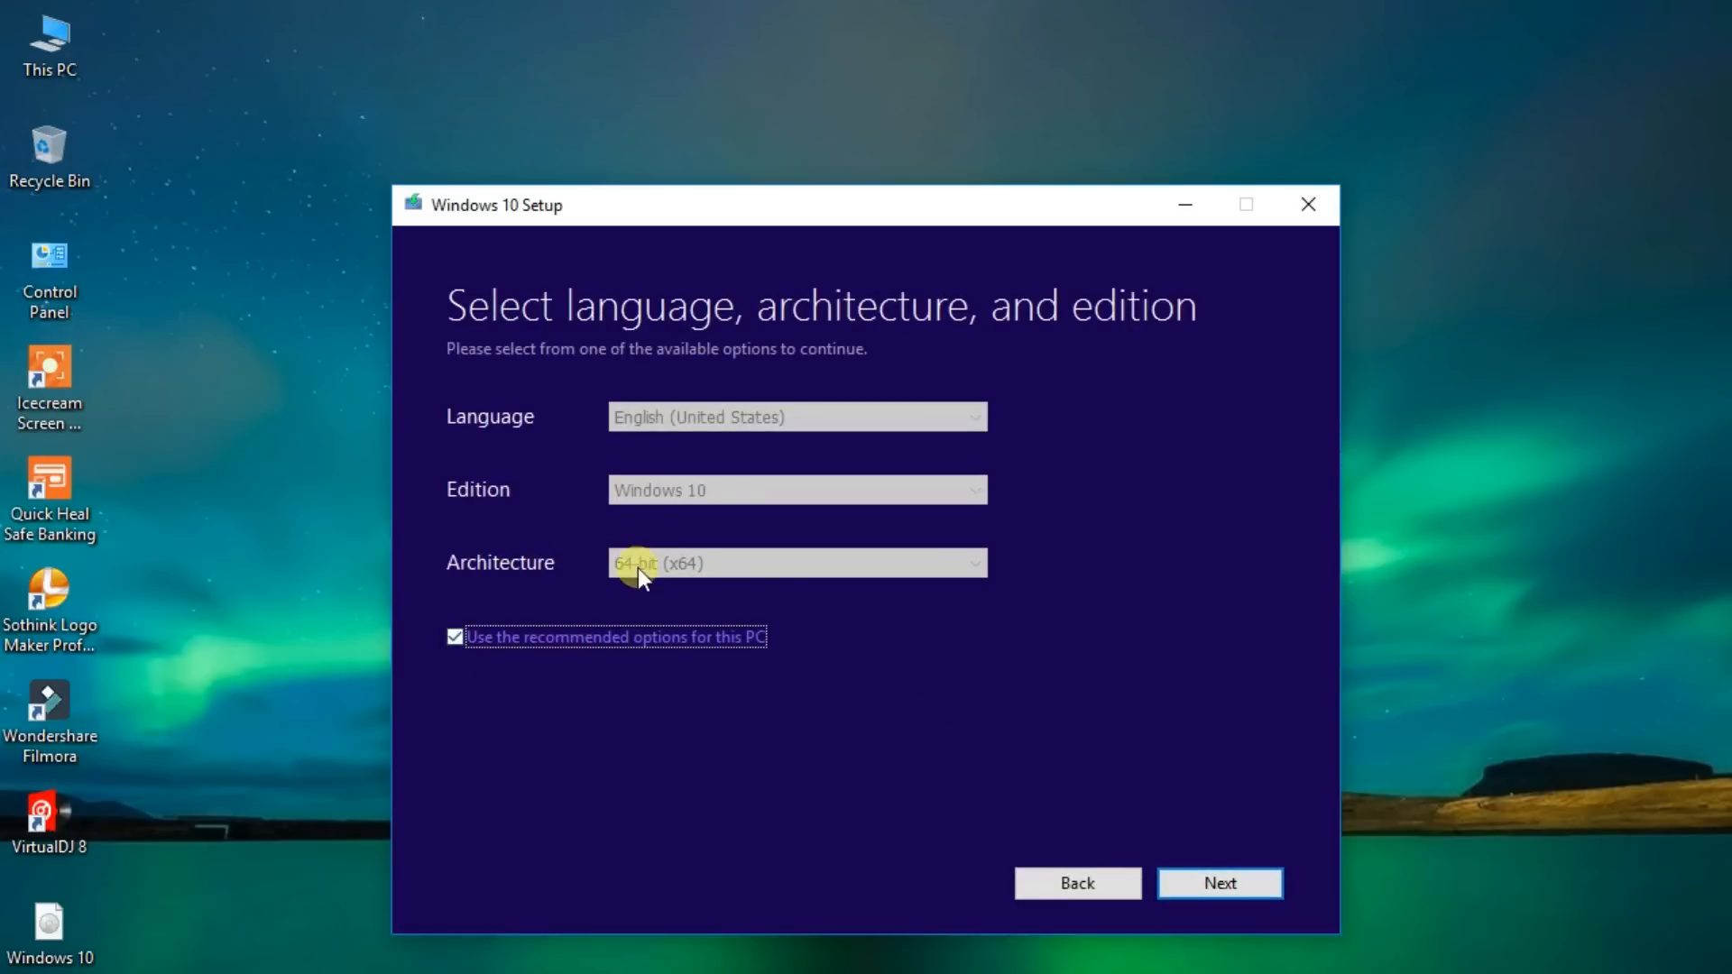
Keep English, Windows 10, 64-bit and choose an ISO file as the media.
click(454, 636)
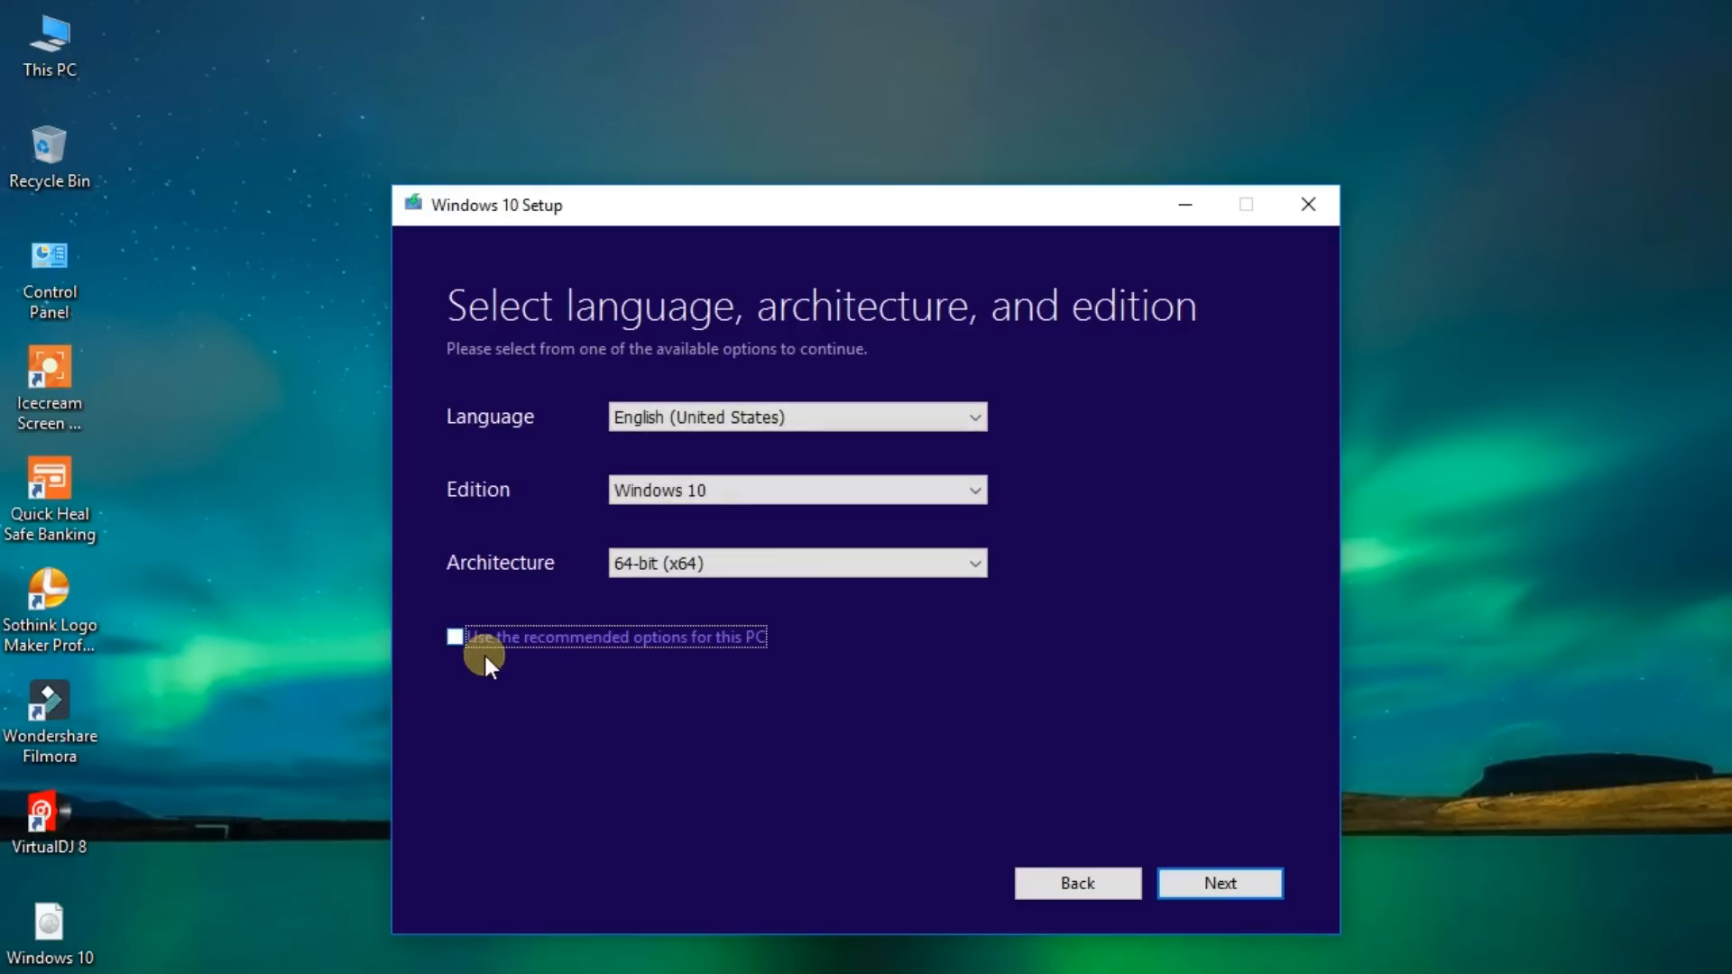
click(795, 489)
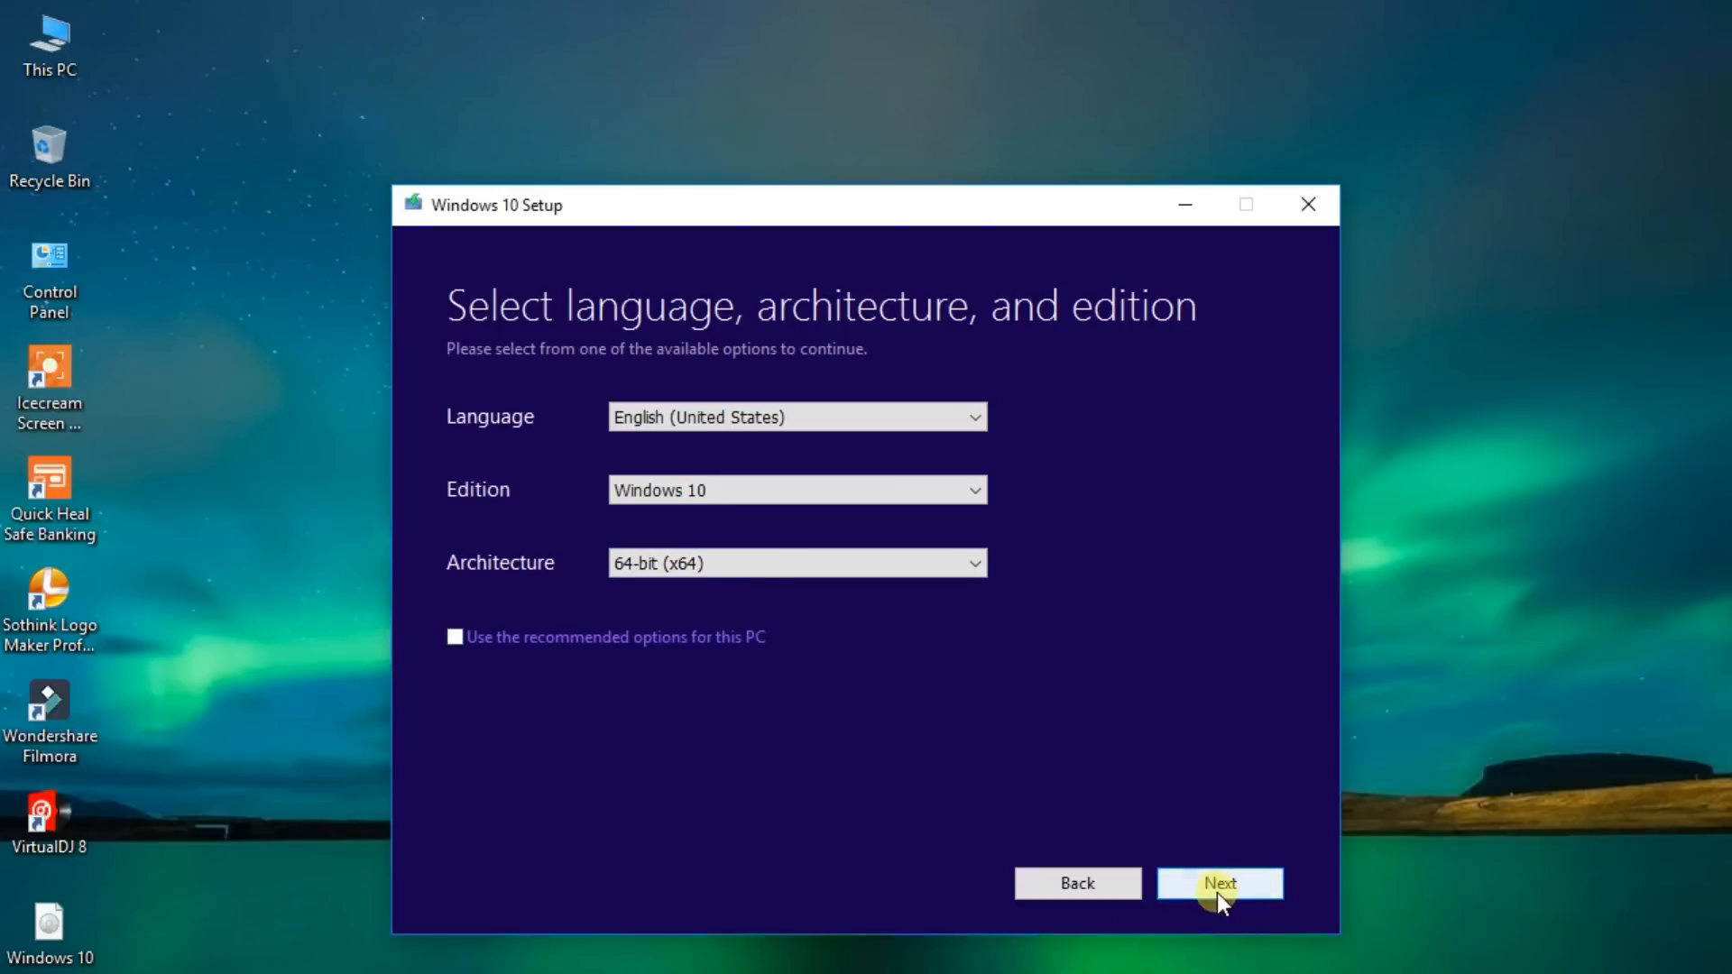
click(1219, 882)
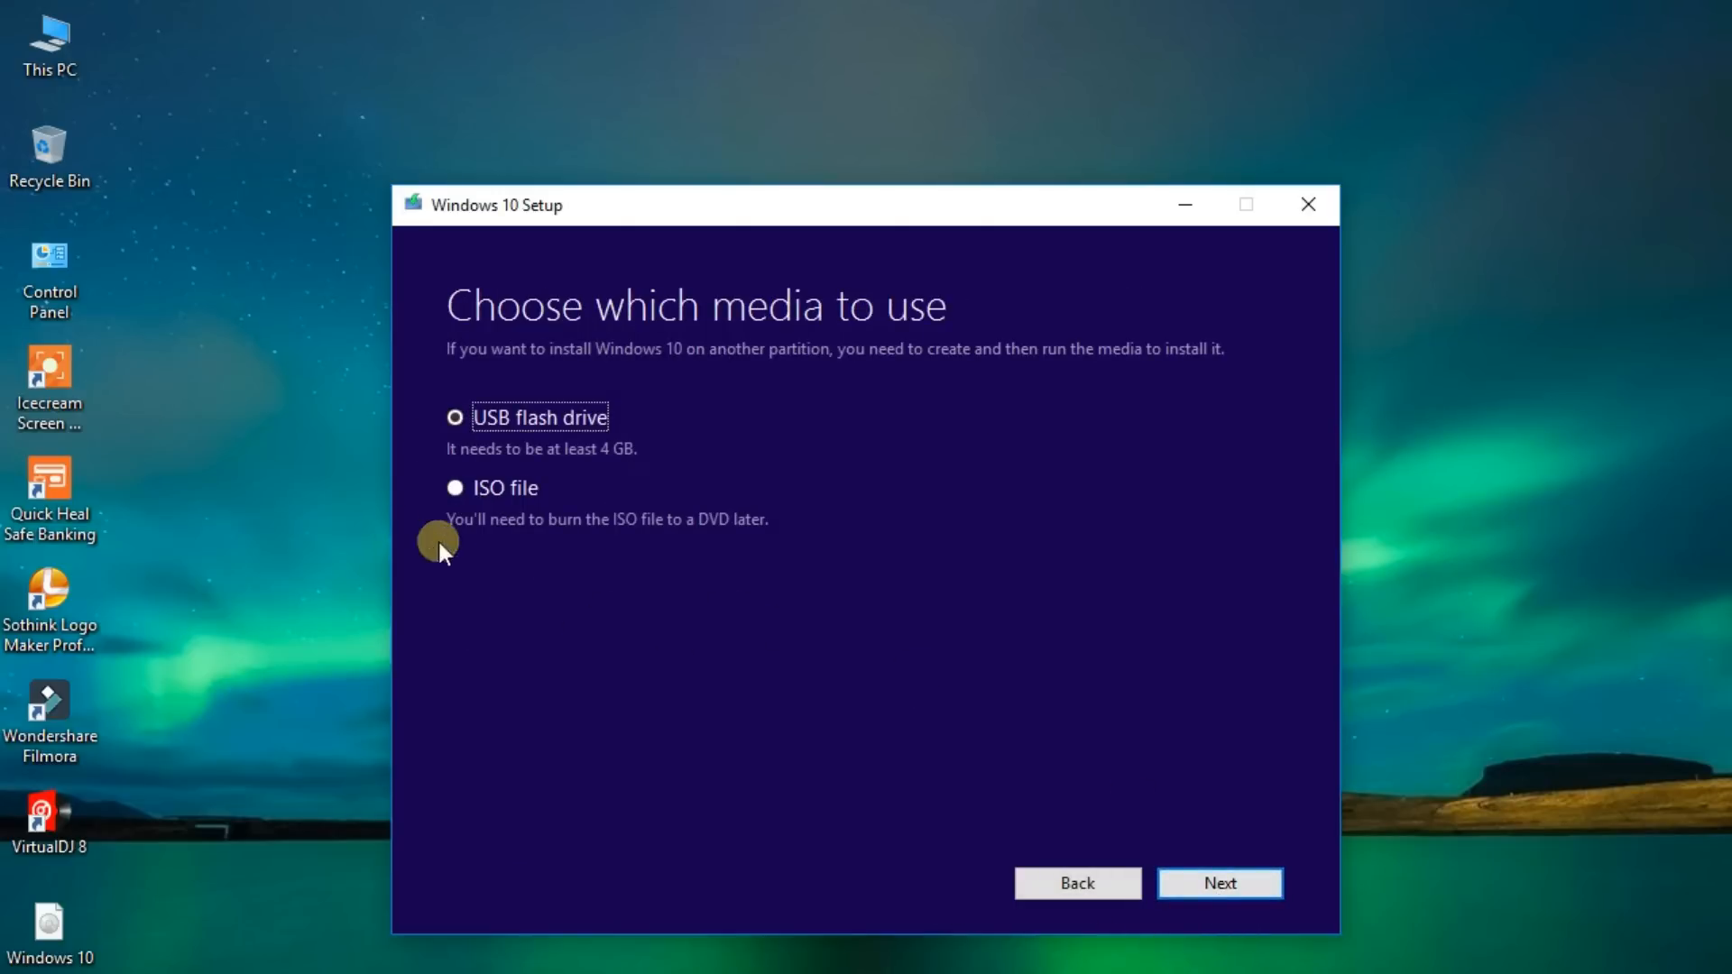
click(454, 487)
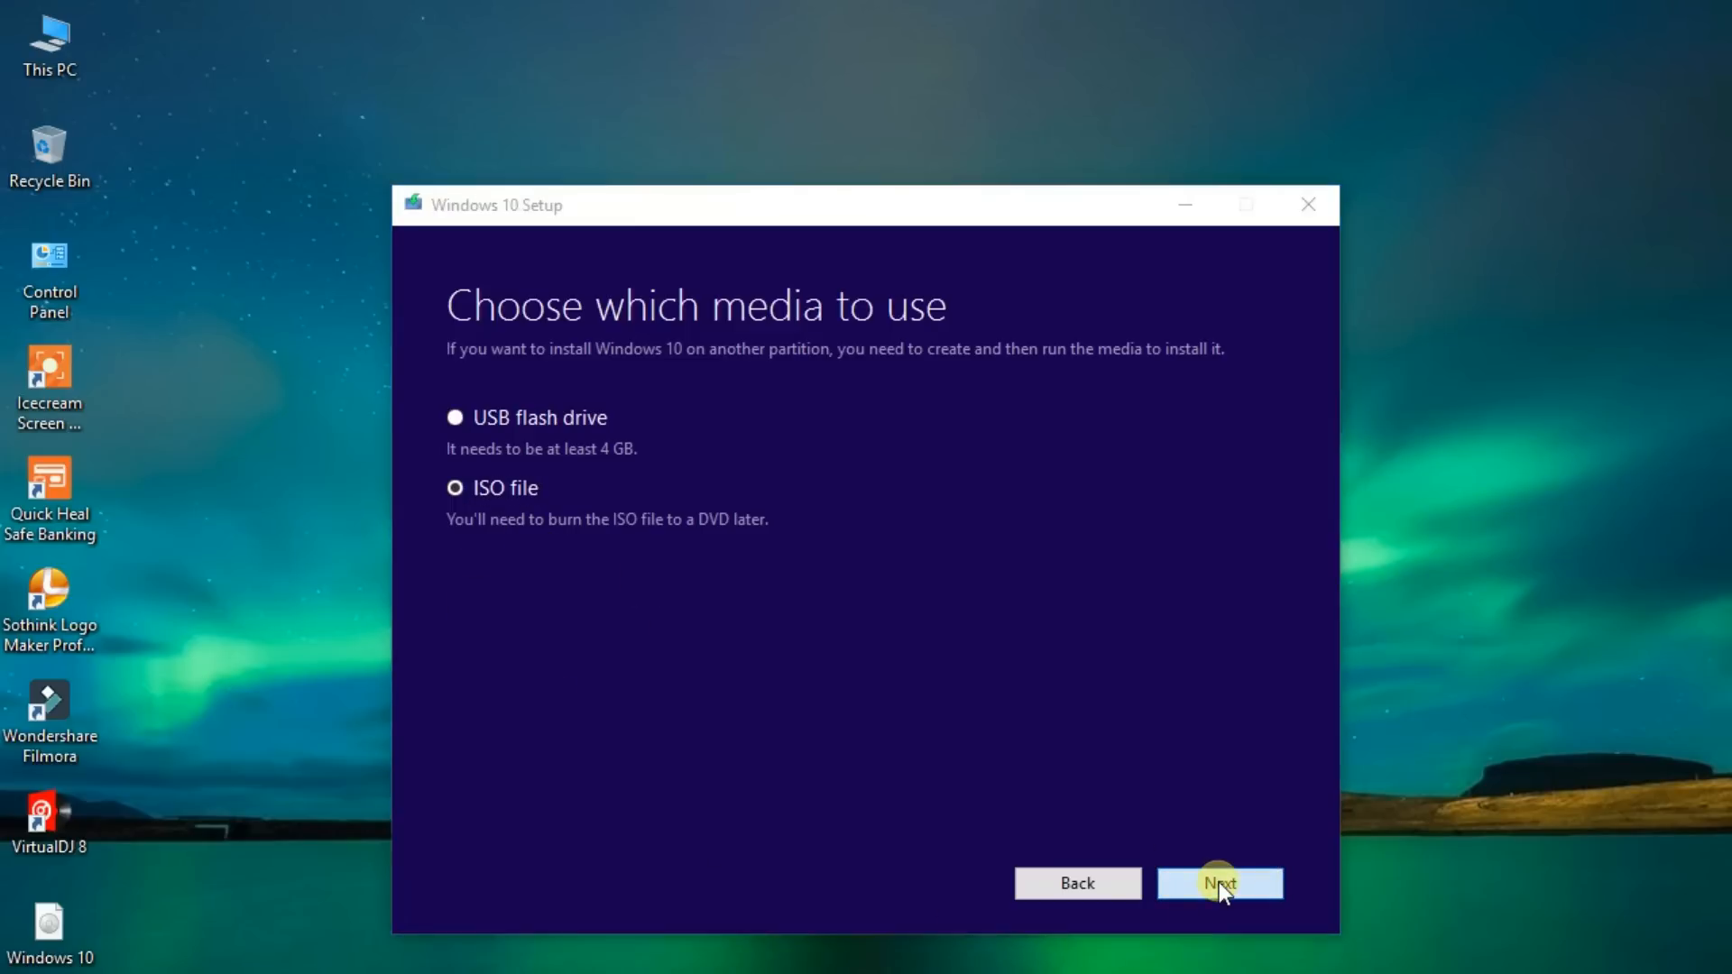
click(1219, 883)
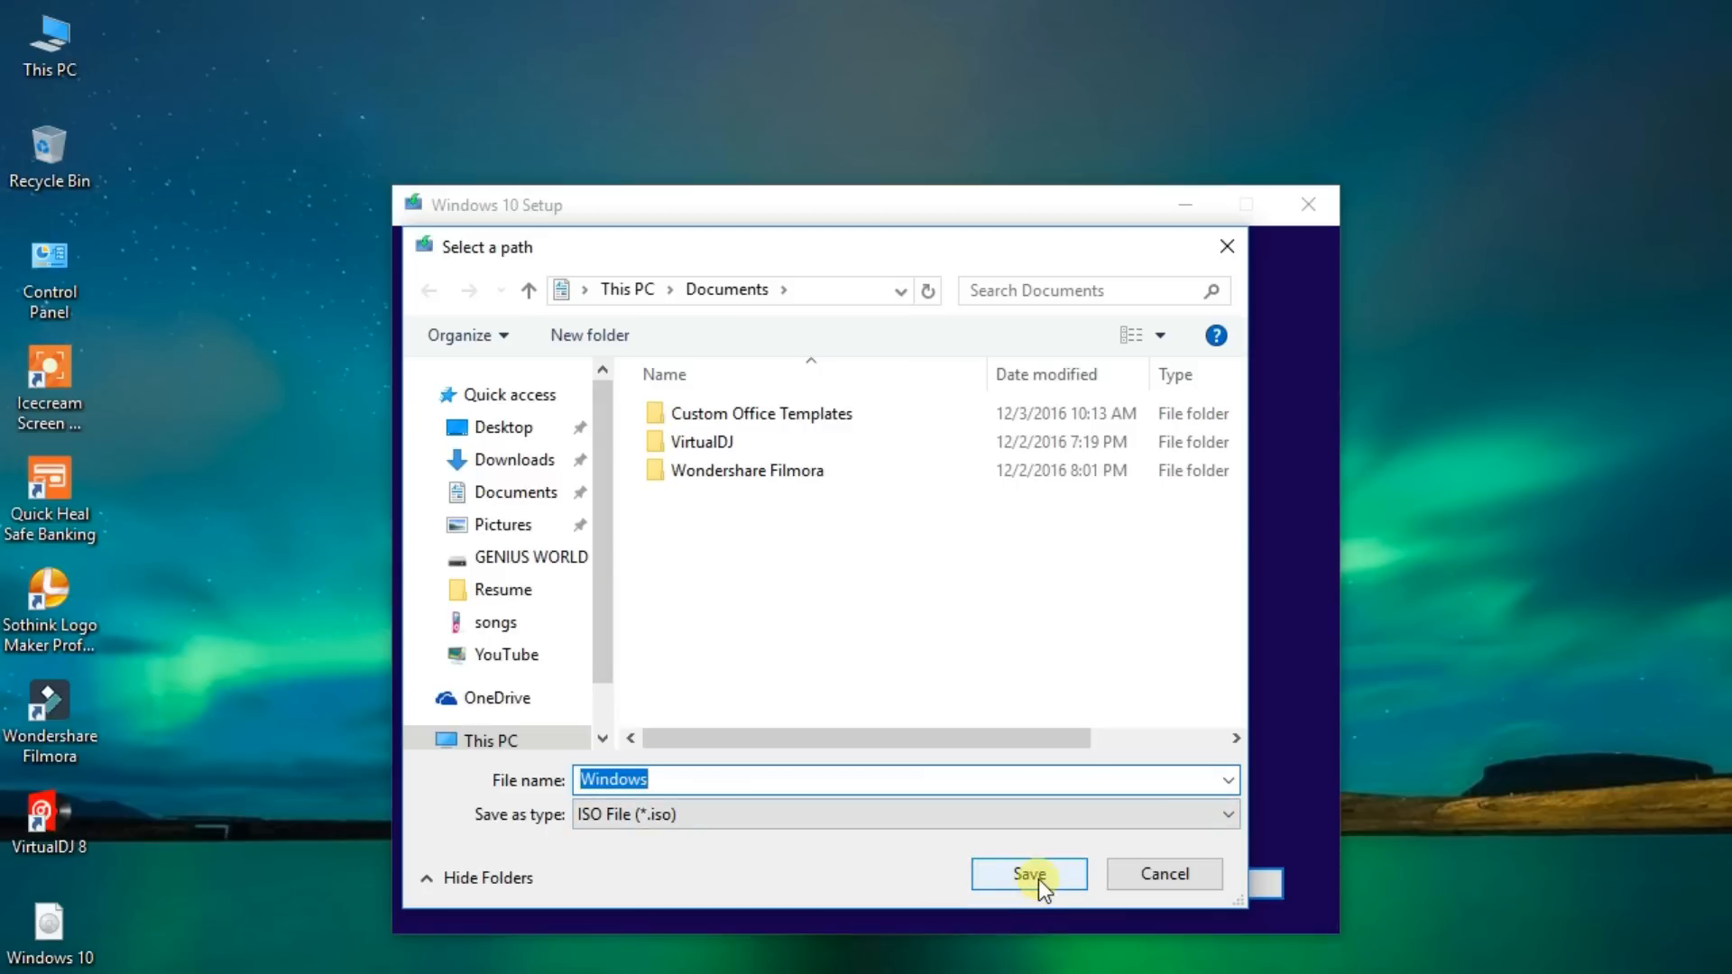
Save the ISO as 'Windows' in Documents and keep the download running after closing the window.
click(1027, 874)
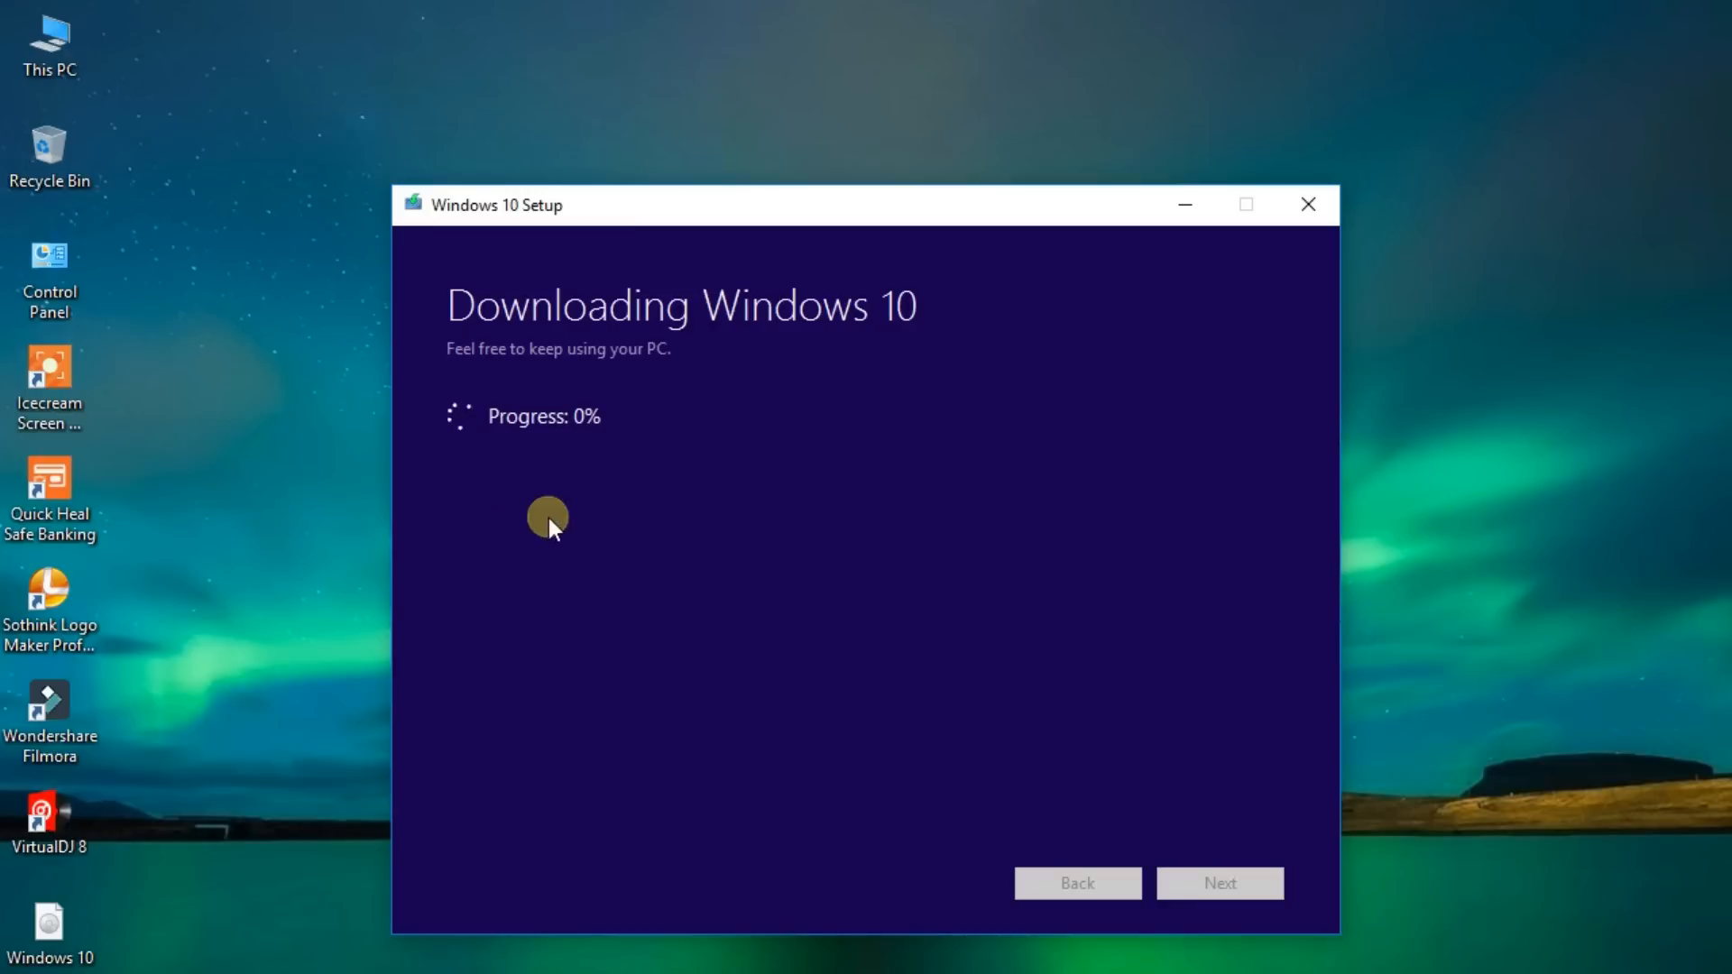
mouse_move(631, 429)
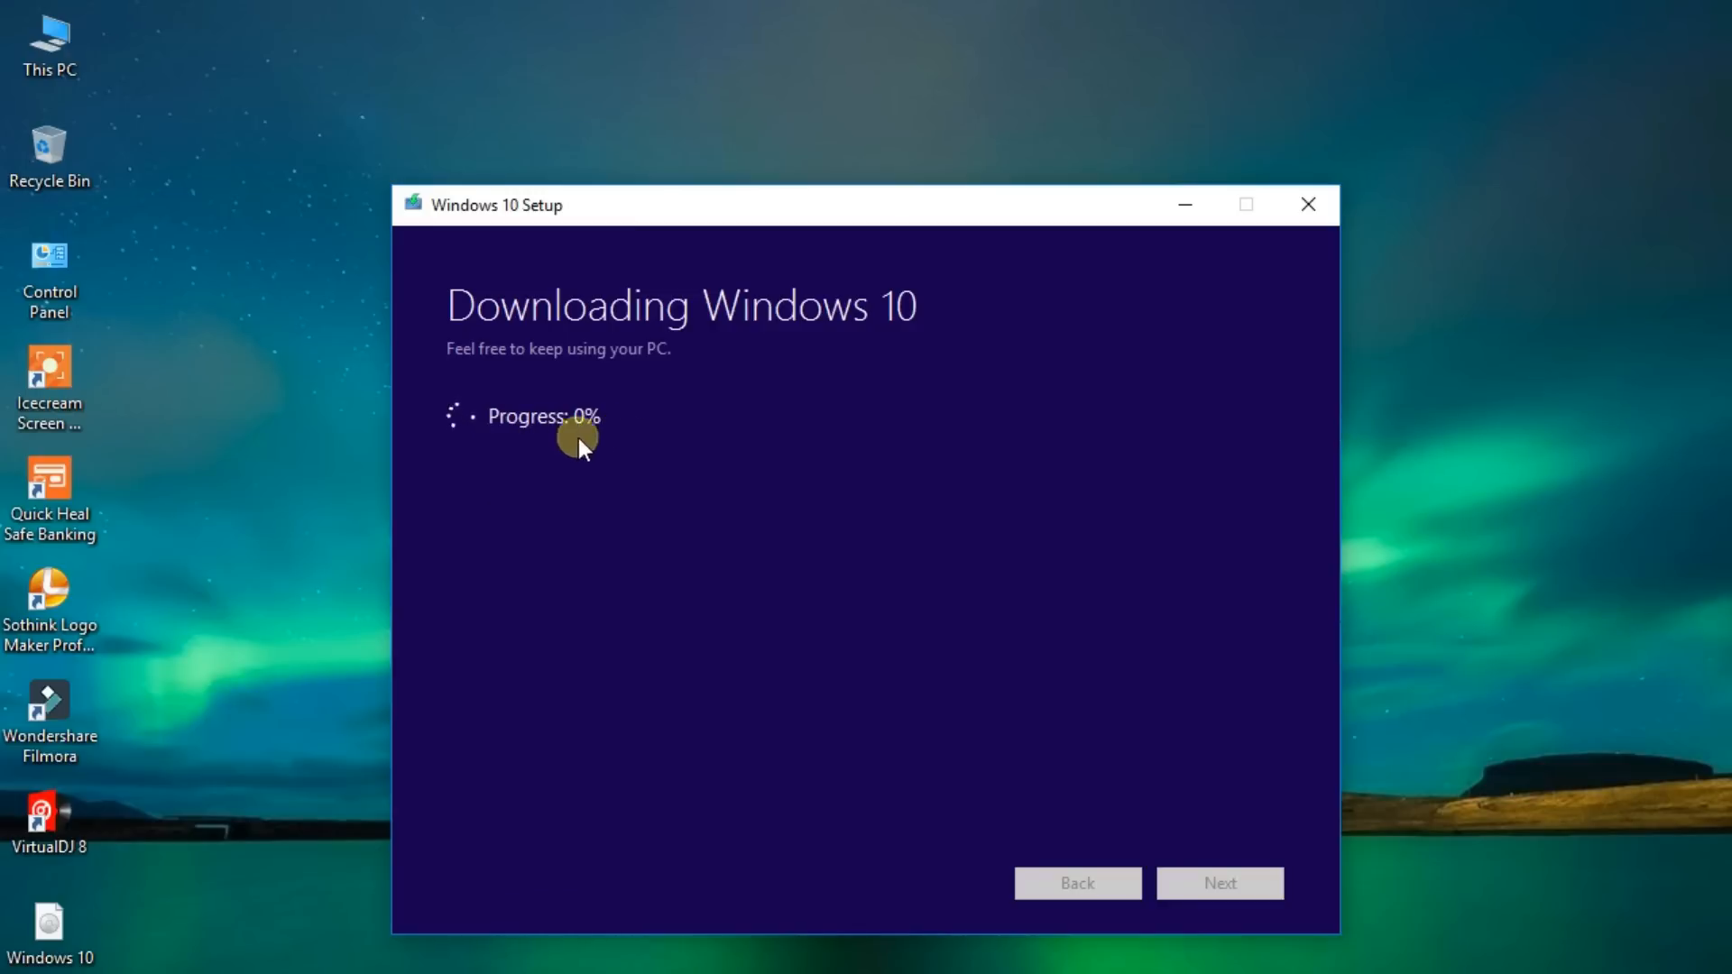
mouse_move(211, 953)
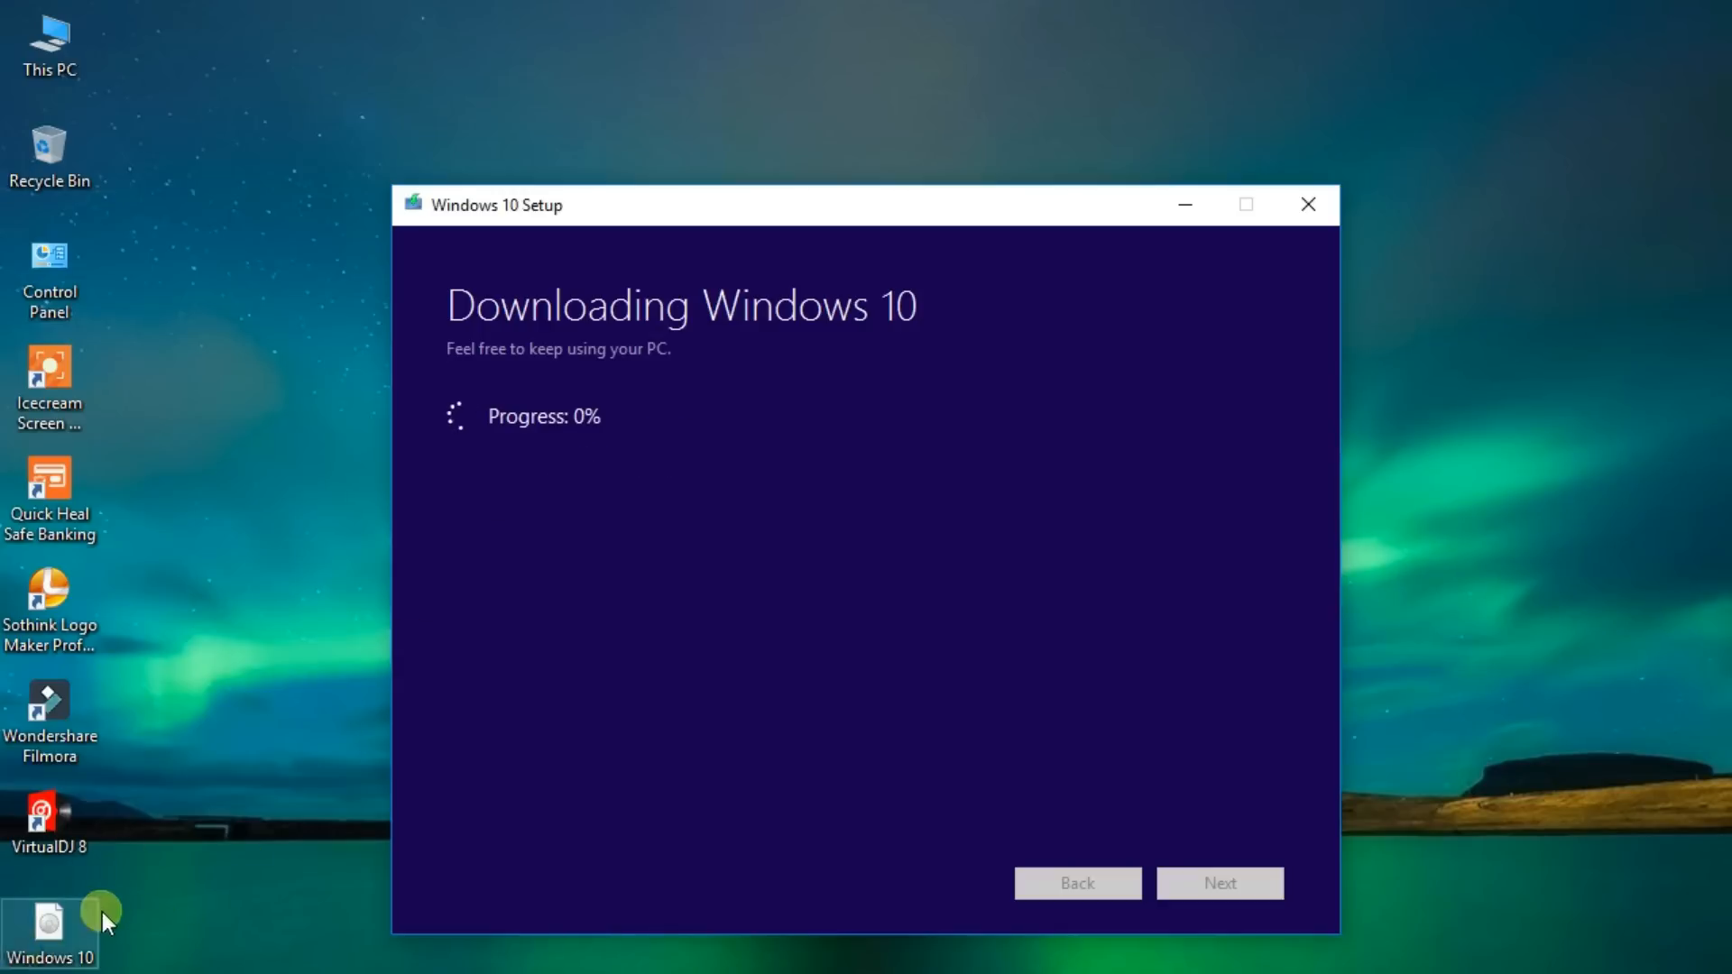
mouse_move(758, 759)
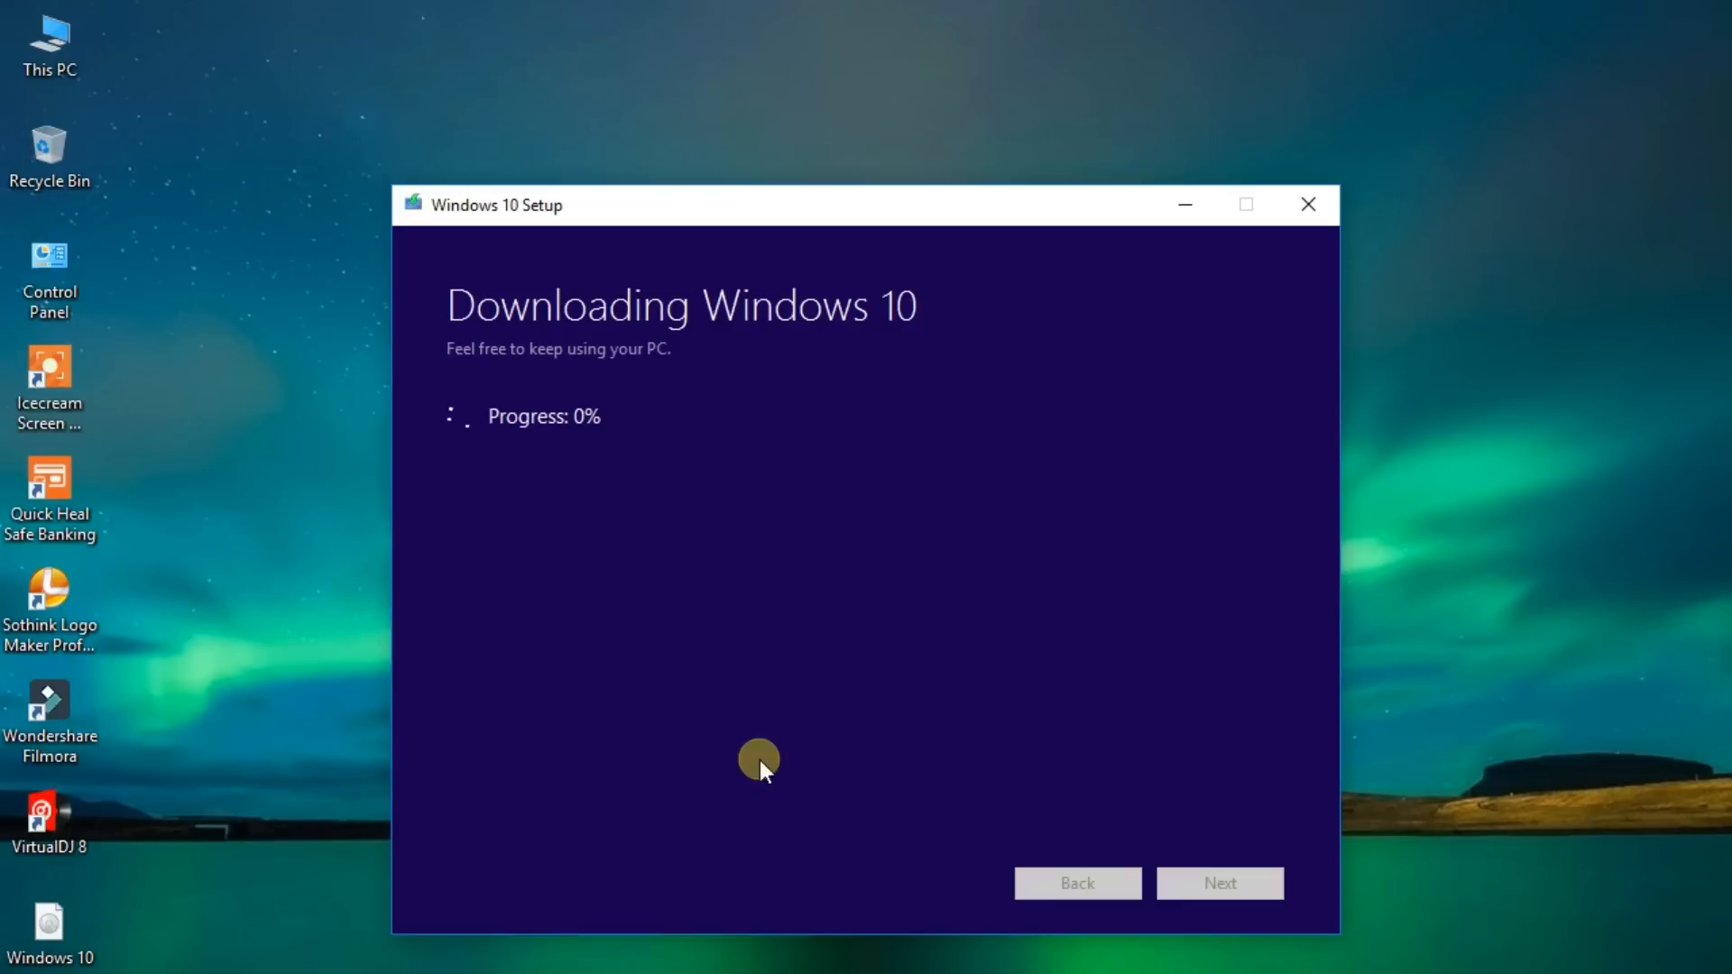
click(1308, 205)
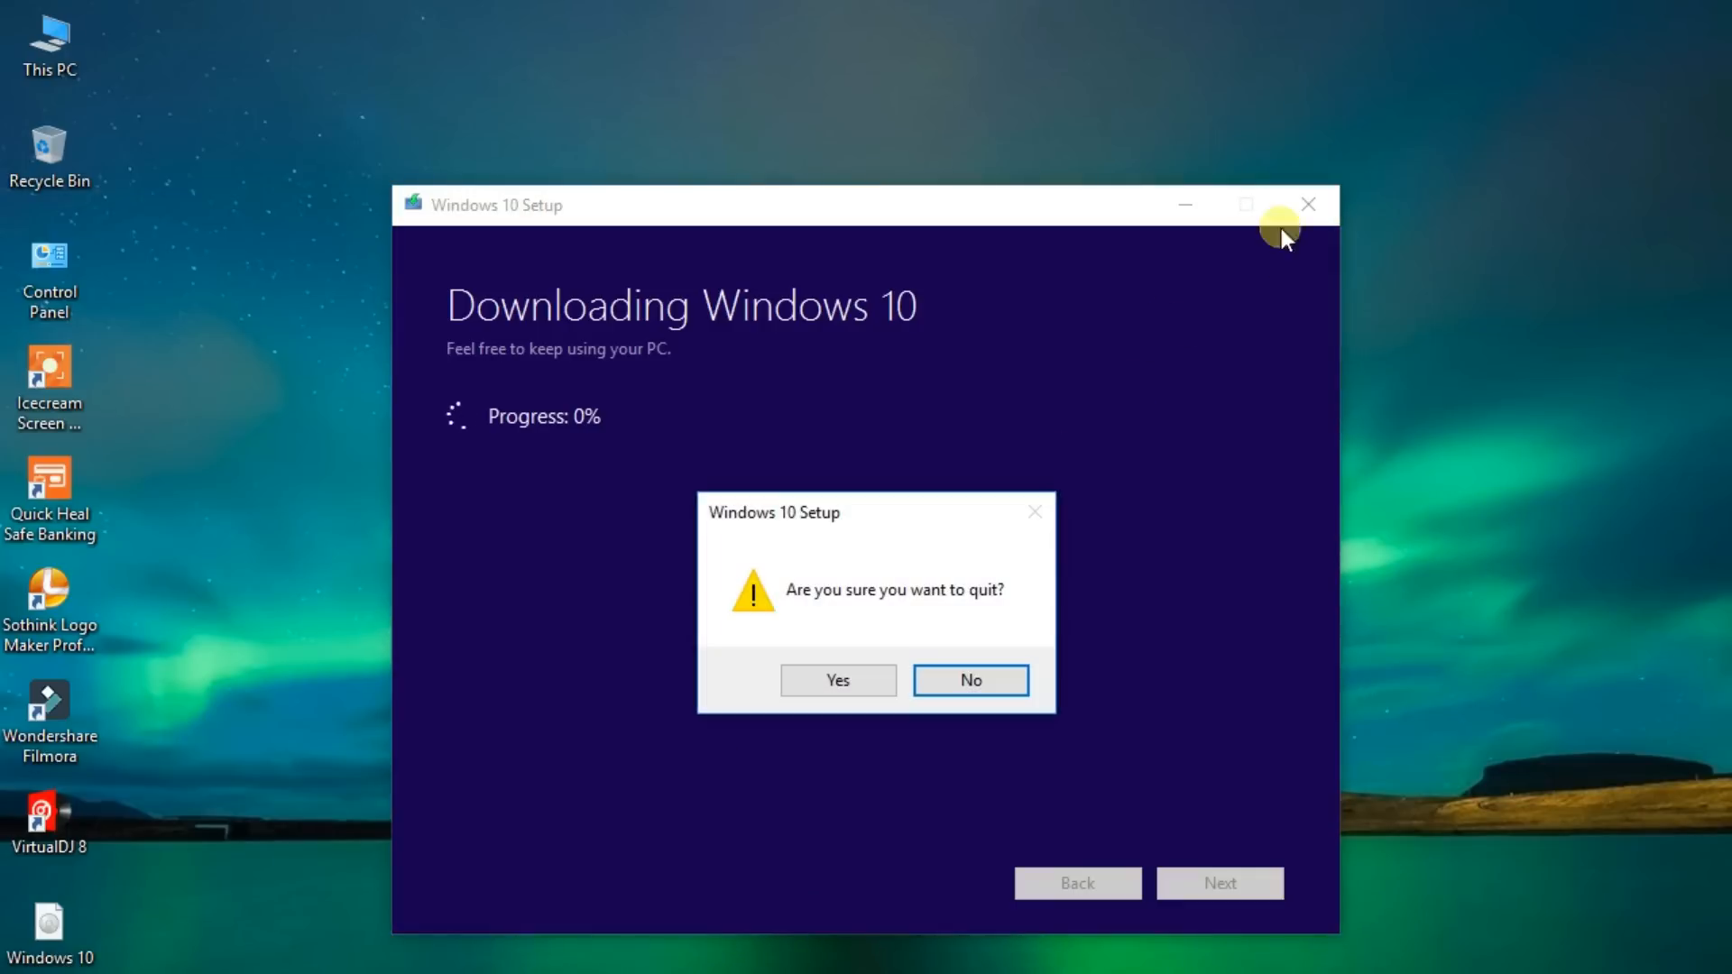
click(969, 680)
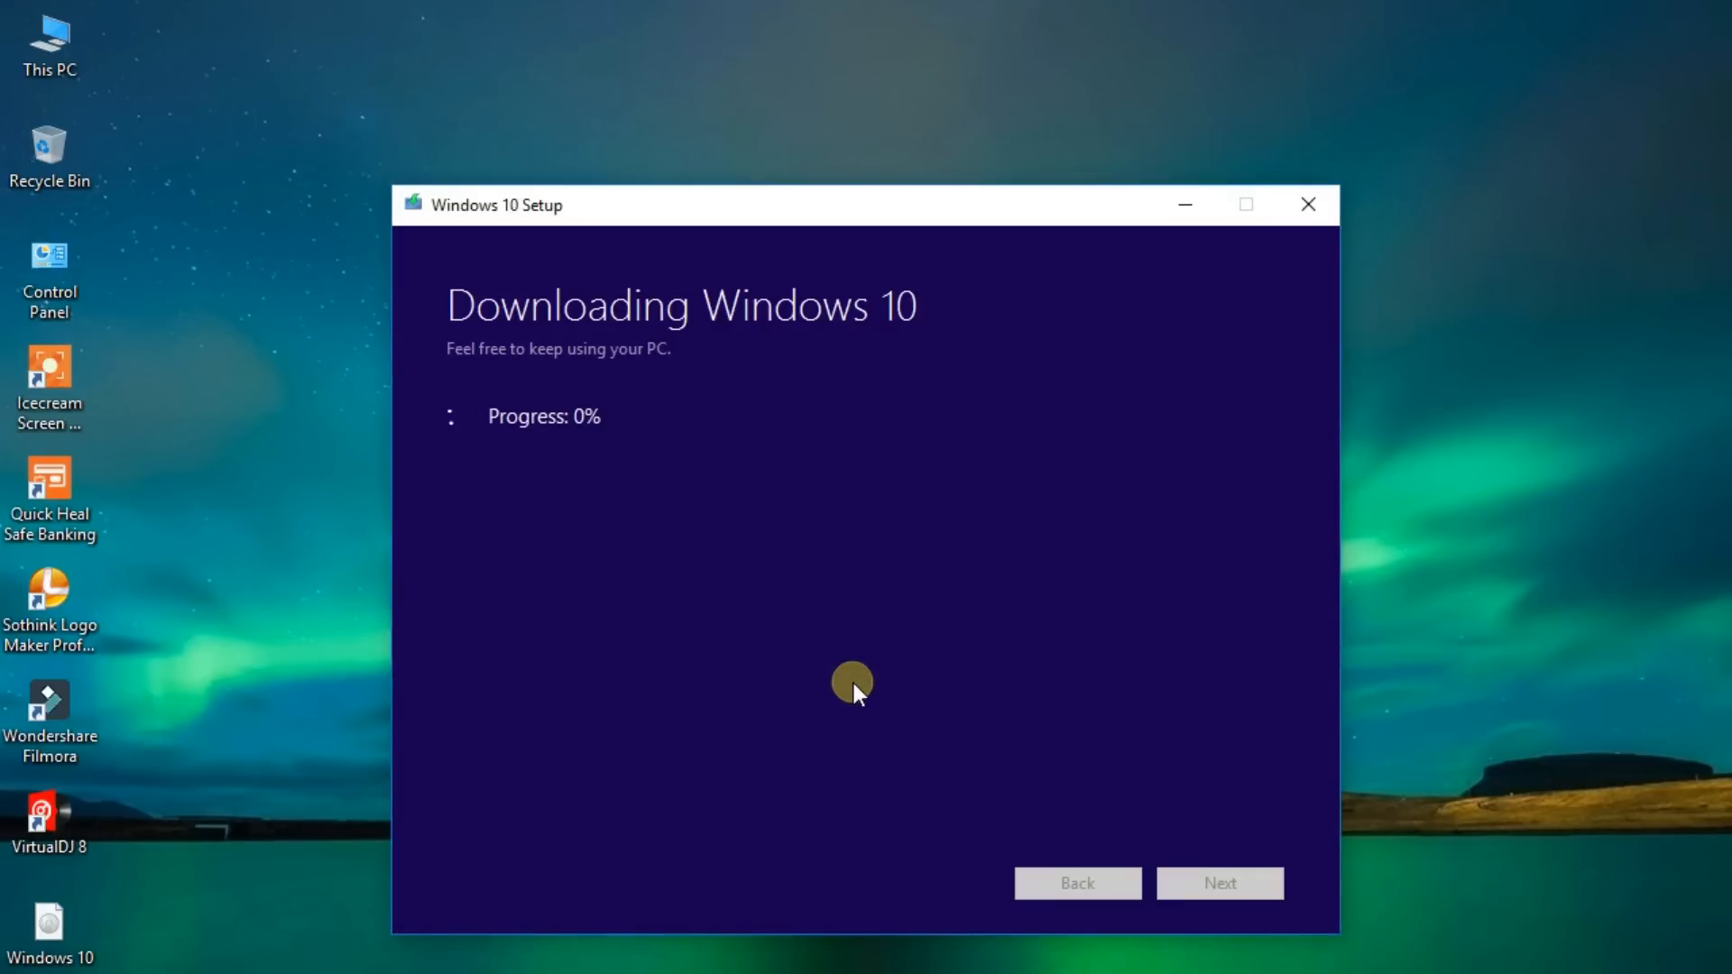
mouse_move(895, 645)
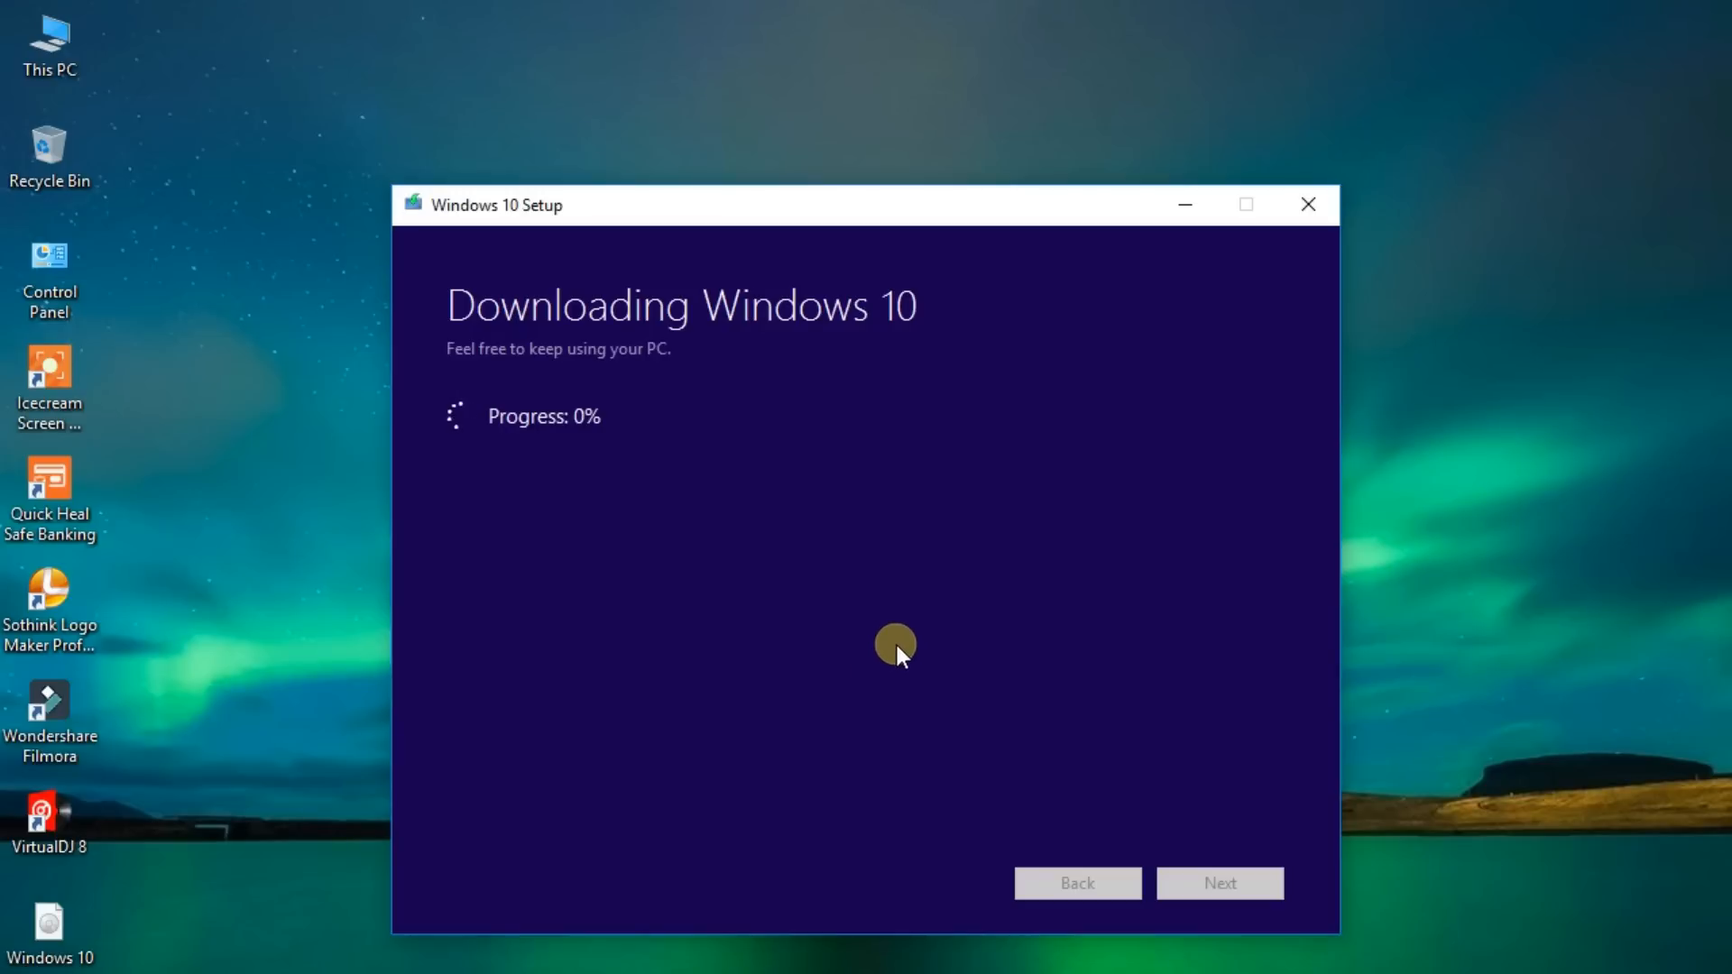
click(1309, 205)
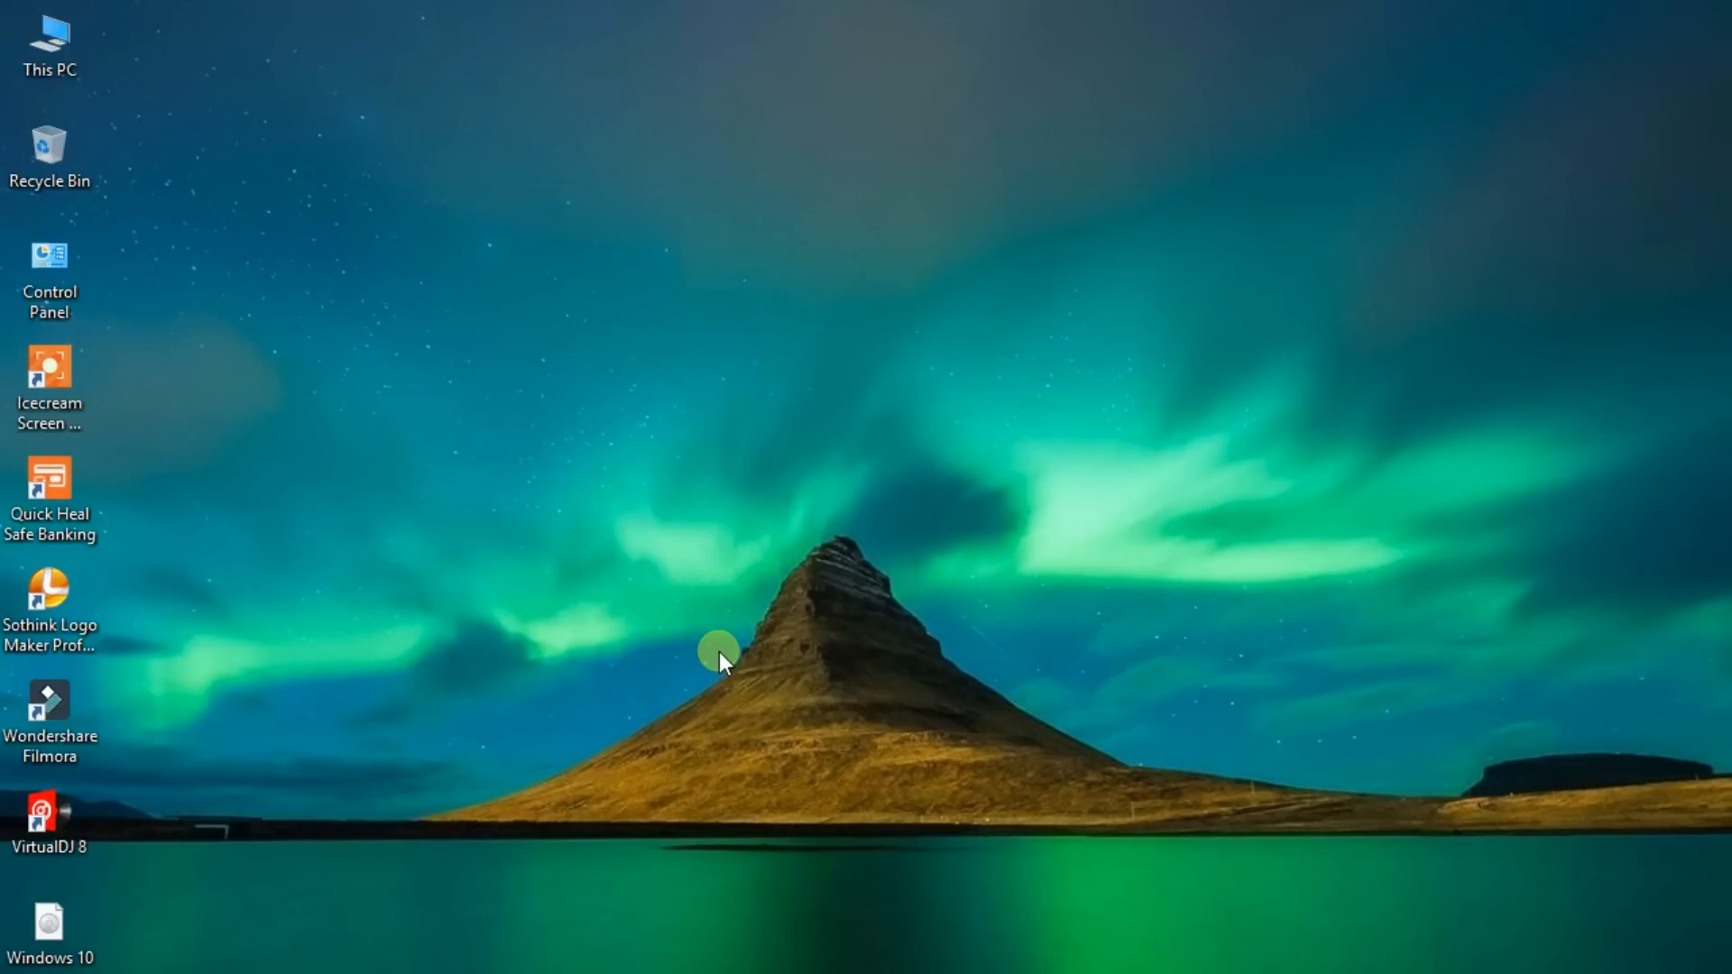
mouse_move(453, 963)
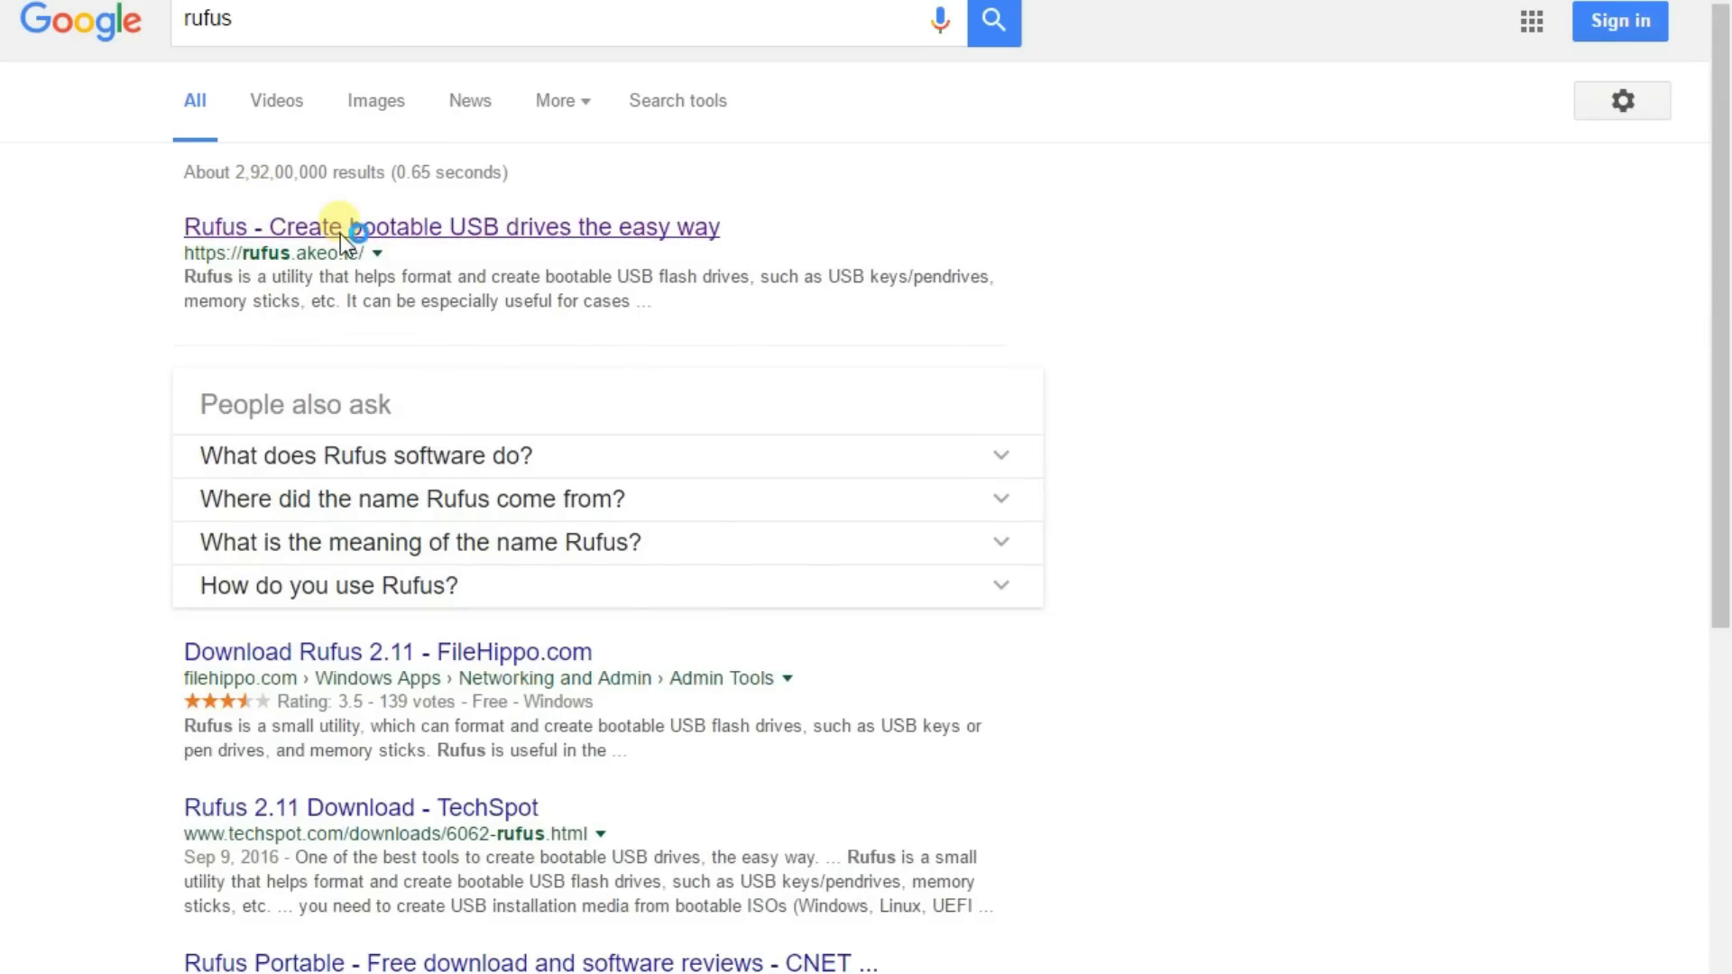
Download and run Rufus 2.11 from its website, declining online update checks.
click(450, 227)
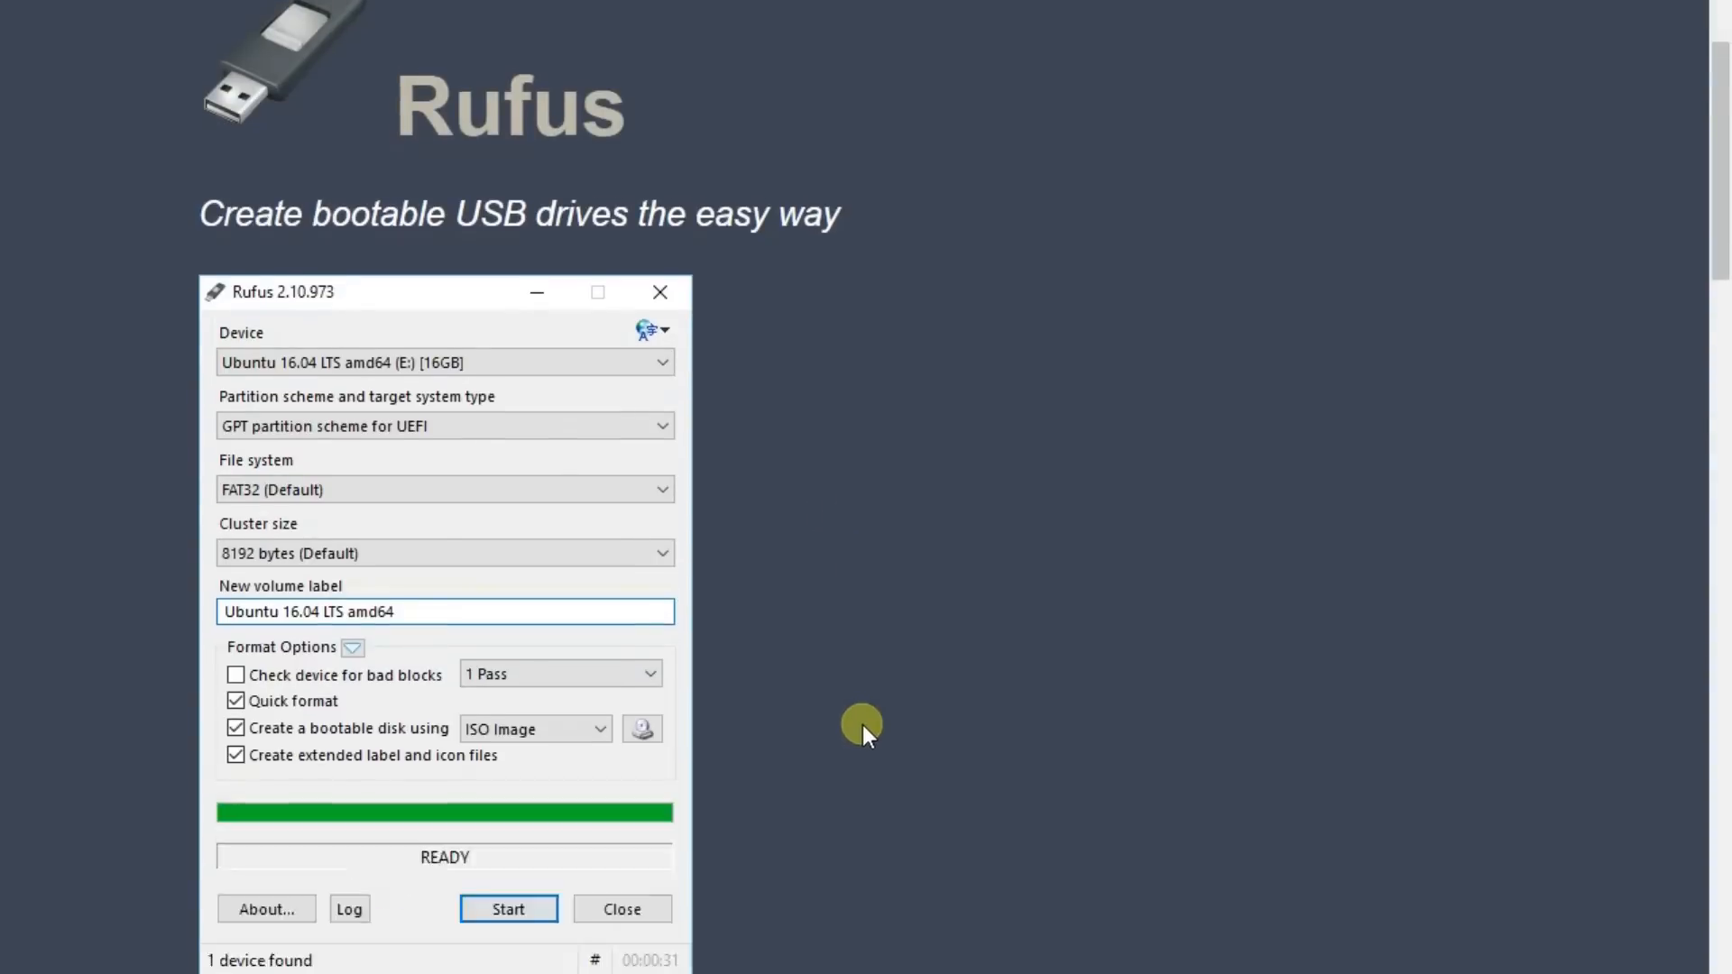
scroll(down, 3)
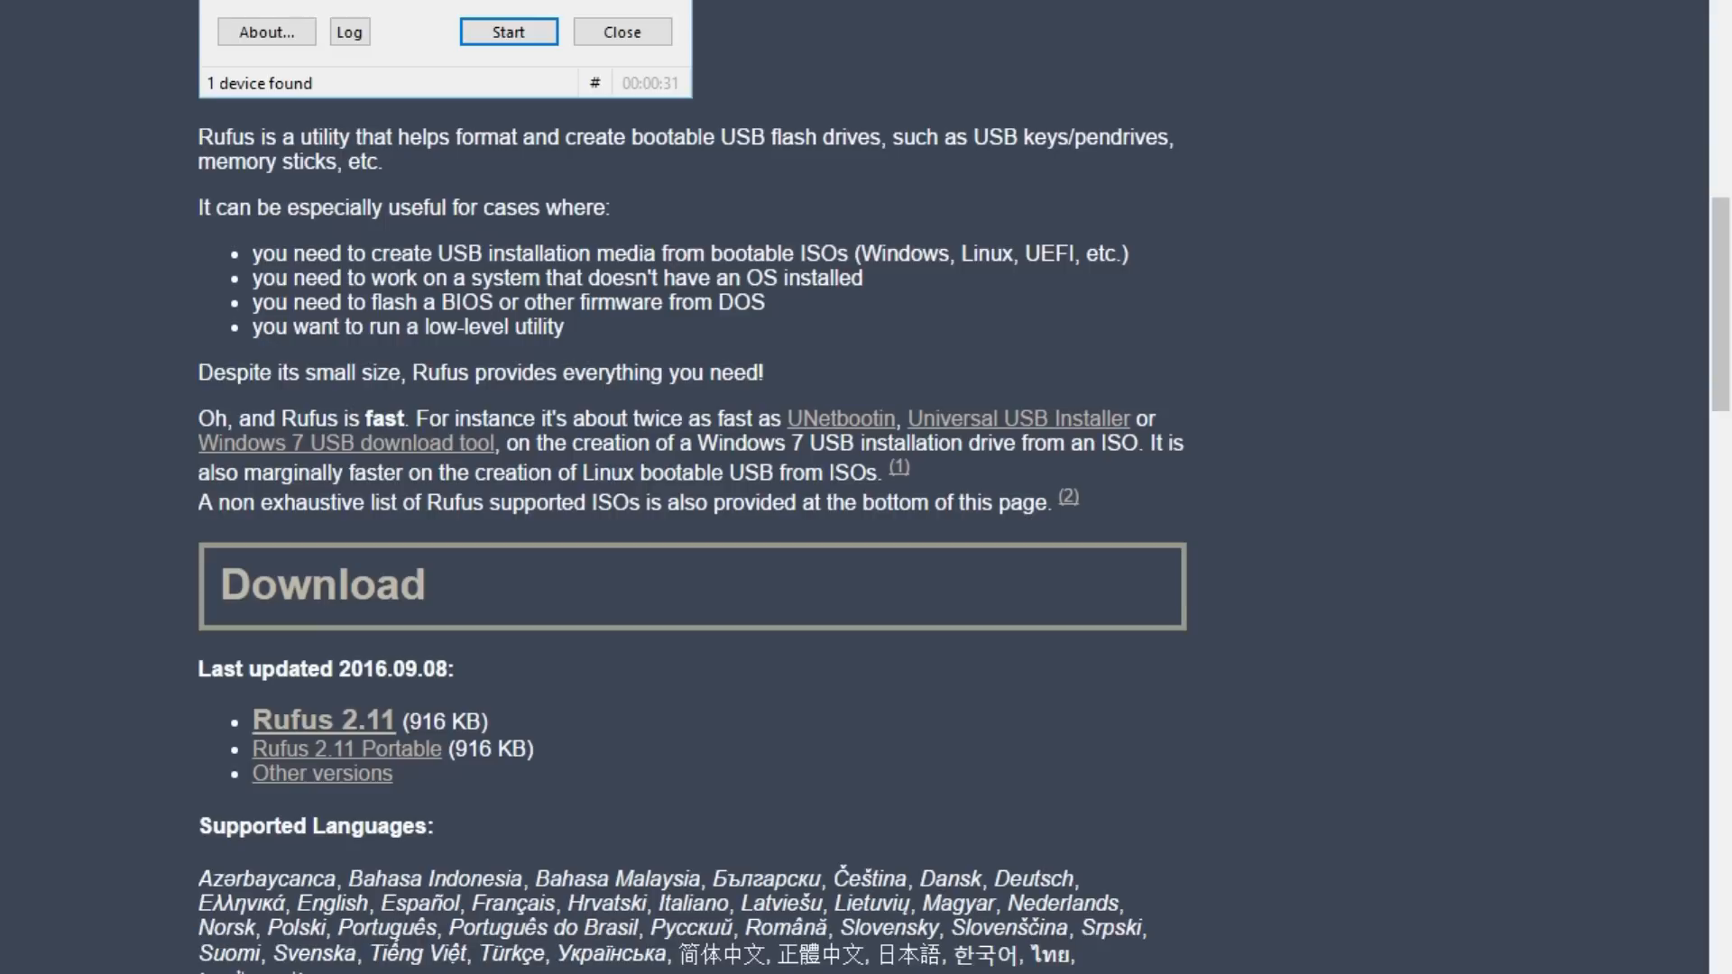
click(507, 30)
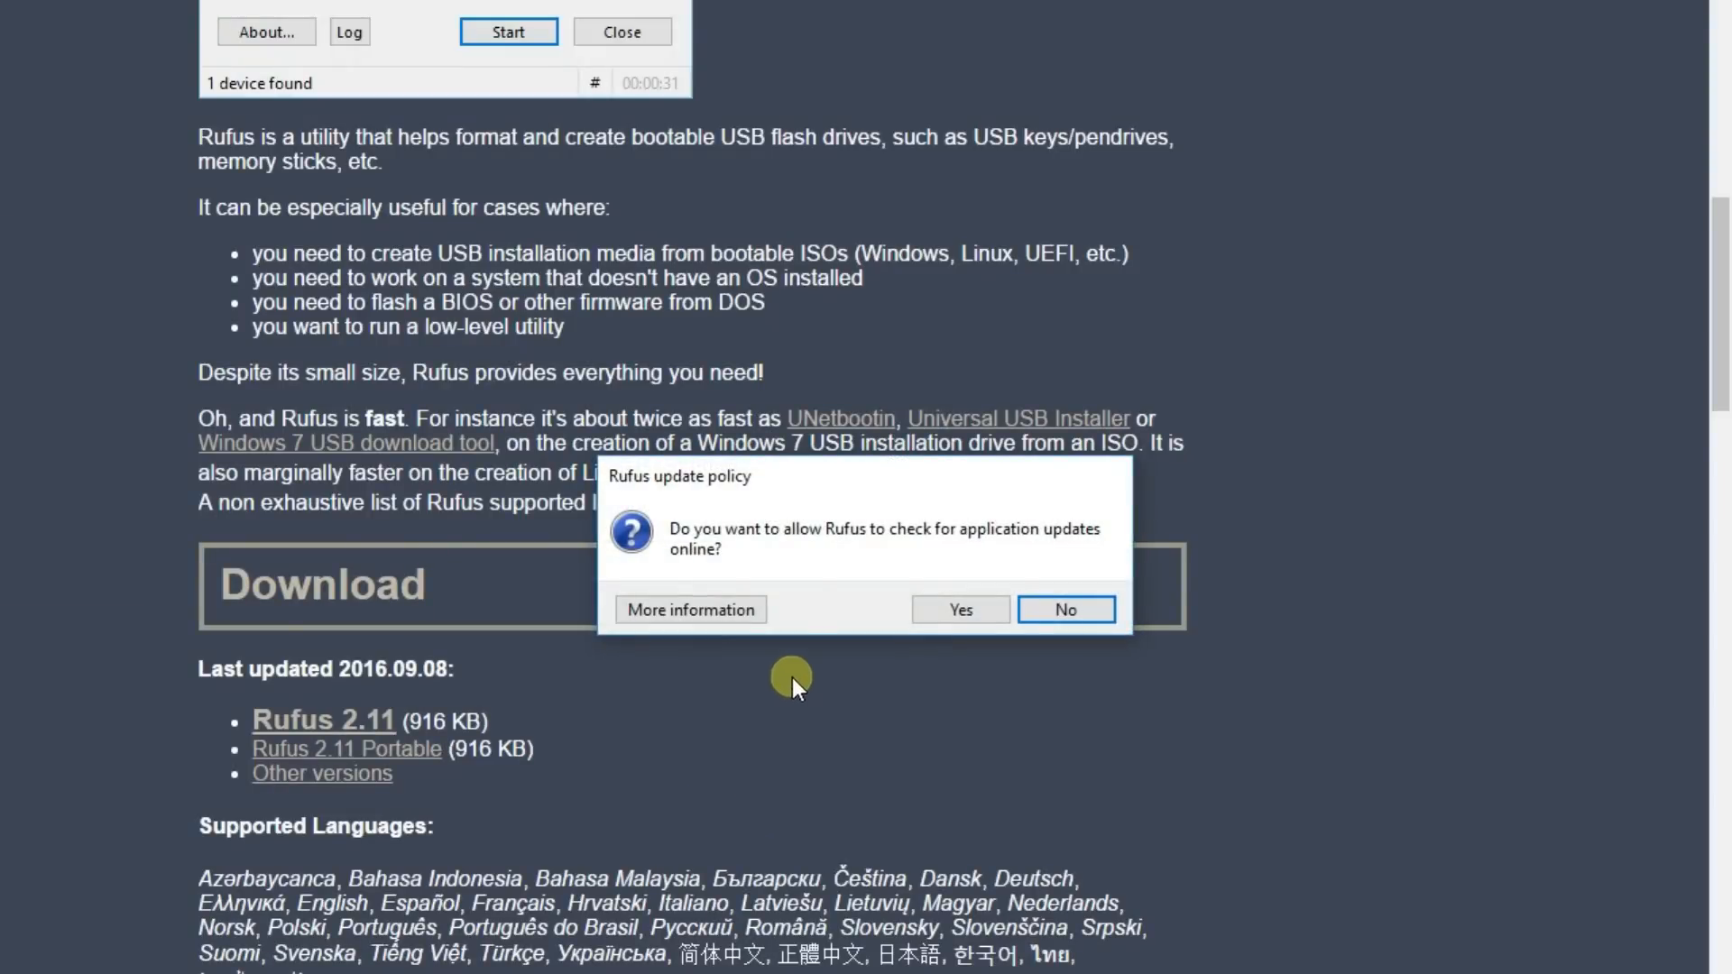
mouse_move(841, 560)
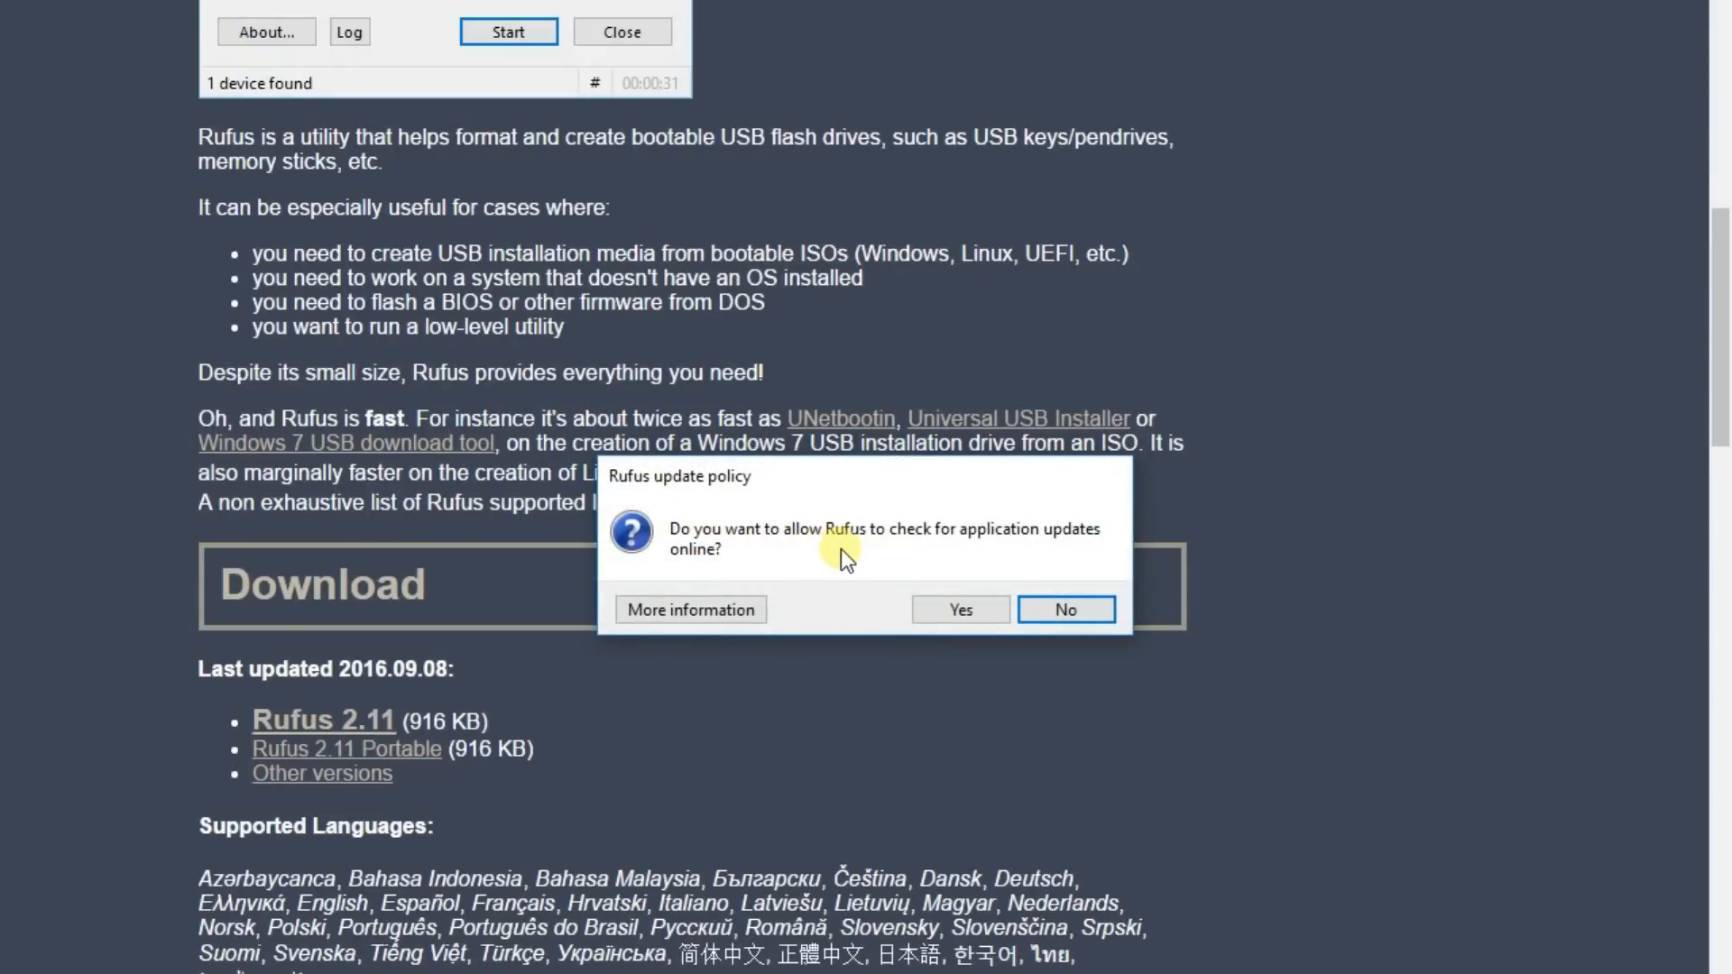
mouse_move(737, 566)
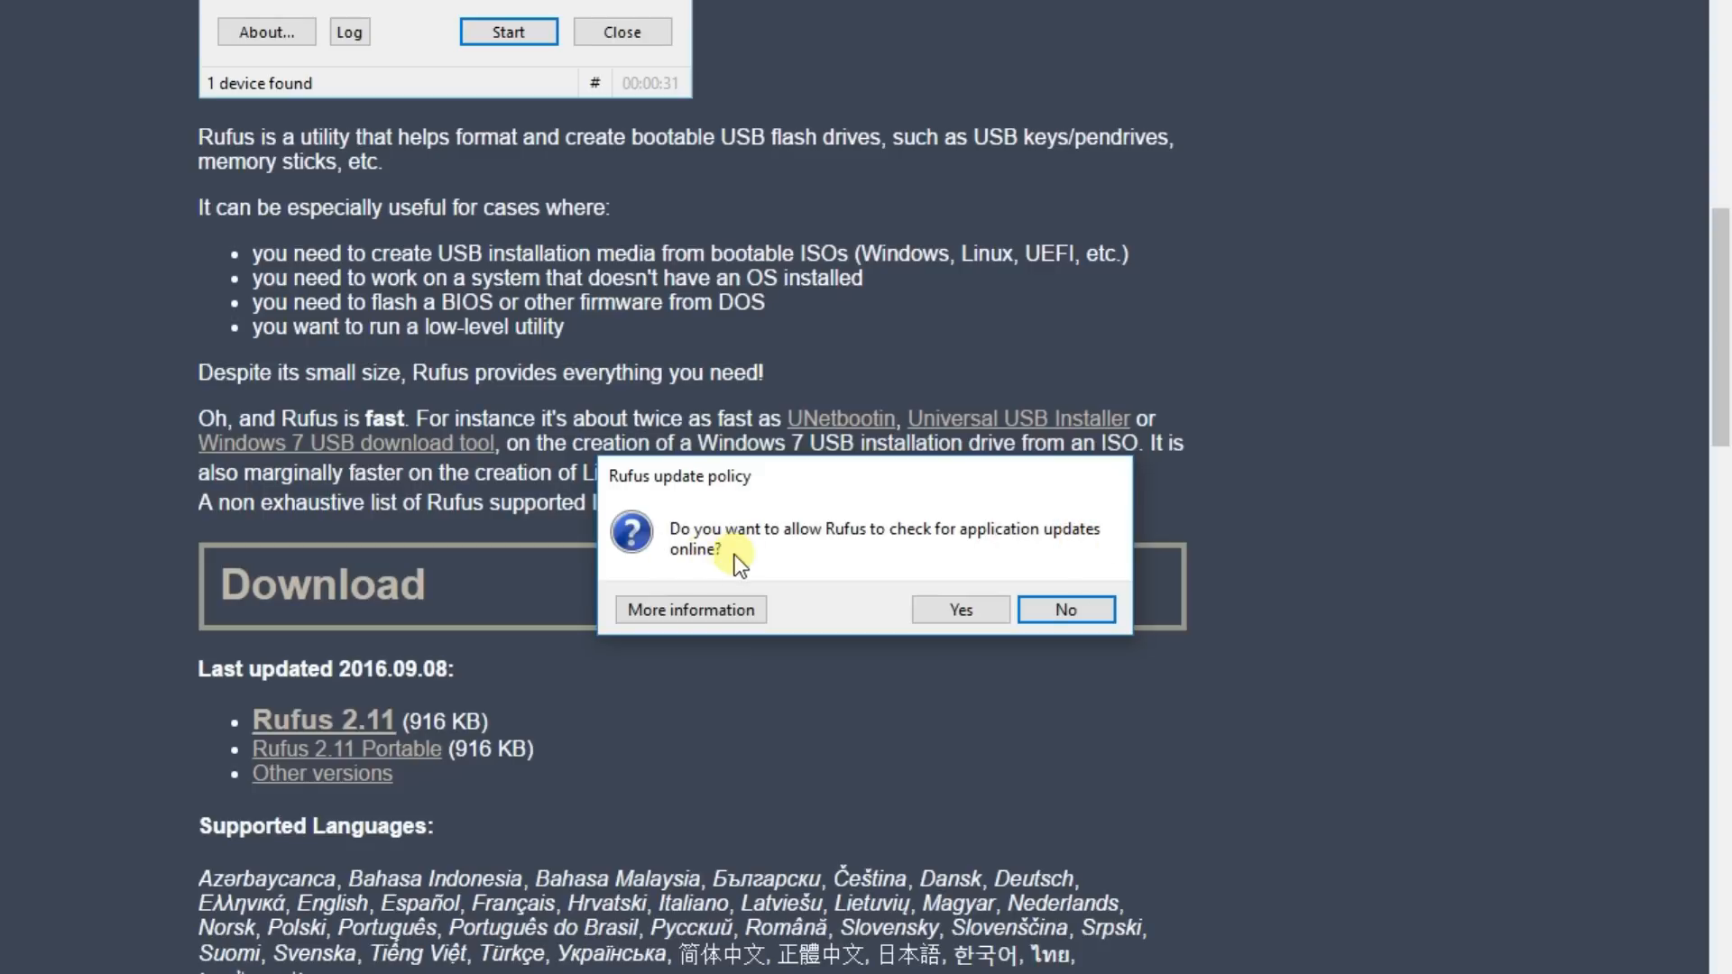
click(1064, 609)
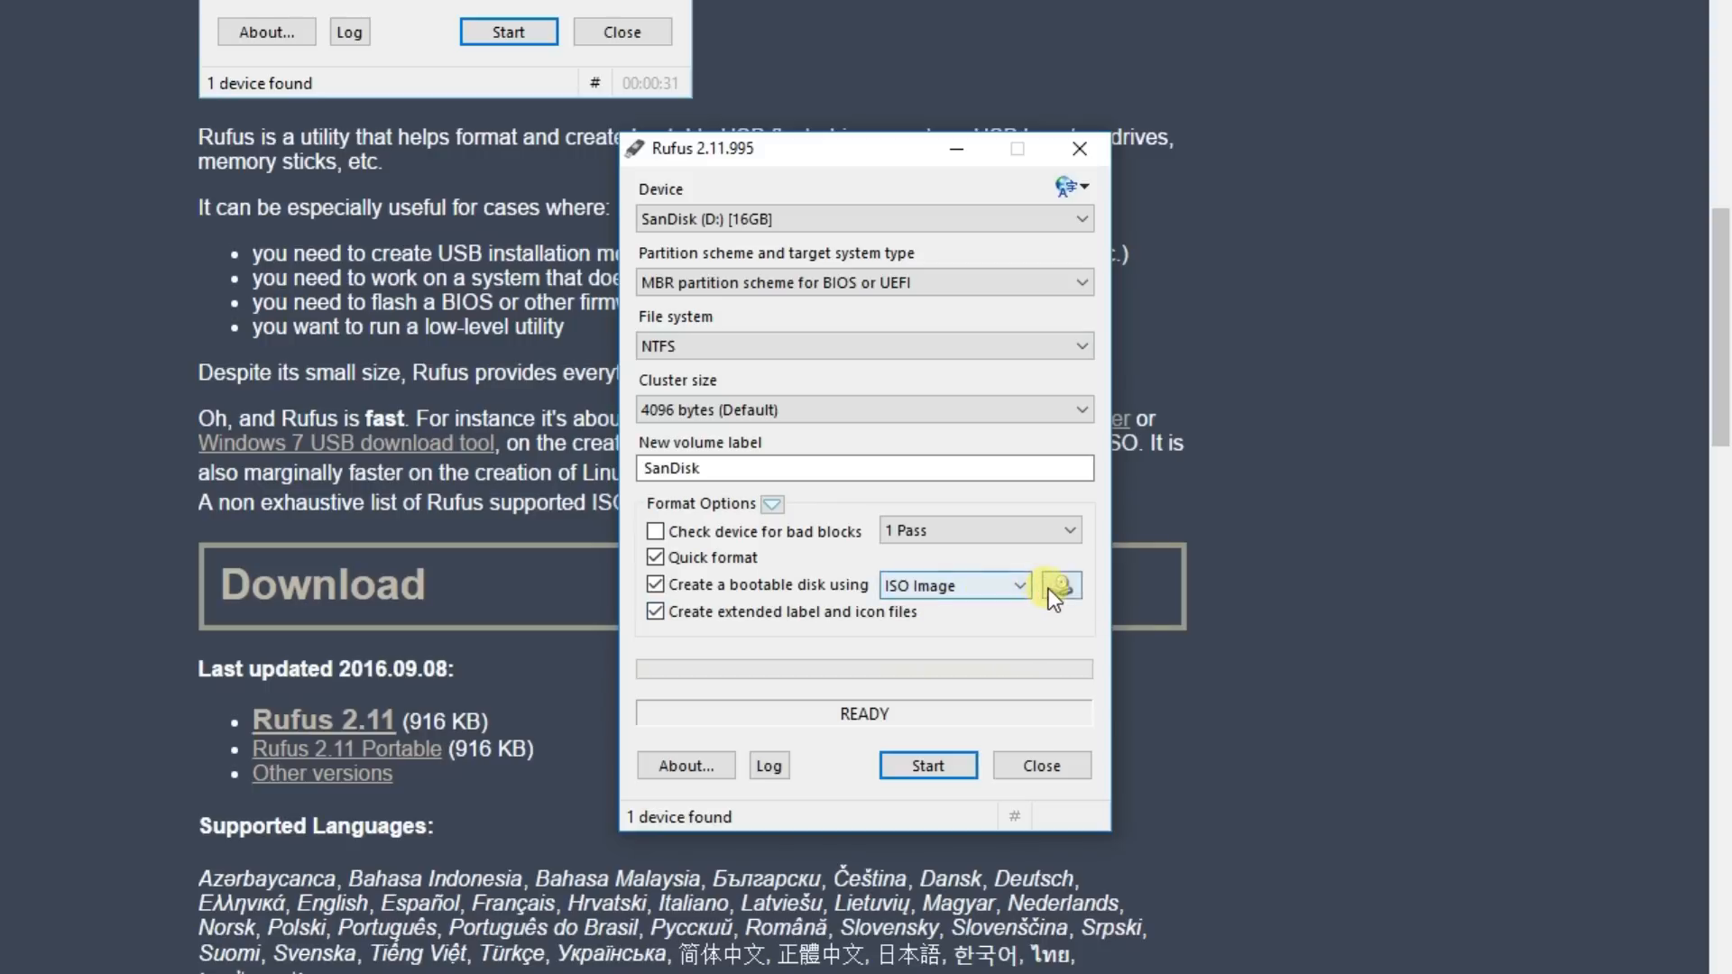
Write Windows 10.iso to the SanDisk drive with the MBR scheme, confirming the data wipe.
click(1057, 585)
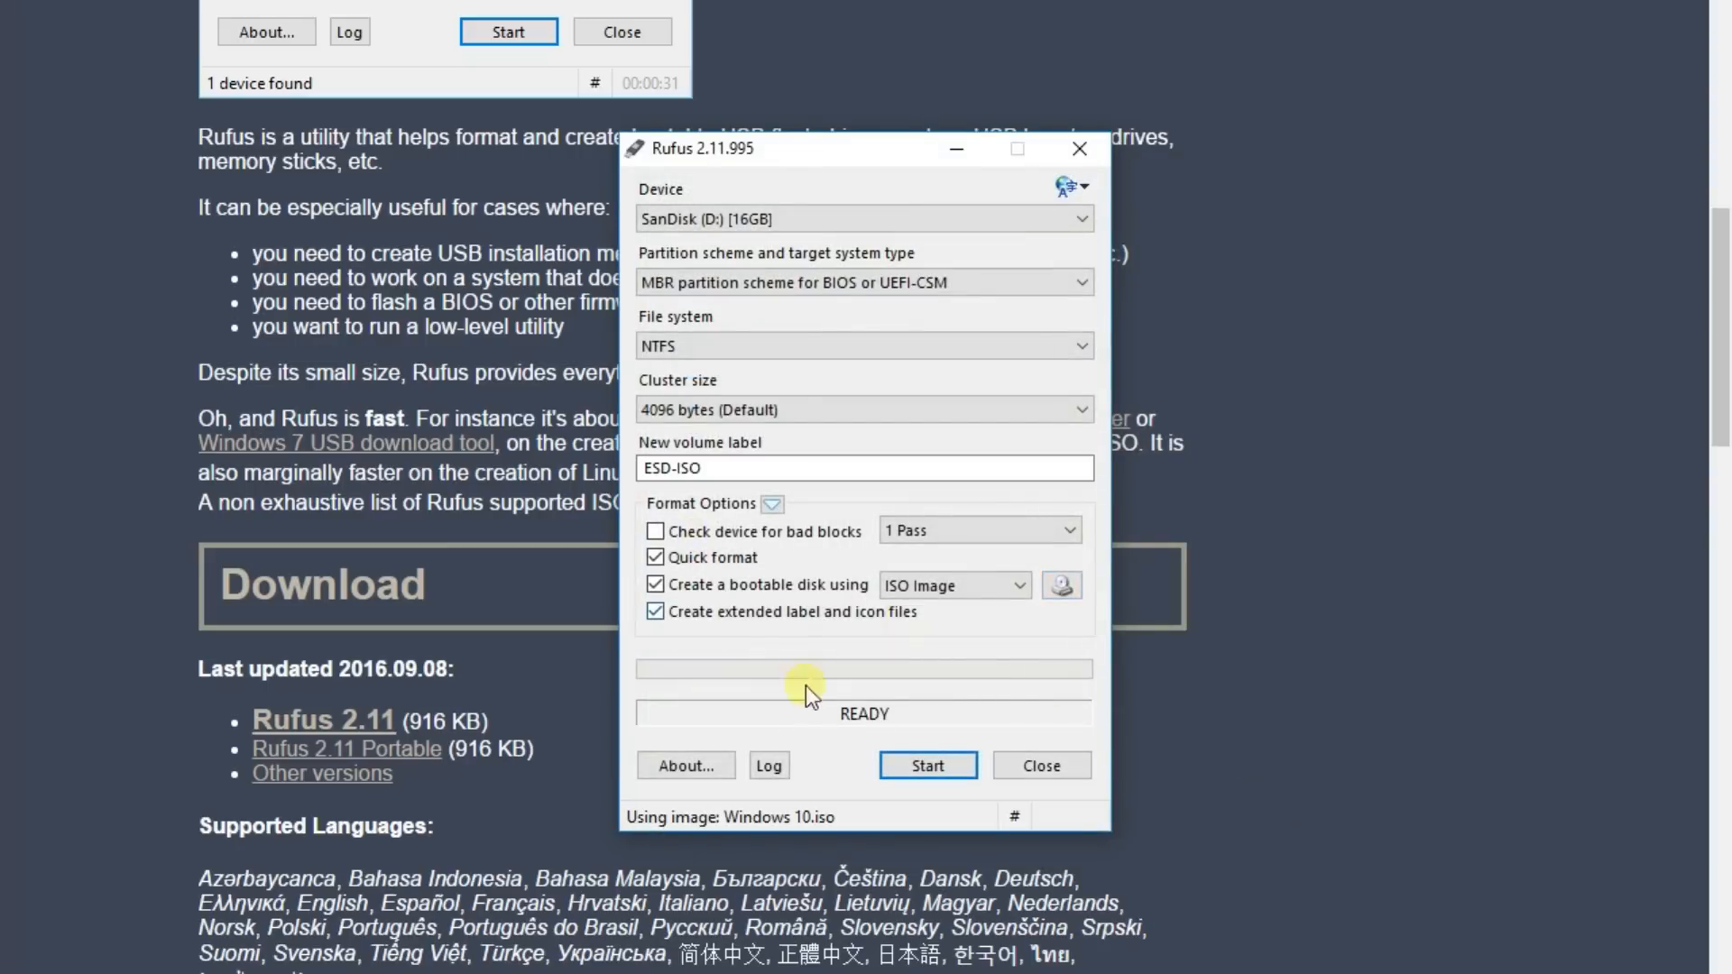
click(927, 766)
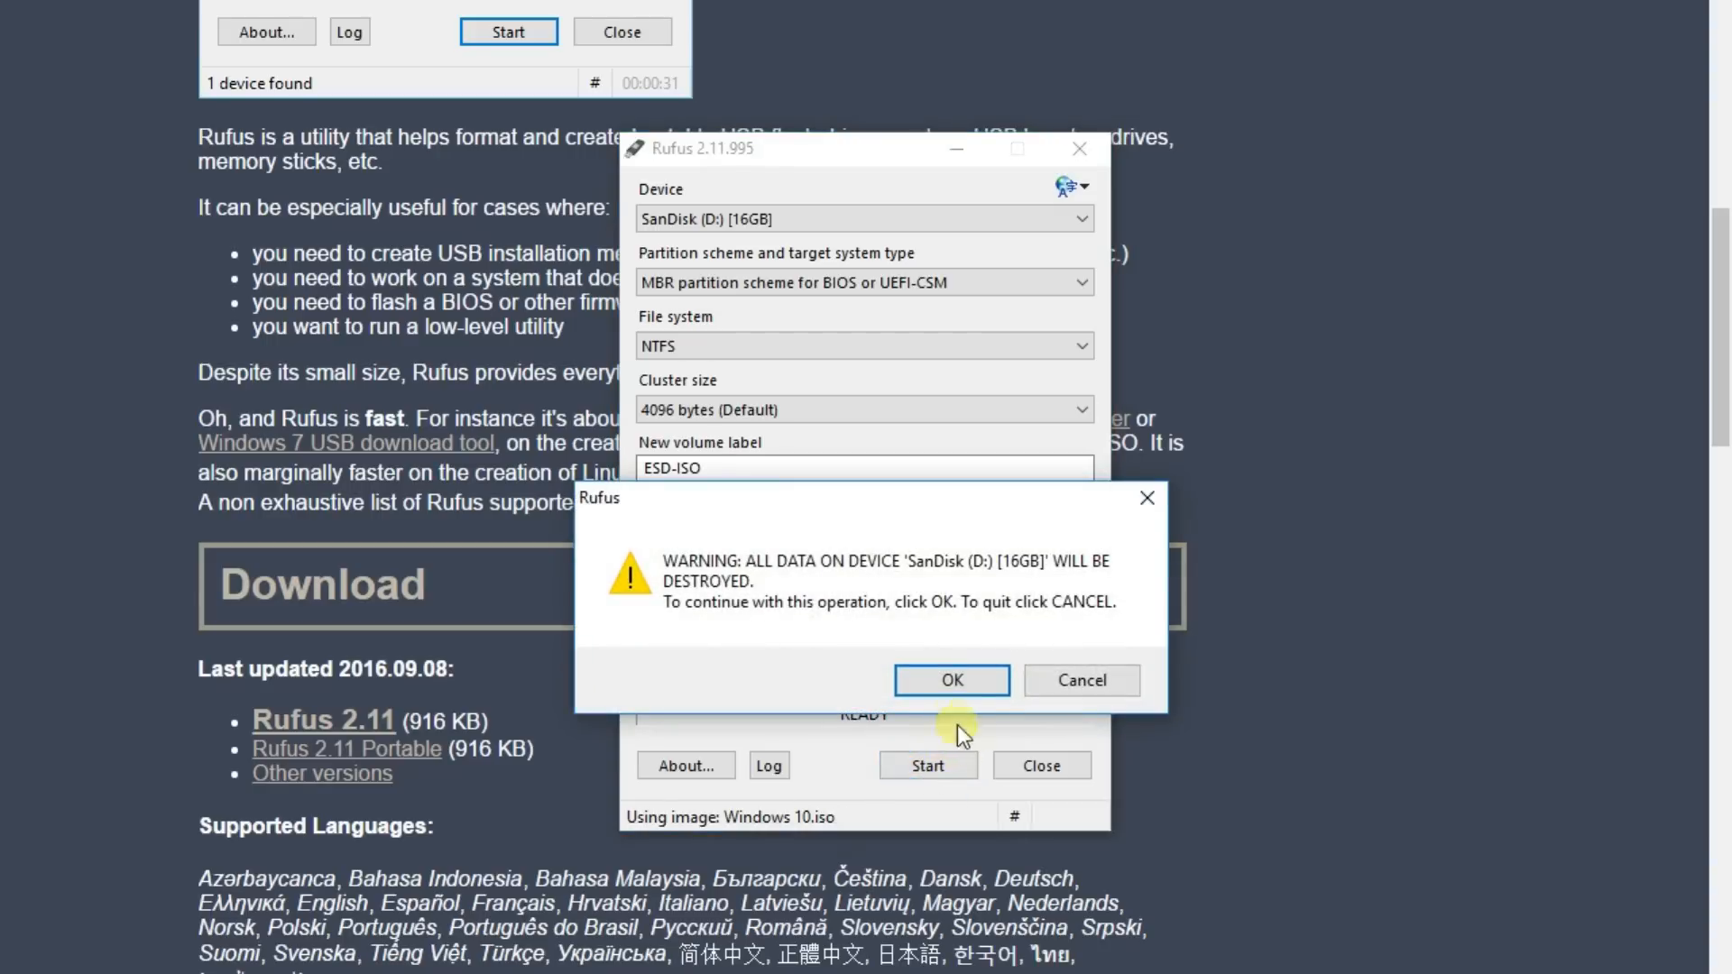
click(950, 680)
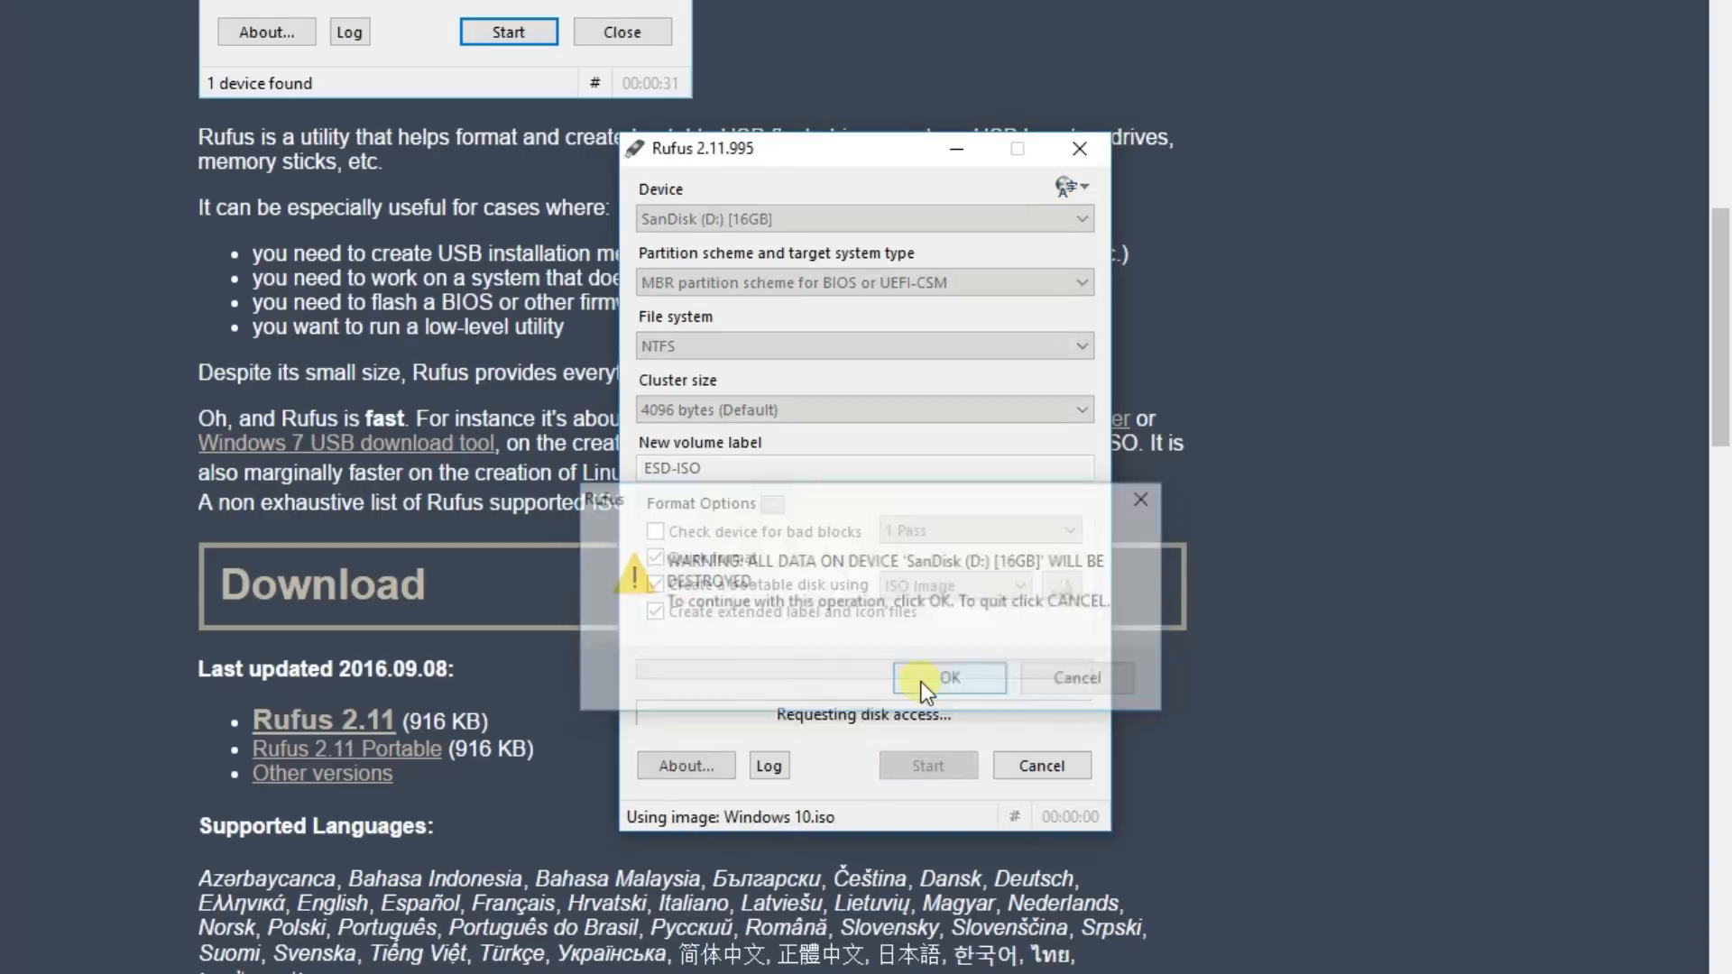
click(946, 678)
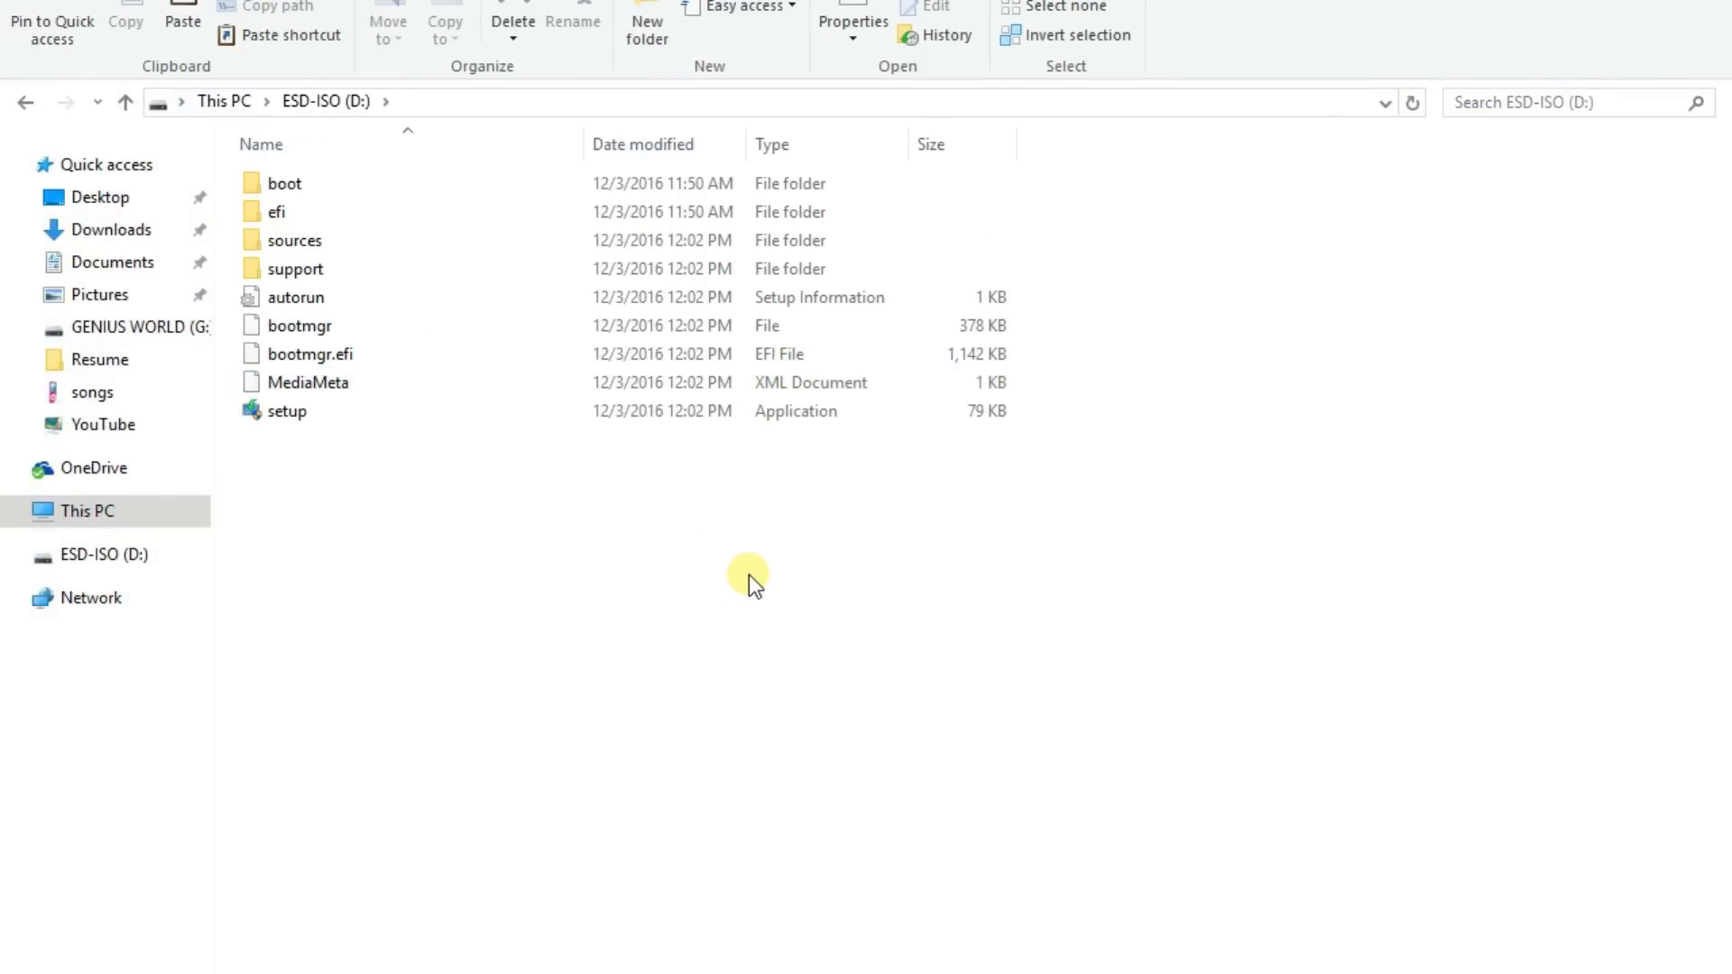
mouse_move(1530, 79)
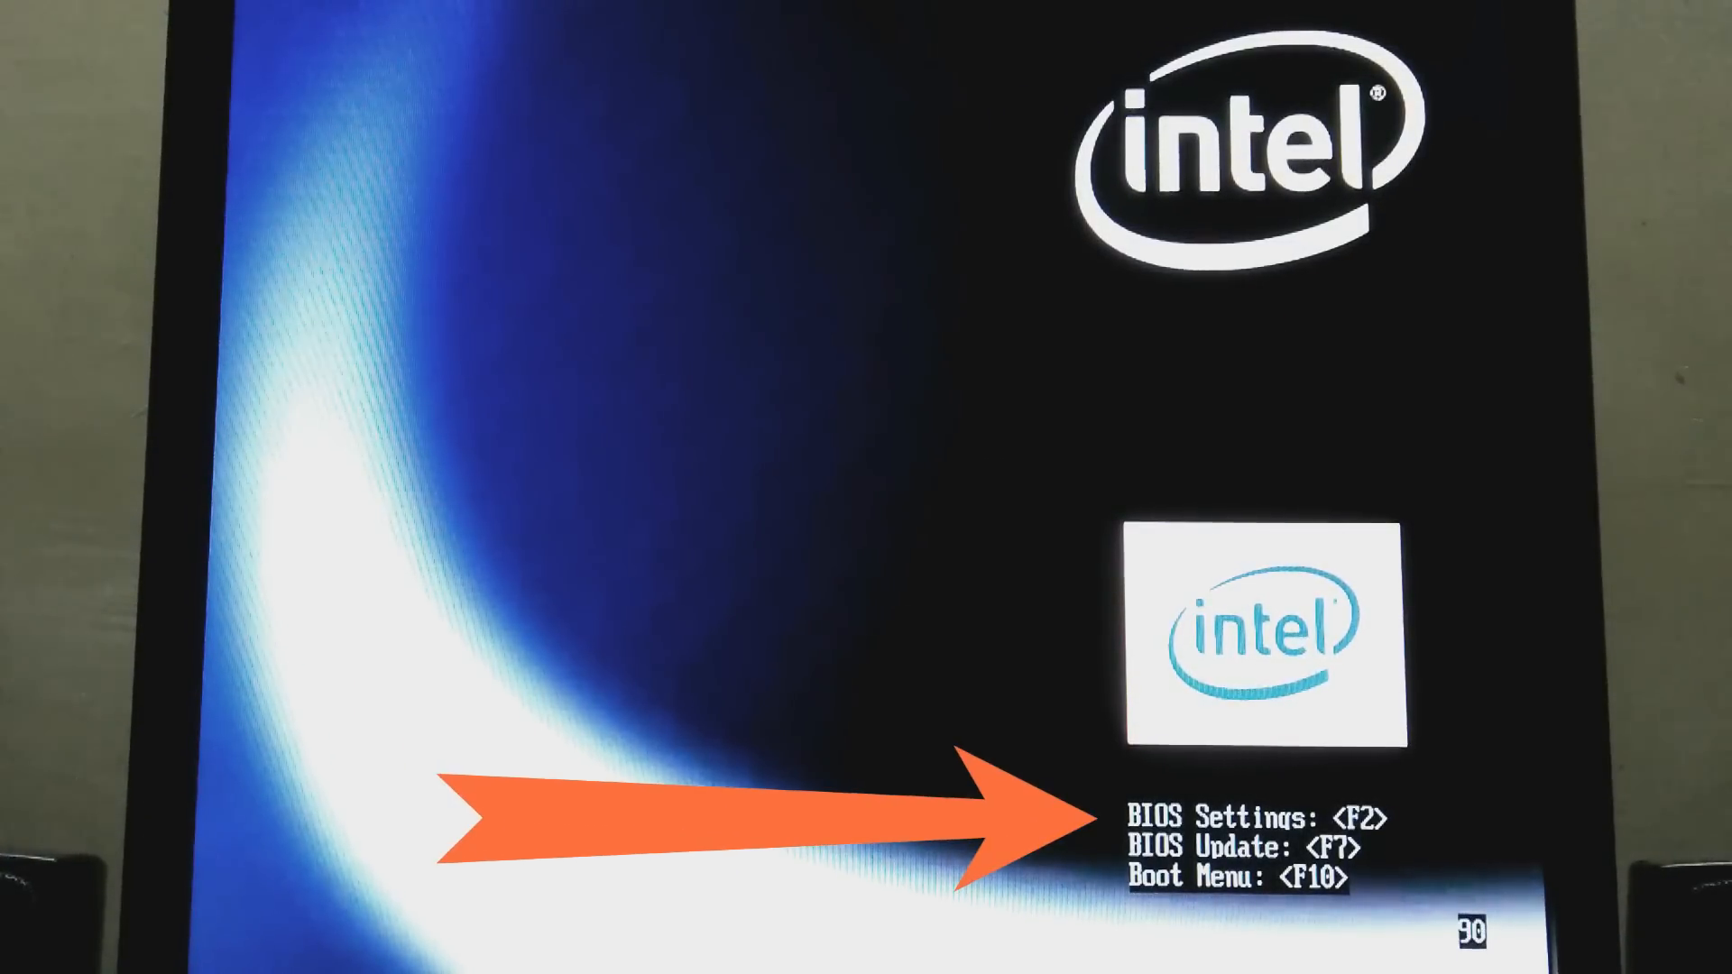
Enter the BIOS, put SanDisk first in the boot drive order, and save on exit.
key(f2)
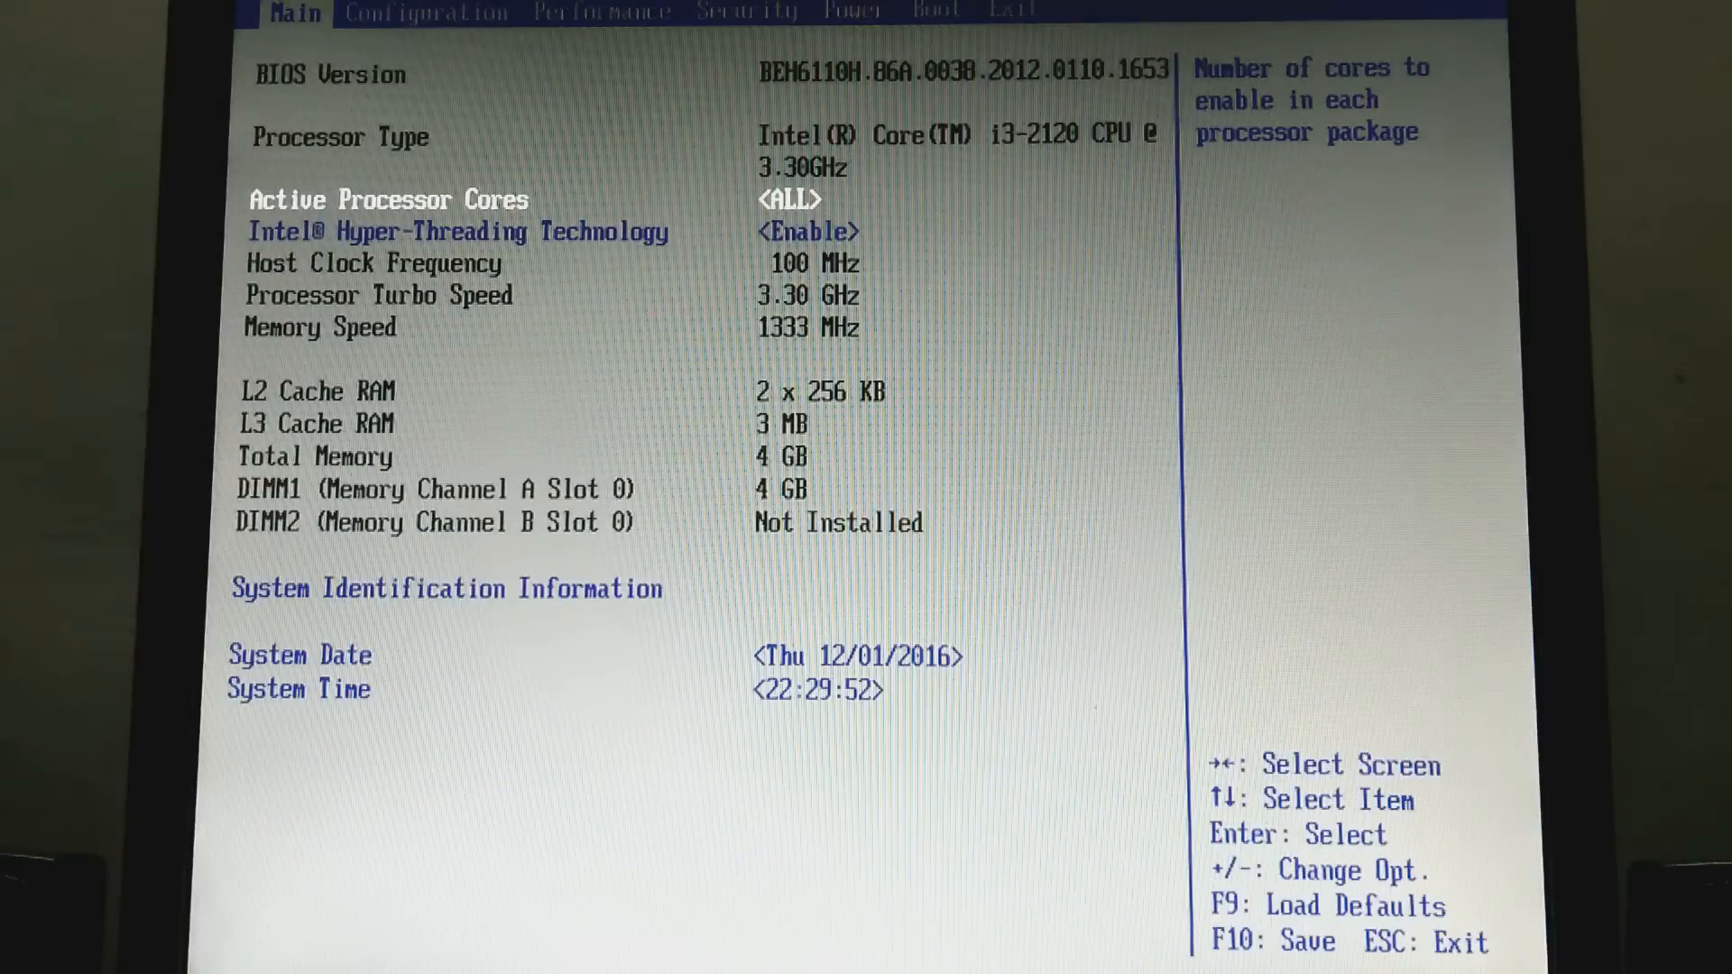
click(600, 11)
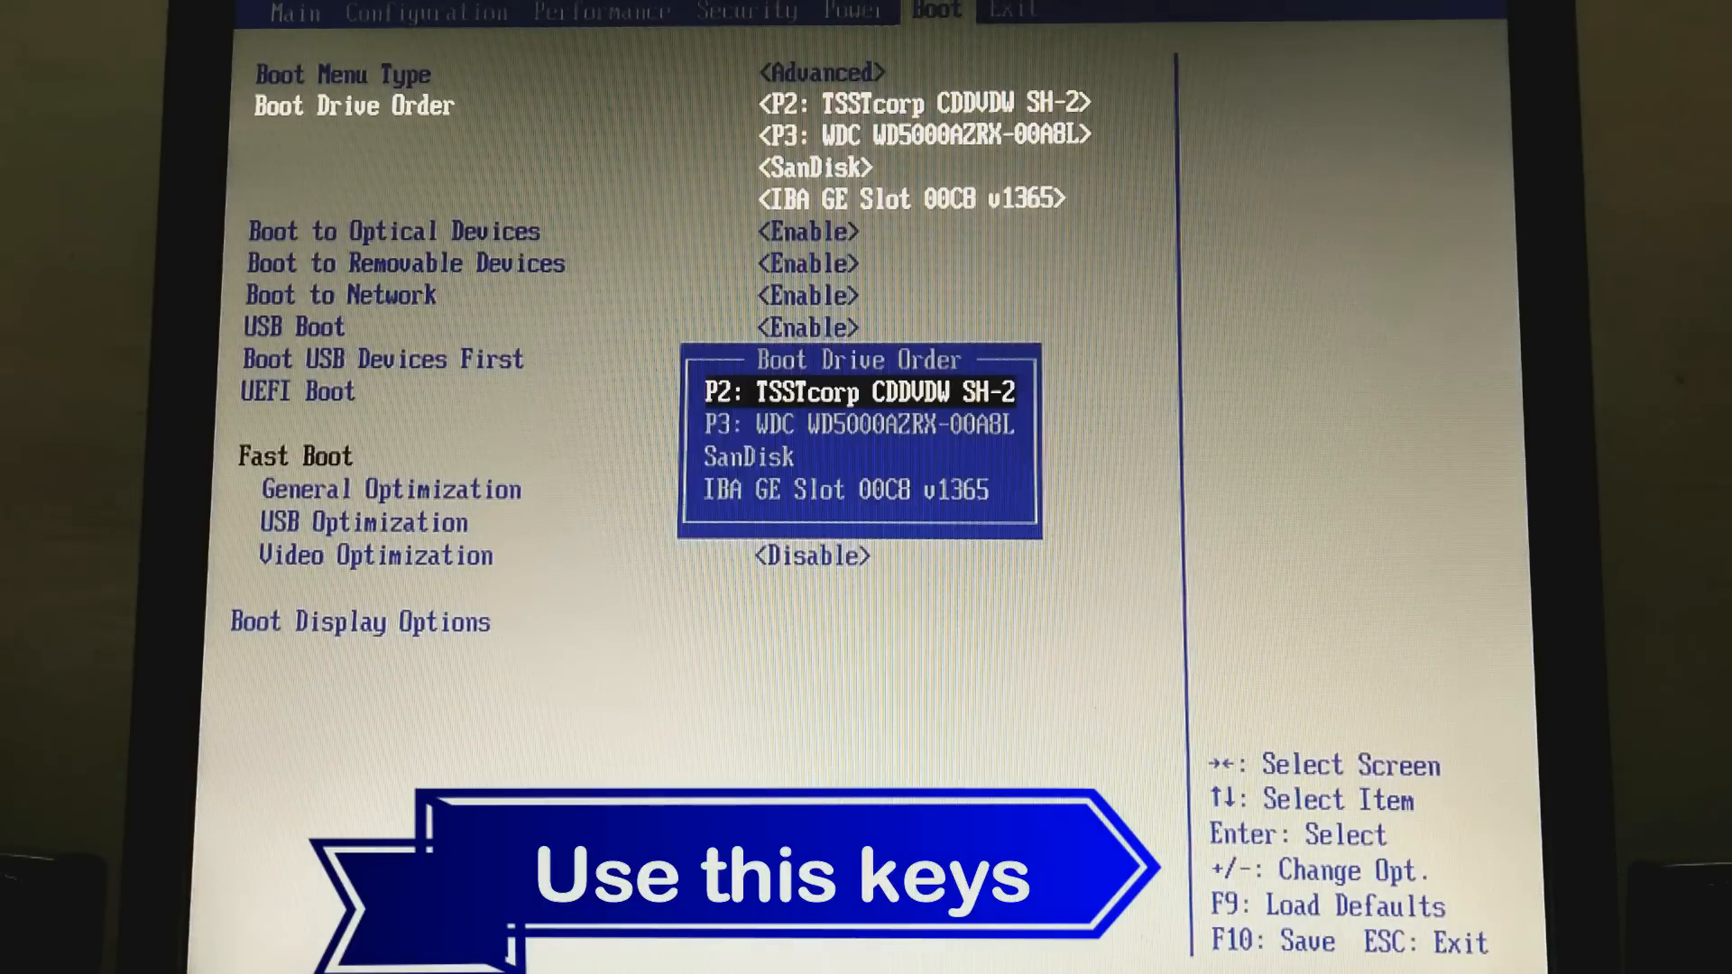
key(Down)
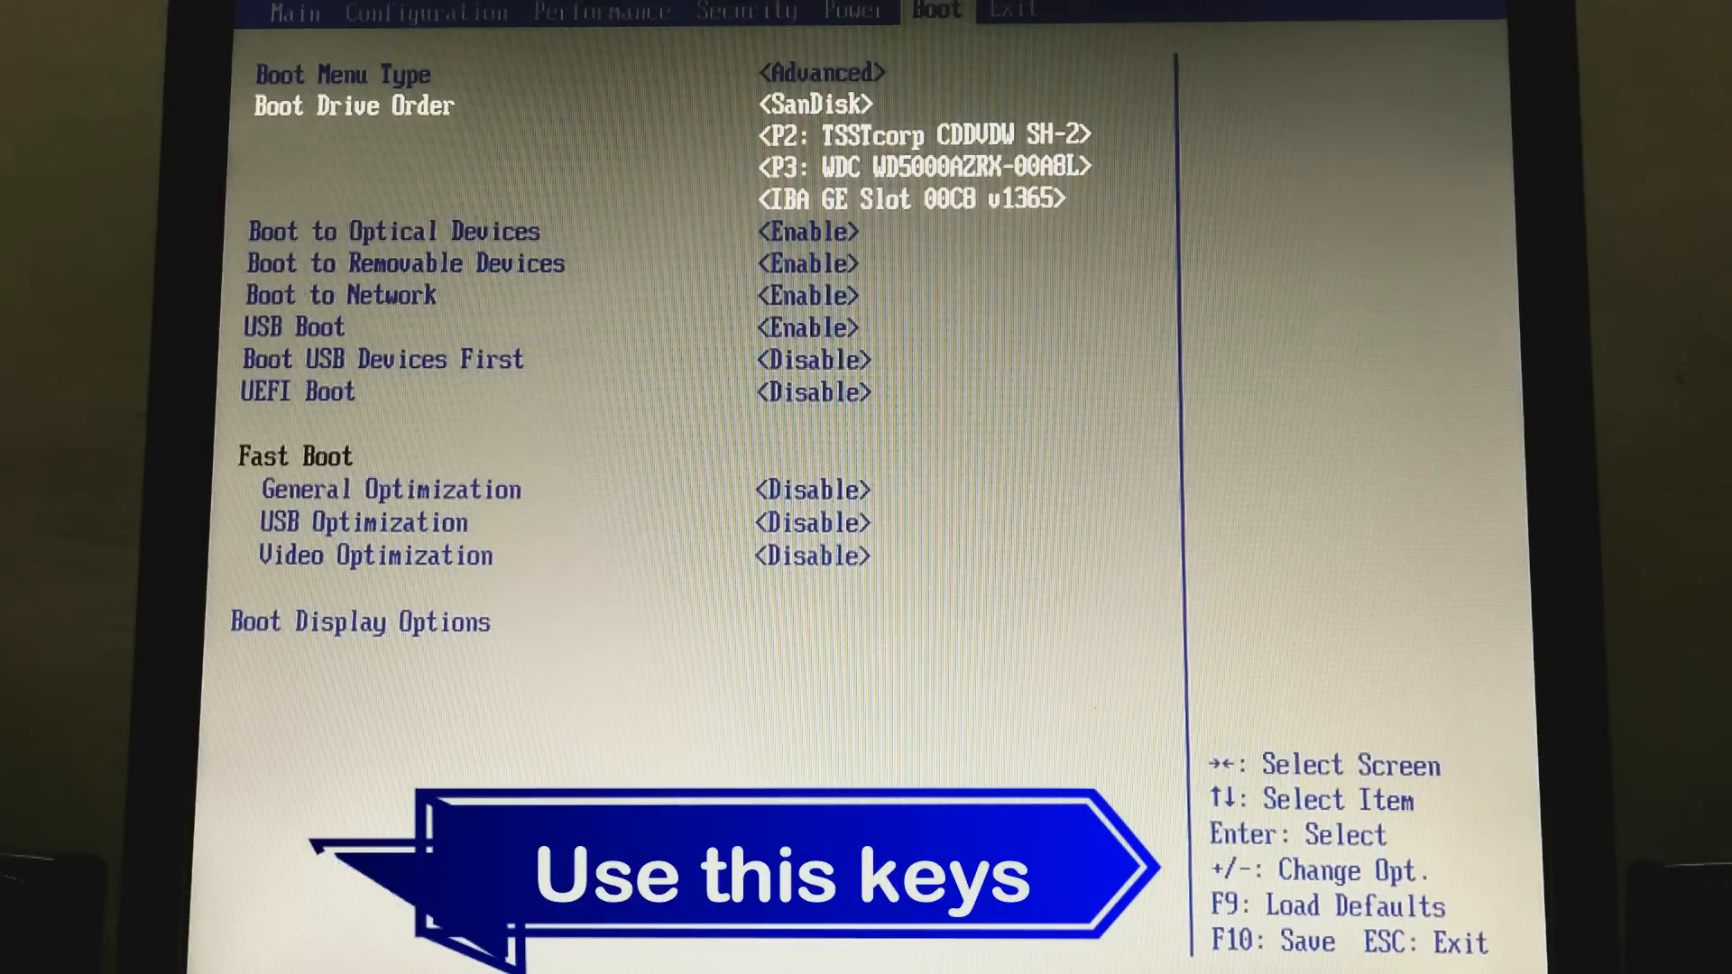
key(F10)
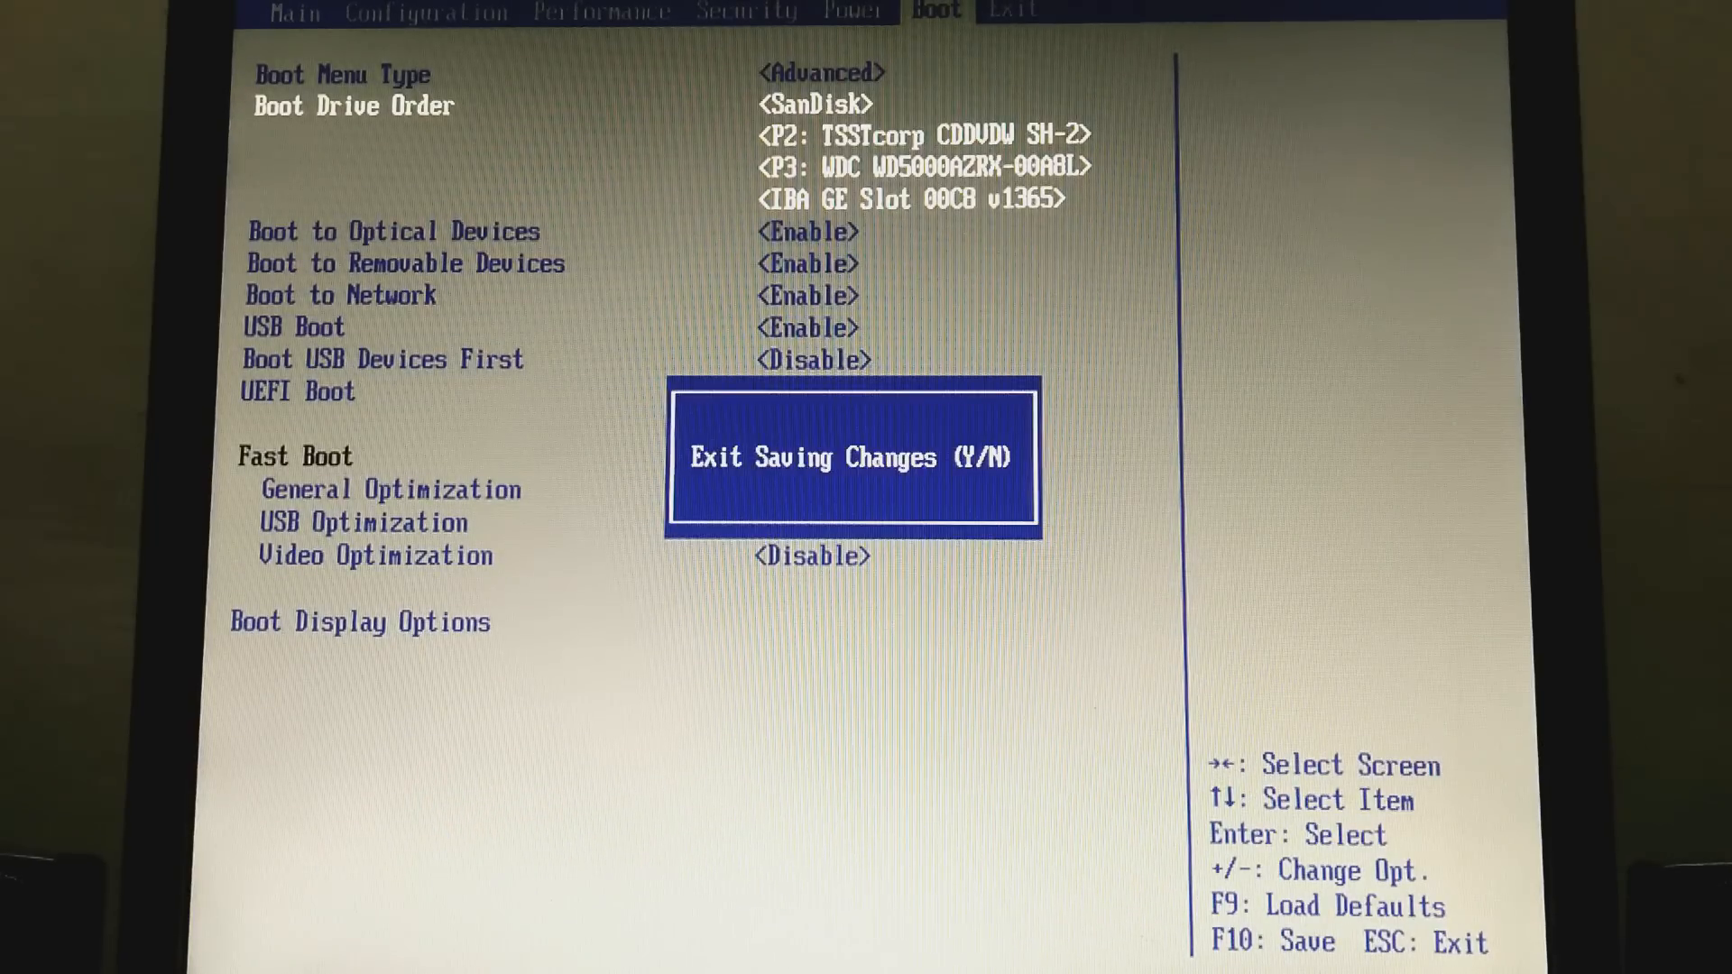
key(y)
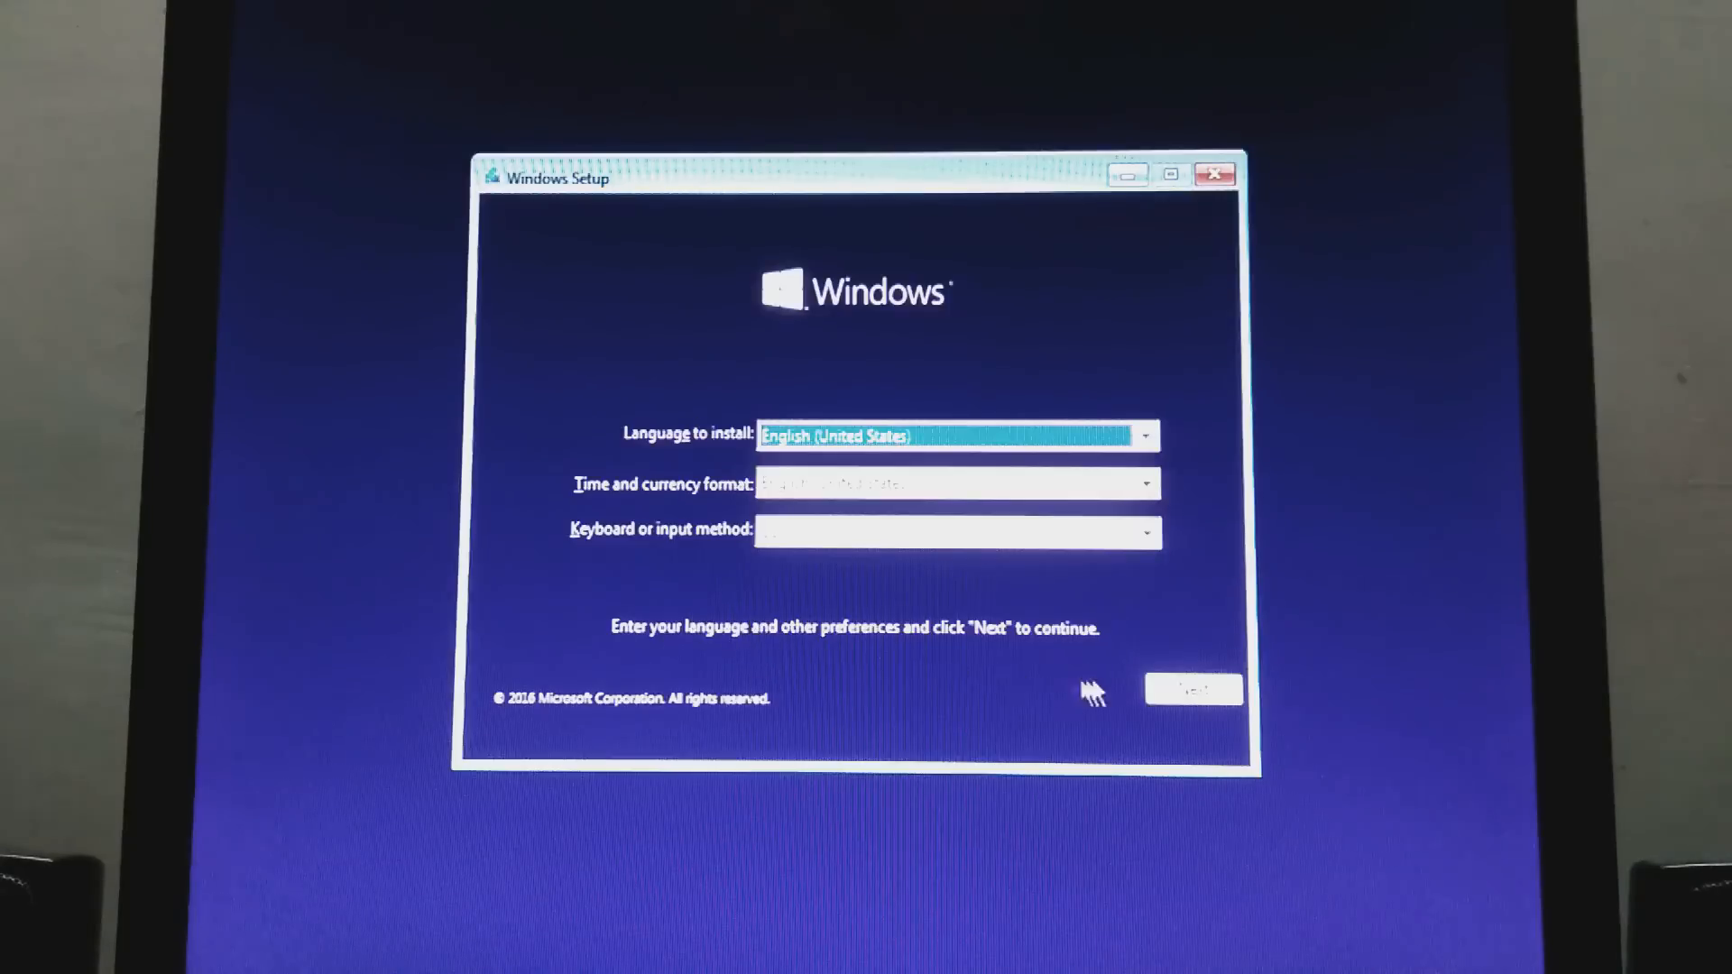
Keep English (United States) language settings, start Install now, and skip the product key.
click(1193, 689)
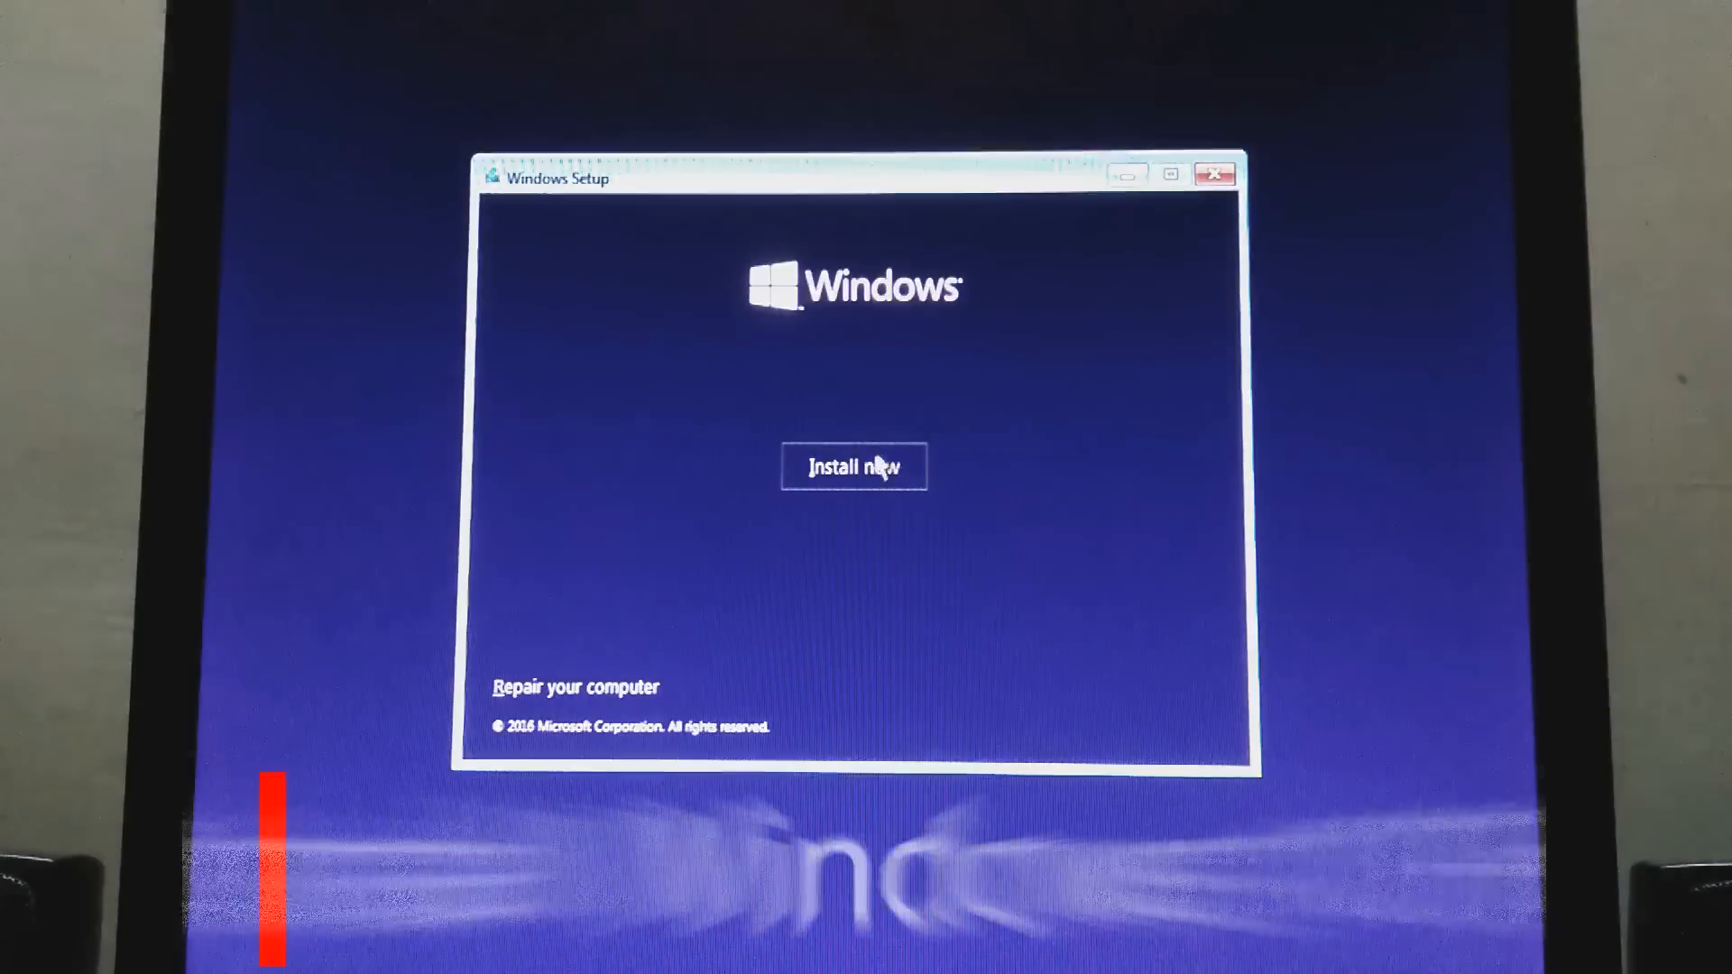
click(852, 466)
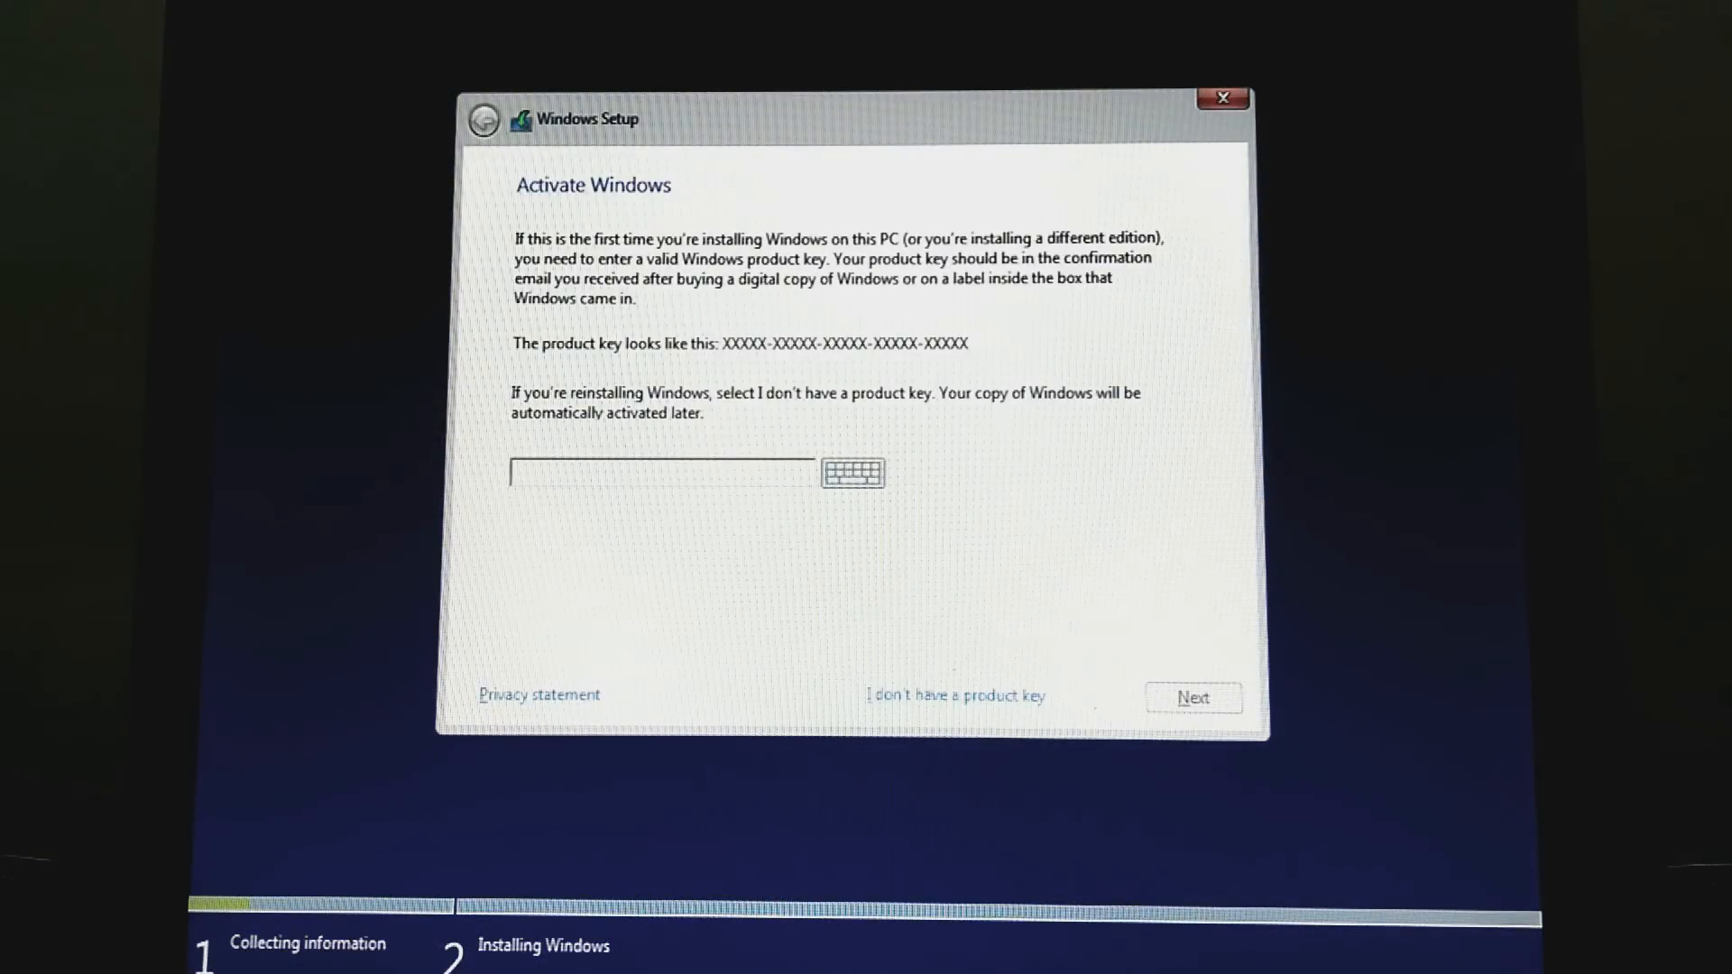
click(954, 695)
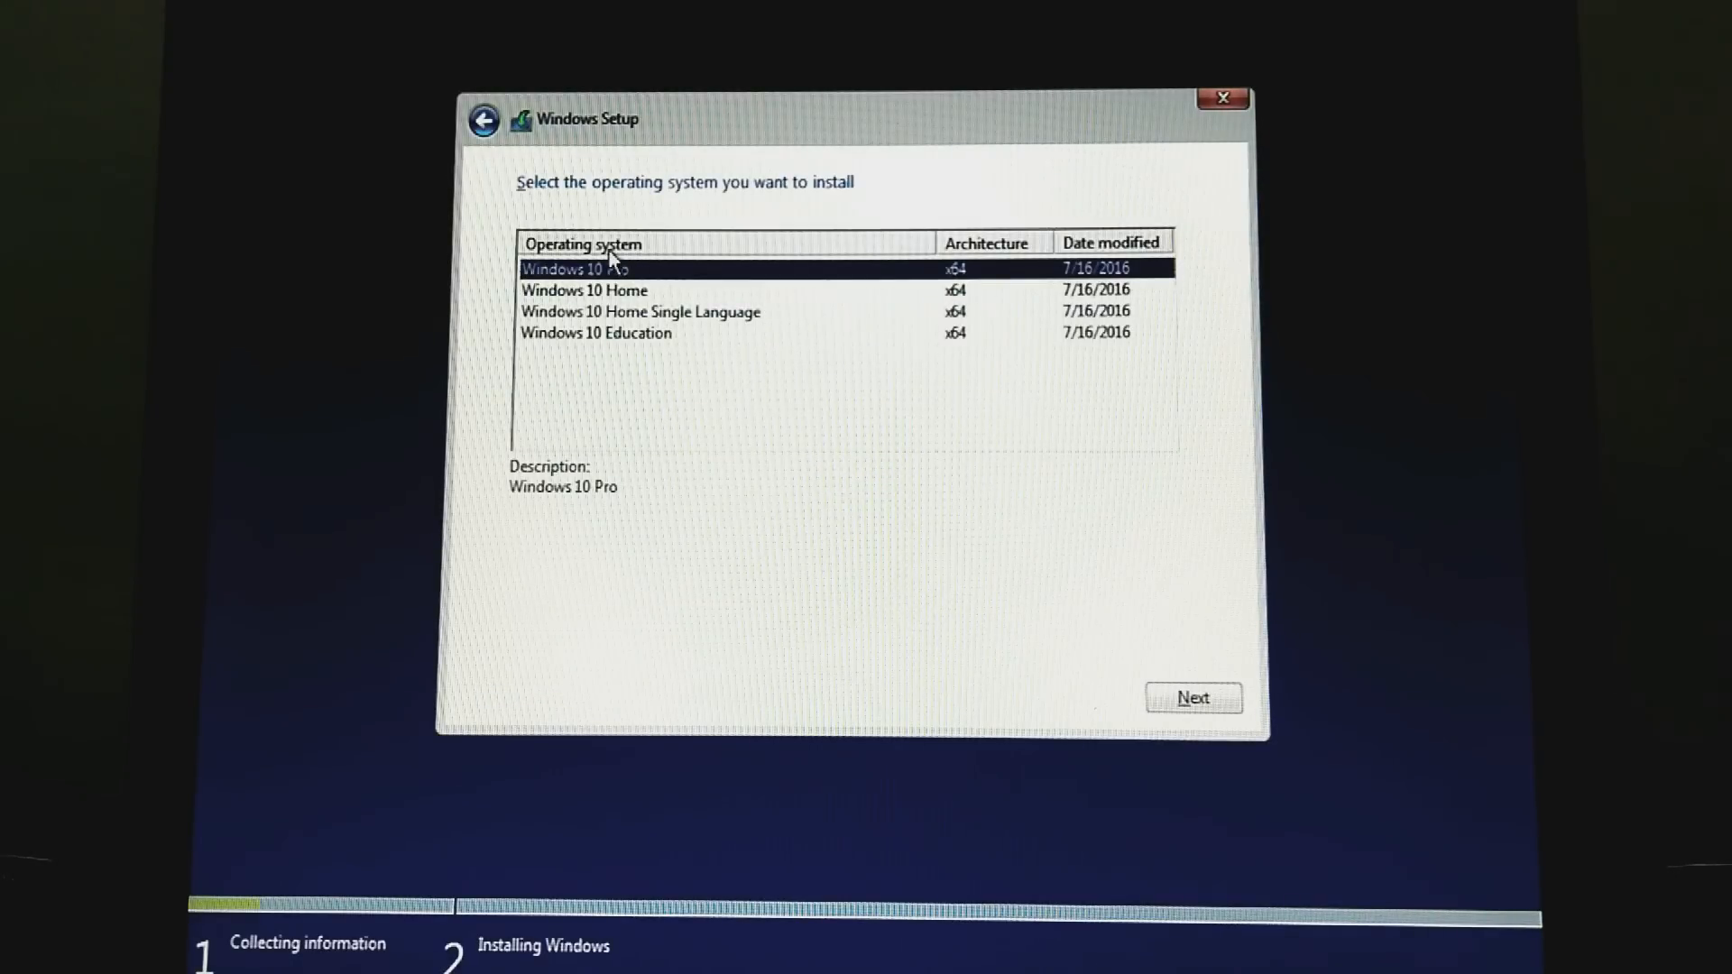
mouse_move(939, 285)
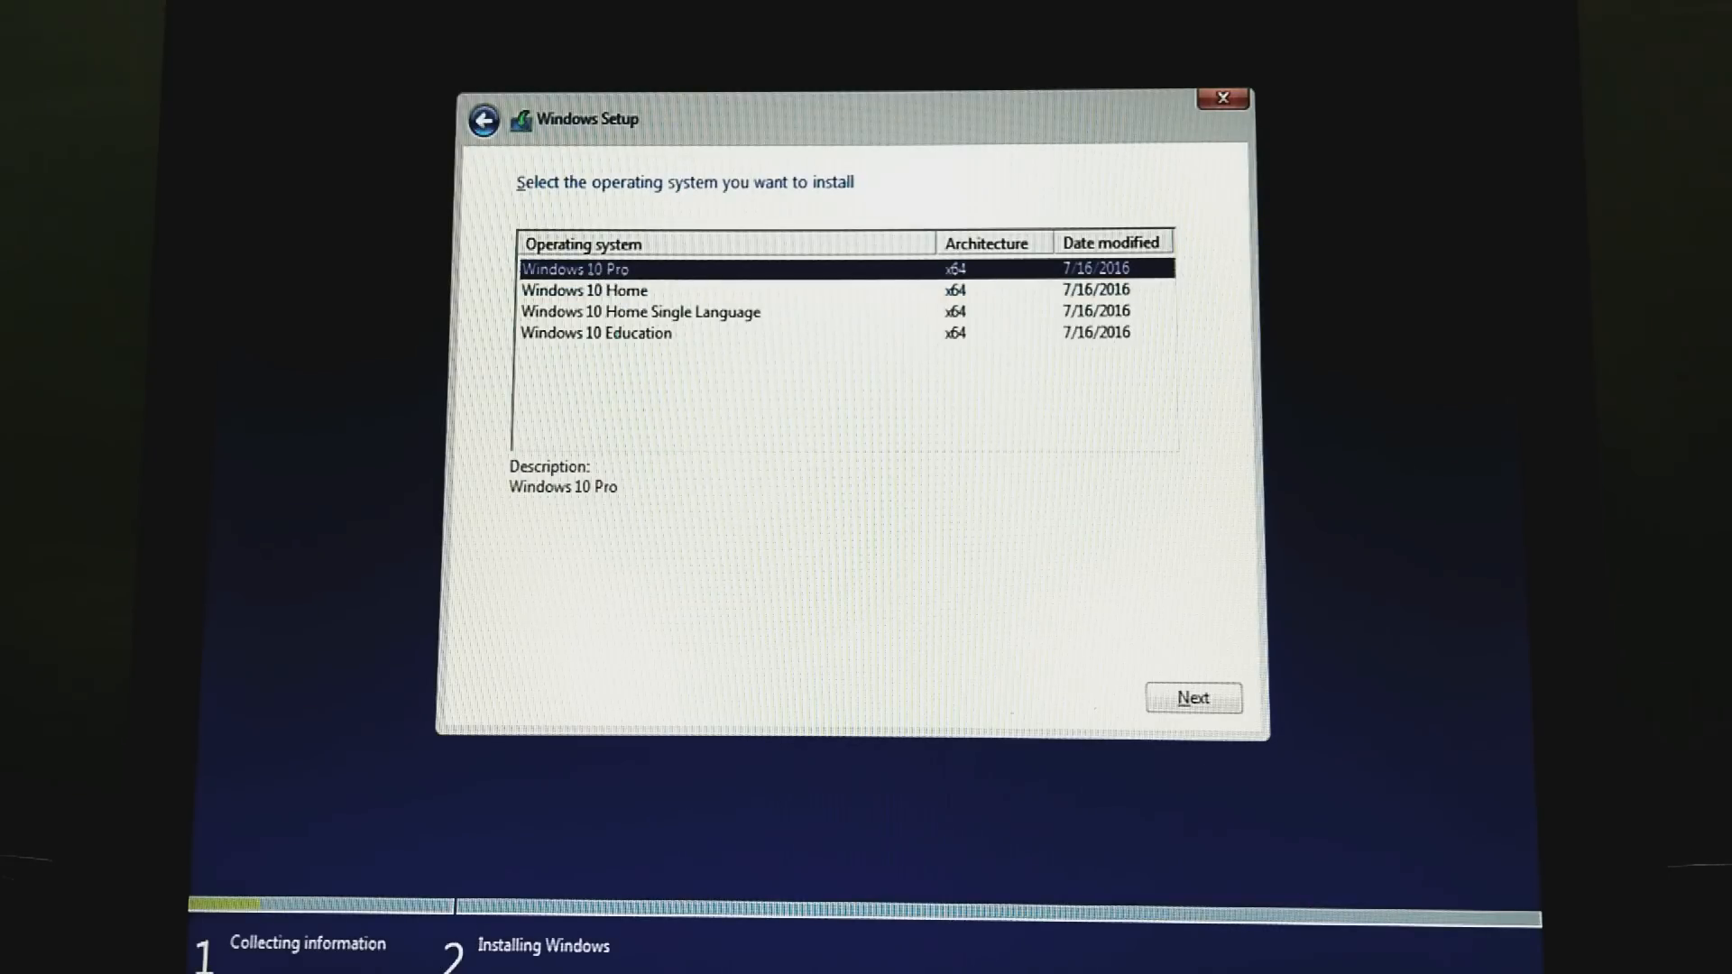
Choose Windows 10 Pro, accept the license terms, and pick Custom: Install Windows only.
click(1192, 697)
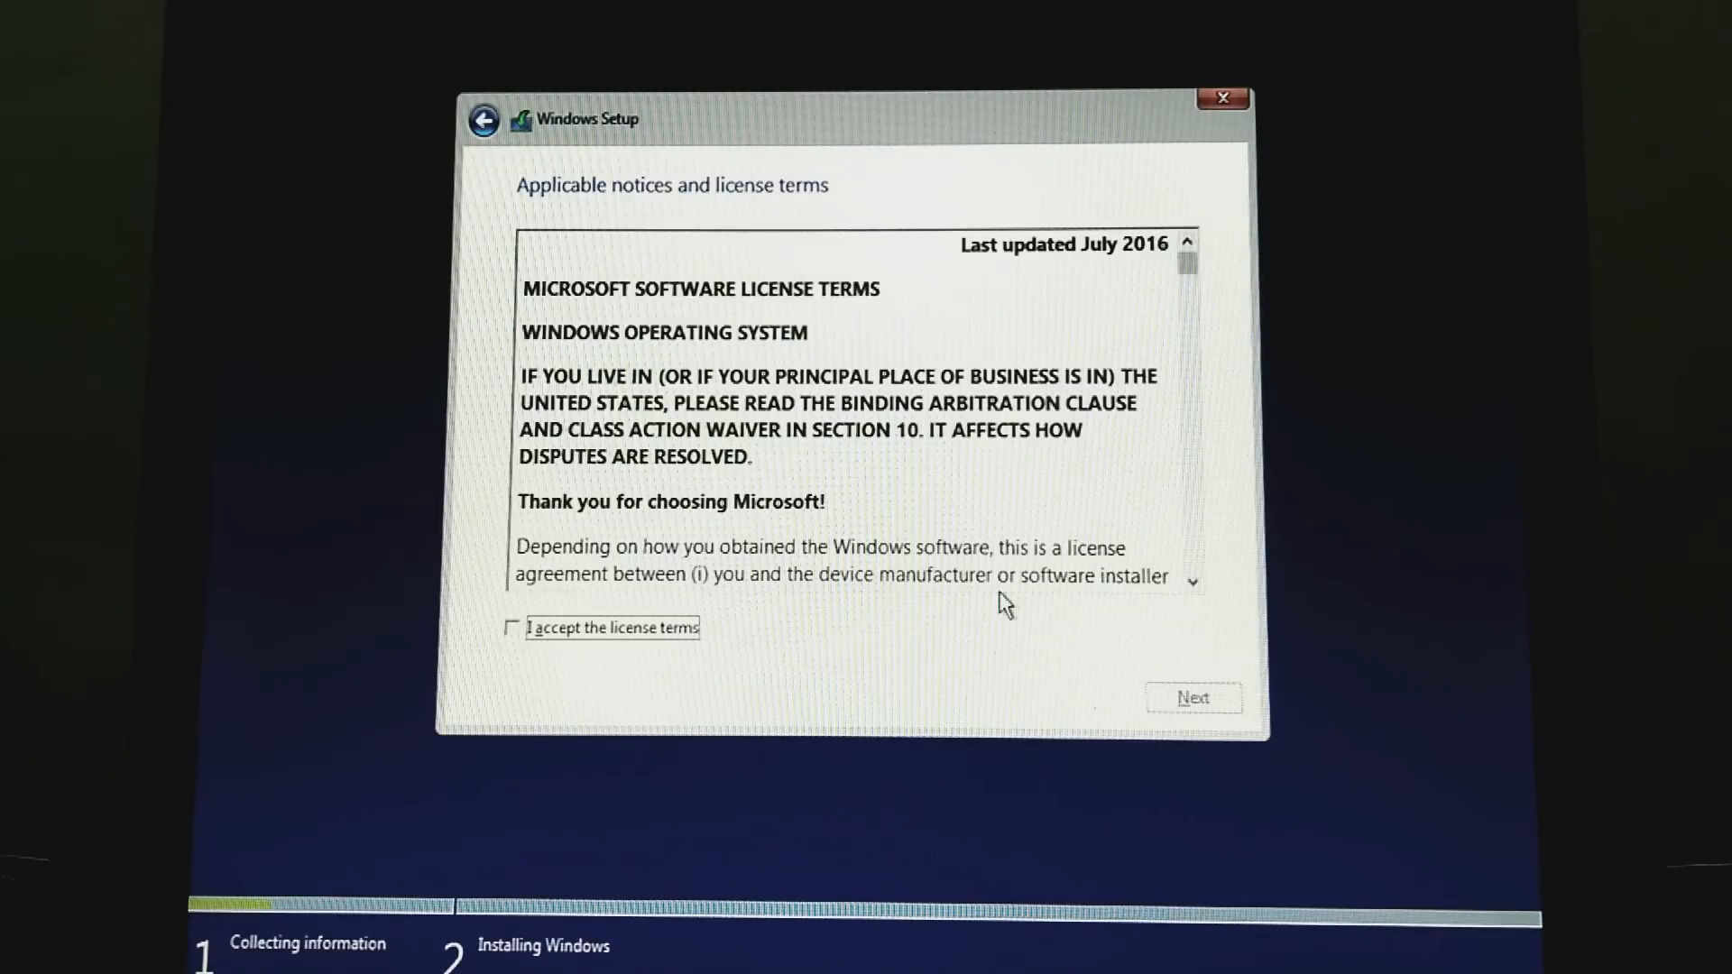
click(512, 628)
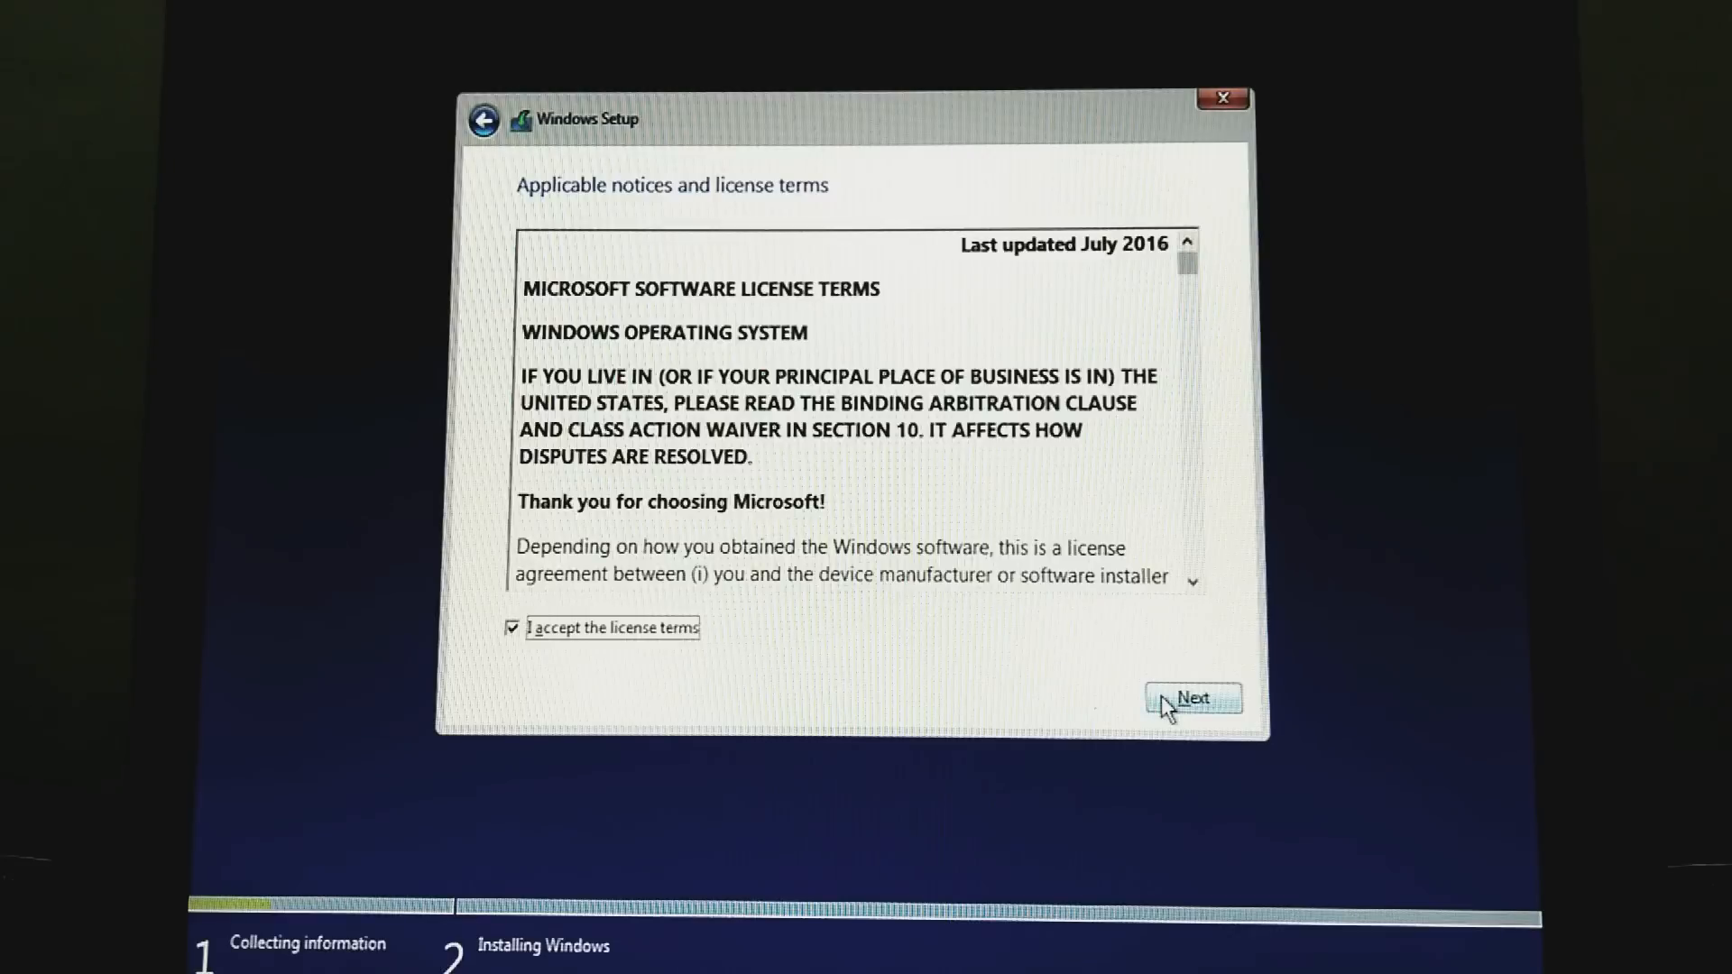
click(1191, 699)
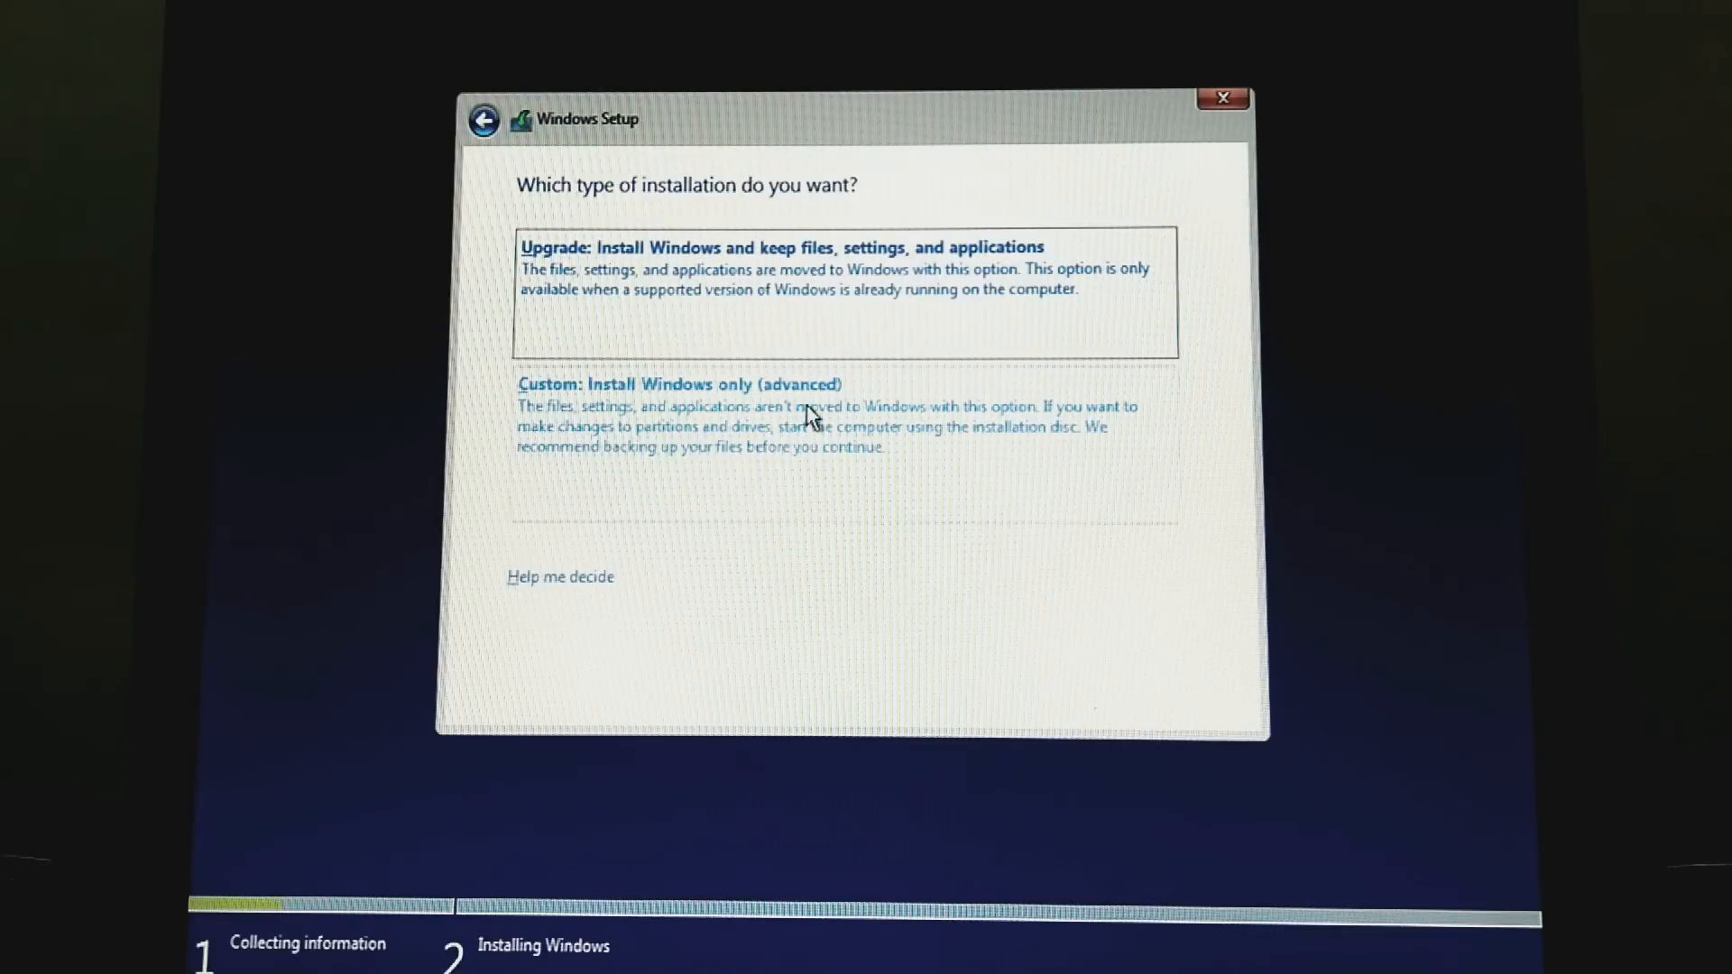
click(678, 384)
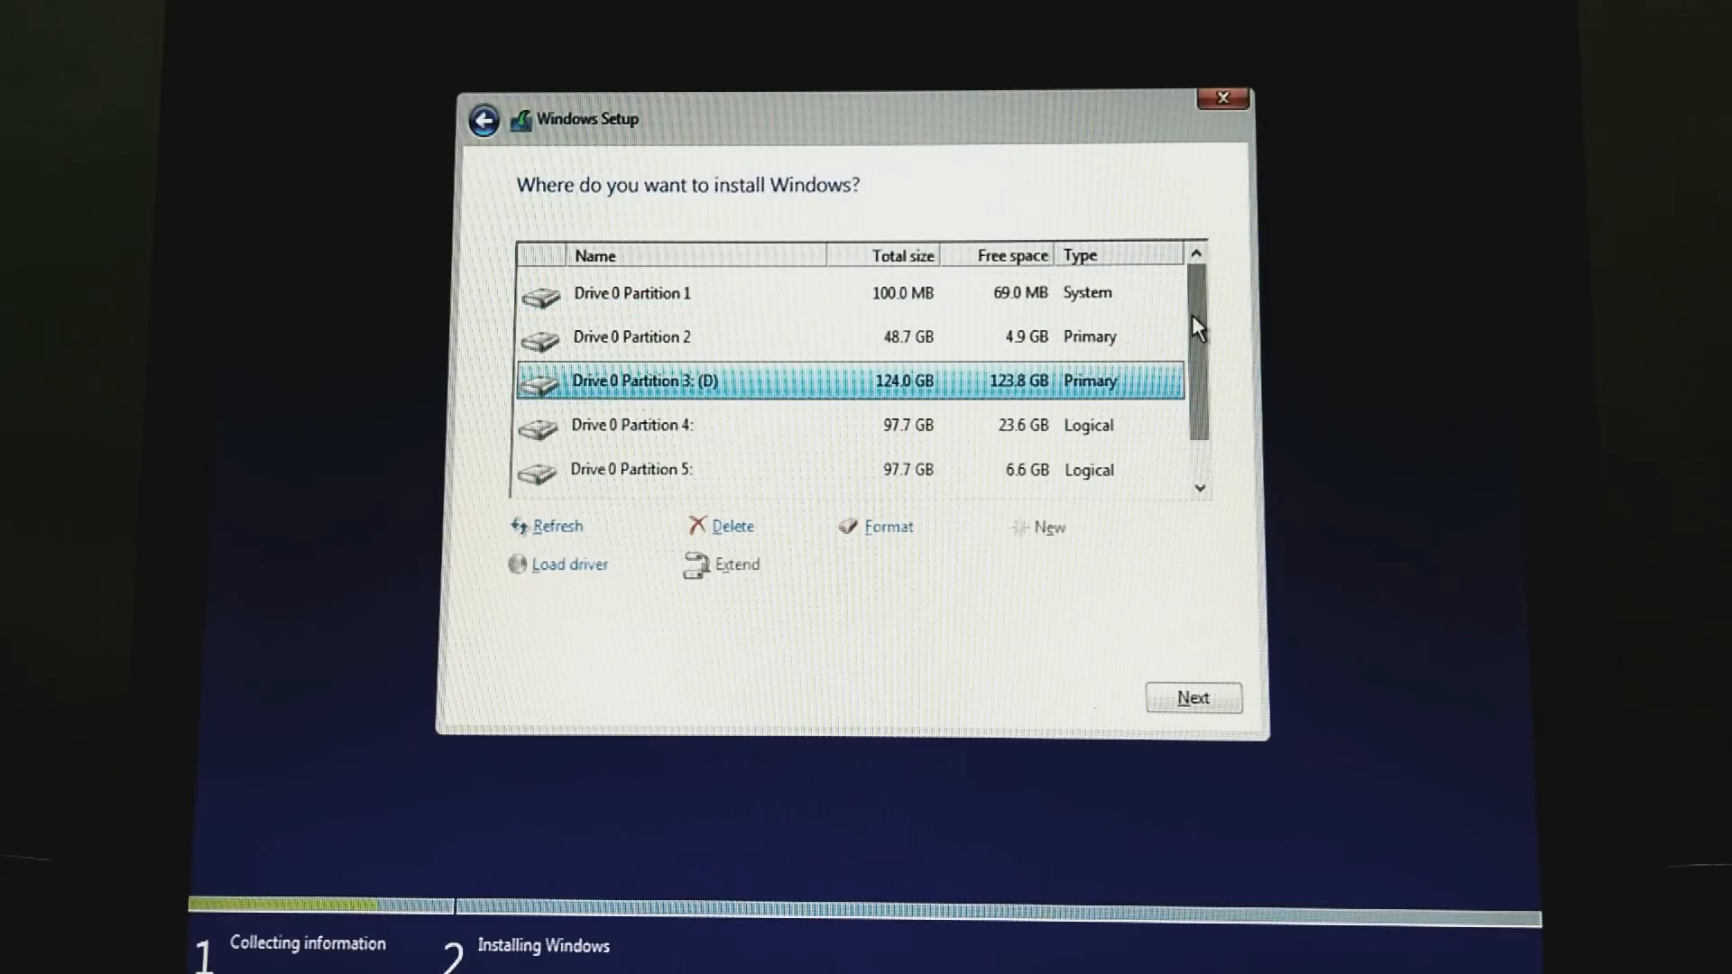
Select Drive 0 Partition 3 (D) as the install location and continue.
scroll(down, 3)
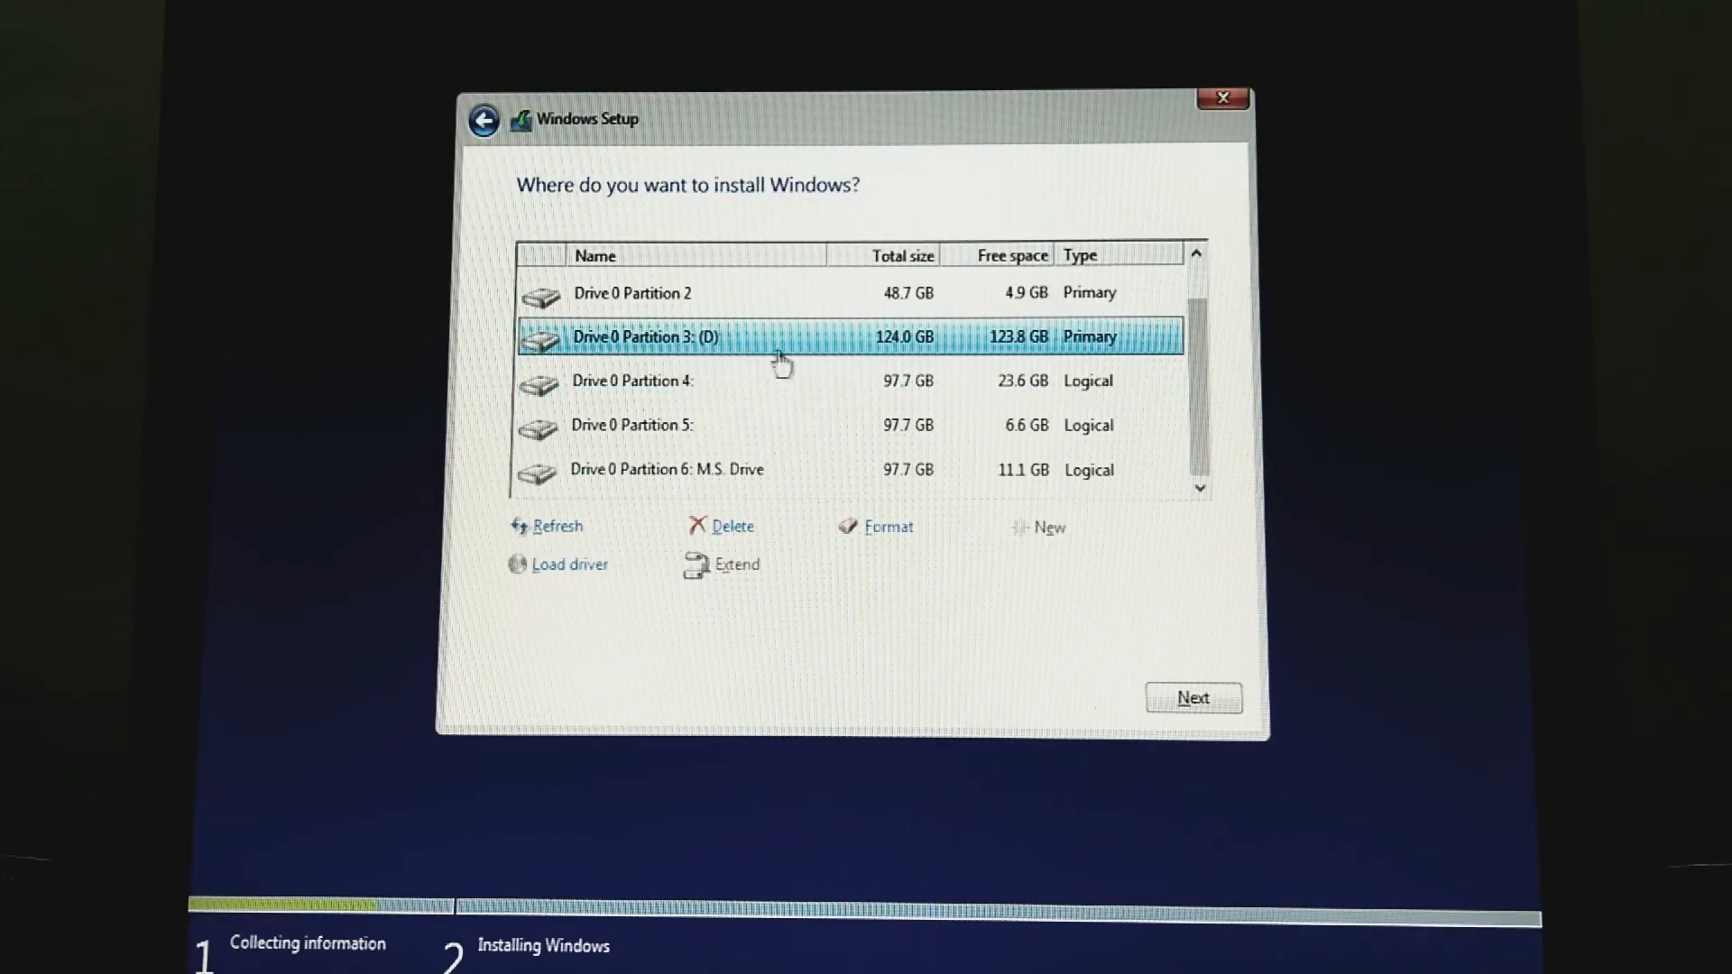
mouse_move(1071, 616)
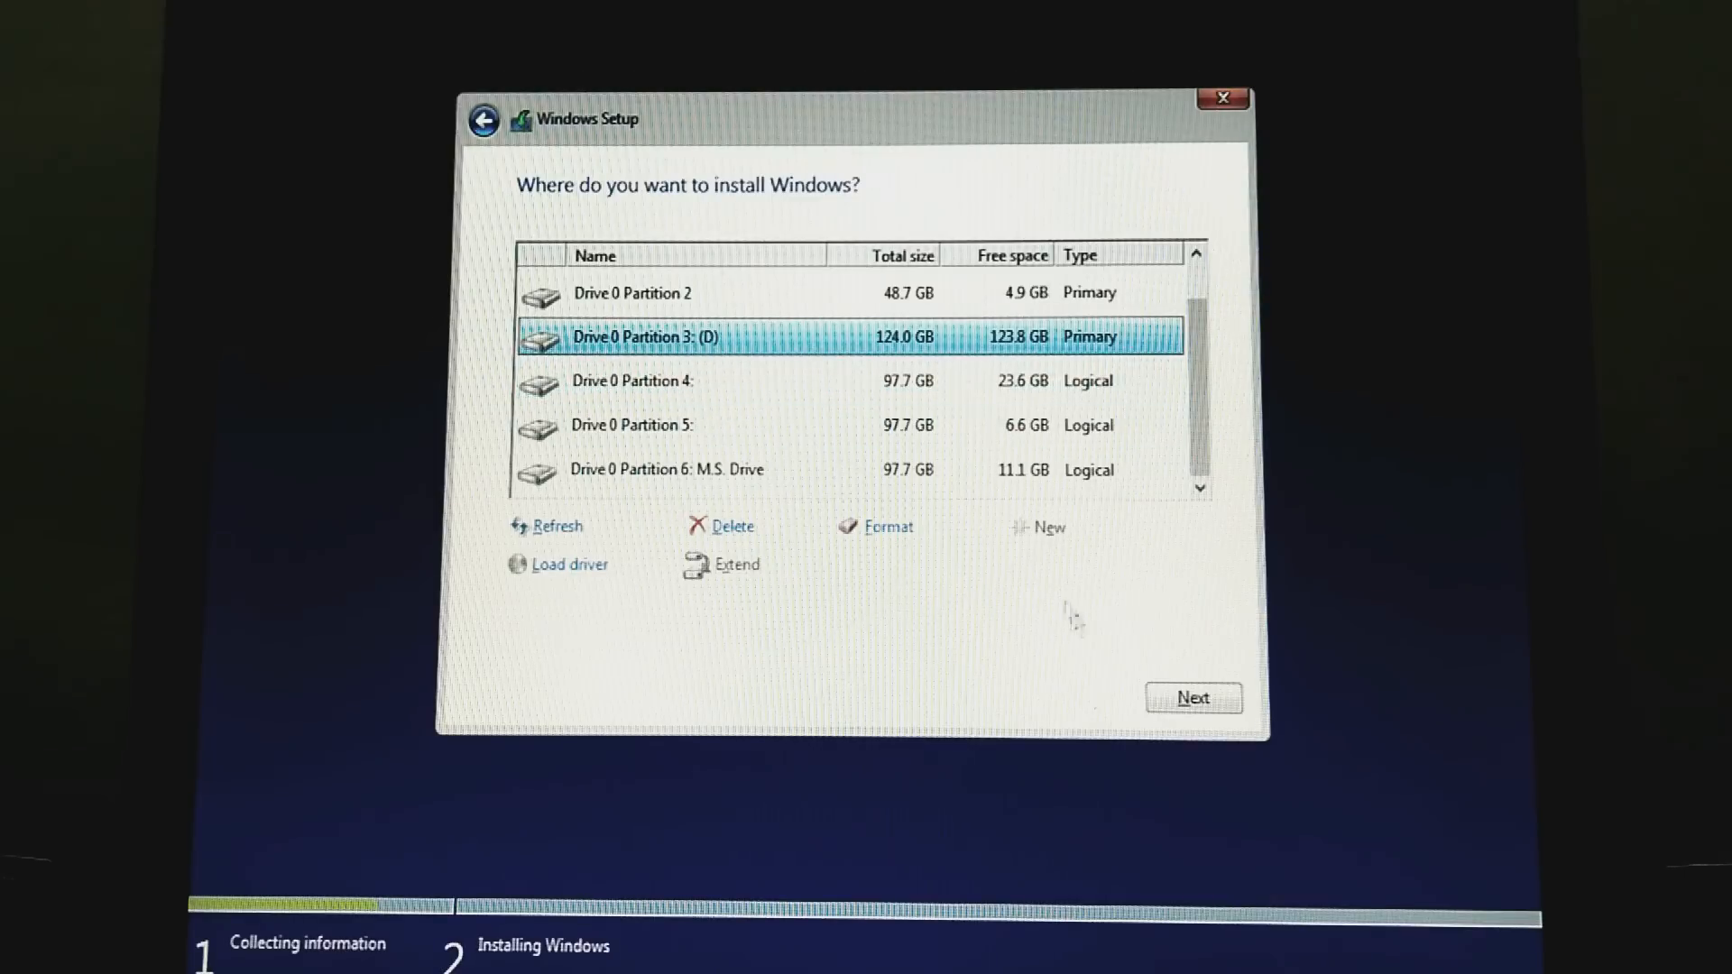
click(1192, 697)
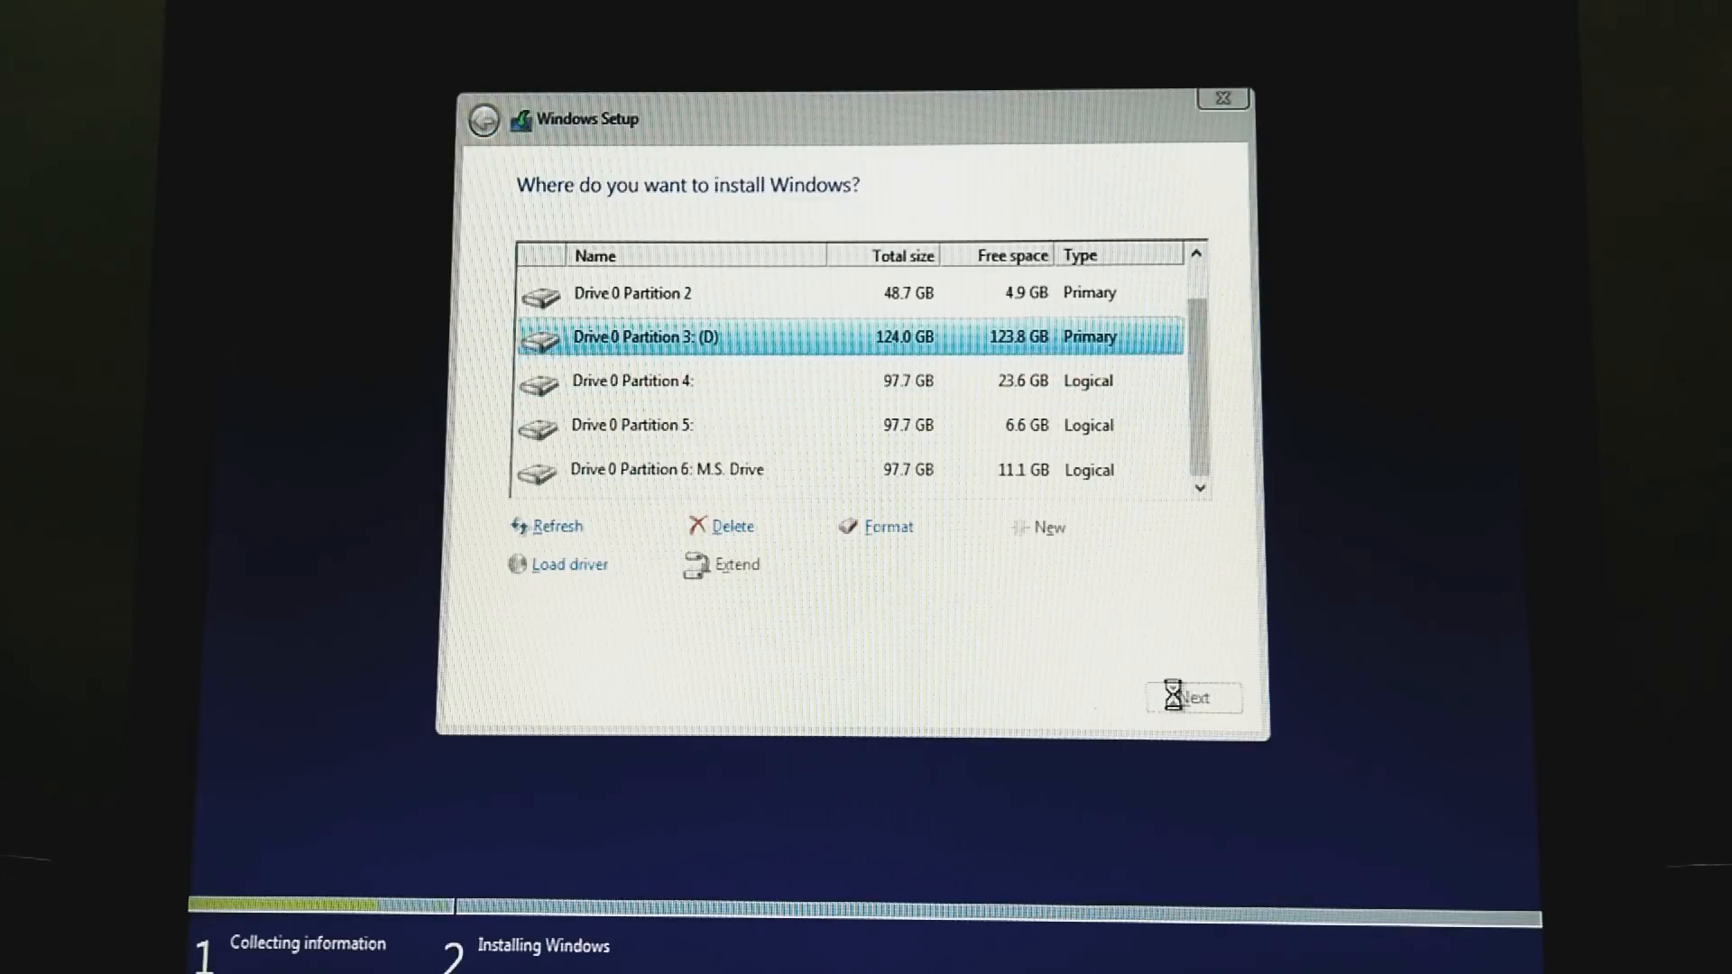
click(1192, 698)
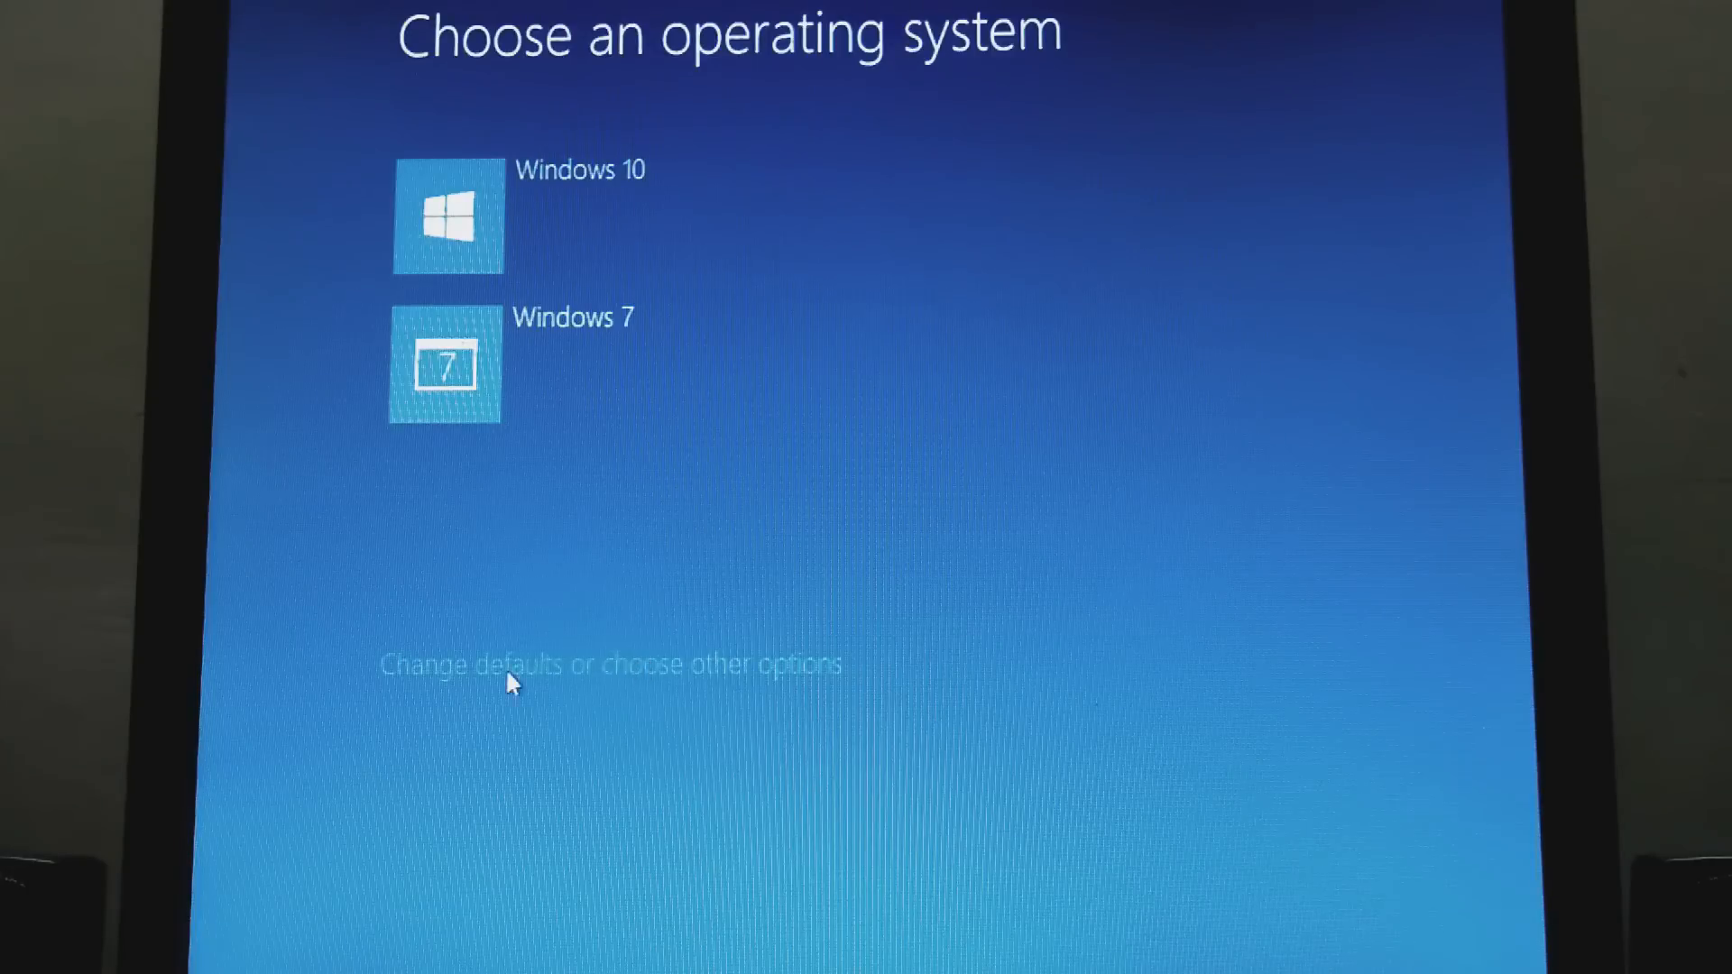
mouse_move(597, 676)
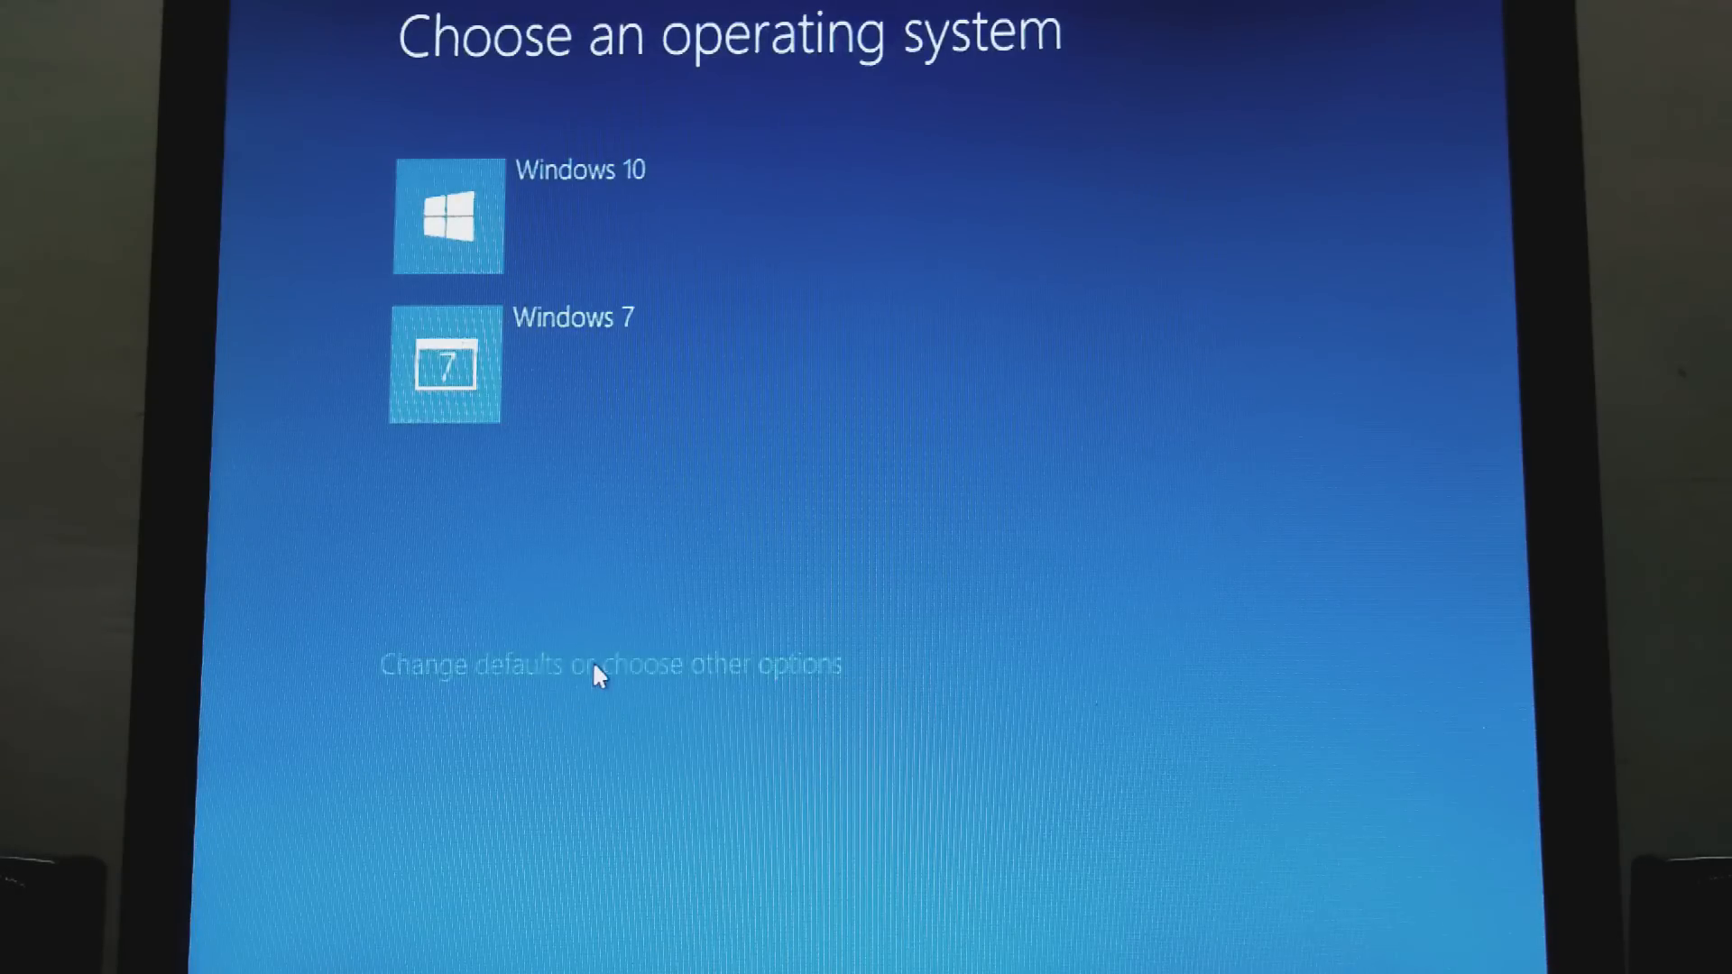
Review Boot Manager defaults, keeping Windows 10 as the default operating system.
click(609, 664)
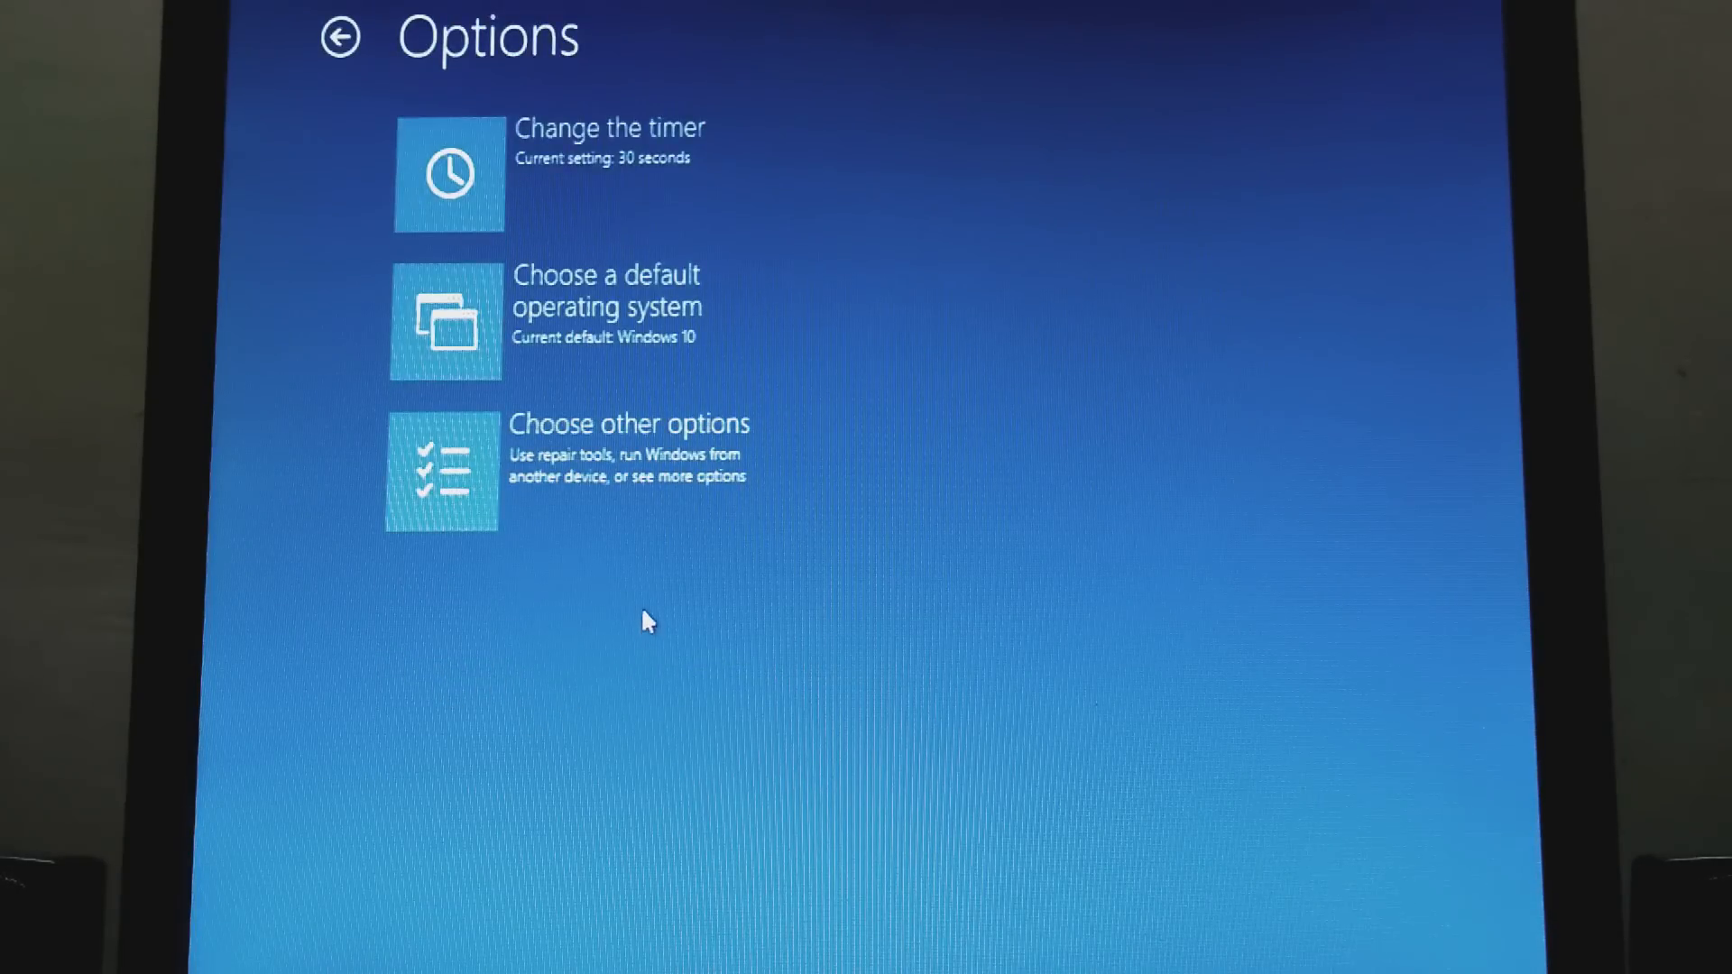
mouse_move(580, 315)
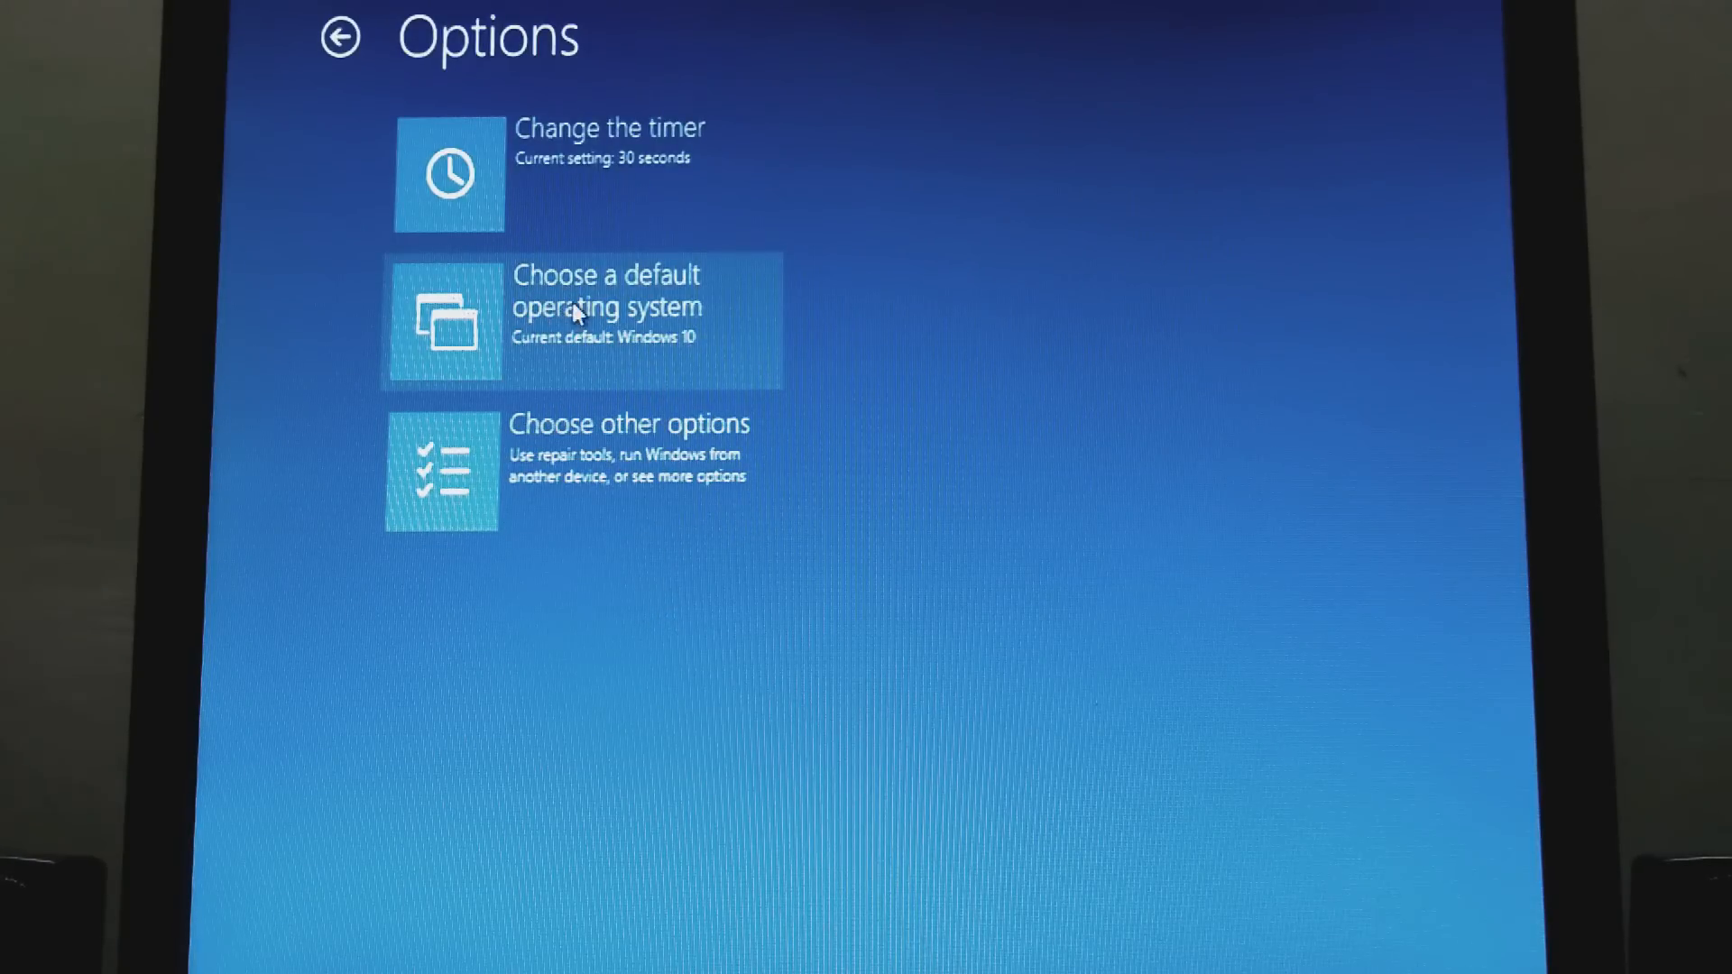
mouse_move(600, 355)
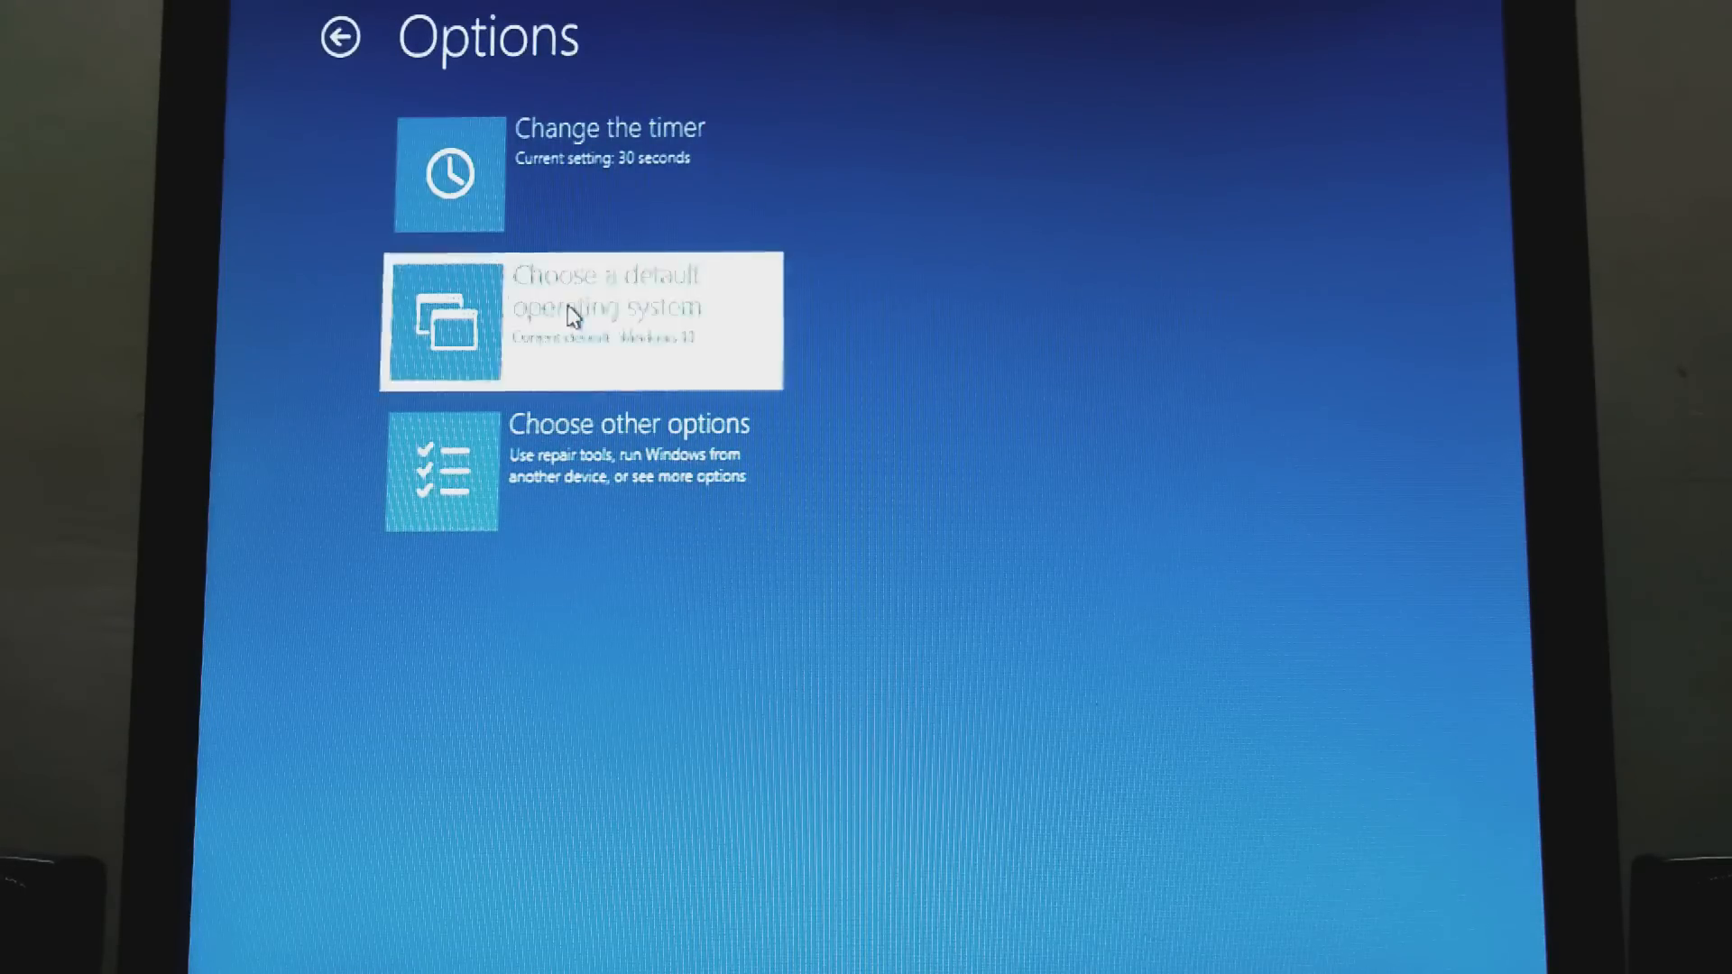
click(580, 321)
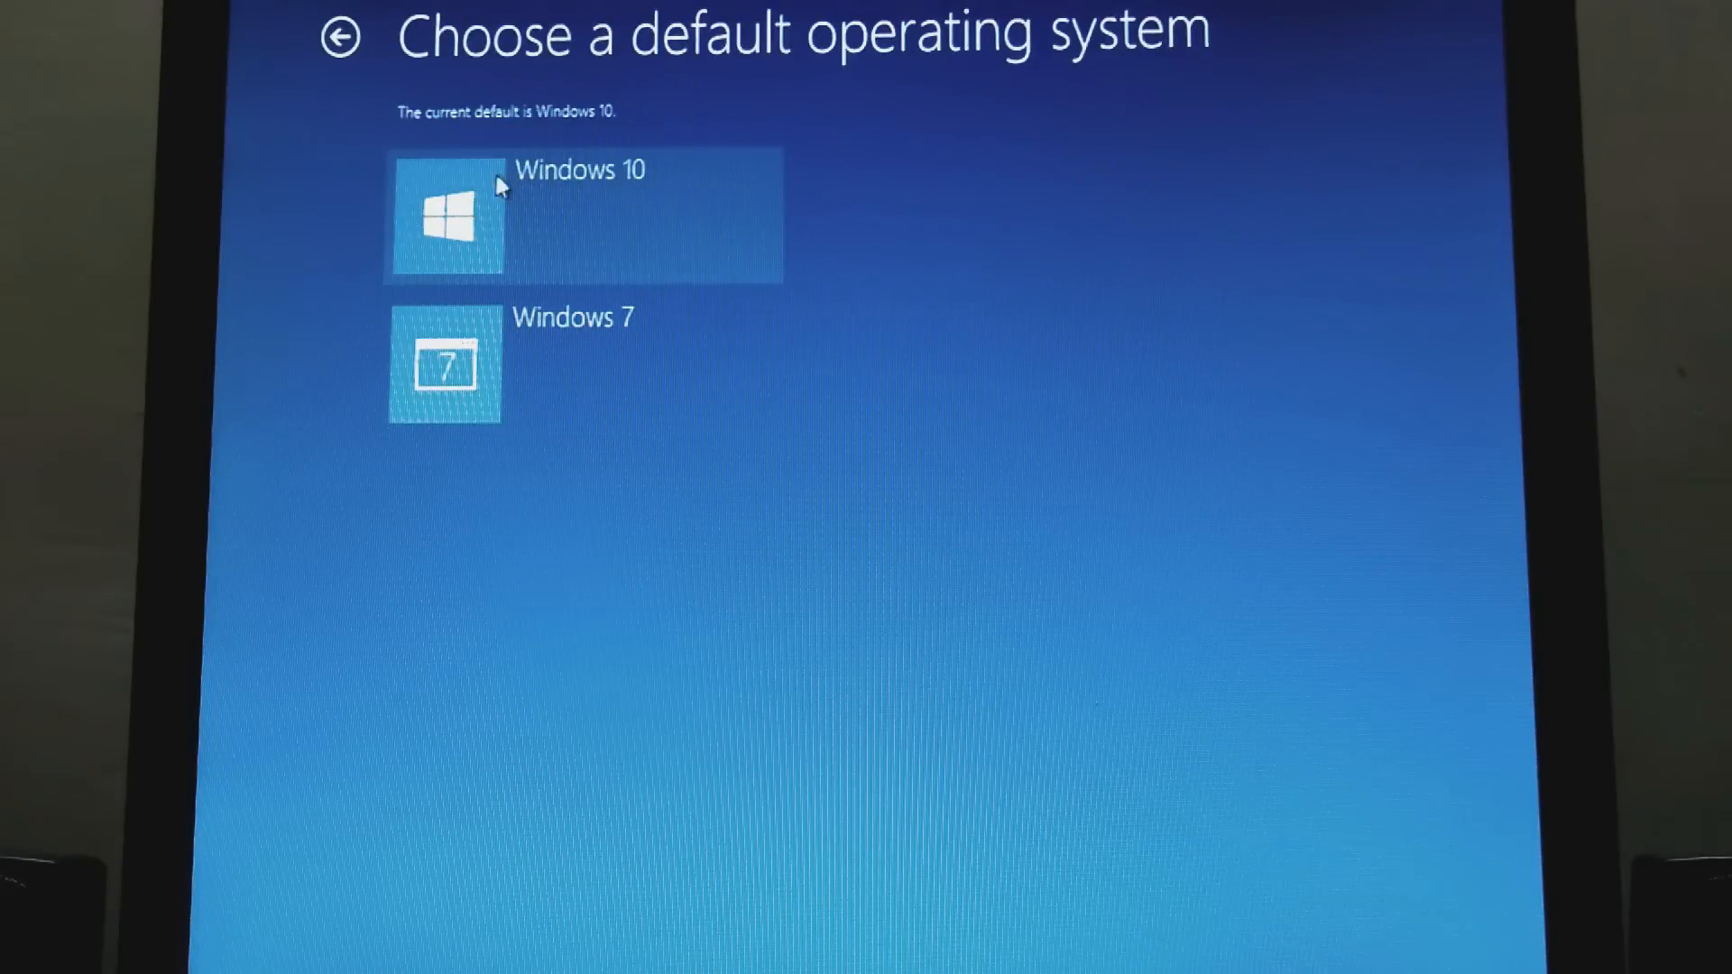
click(344, 36)
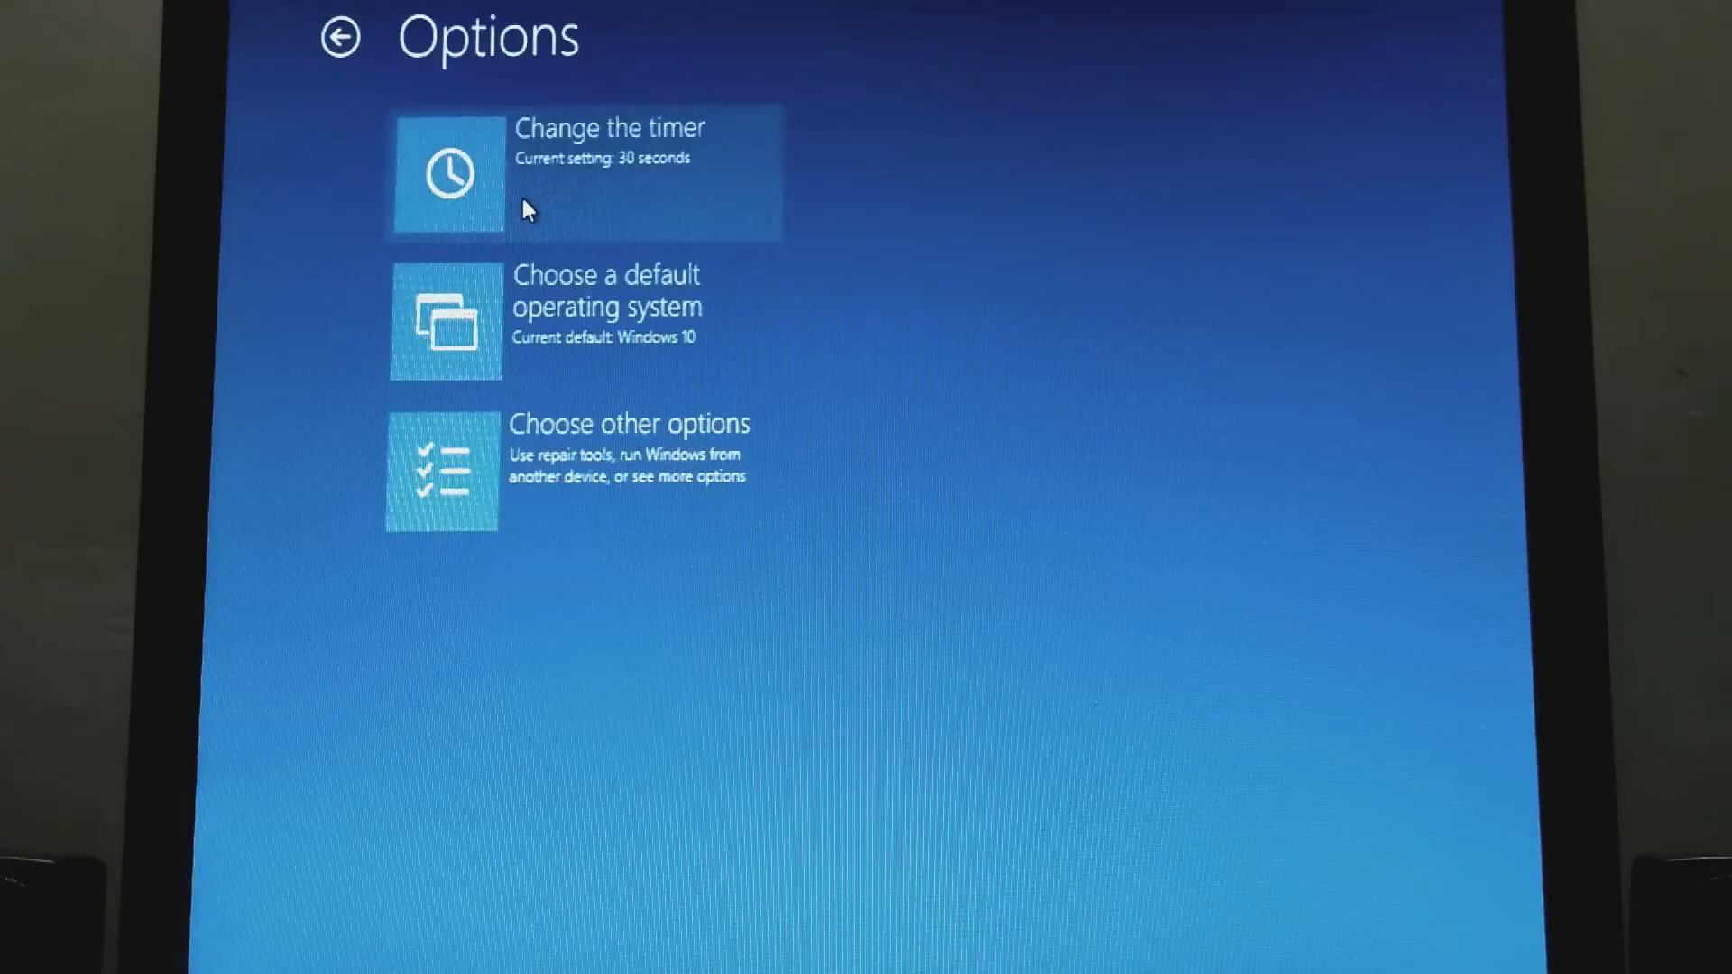
click(343, 35)
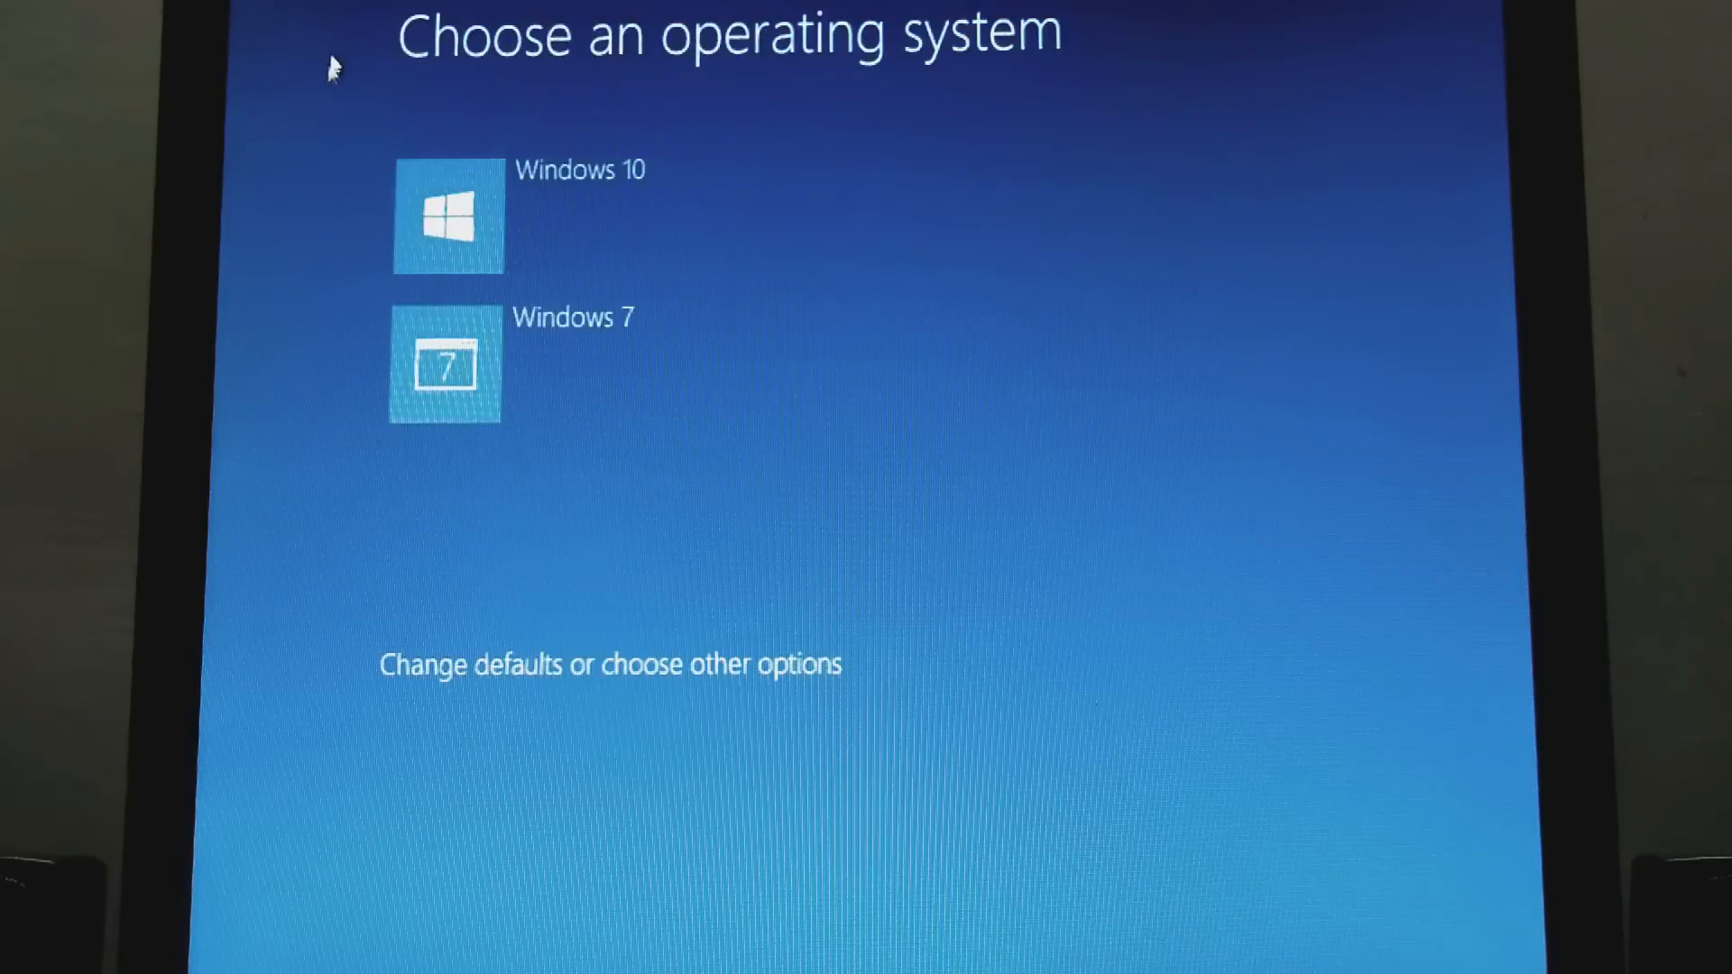
Boot Windows 10, accept Express settings, and choose 'I own it'.
click(446, 215)
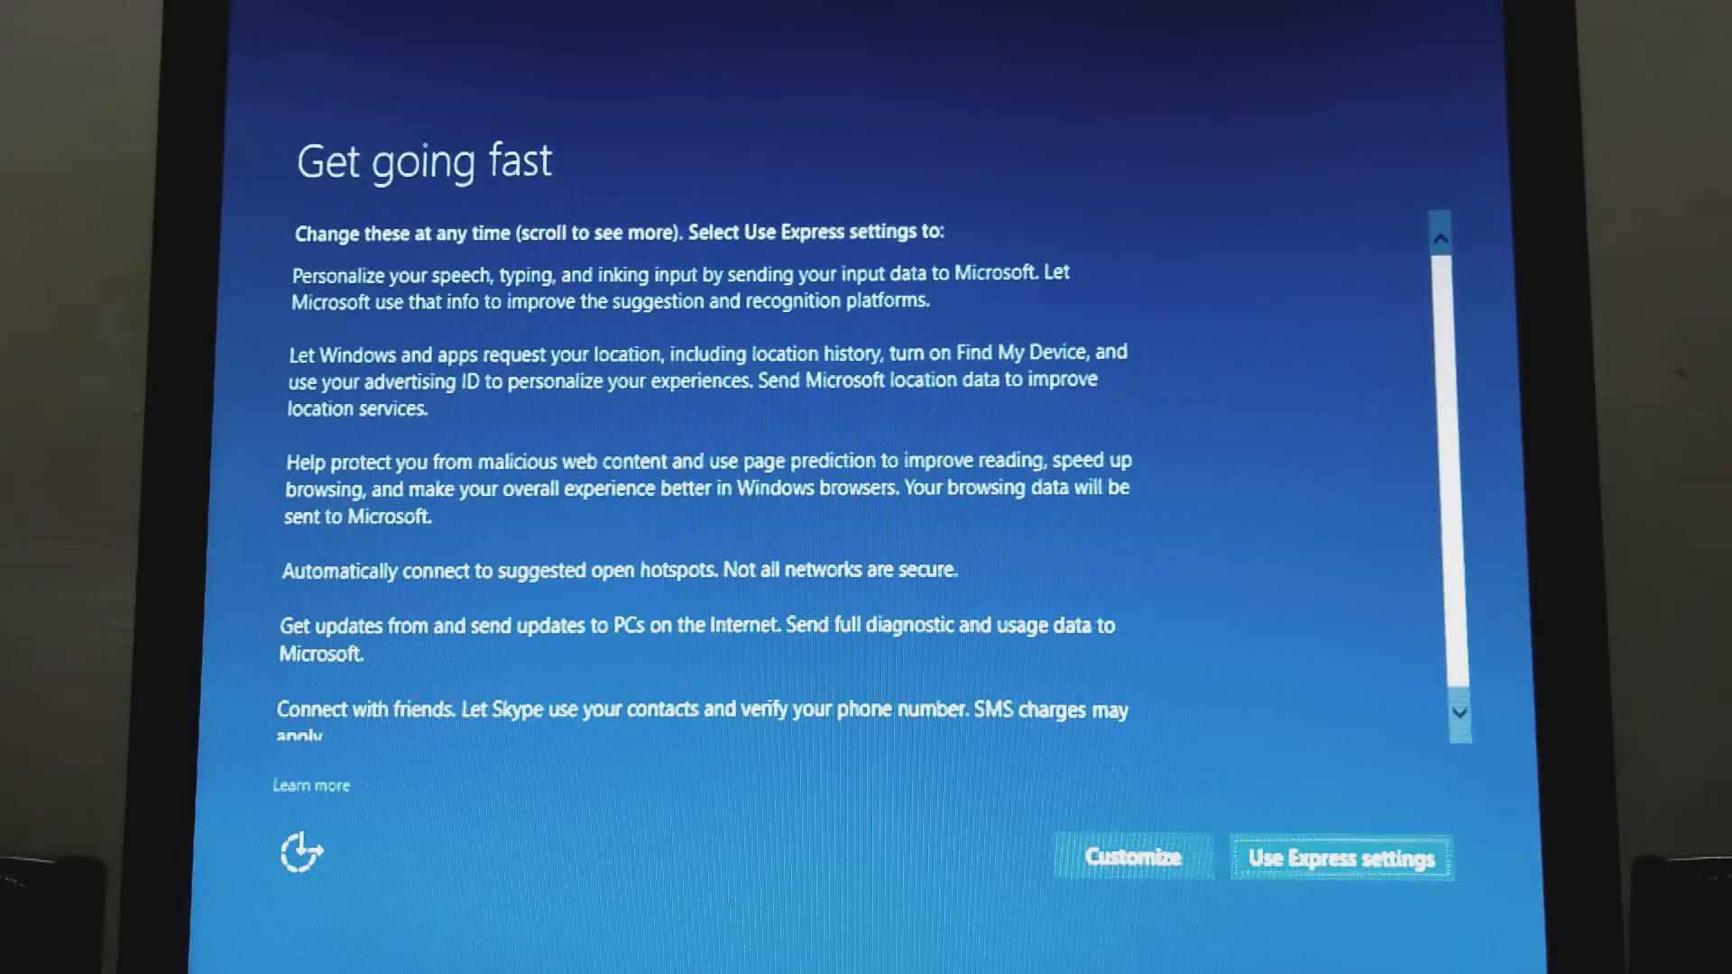
click(1342, 858)
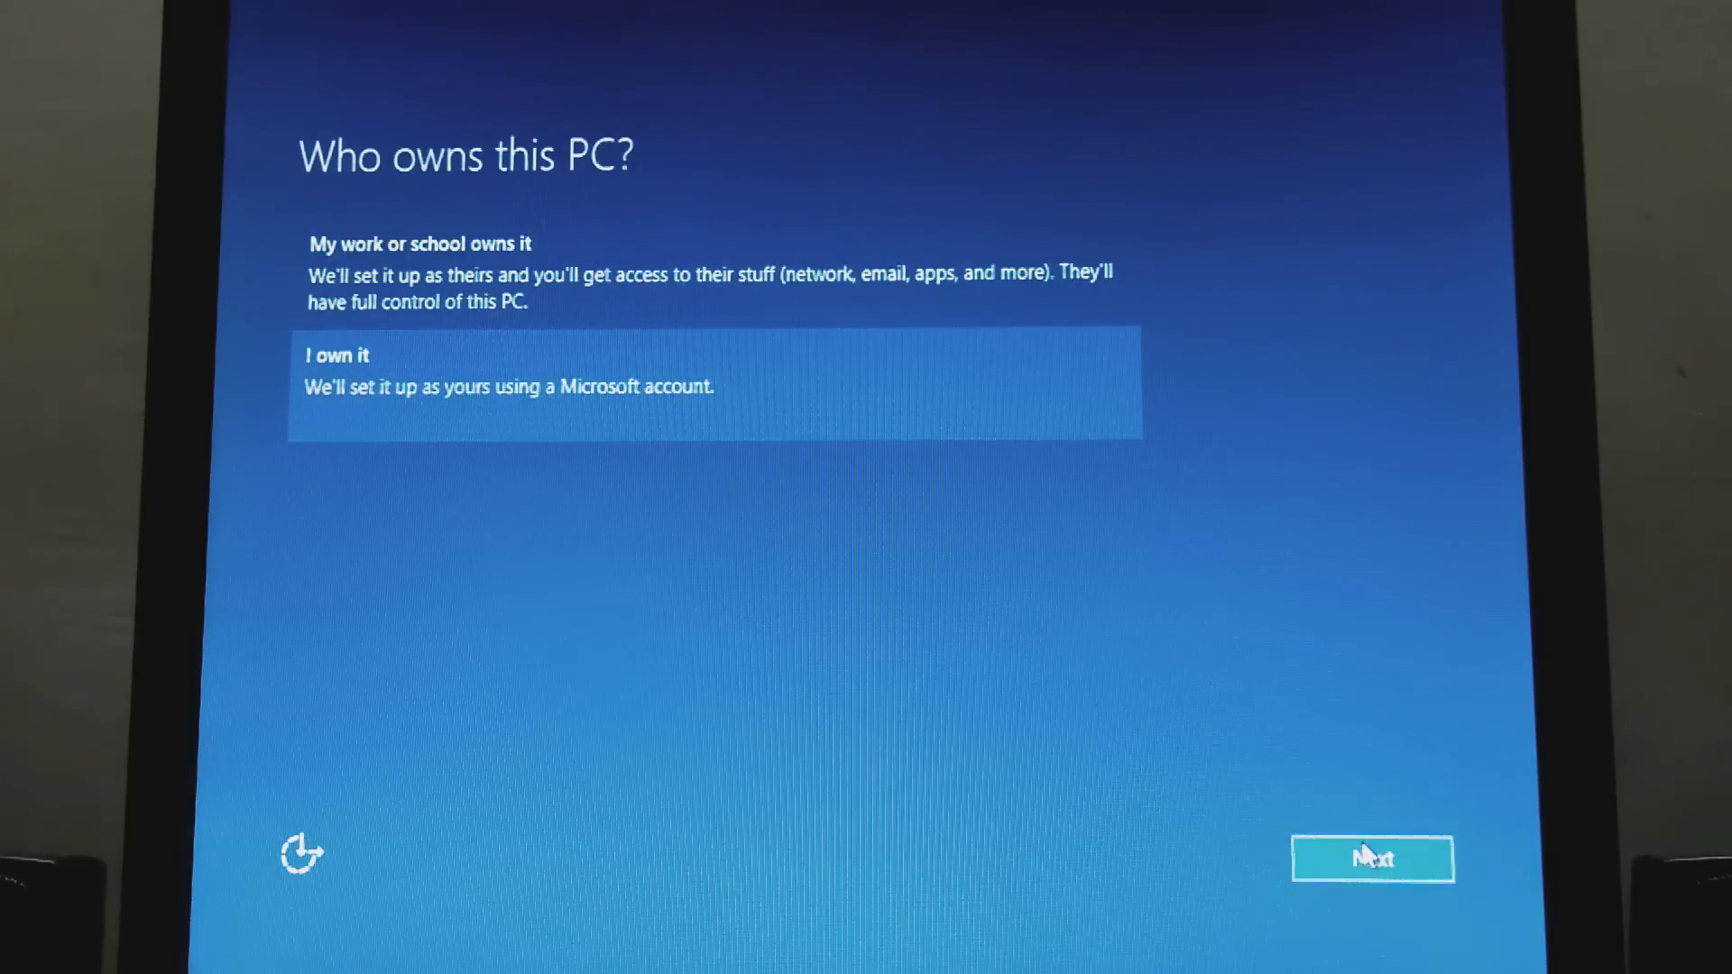
click(1372, 859)
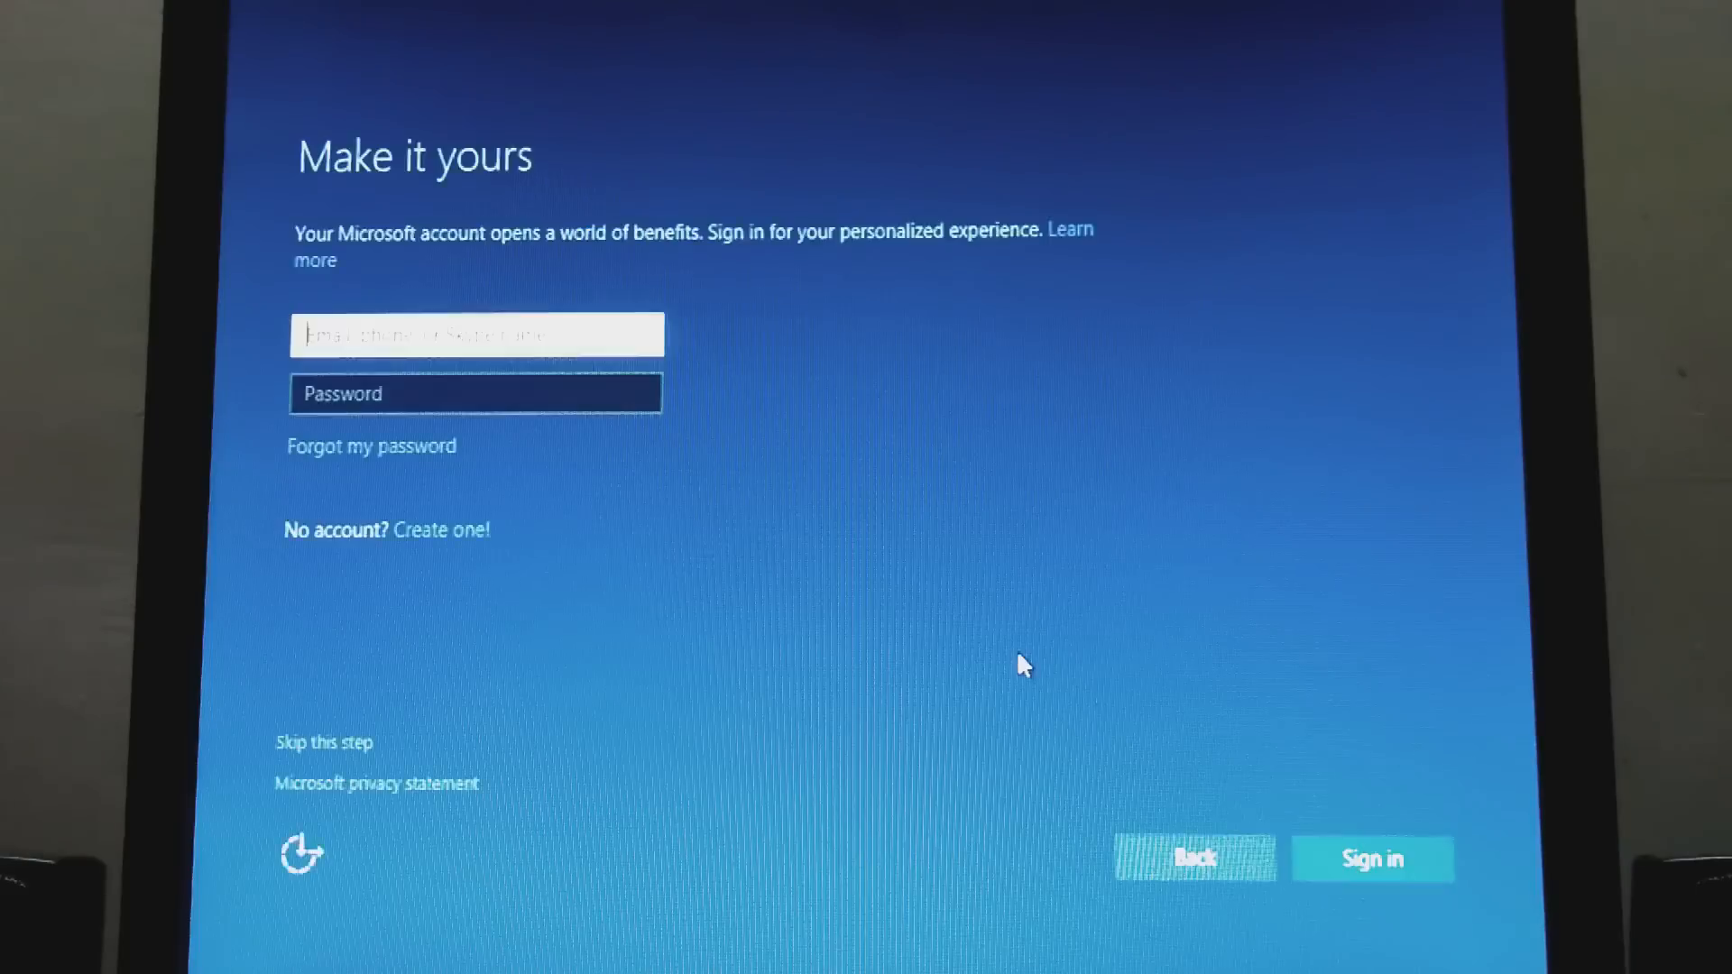
mouse_move(716, 349)
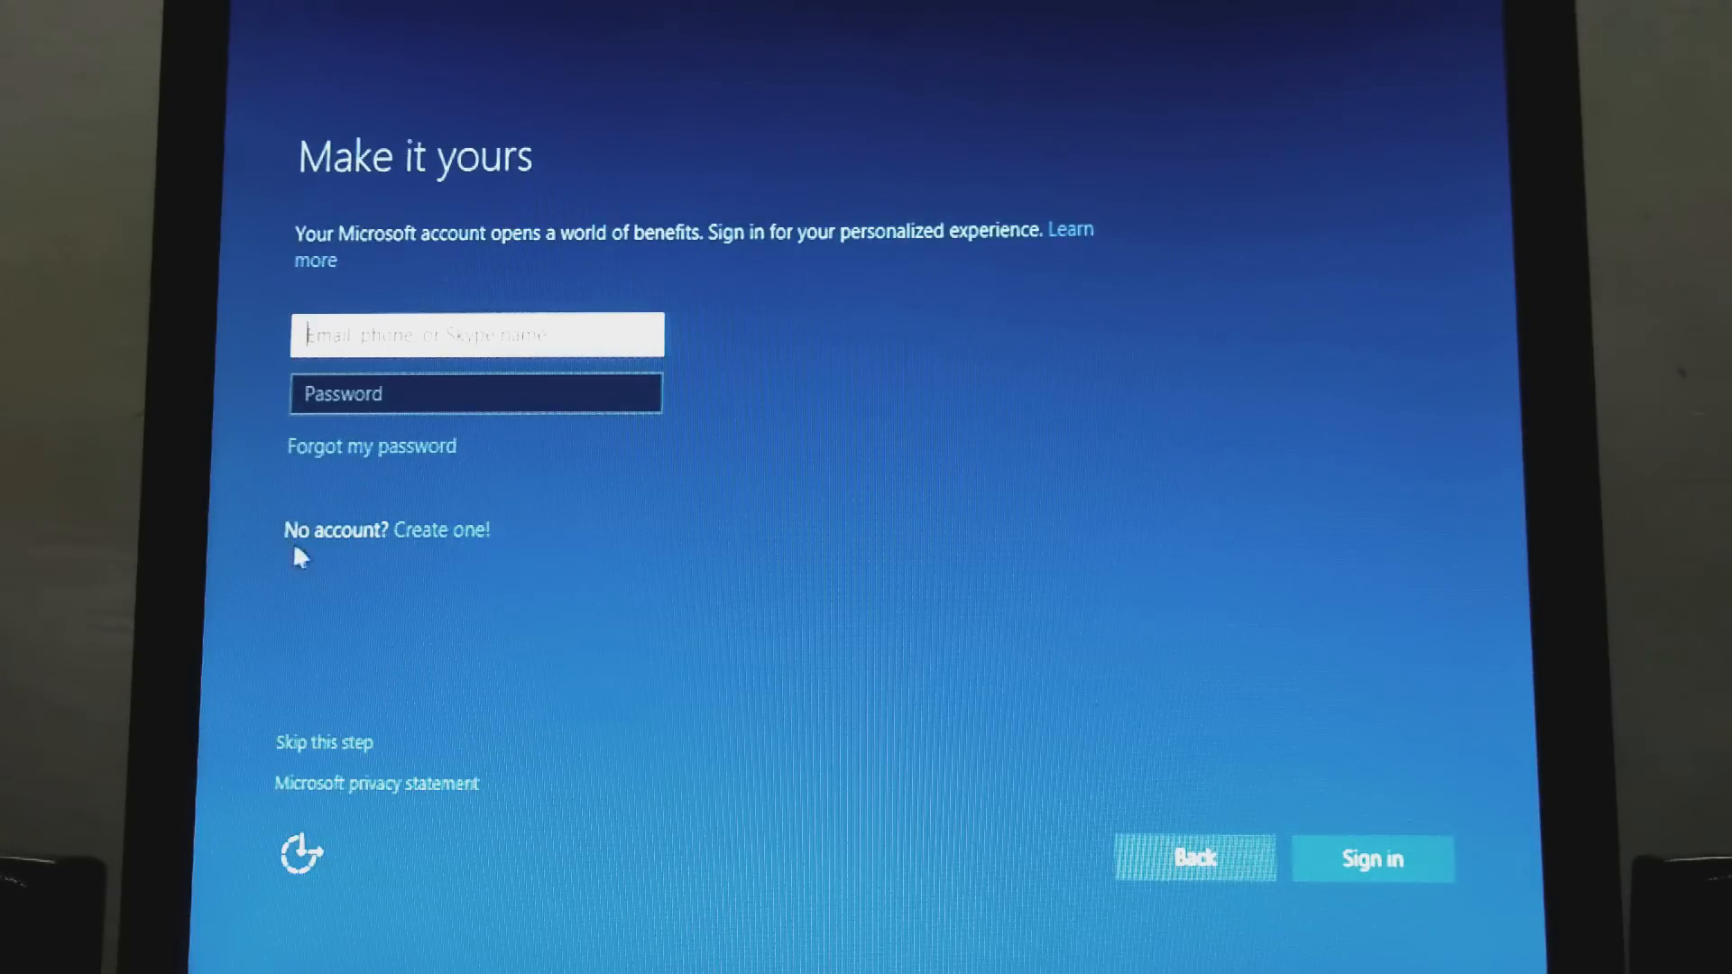
mouse_move(329, 749)
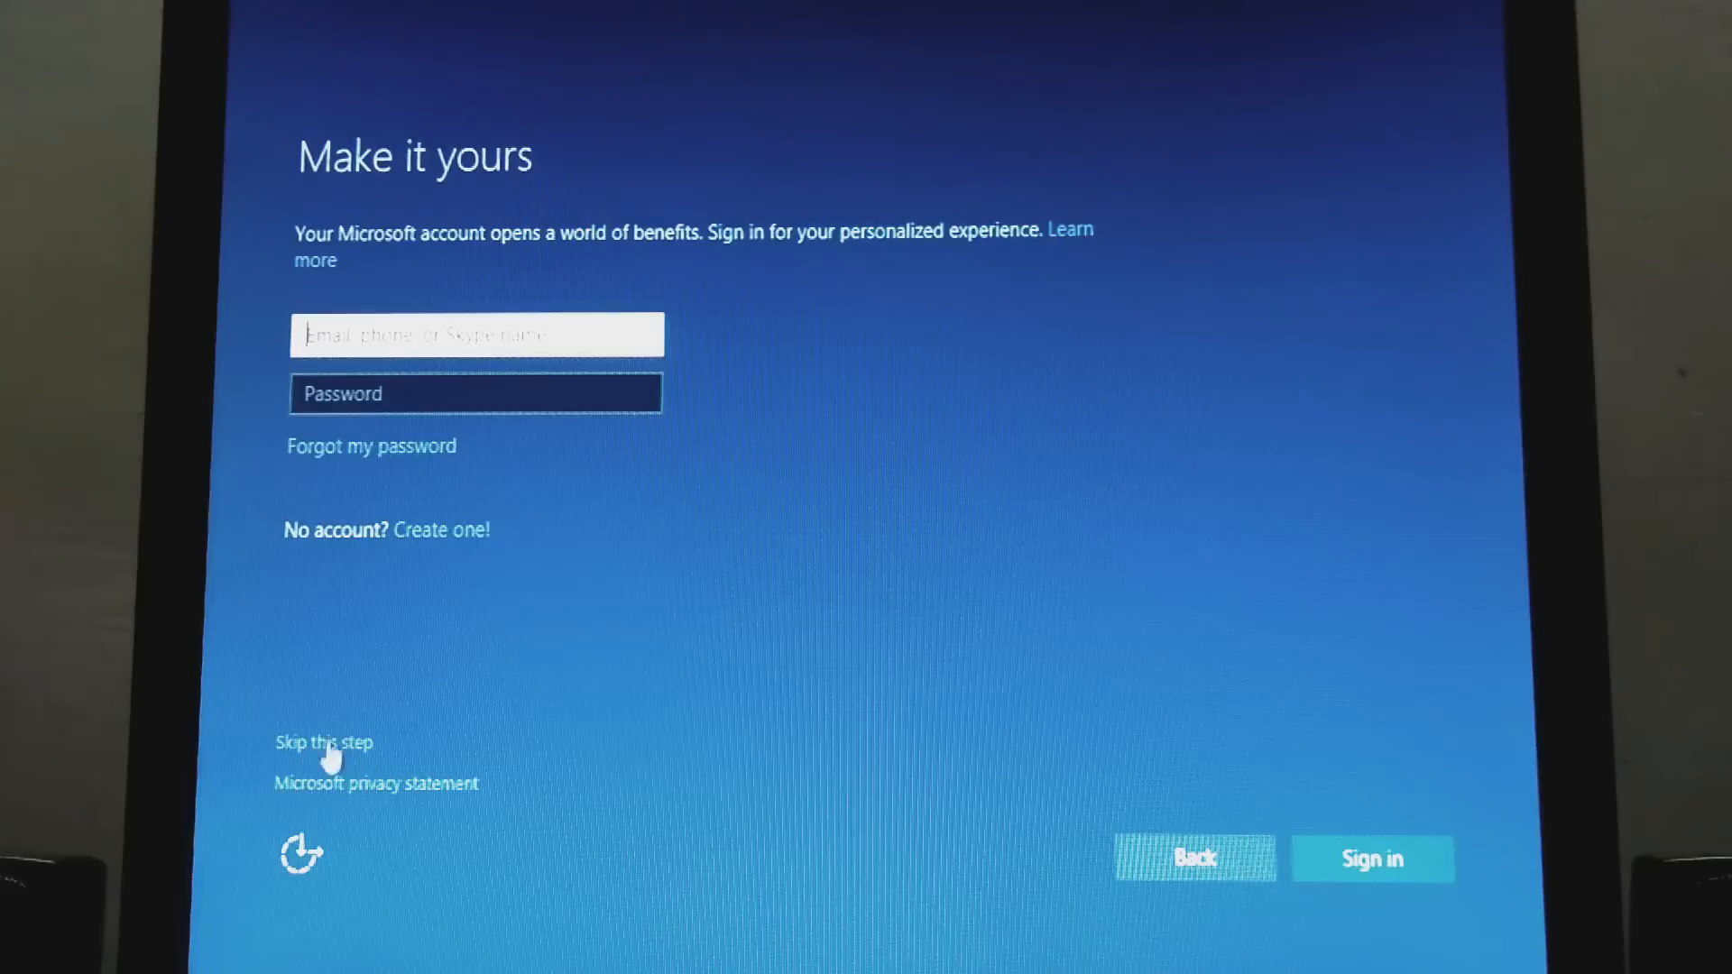
Skip the Microsoft account sign-in and enter the user name 'Genius World'.
click(323, 742)
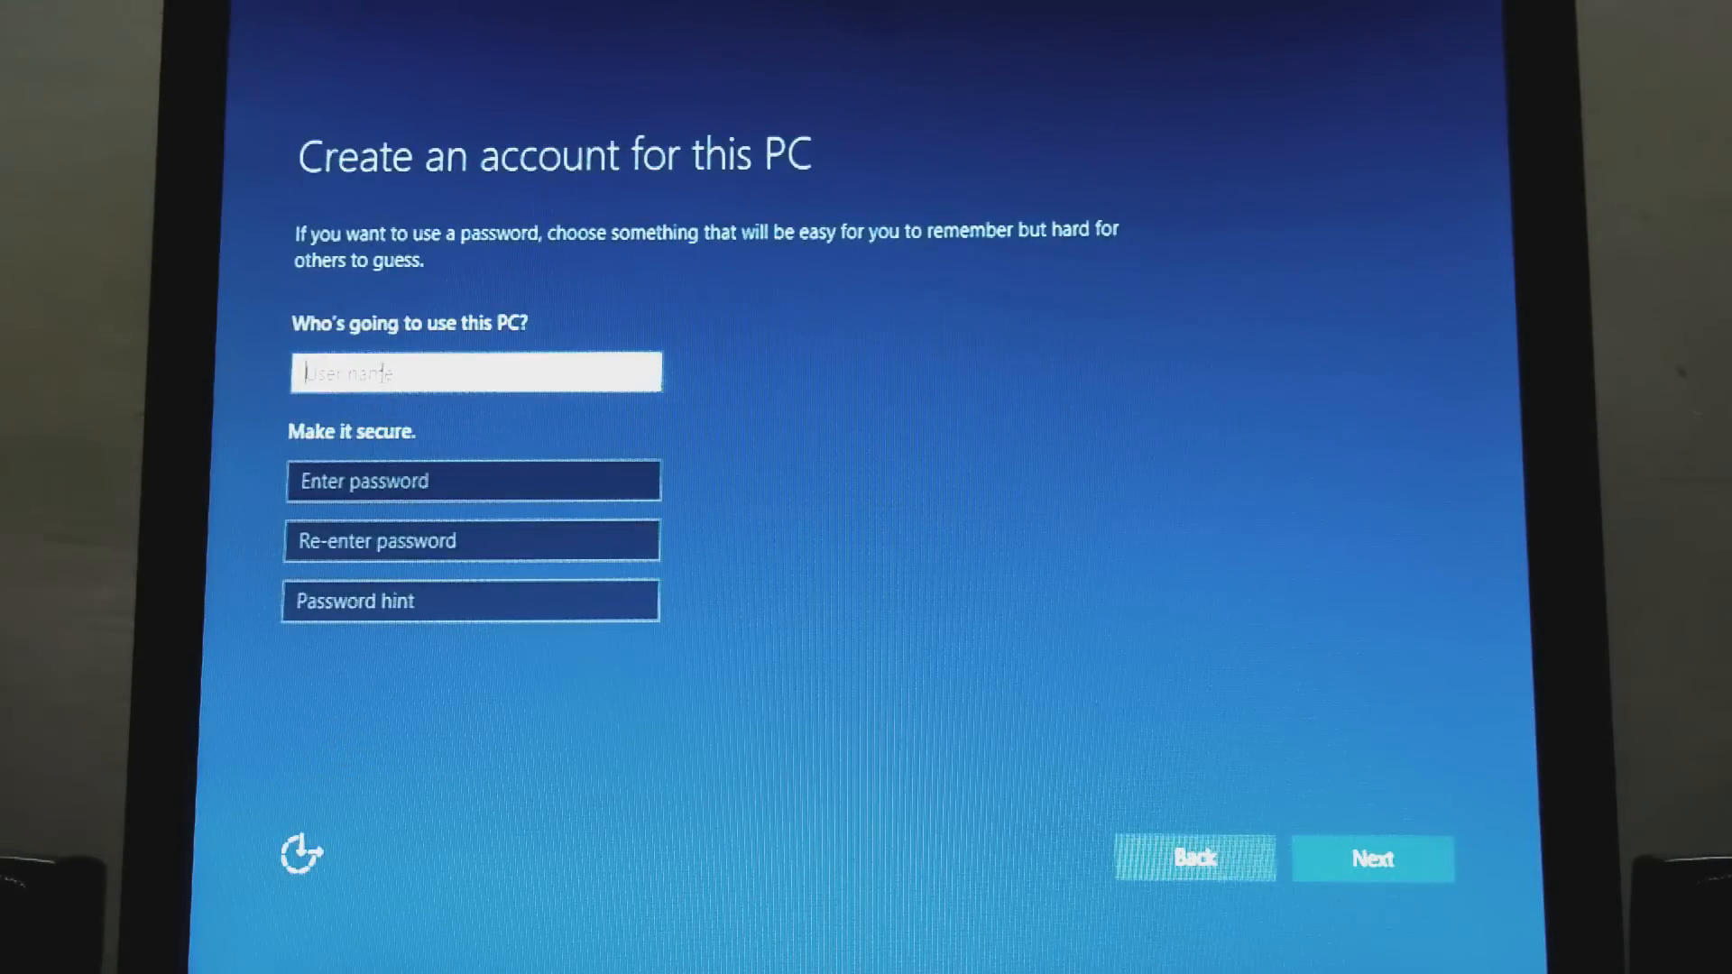
text(G)
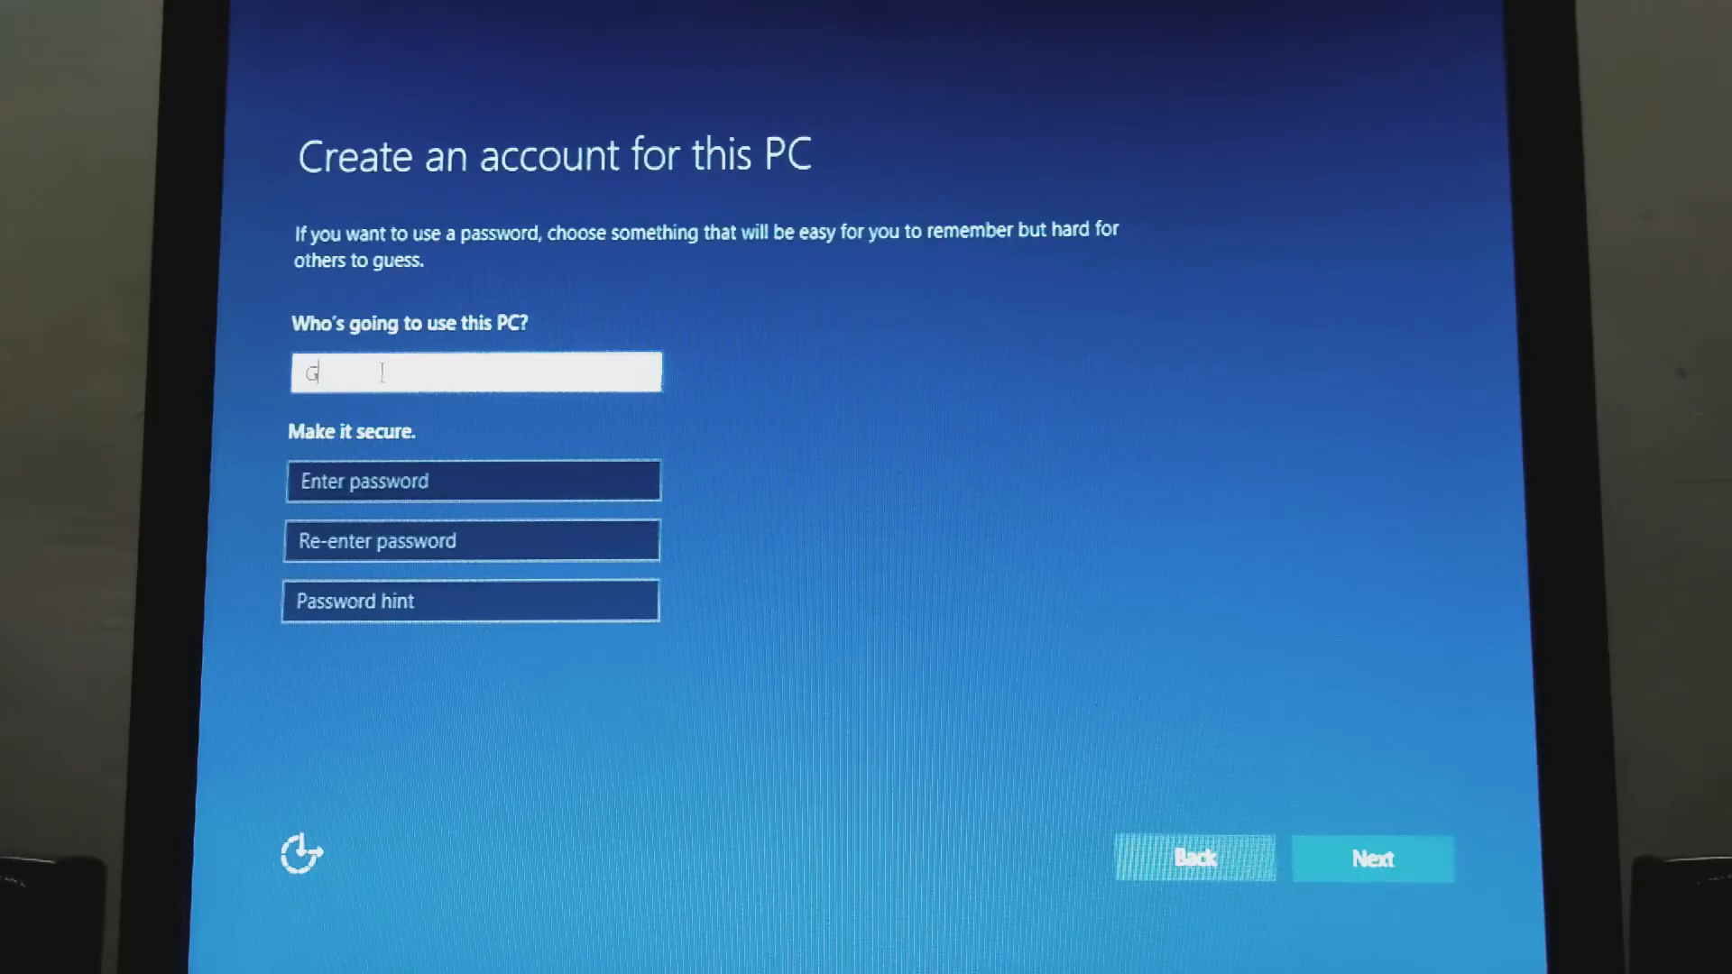
text(eniu)
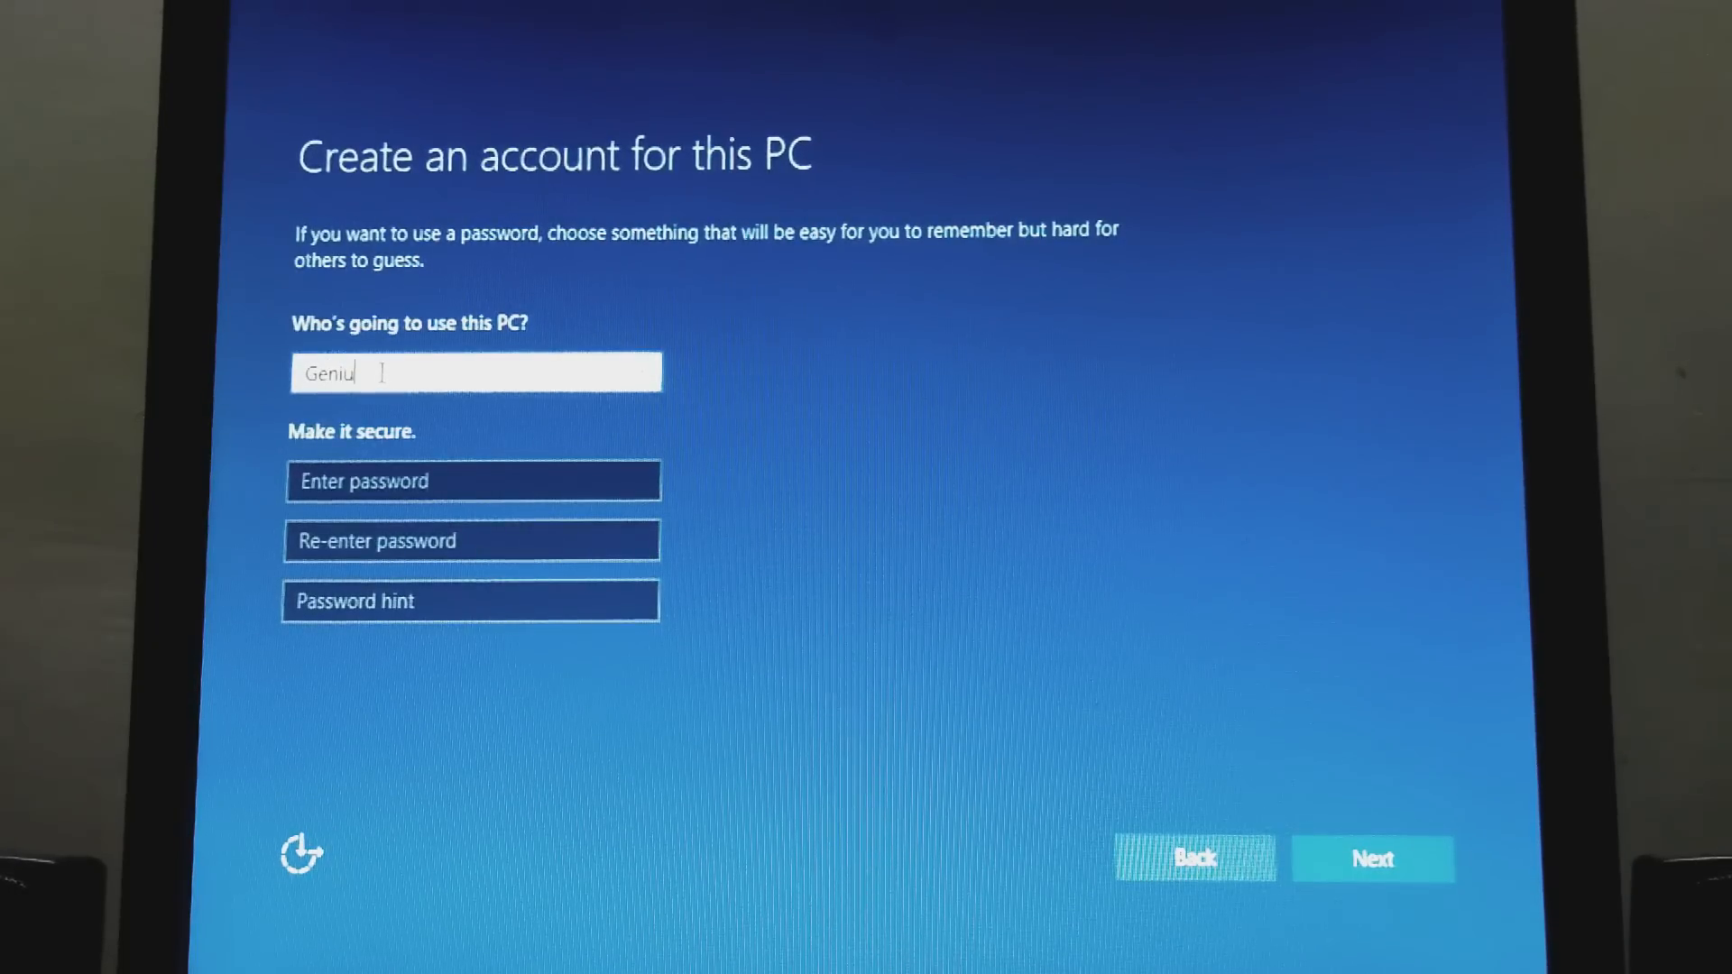
text(s Wo)
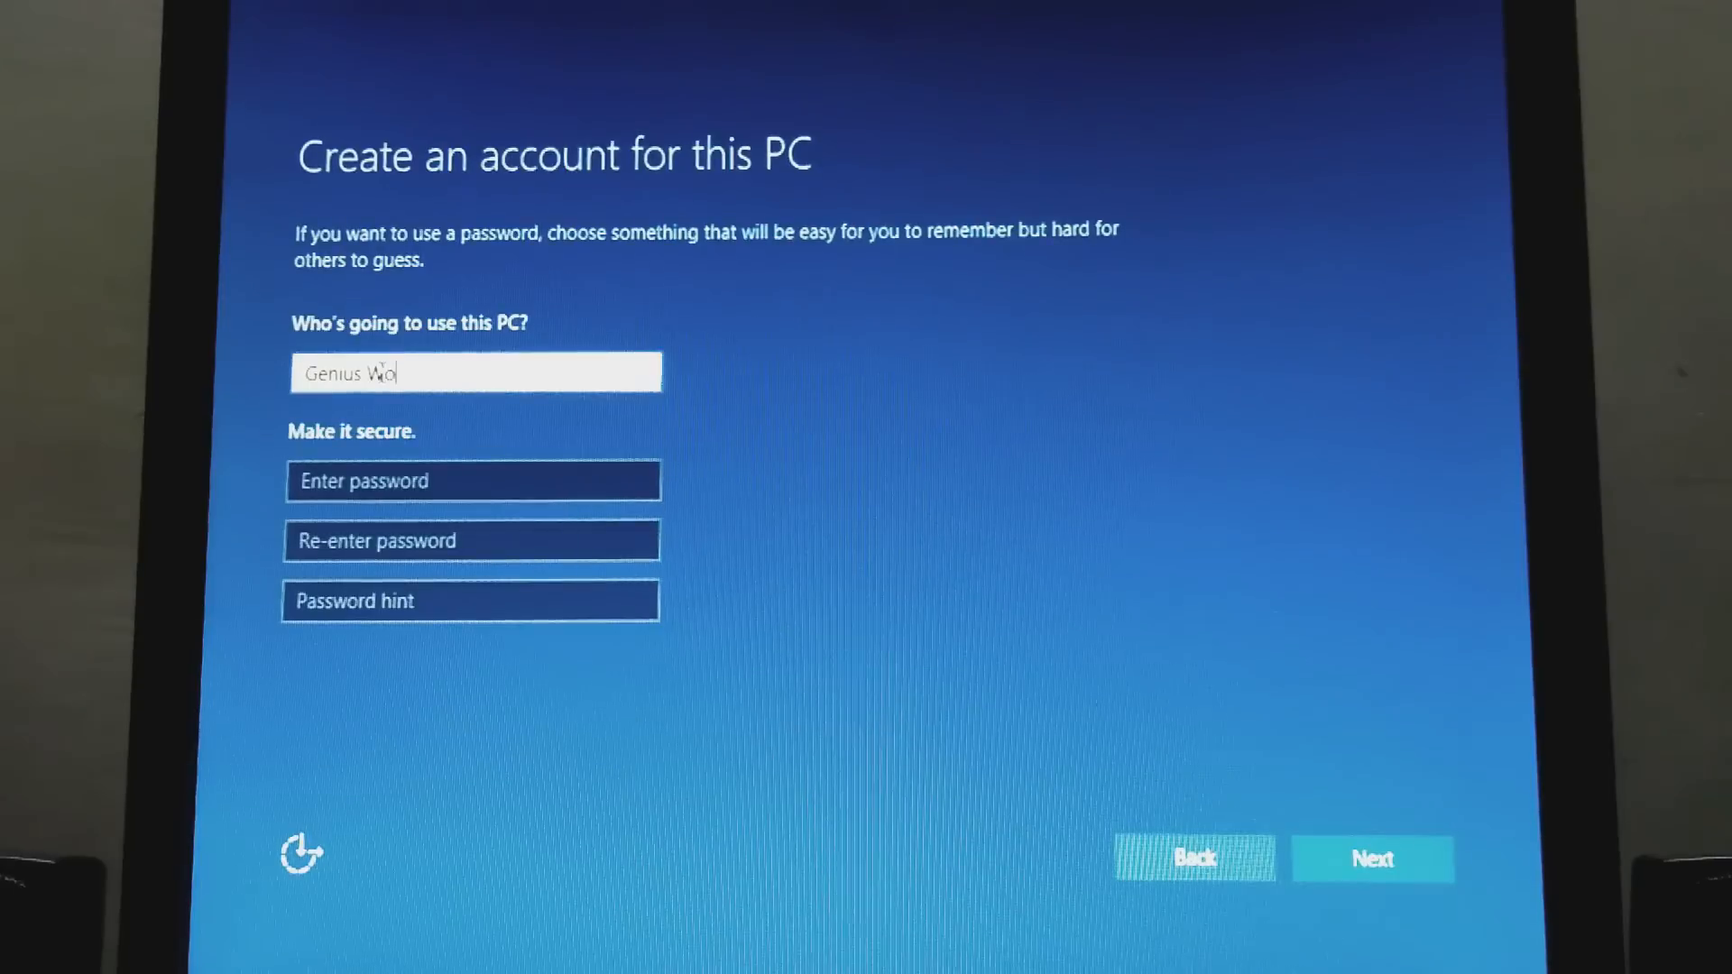
text(rld)
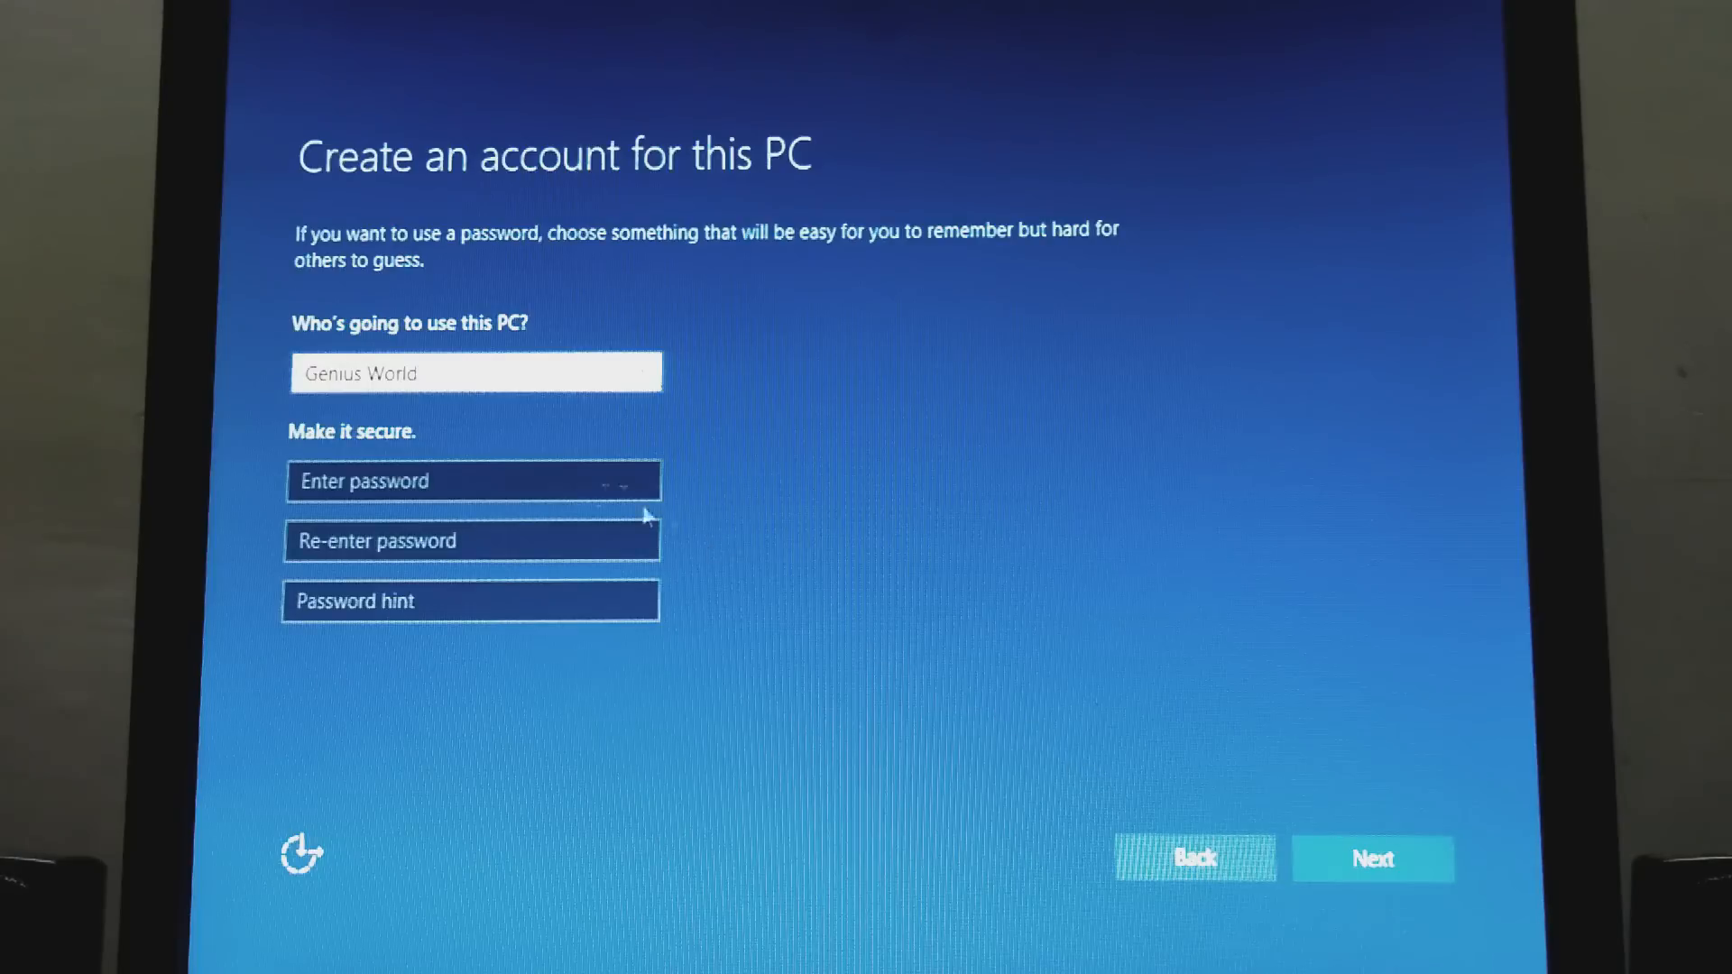
Enter the account password and re-enter it to match.
click(473, 481)
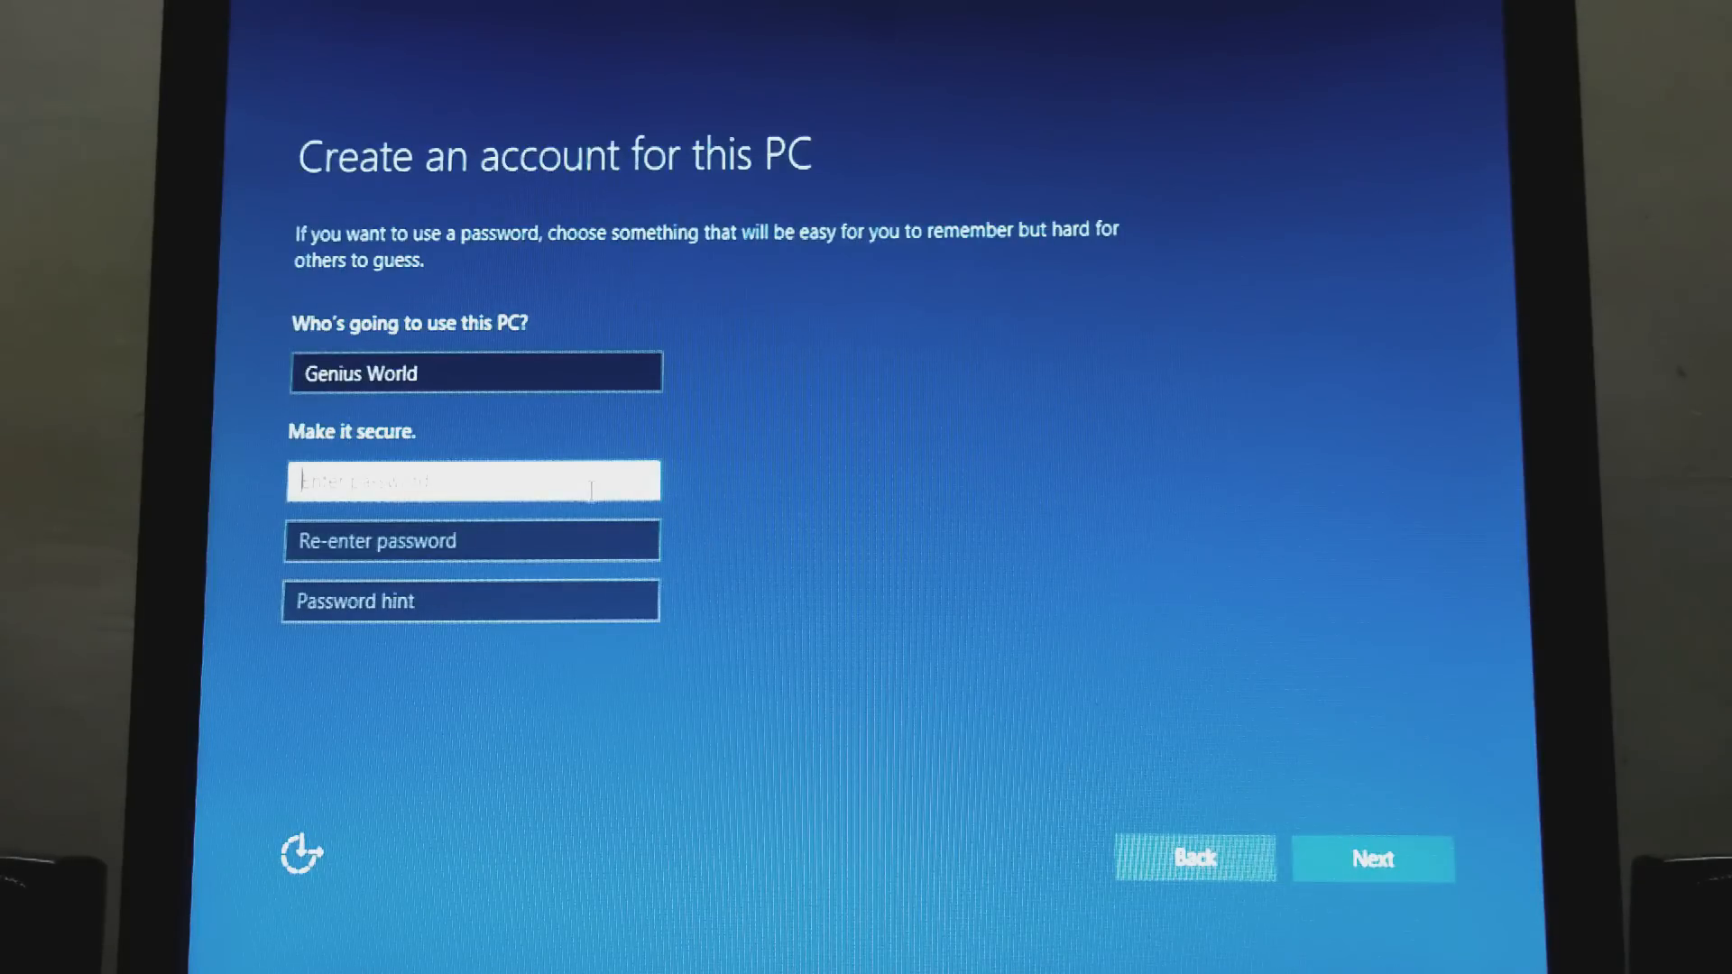
text(••)
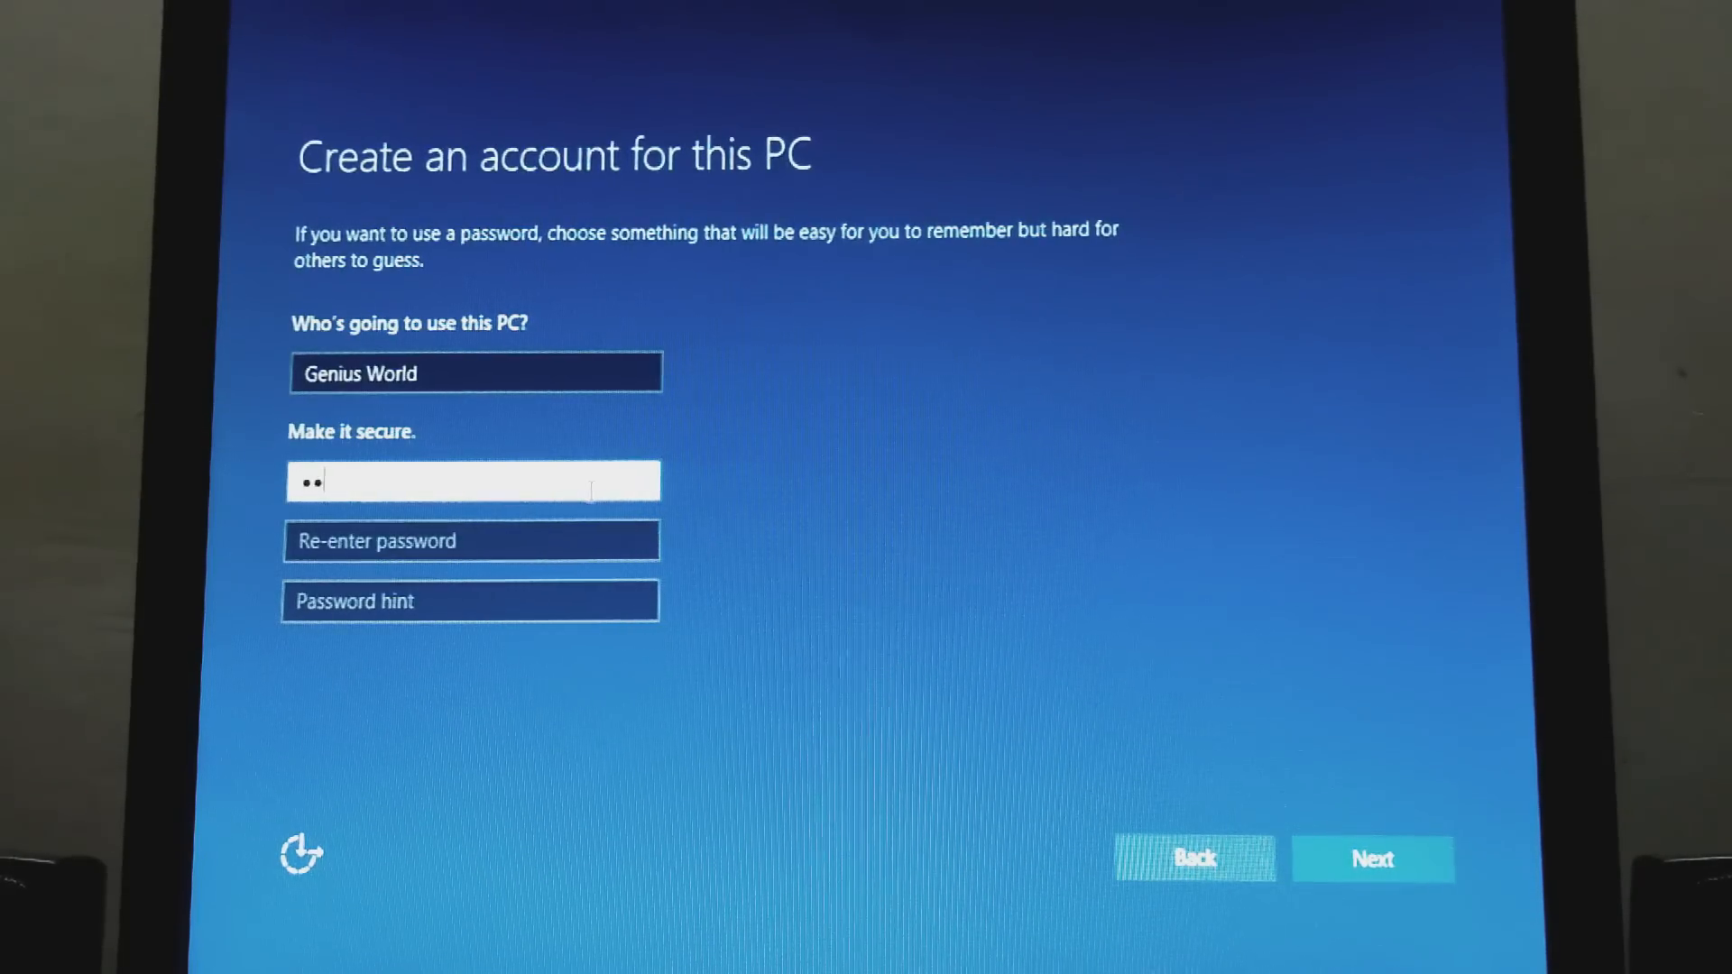
text(••)
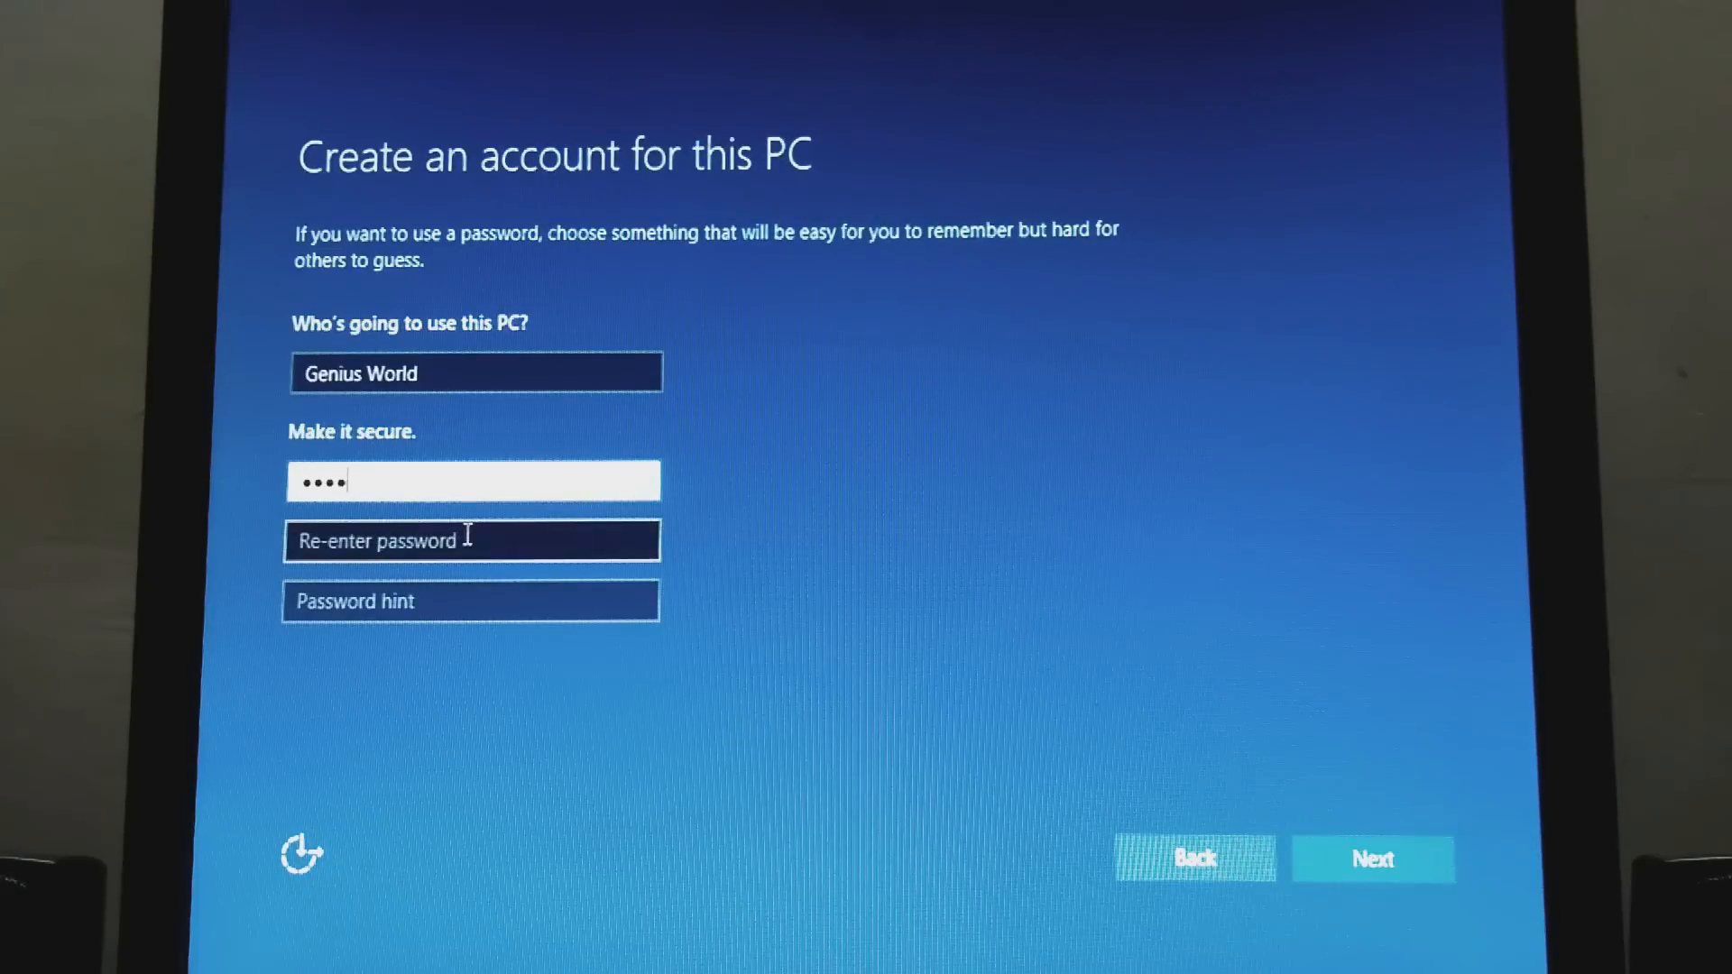
text(••)
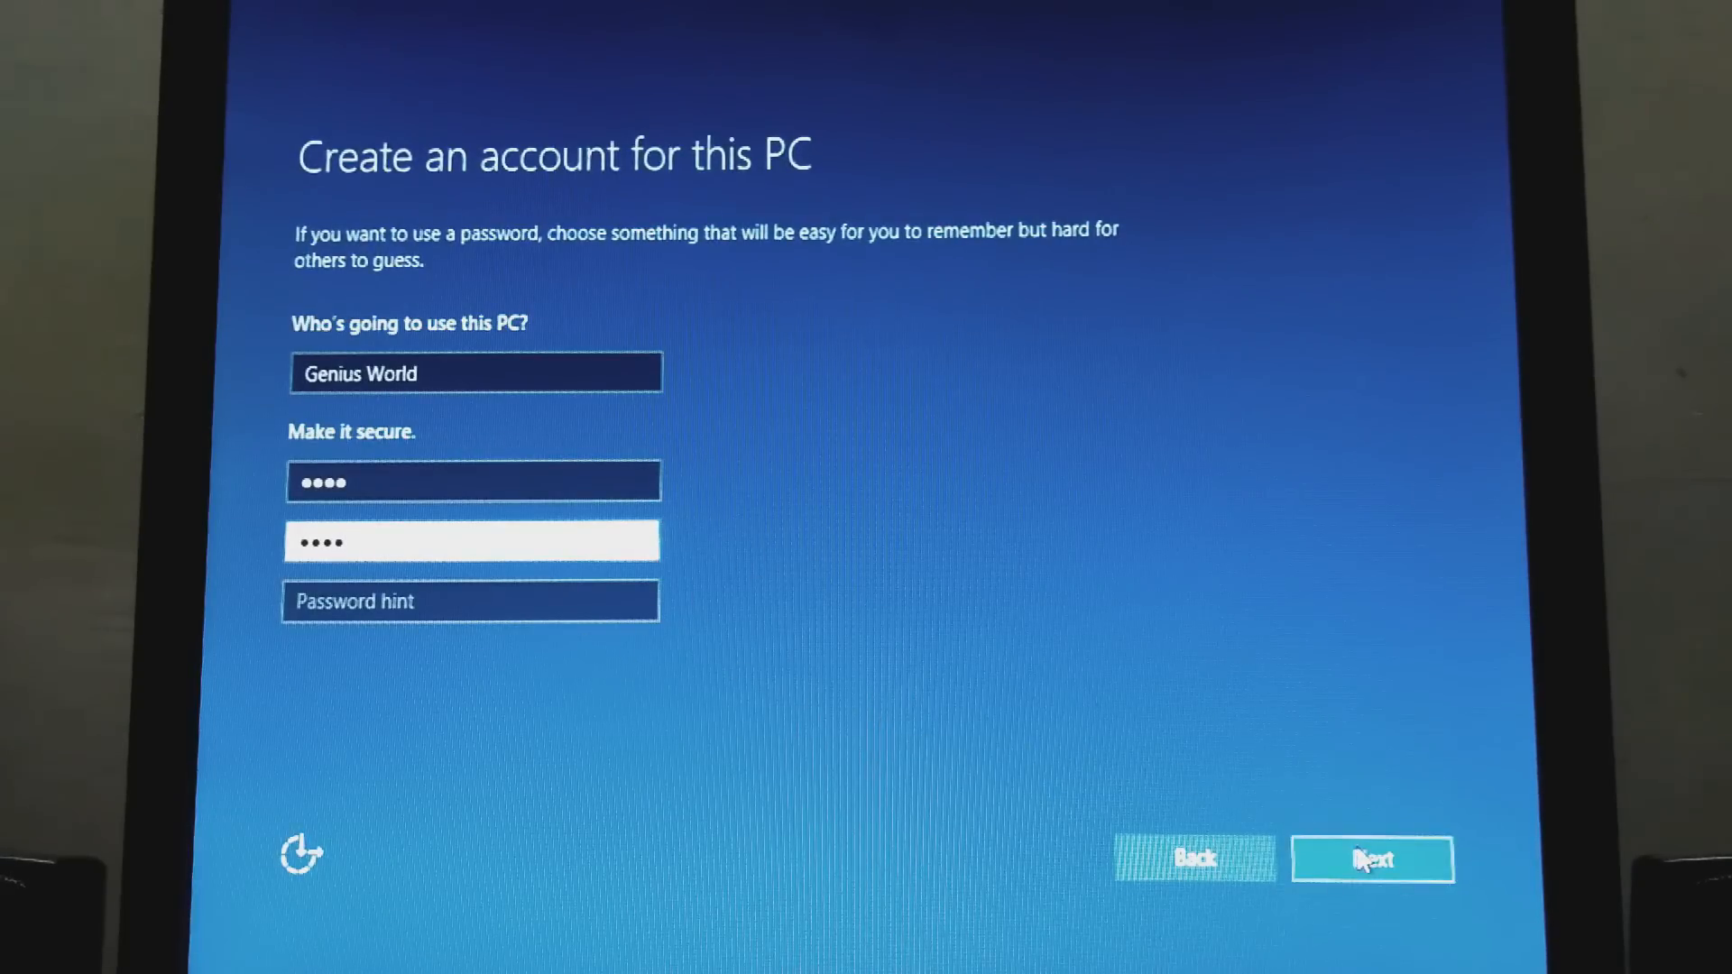
click(1372, 860)
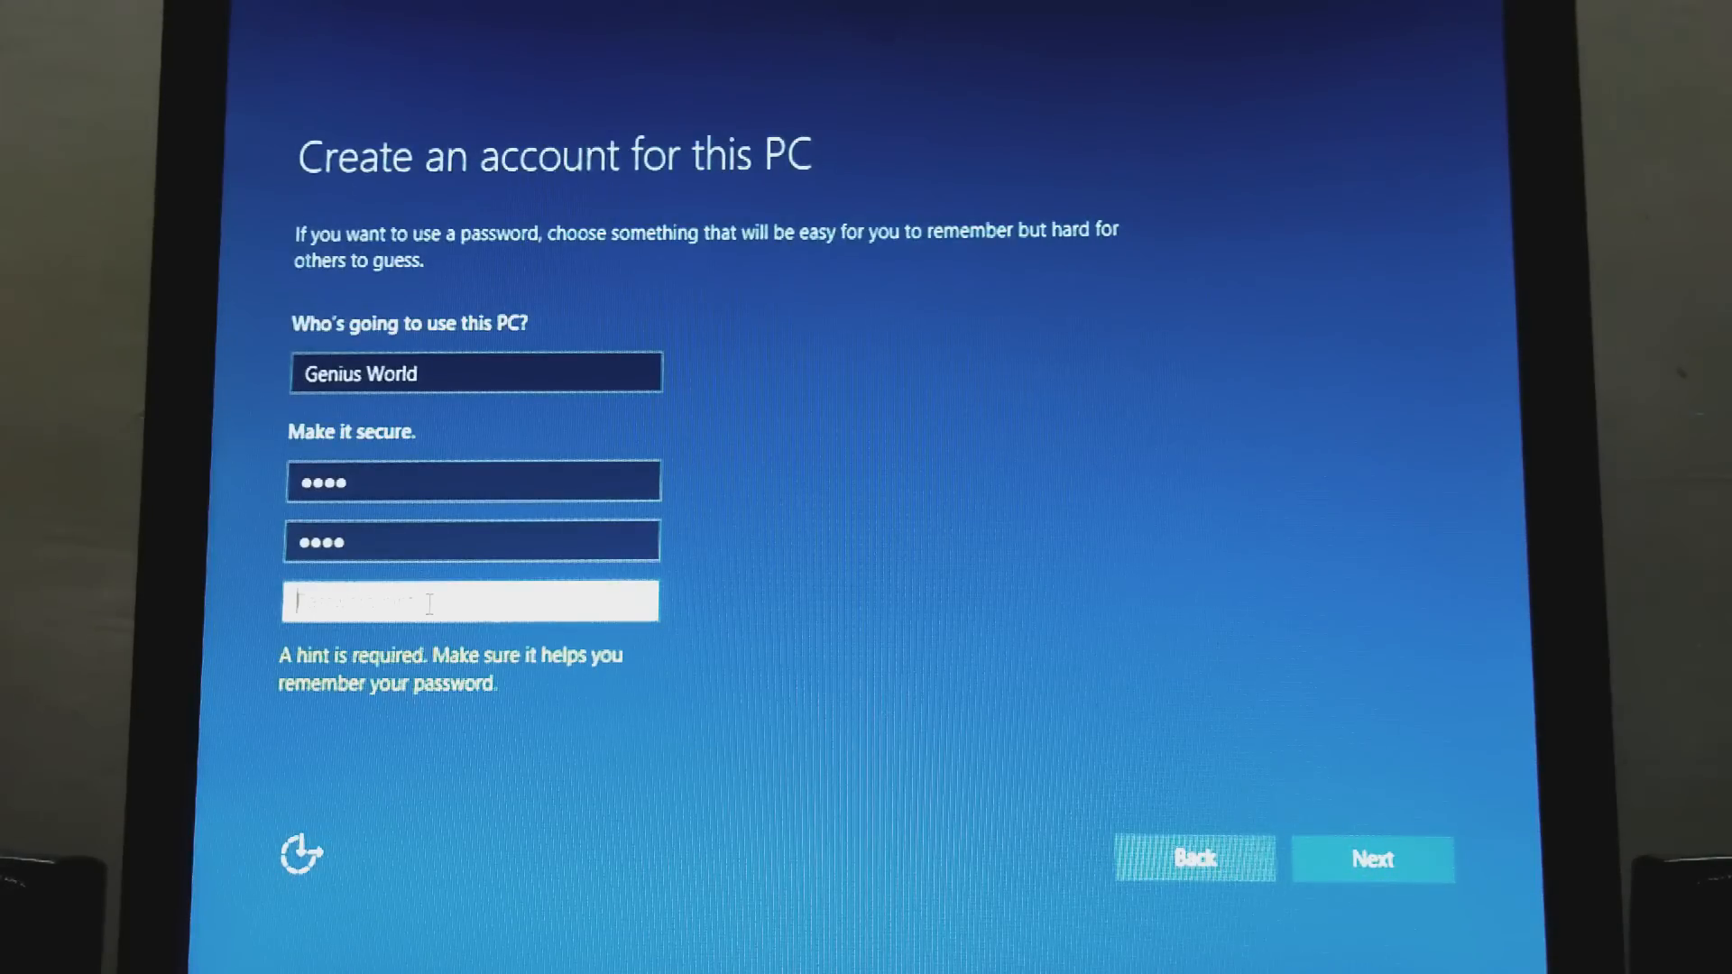
text(123)
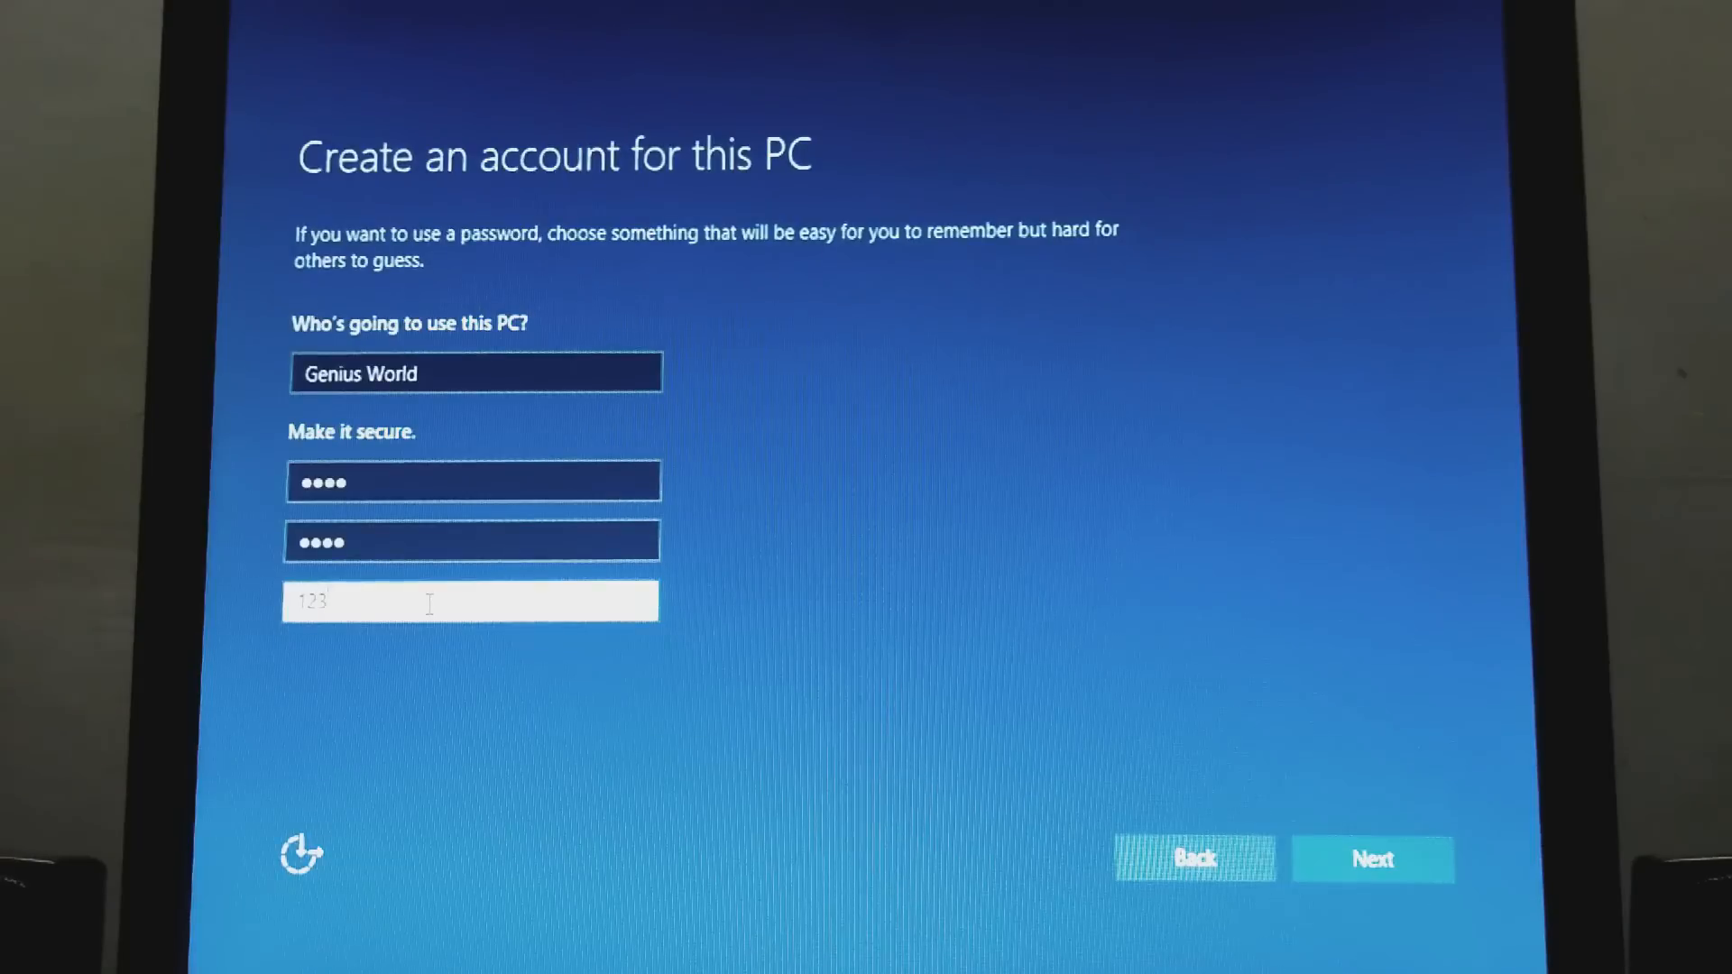
text(4)
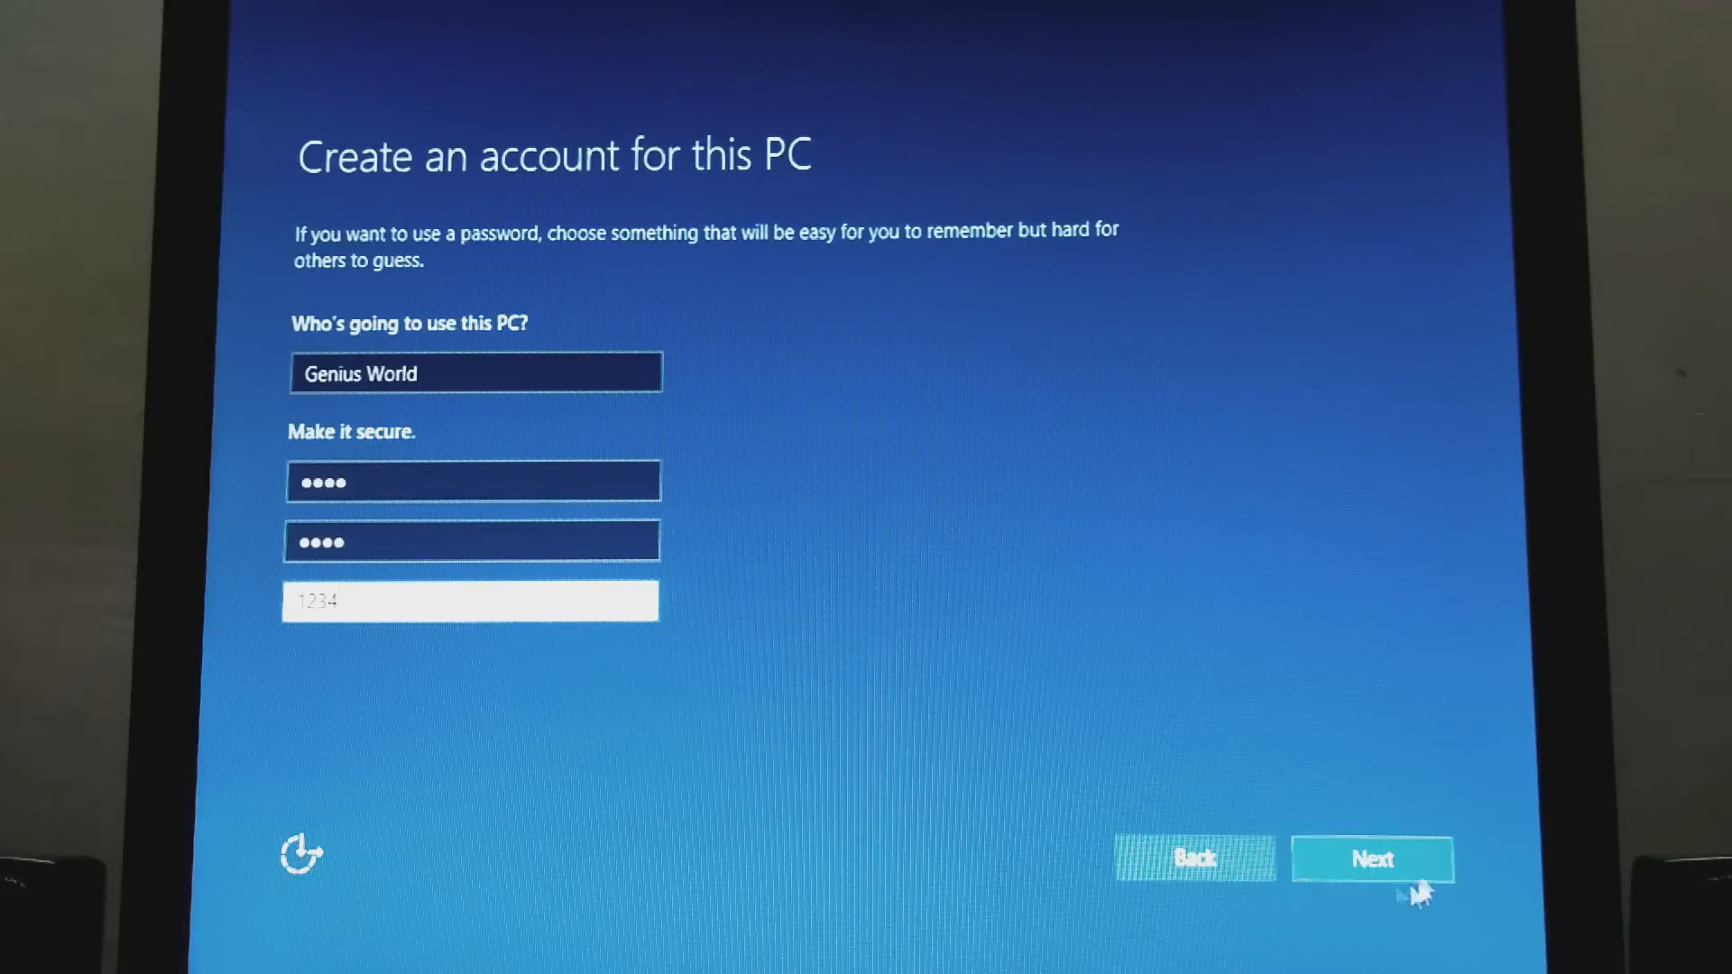
click(1372, 859)
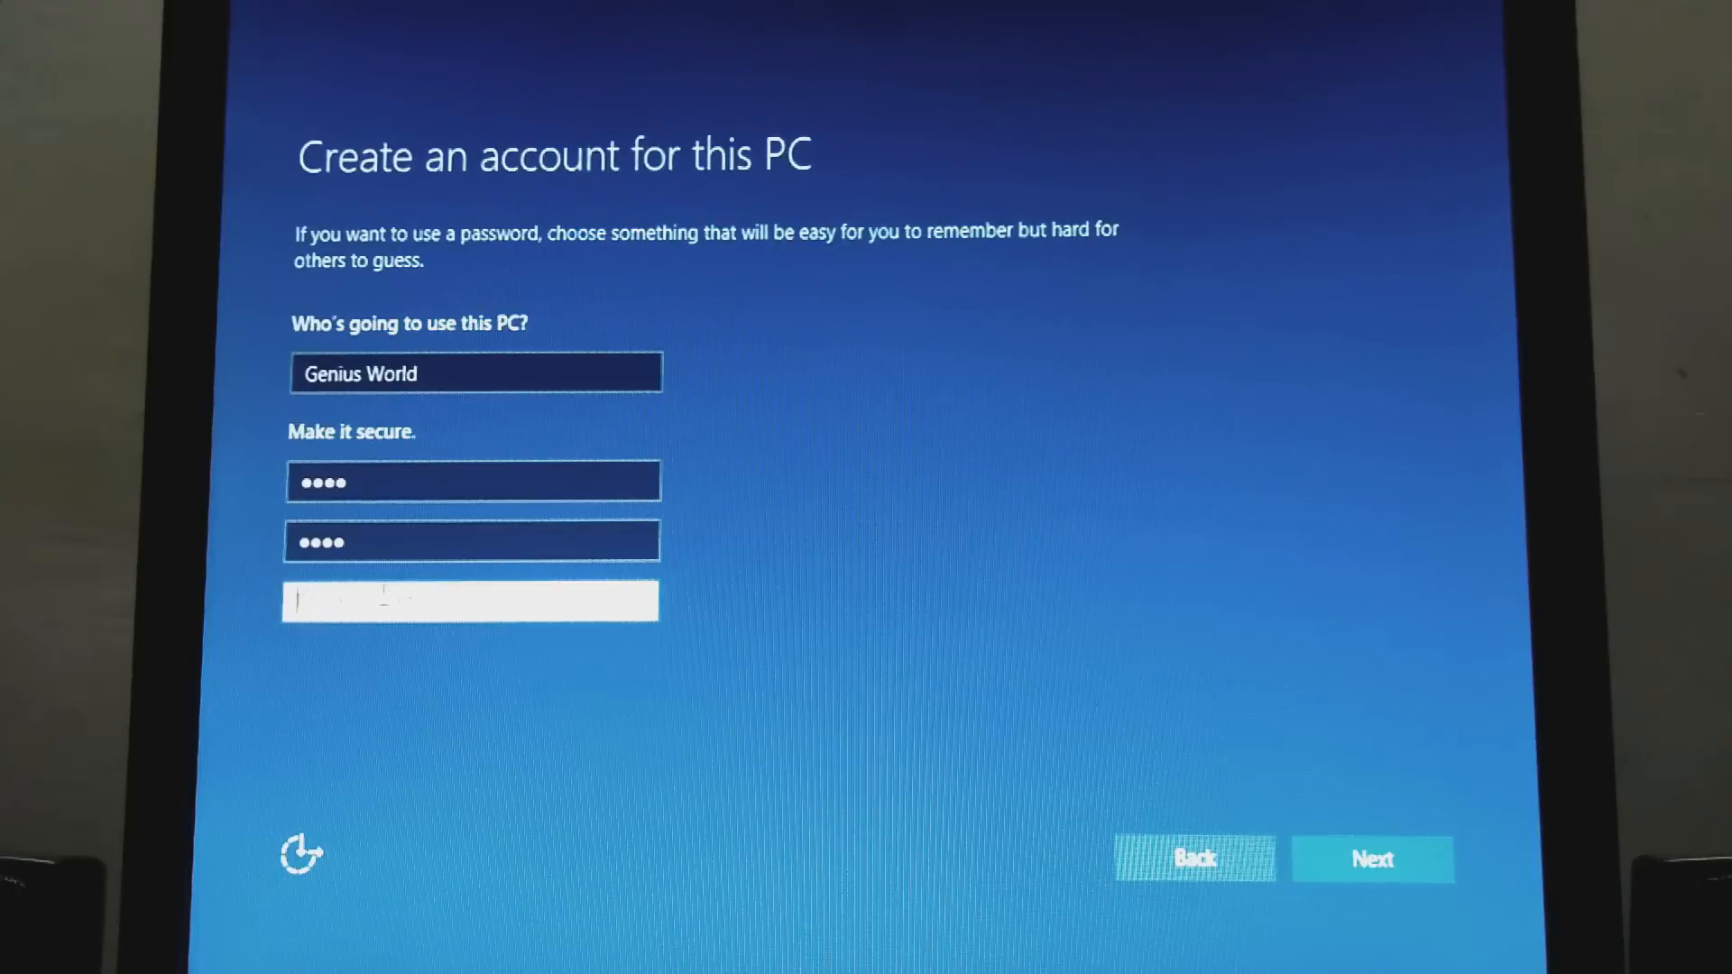
Add the password hint 'manthan' and finish creating the local account.
text(m)
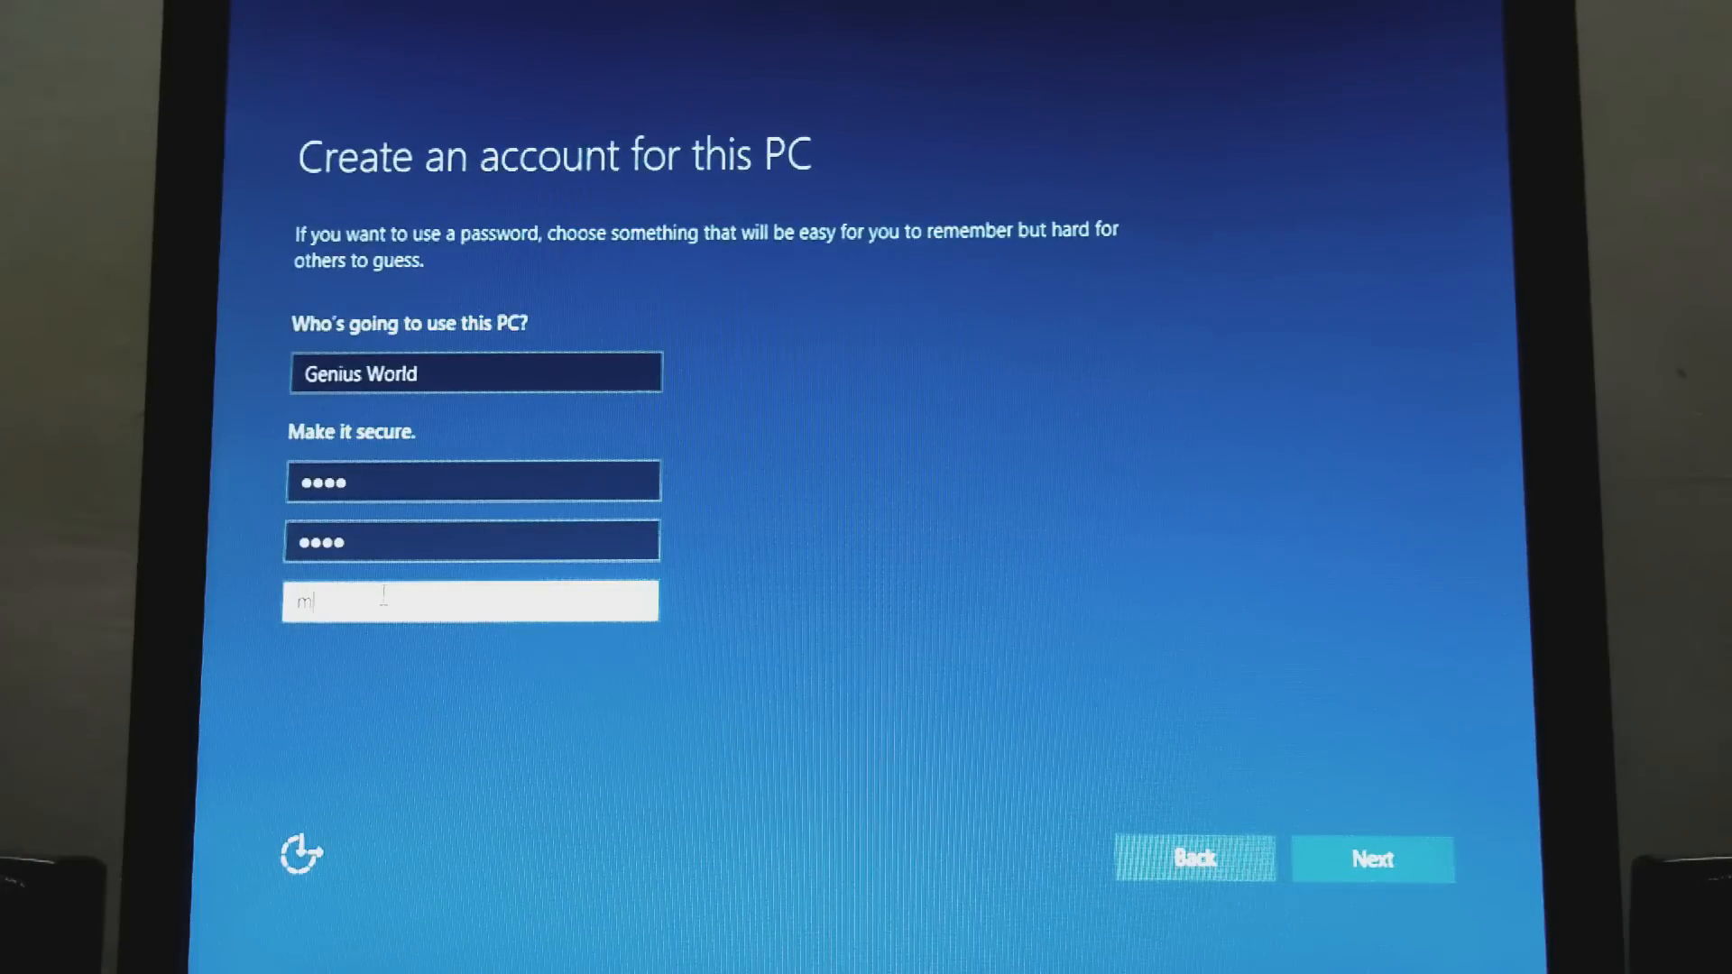
text(anth)
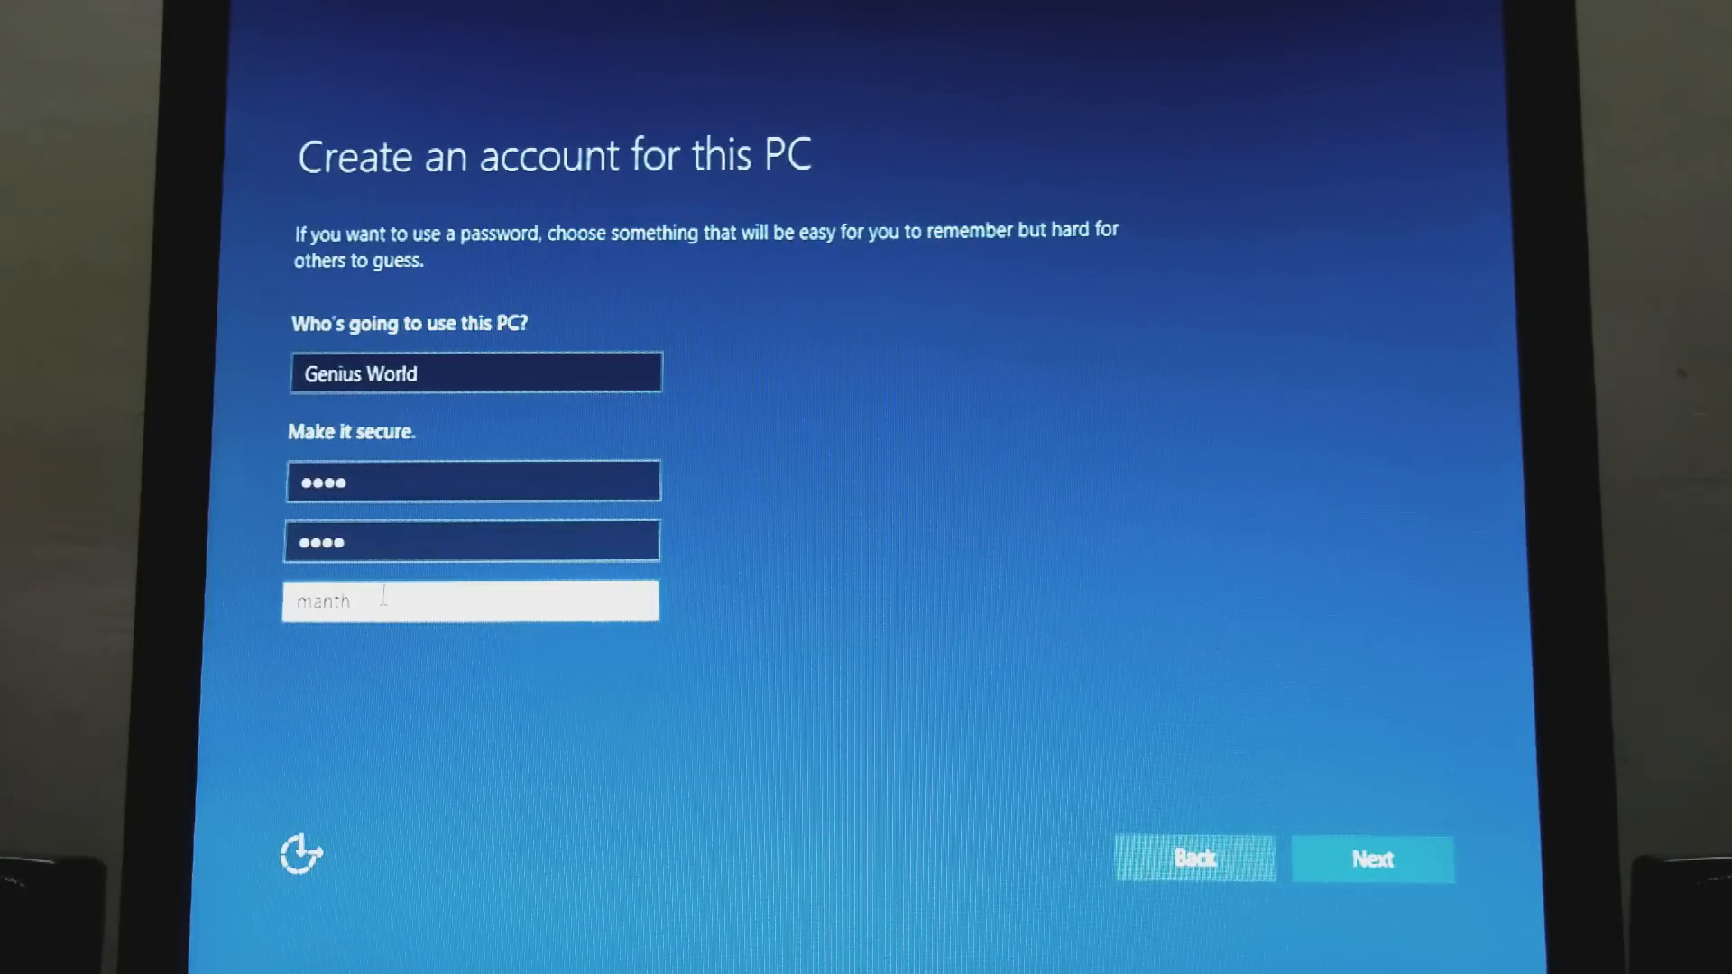
text(a)
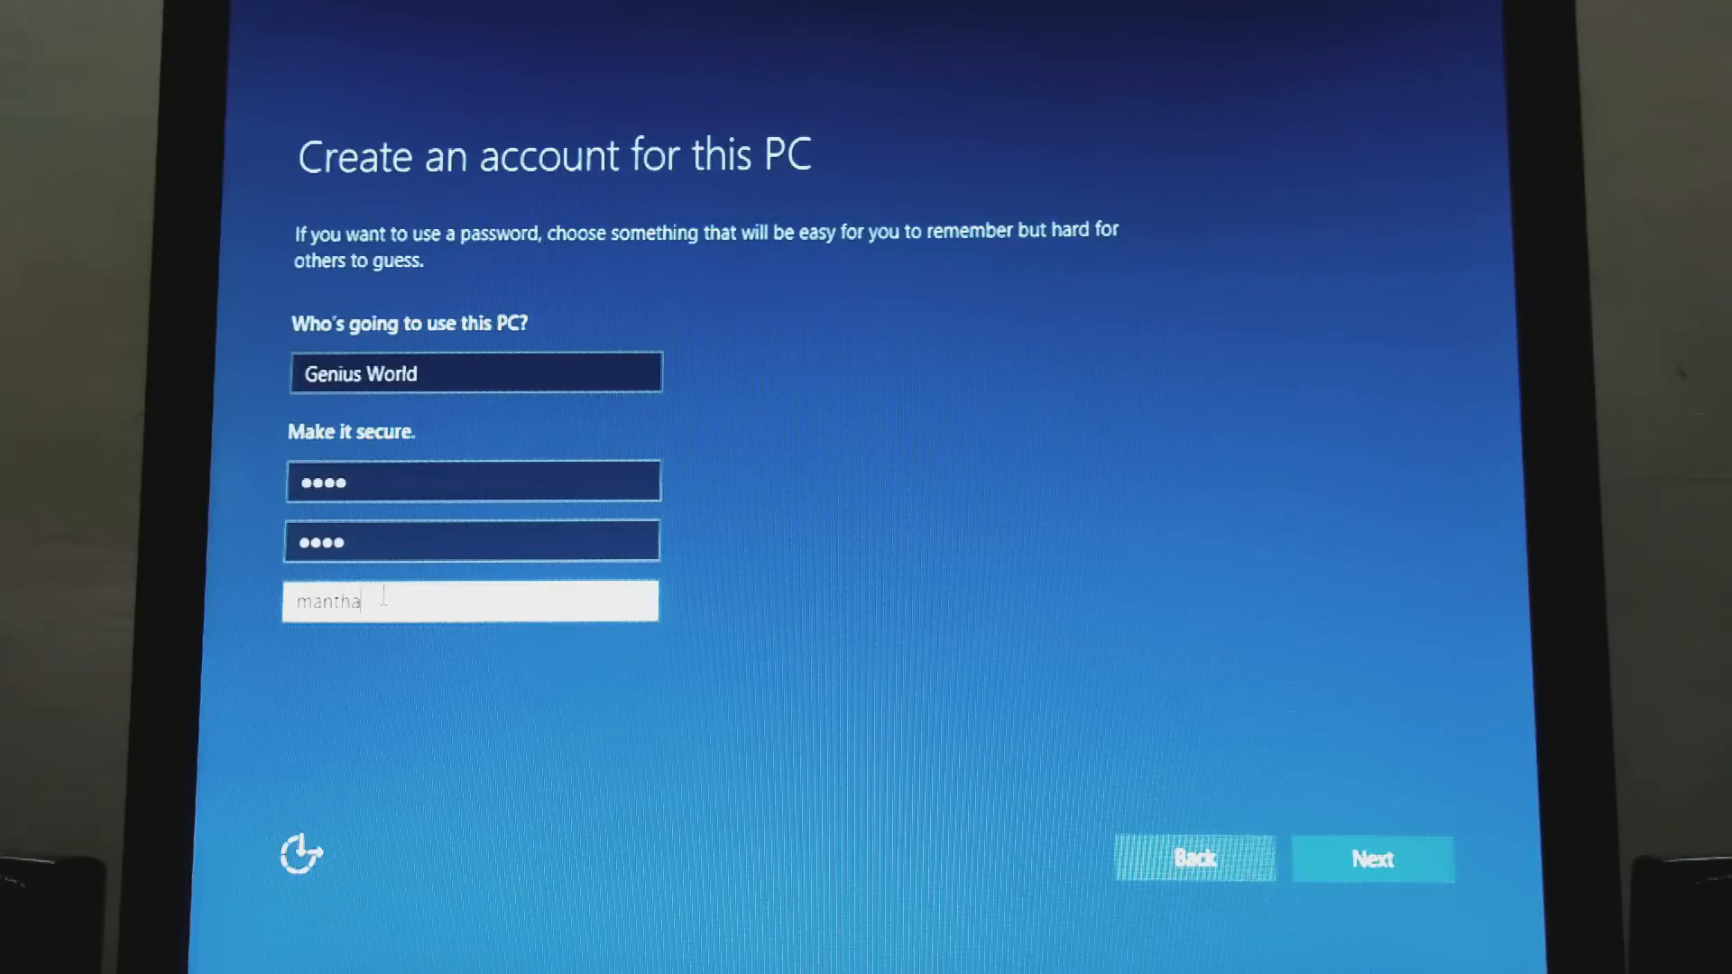
text(n)
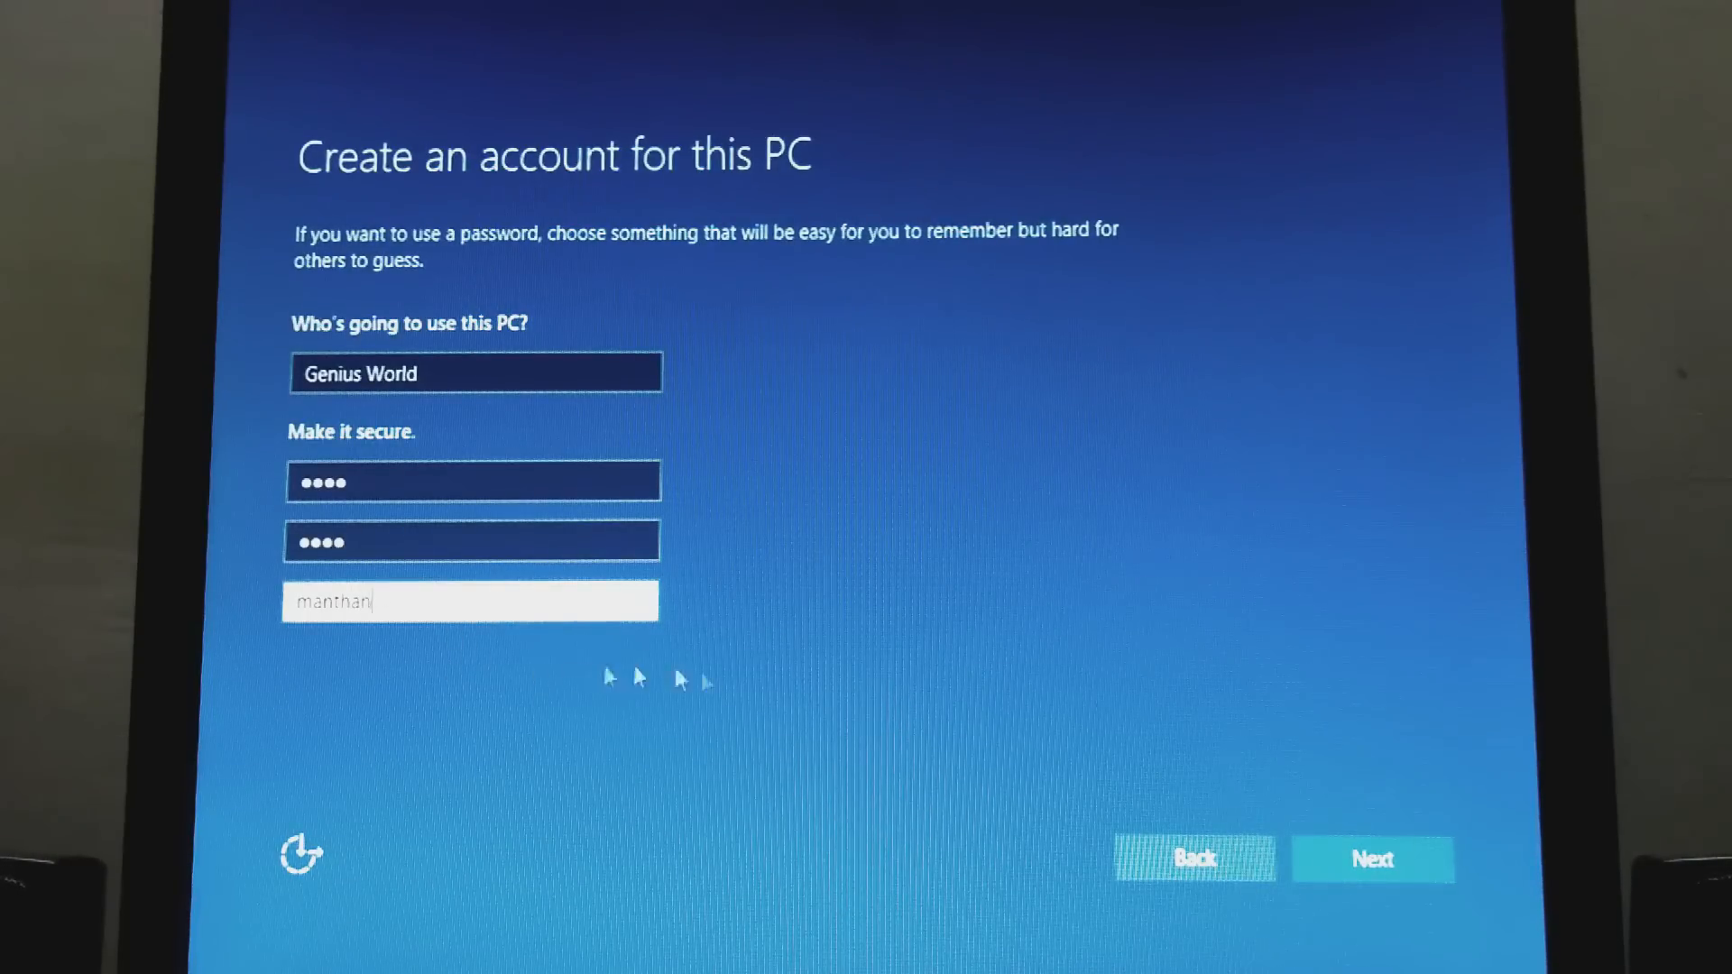
click(1373, 860)
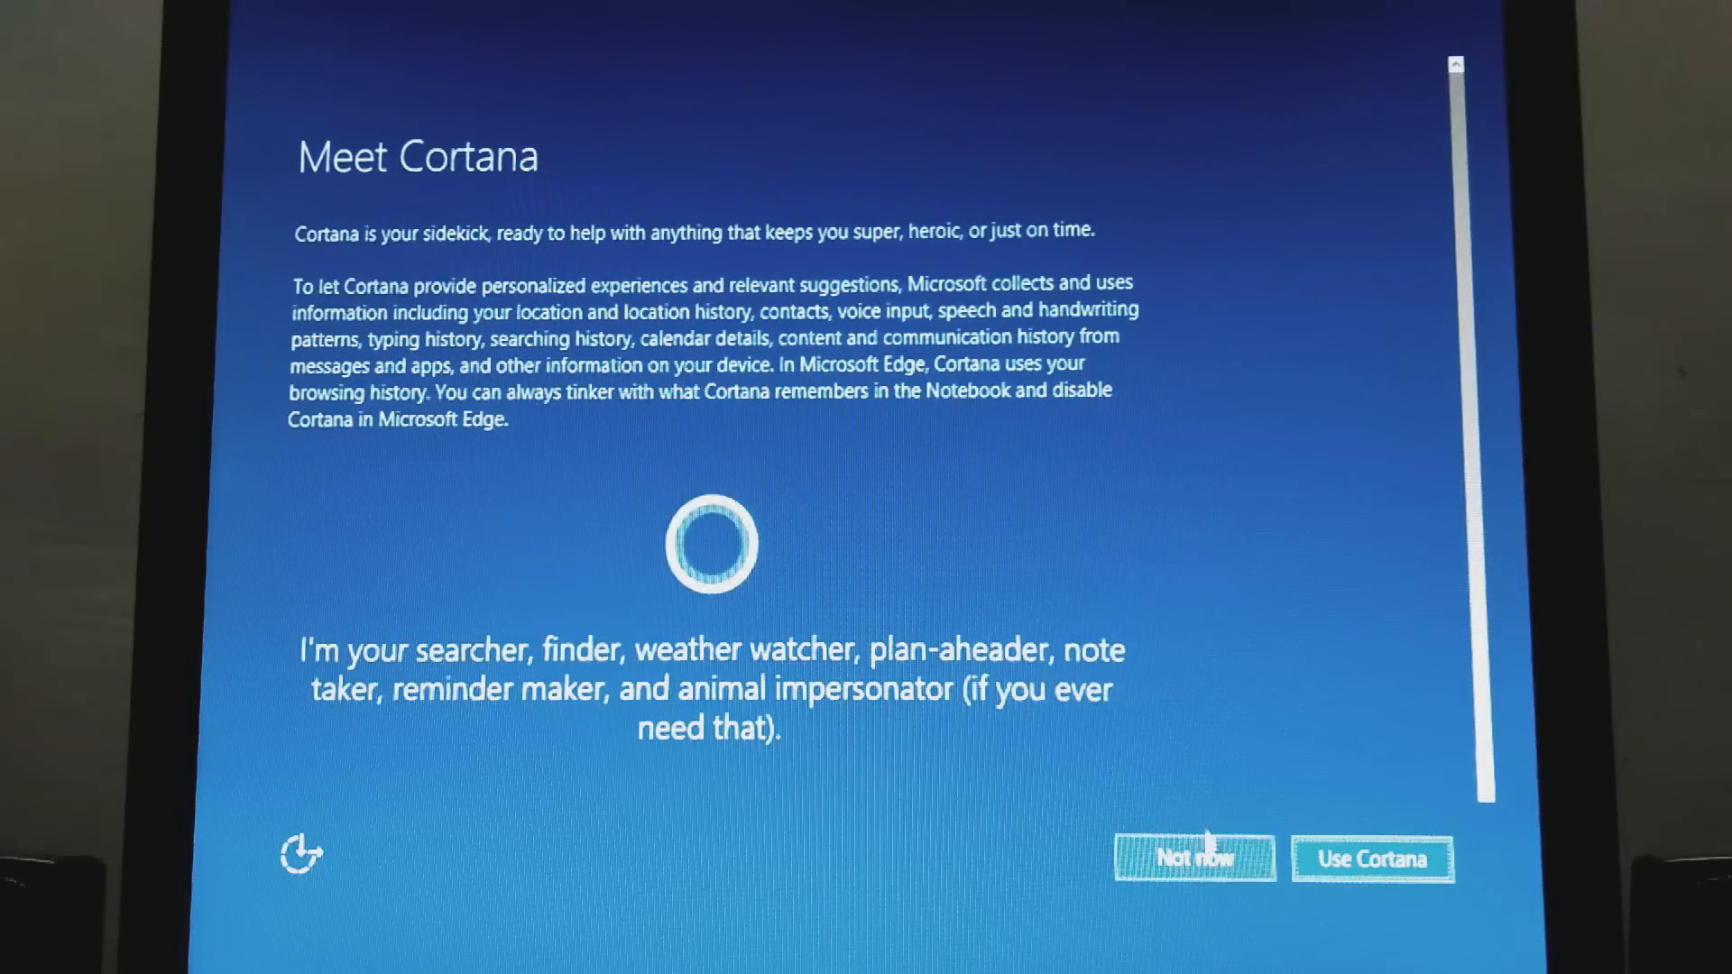
Choose 'Not now' for Cortana and let the desktop load.
click(1195, 858)
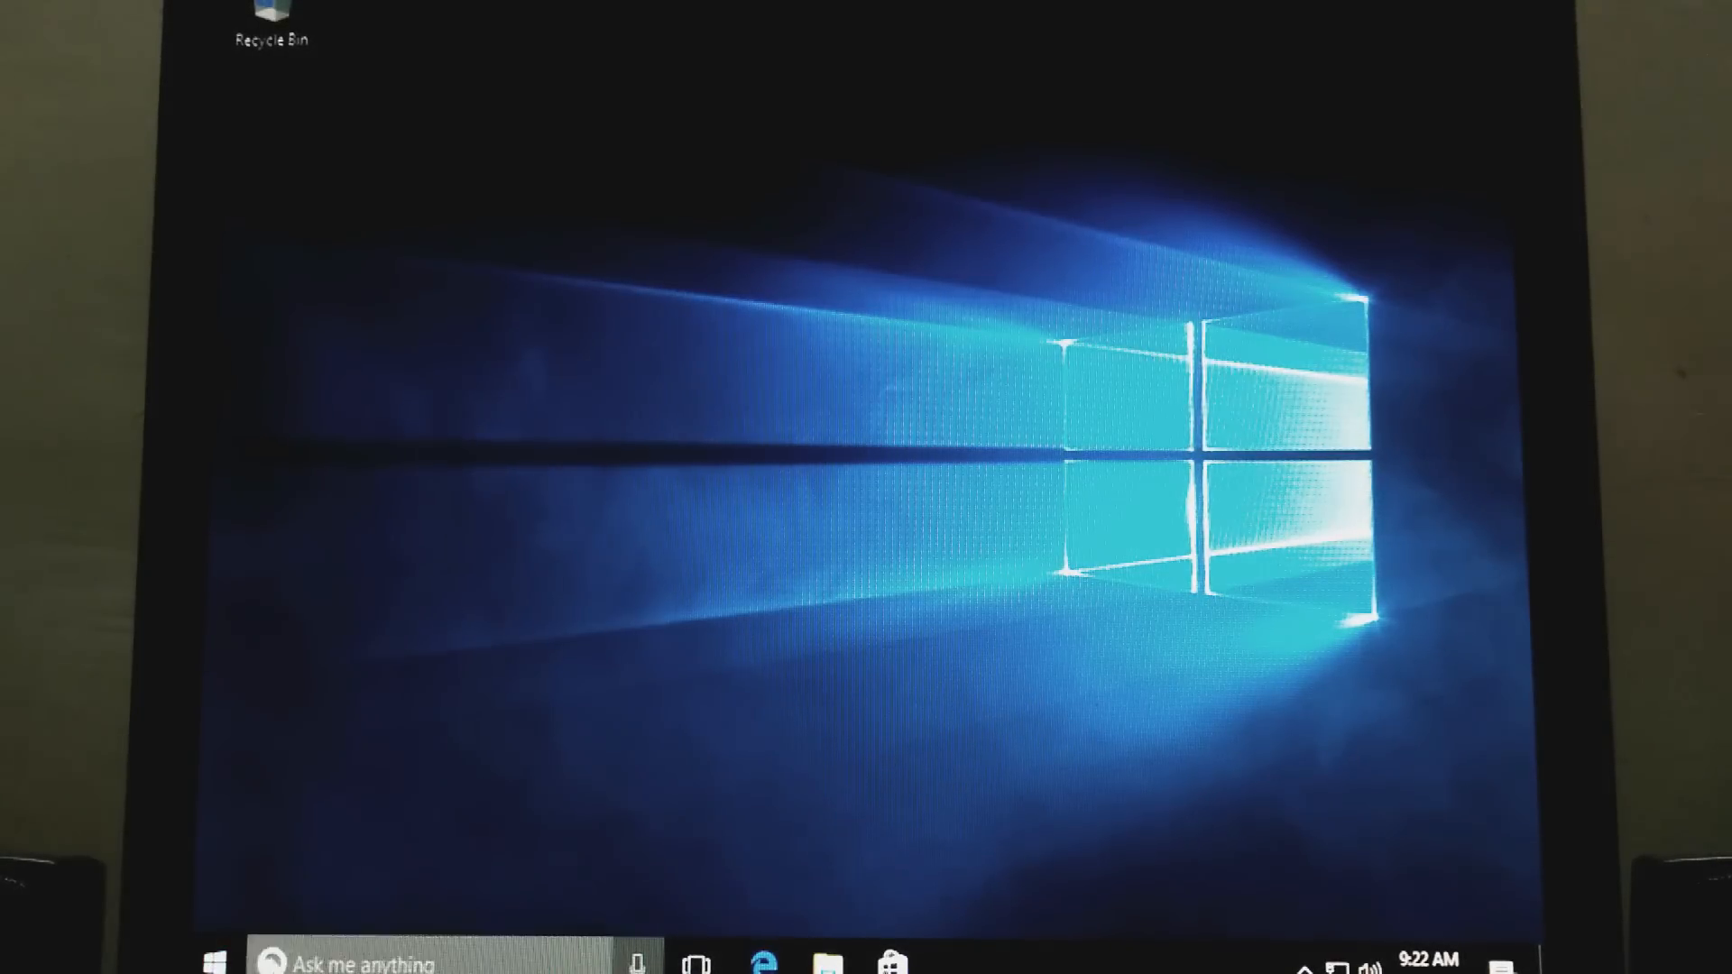
Open the About page under System settings to view Windows 10 Pro 1607 details.
click(215, 959)
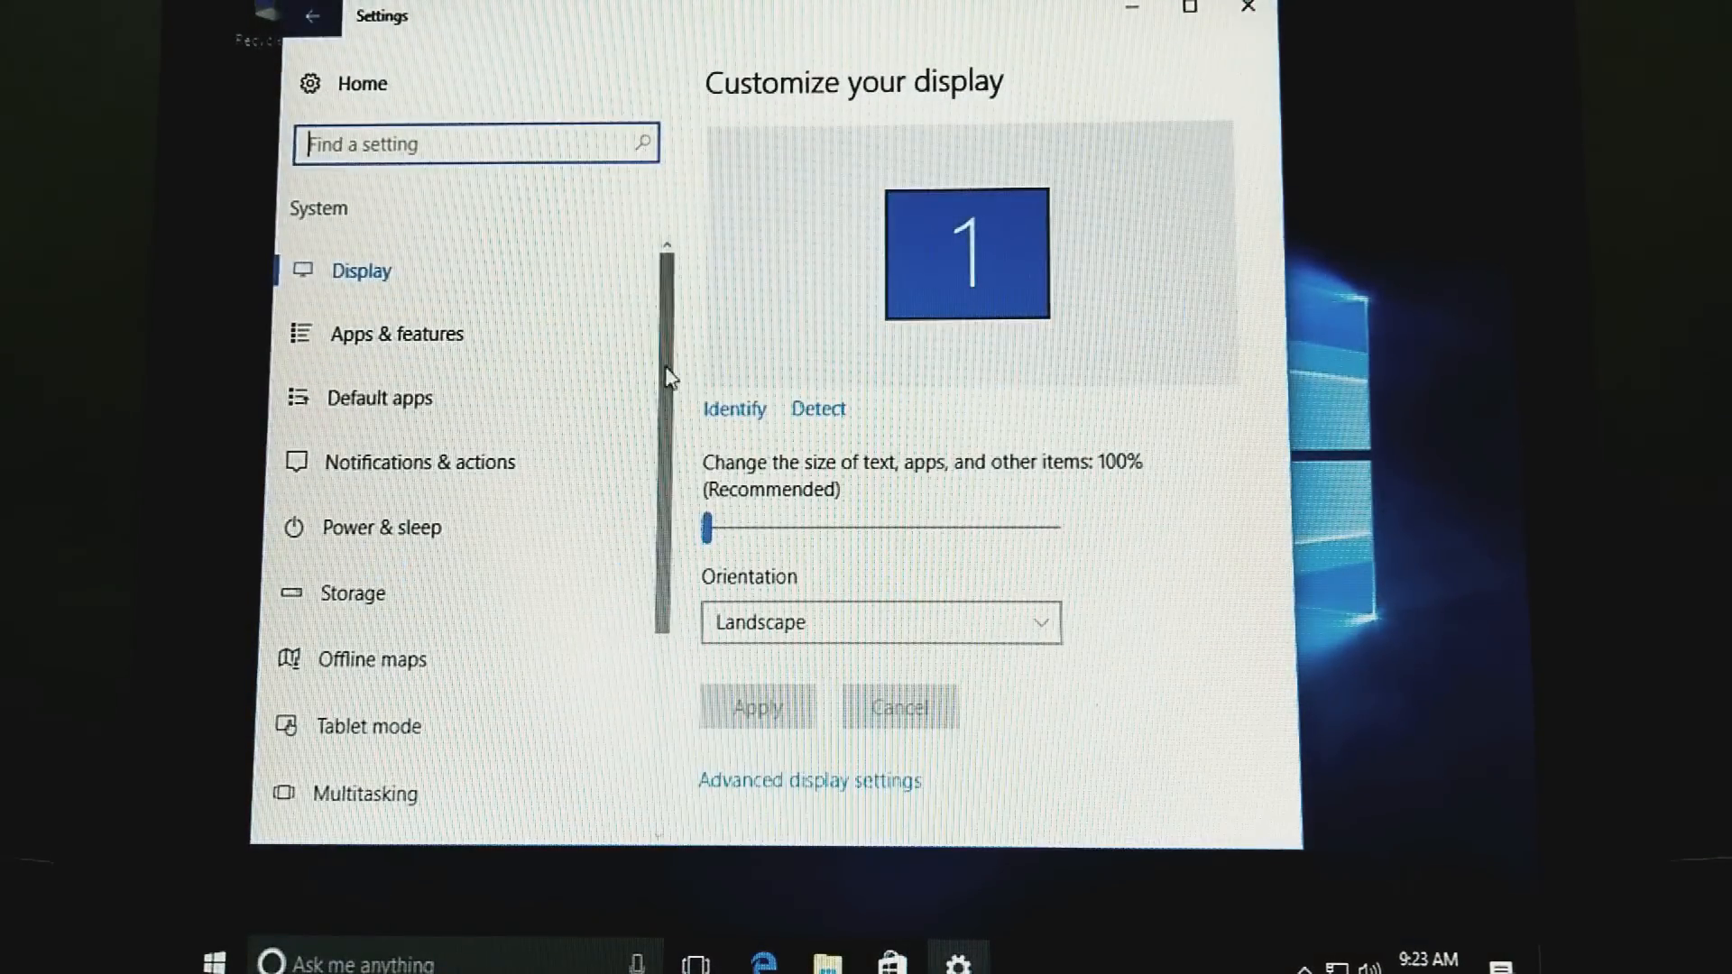
scroll(down, 3)
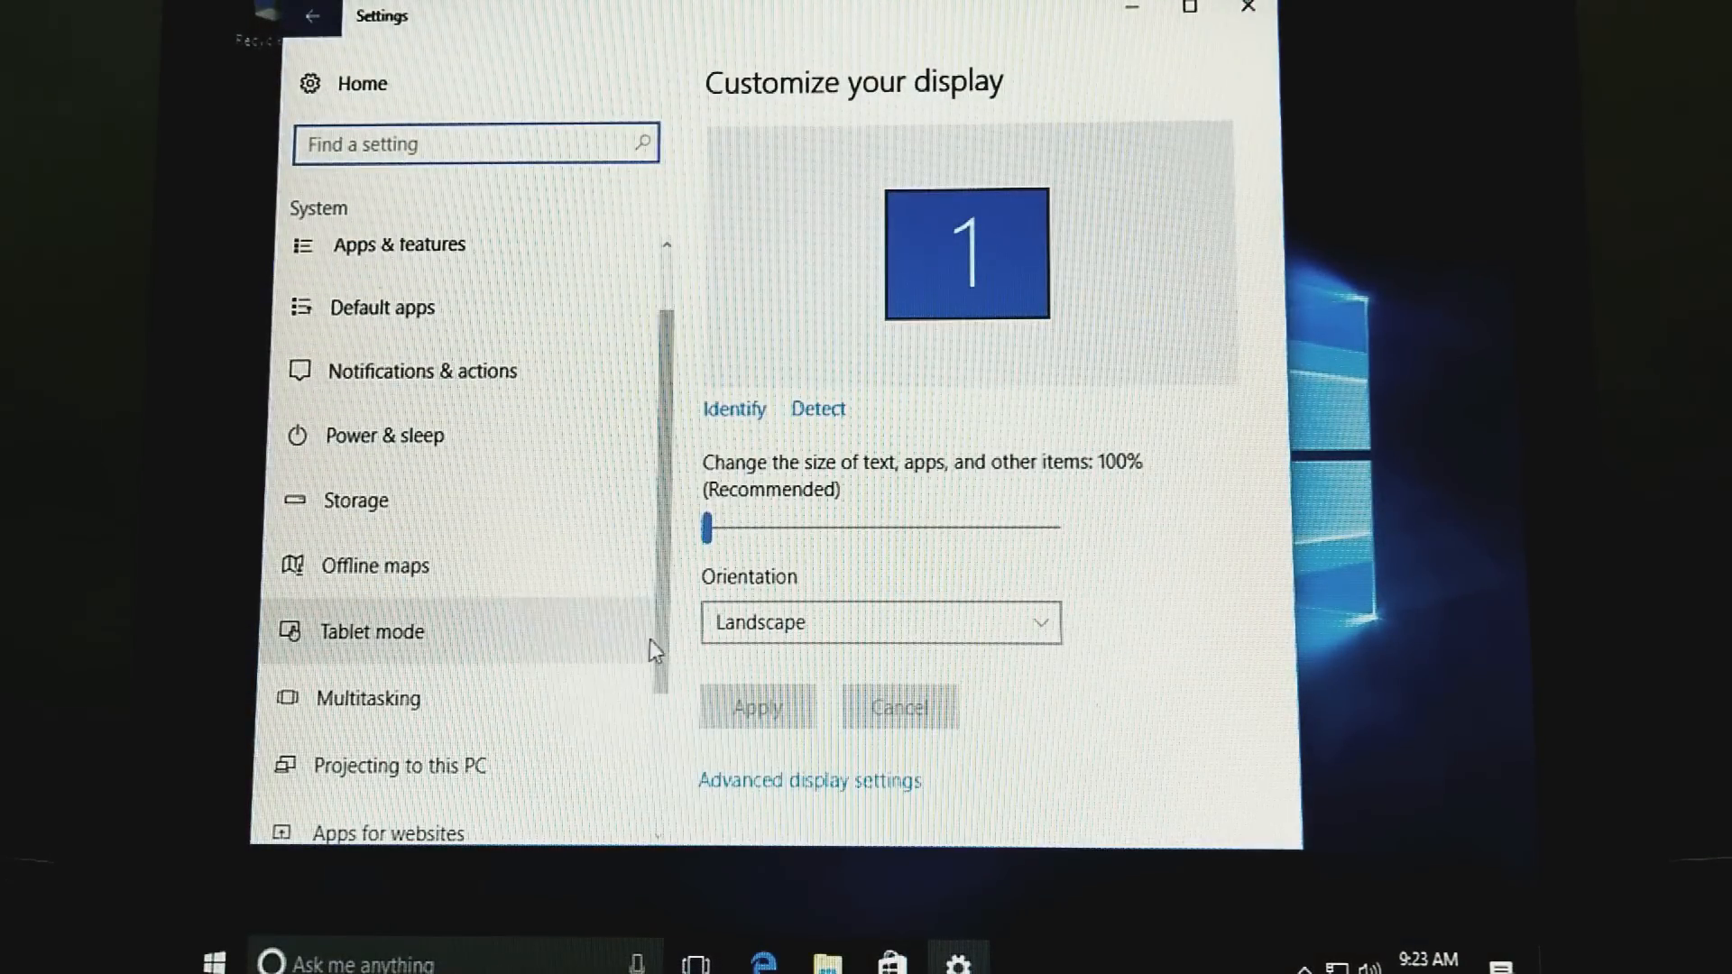
click(277, 793)
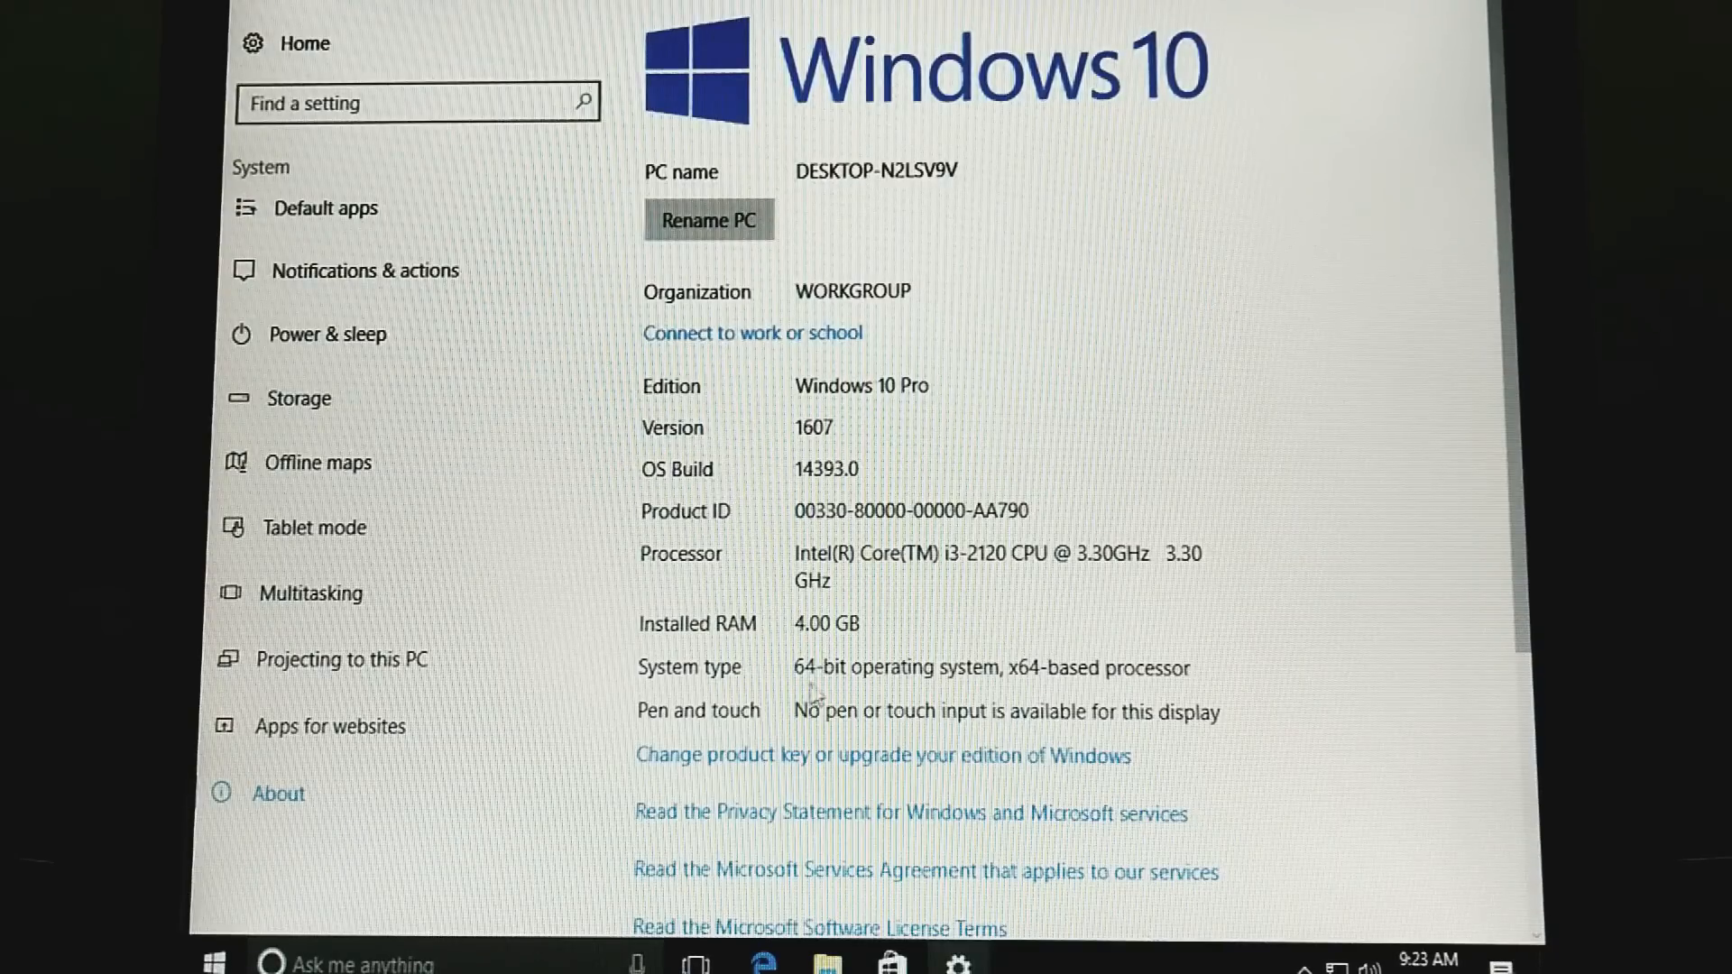
mouse_move(850, 718)
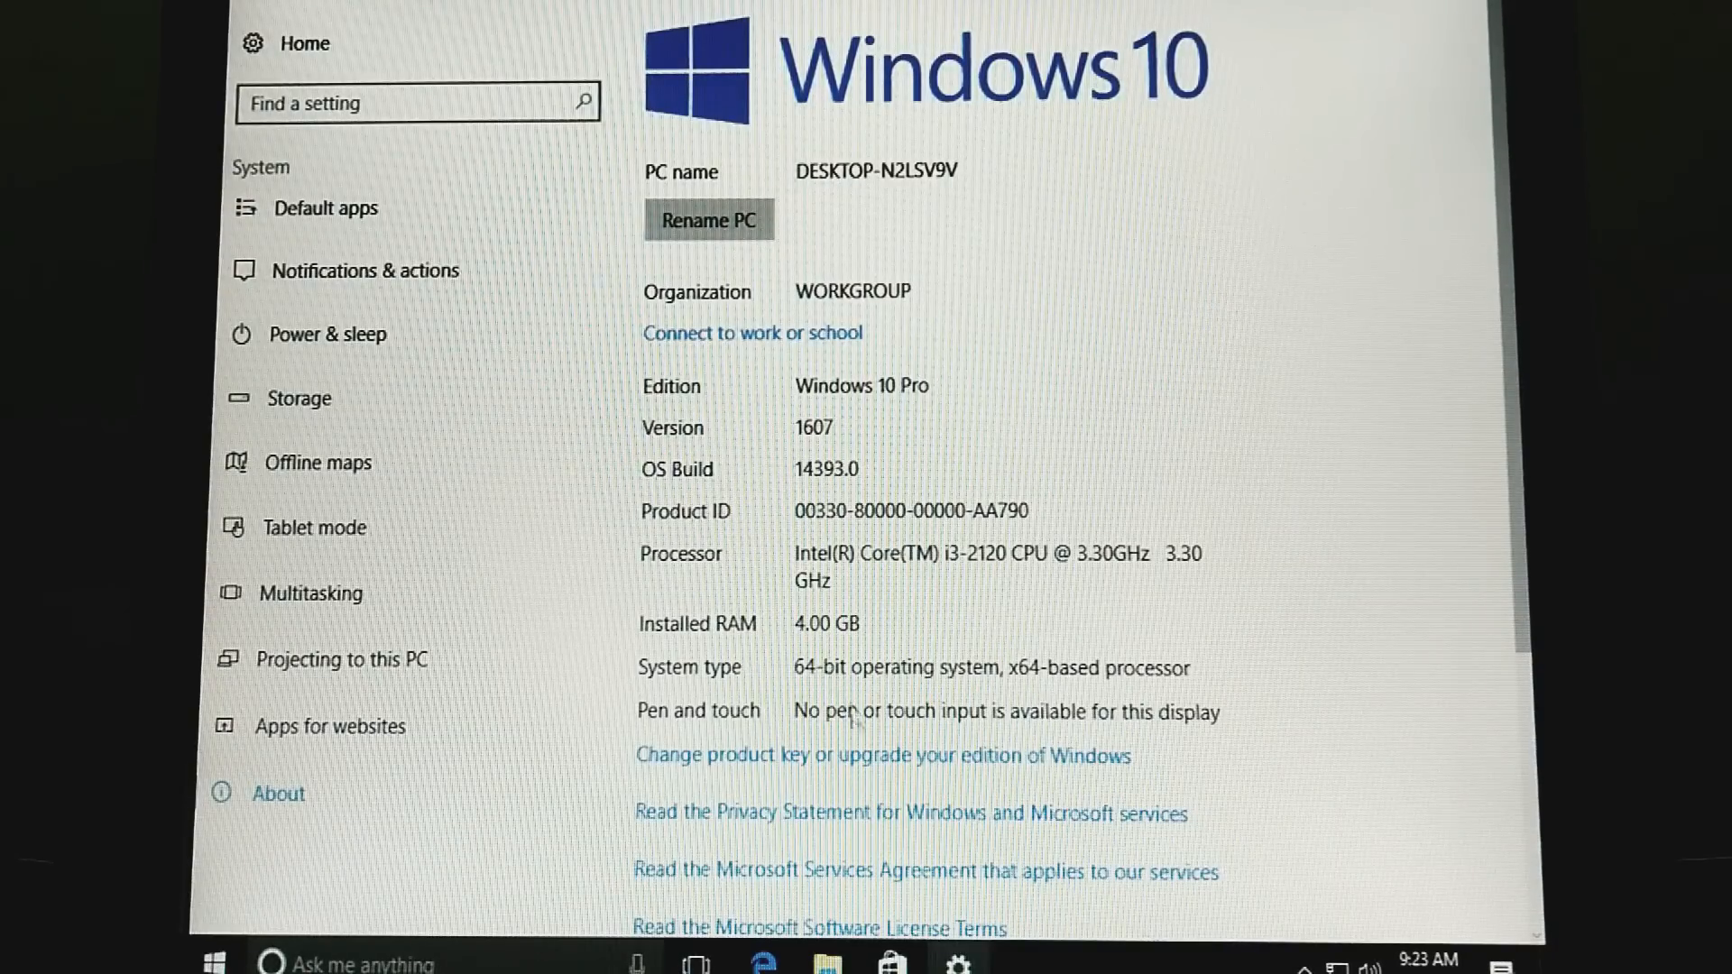